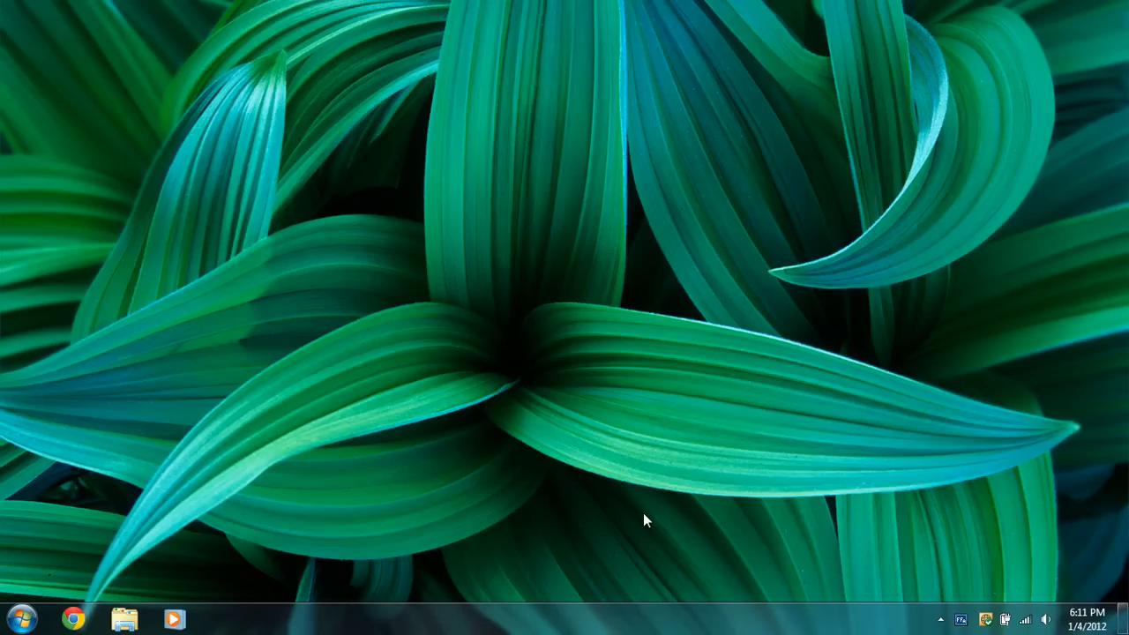
{"action": "mouse_move", "coordinate": [614, 453]}
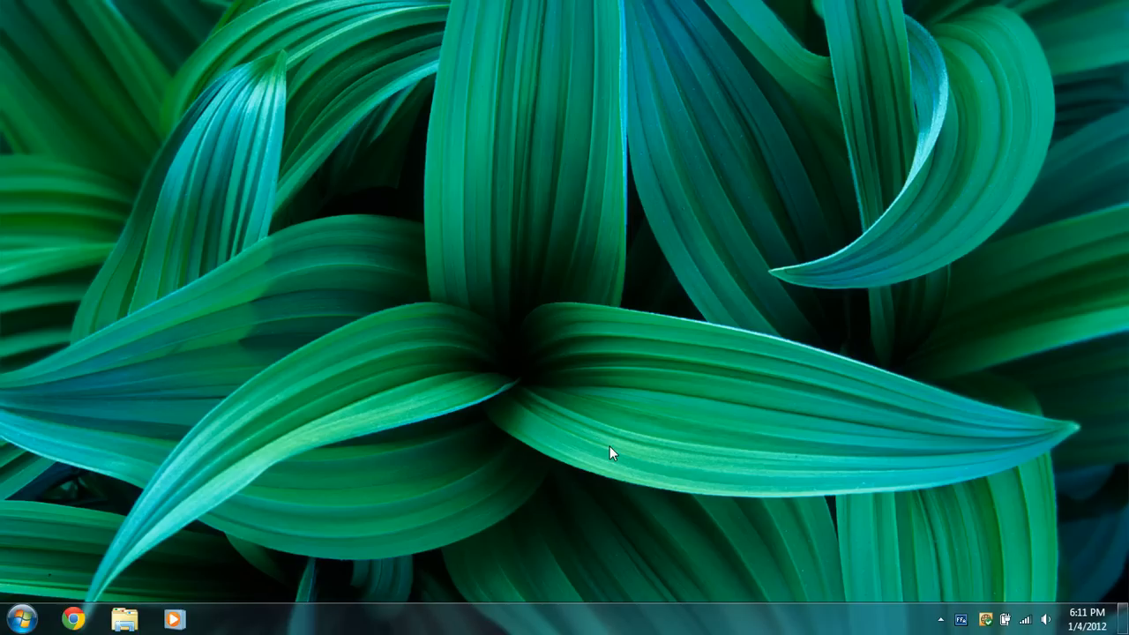
{"action": "mouse_move", "coordinate": [288, 516]}
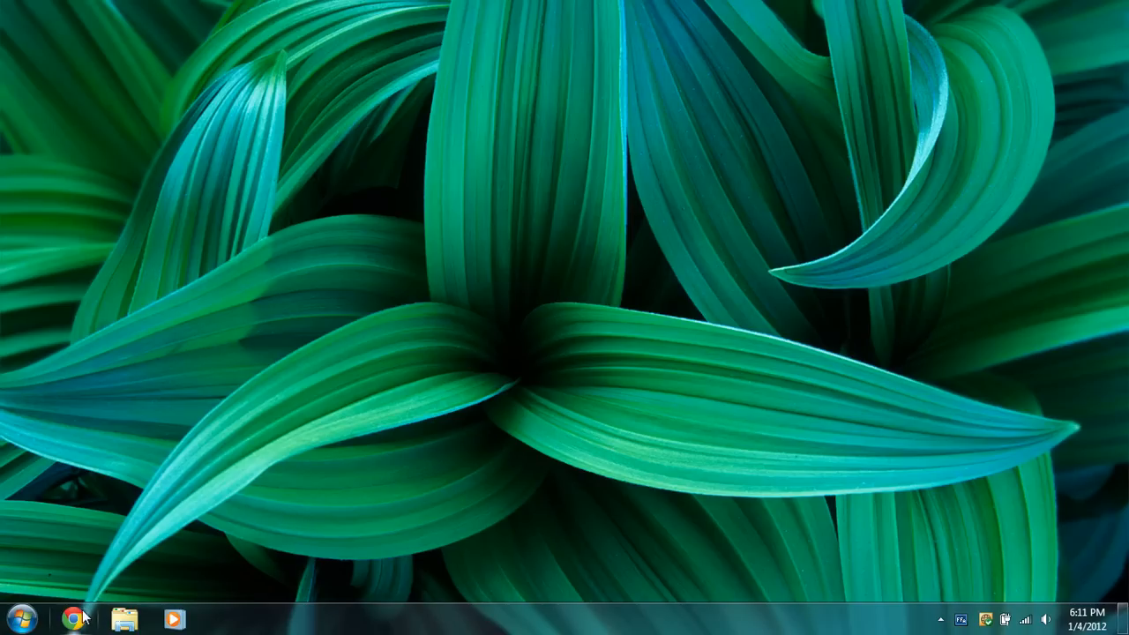
{"action": "left_click", "coordinate": [78, 619]}
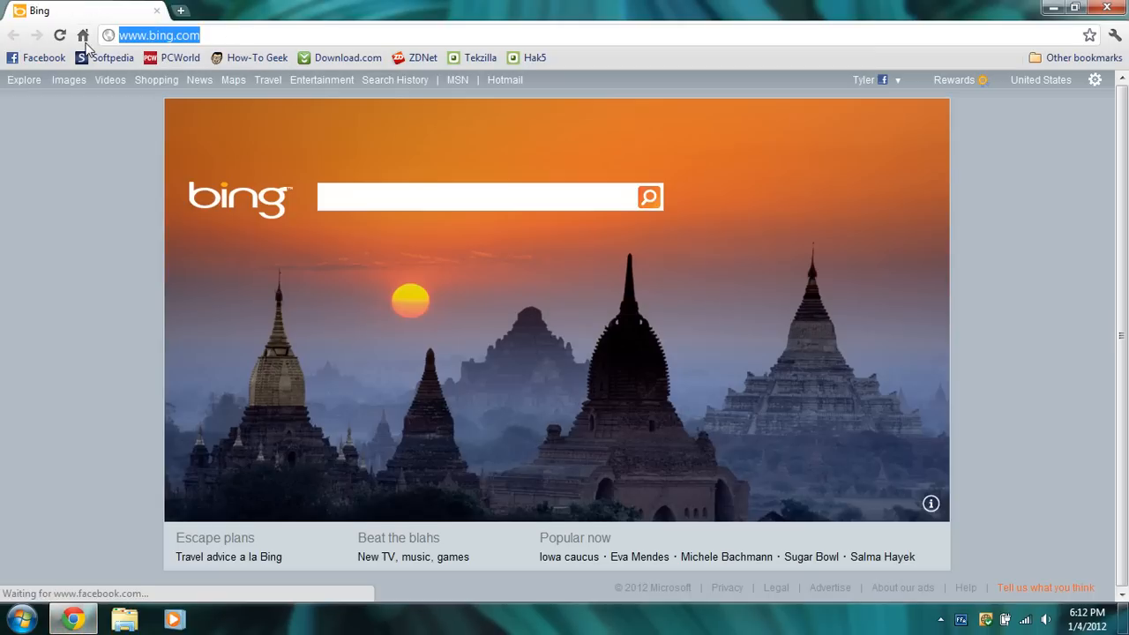
{"action": "type", "text": "www."}
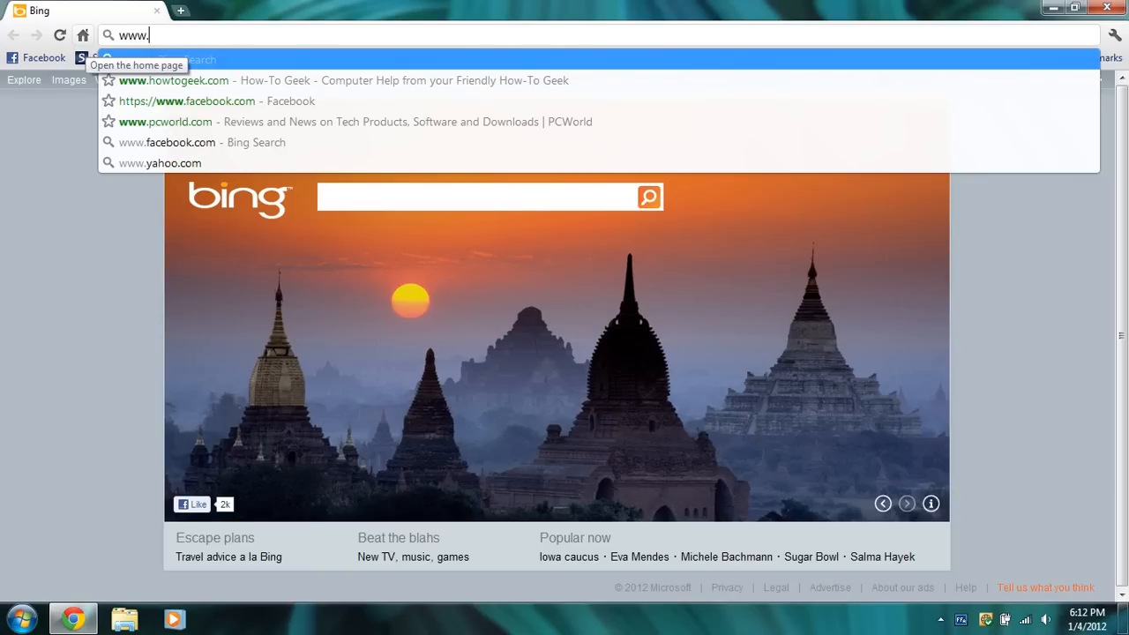
{"action": "type", "text": "twitter"}
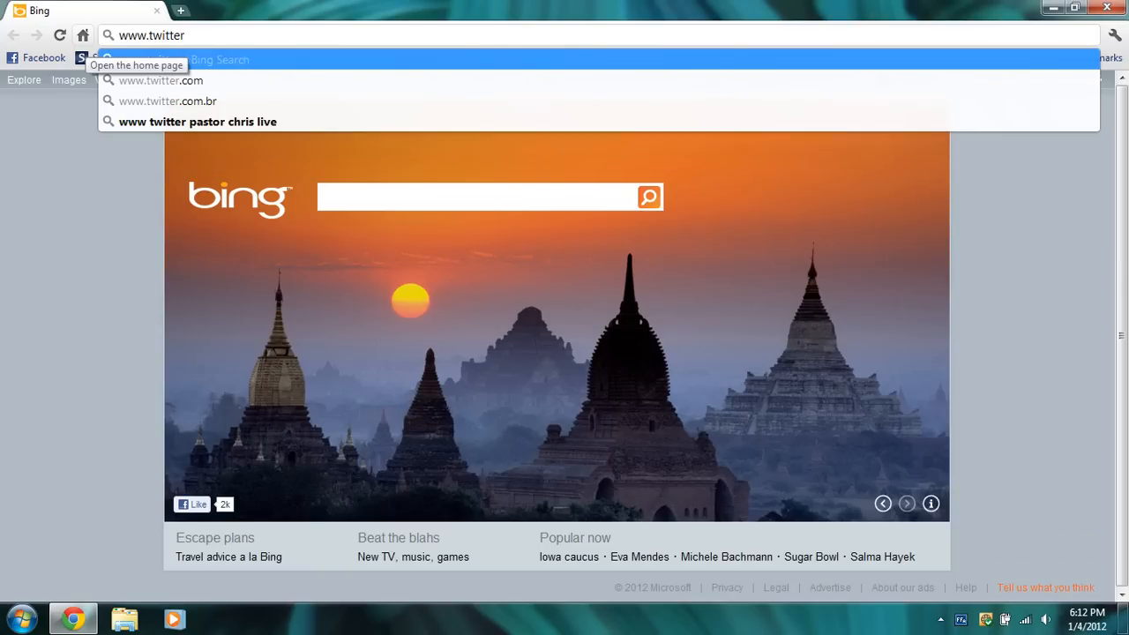
{"action": "type", "text": "phish"}
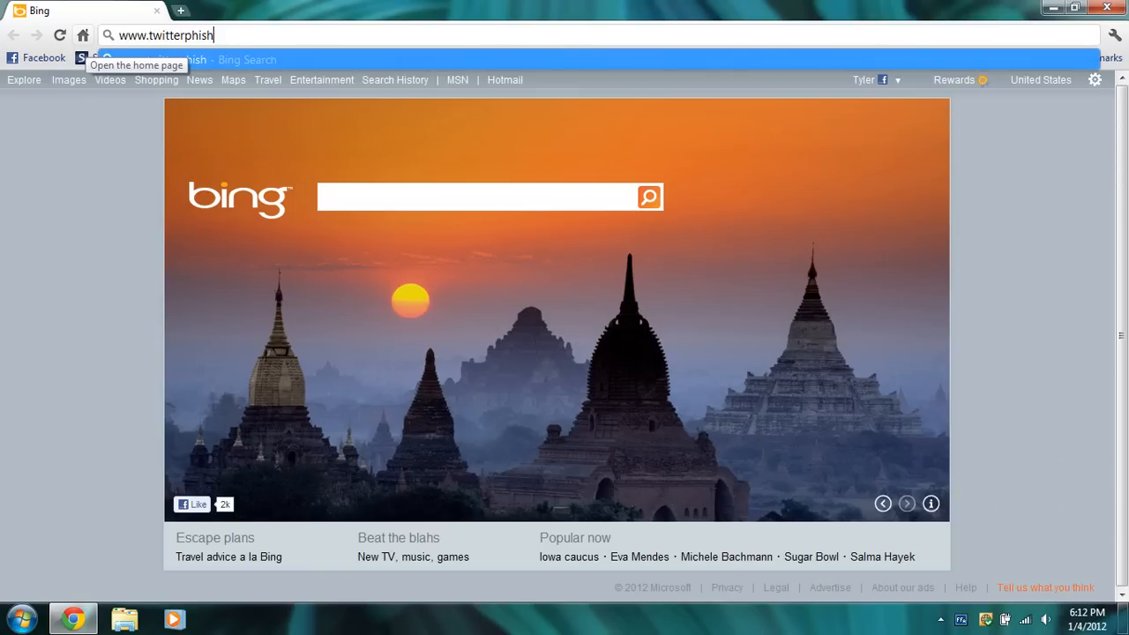
{"action": "type", "text": "r.c"}
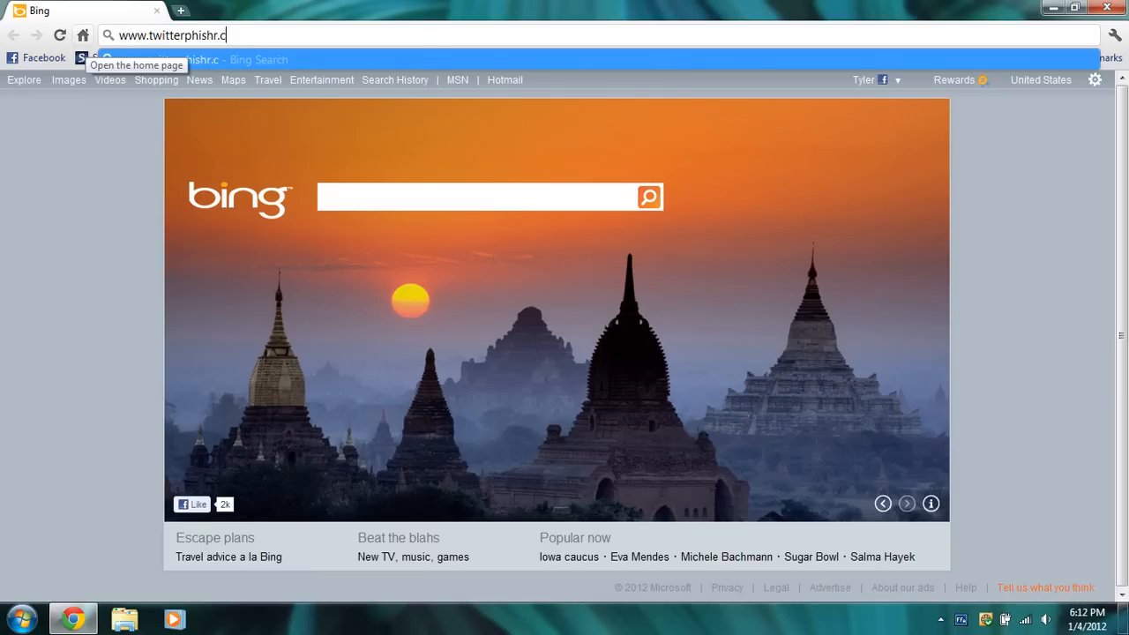
{"action": "type", "text": "om/"}
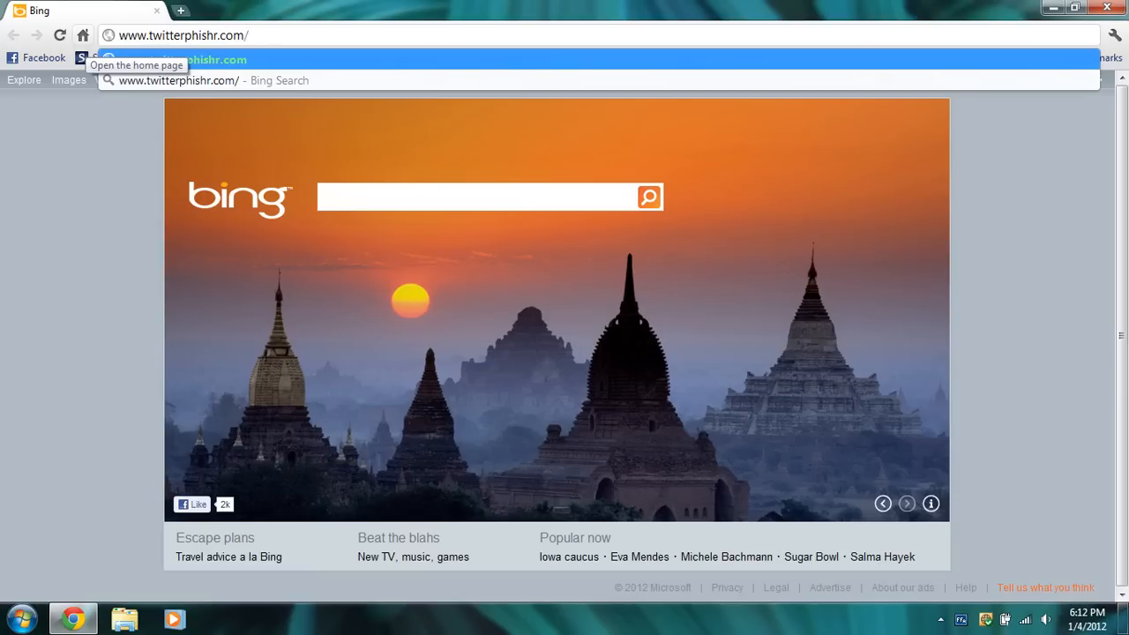
{"action": "type", "text": "/bui"}
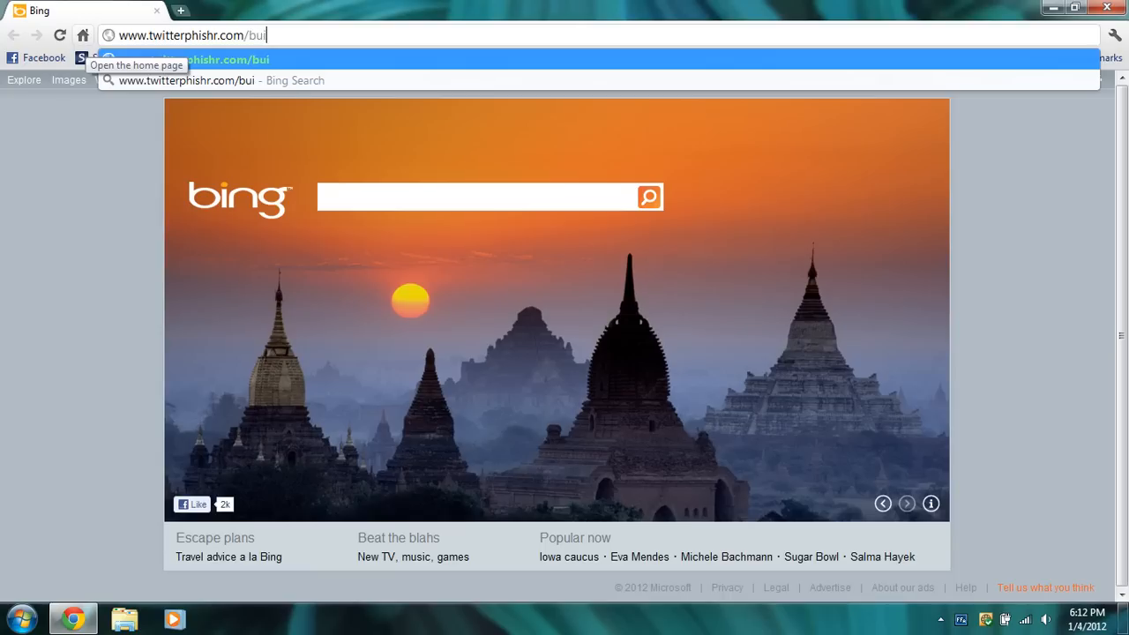
{"action": "type", "text": "ld"}
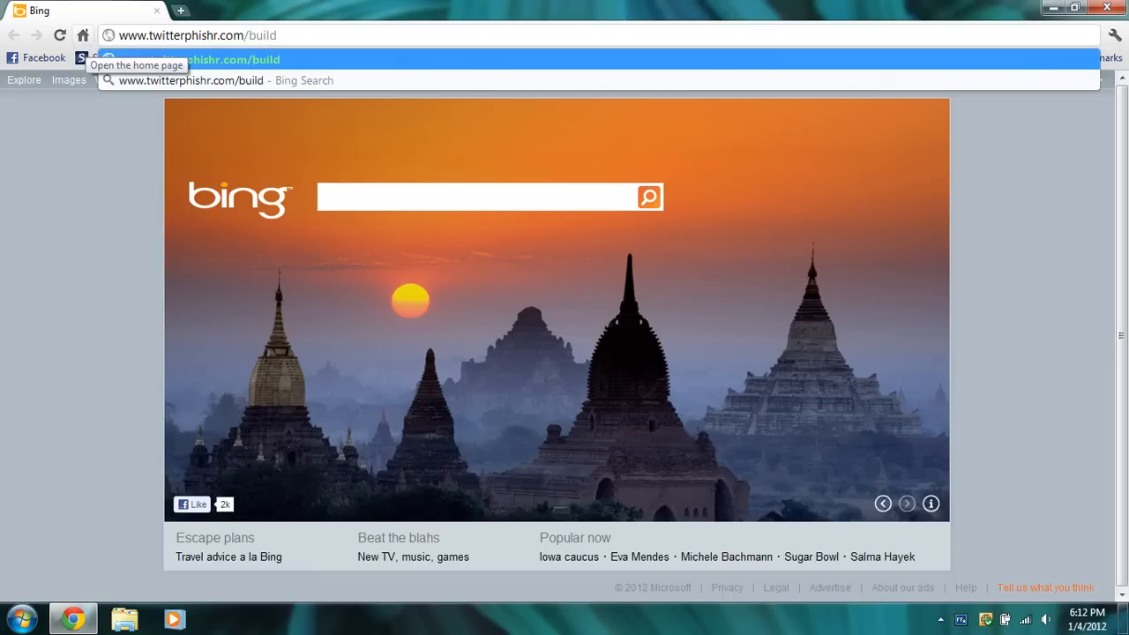
{"action": "type", "text": "-"}
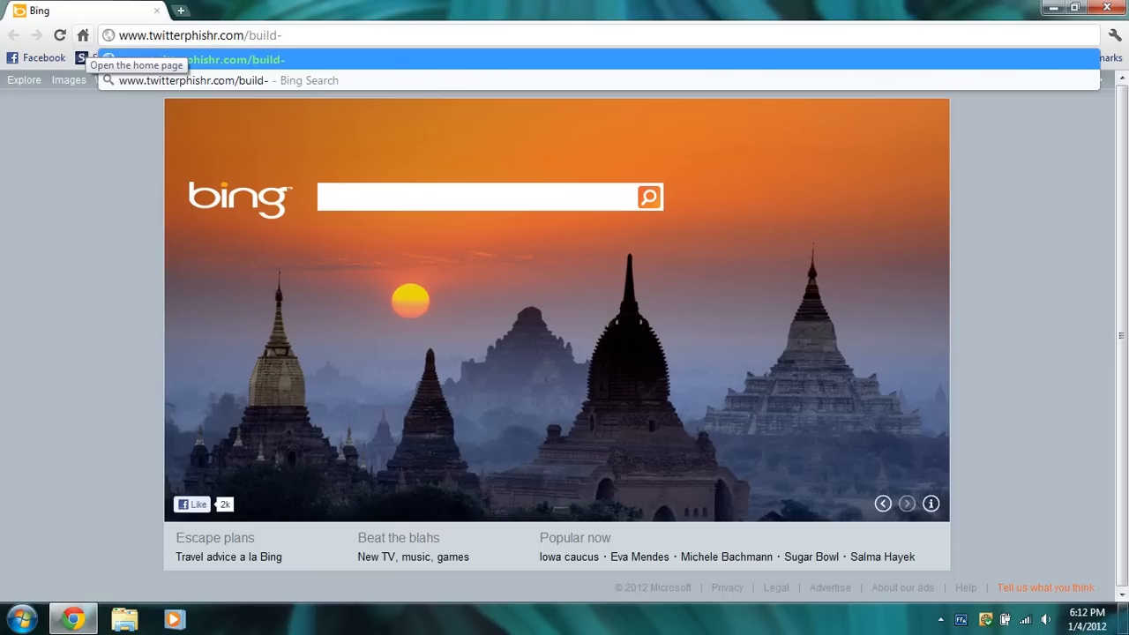
{"action": "type", "text": "pineappl"}
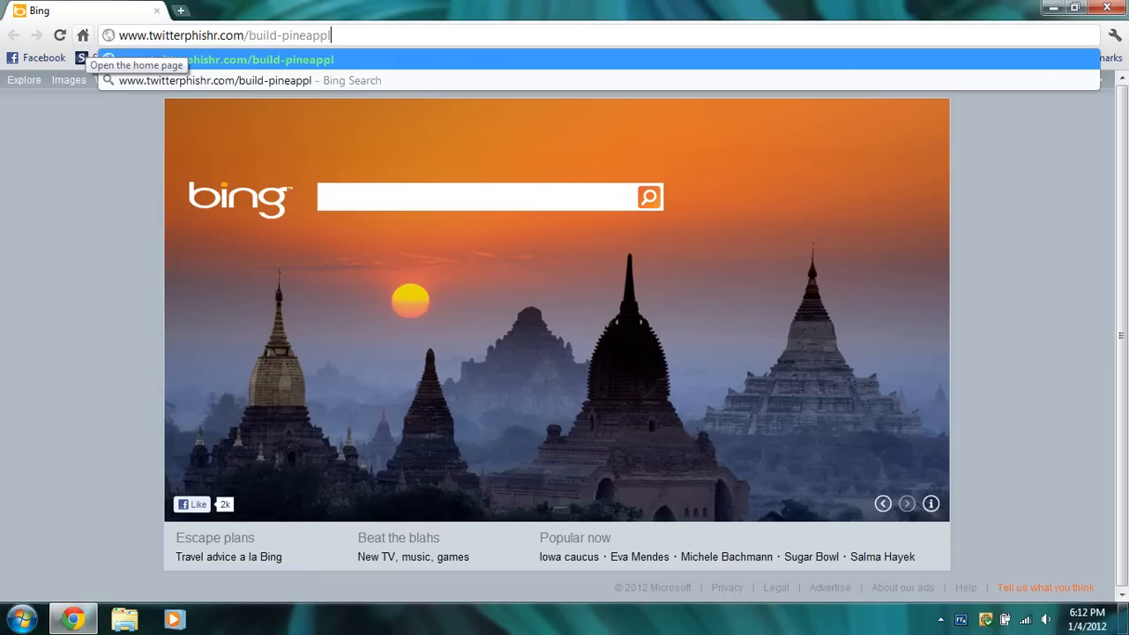
{"action": "type", "text": "e."}
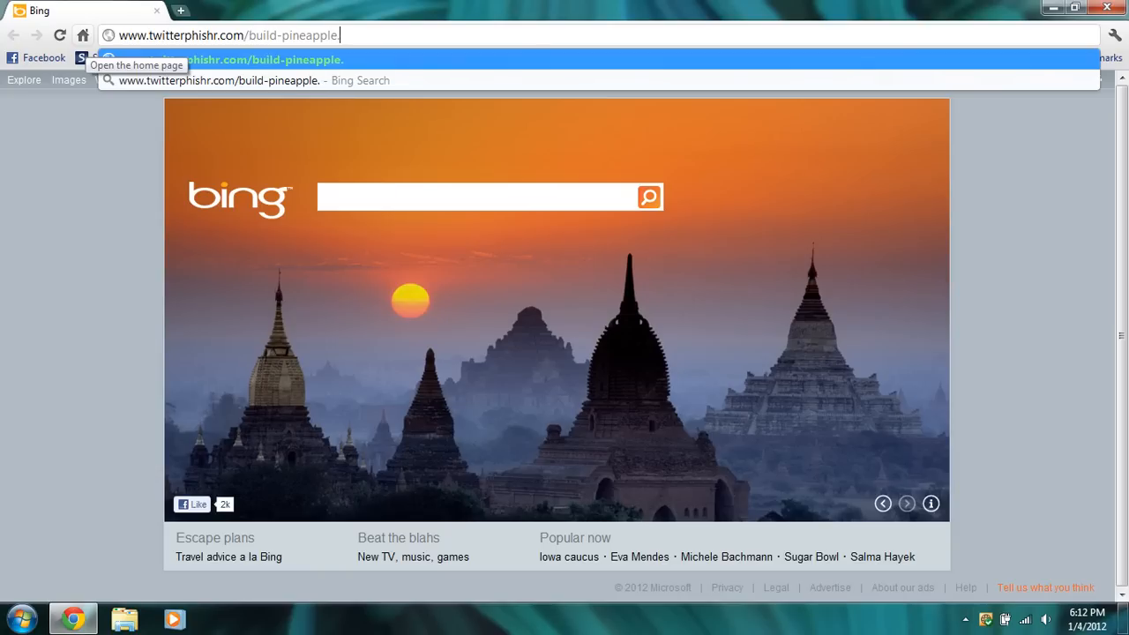
{"action": "type", "text": ".zip"}
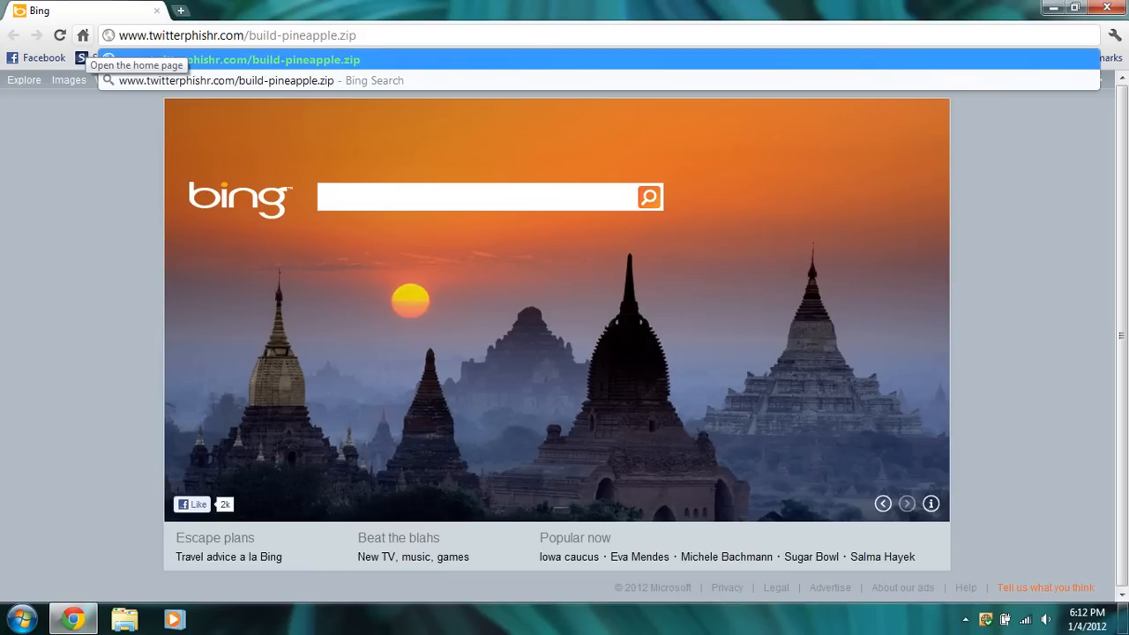
{"action": "left_click", "coordinate": [83, 35]}
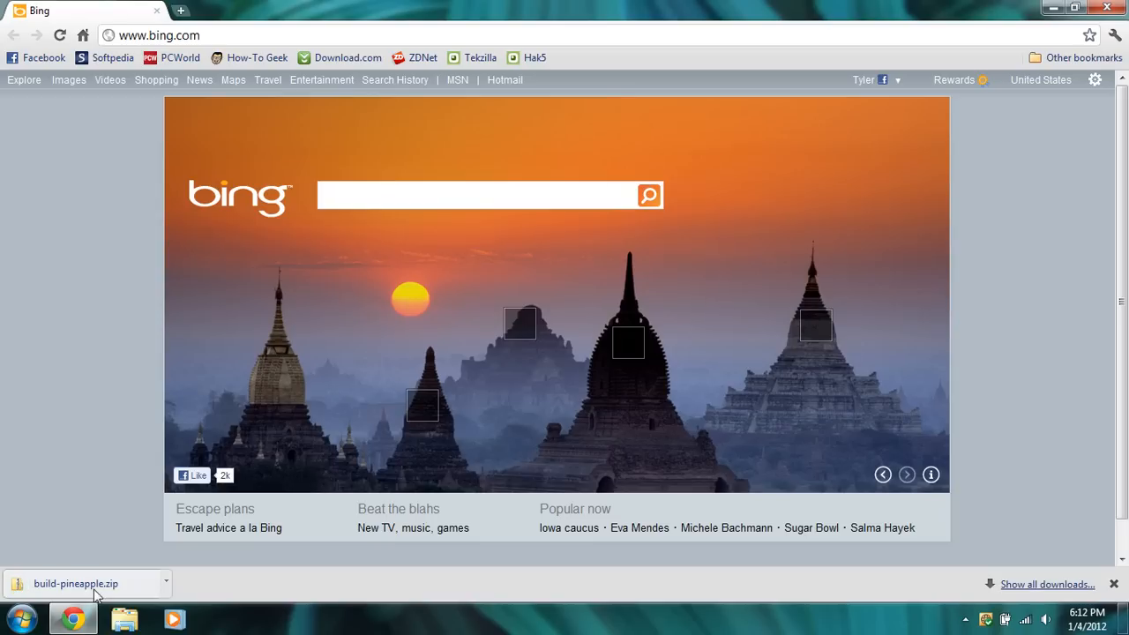
{"action": "mouse_move", "coordinate": [108, 590]}
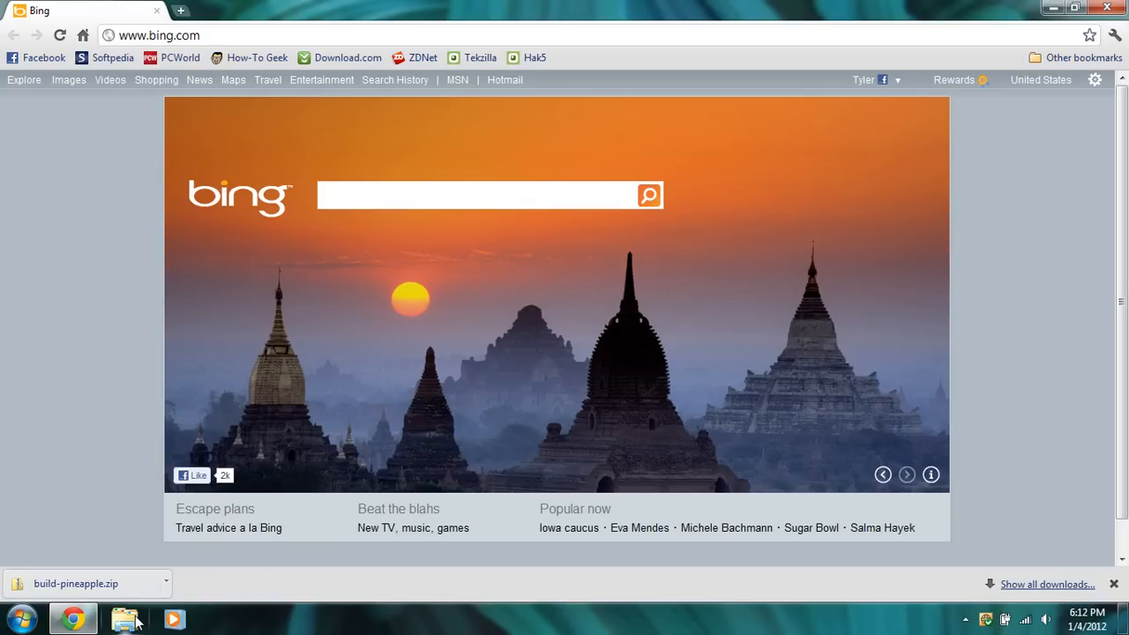
Extract build-pineapple.zip into a build-pineapple folder in Downloads
{"action": "left_click", "coordinate": [123, 617]}
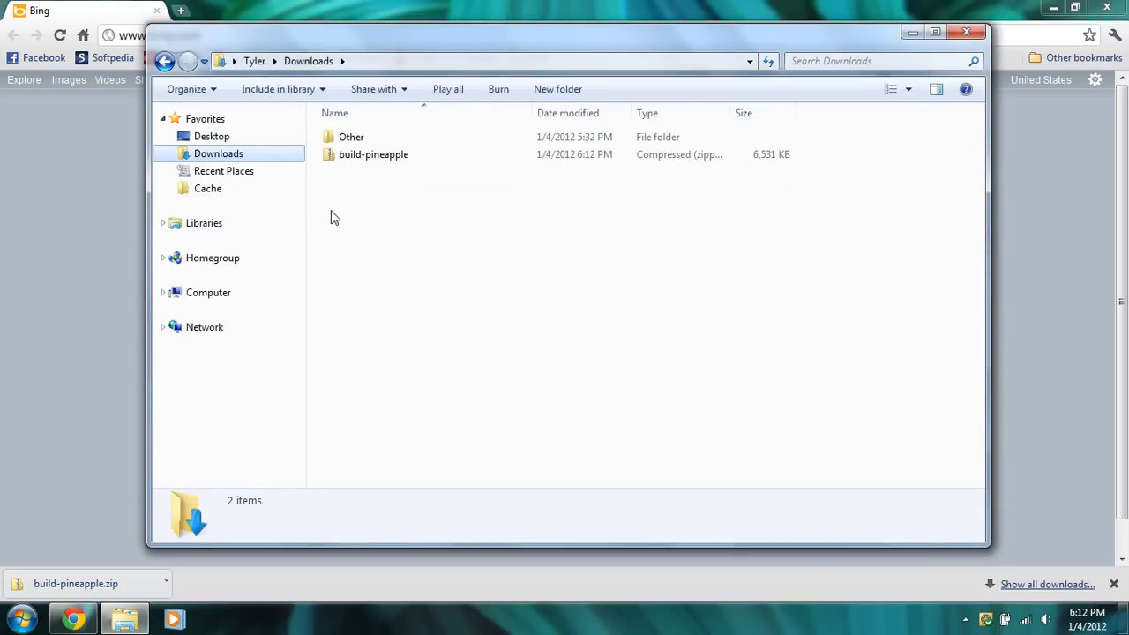
{"action": "right_click", "coordinate": [374, 156]}
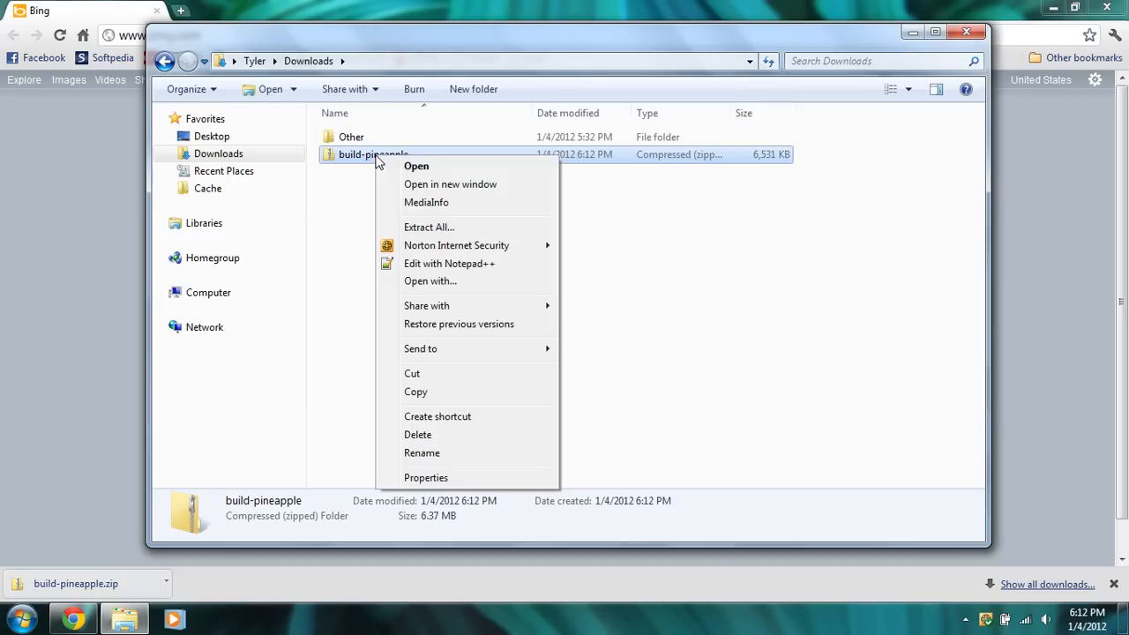
{"action": "left_click", "coordinate": [429, 226]}
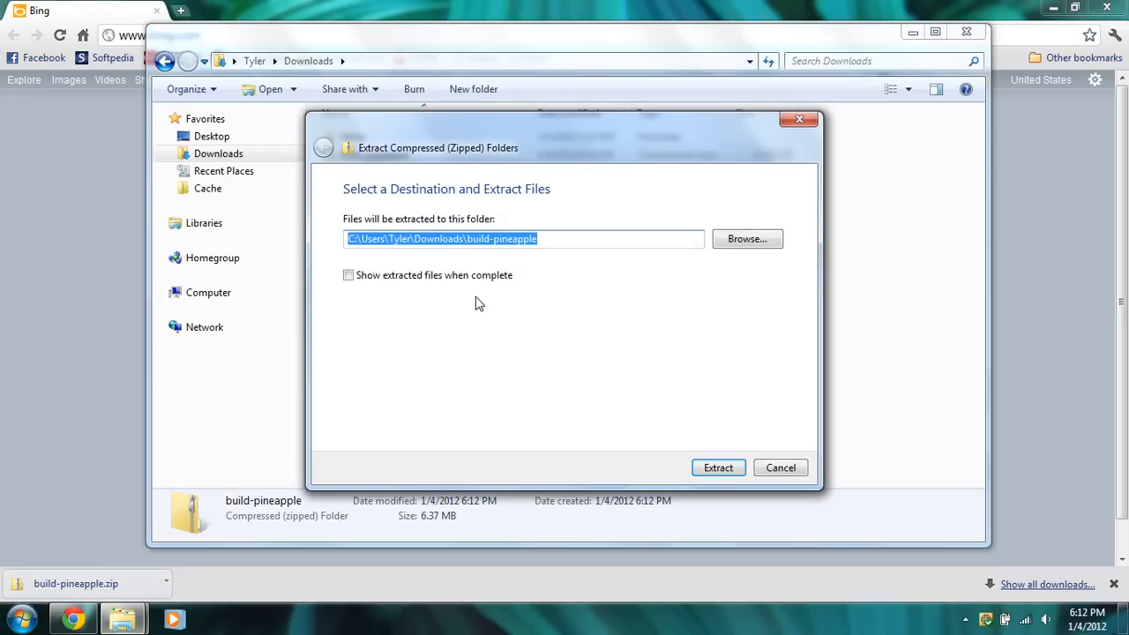
{"action": "left_click", "coordinate": [719, 468]}
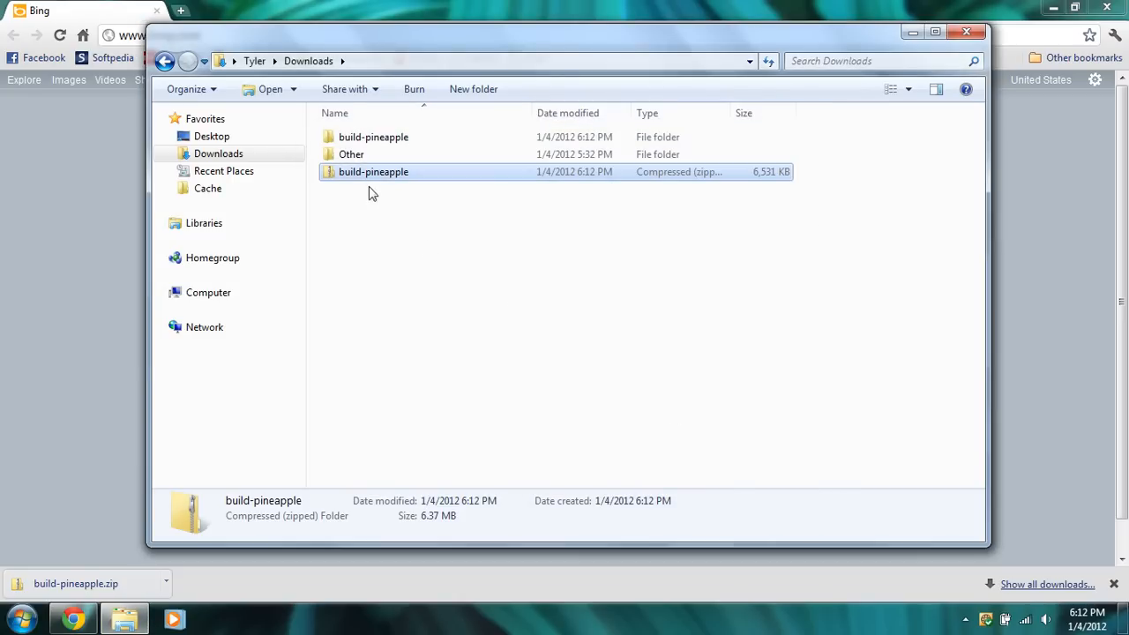
{"action": "double_click", "coordinate": [374, 137]}
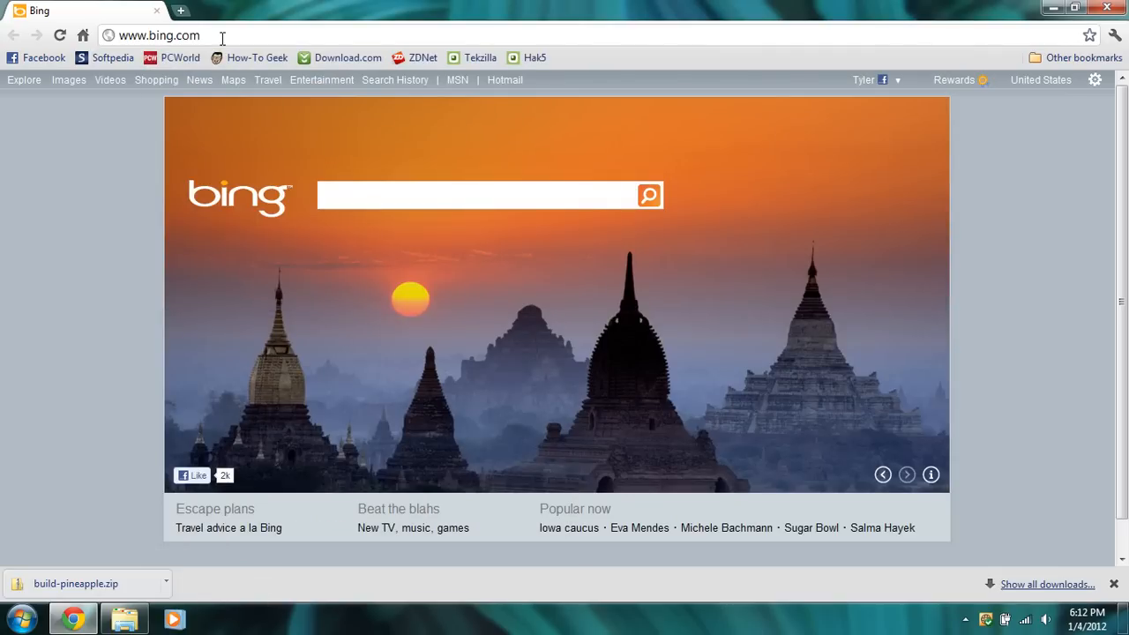
{"action": "mouse_move", "coordinate": [83, 35]}
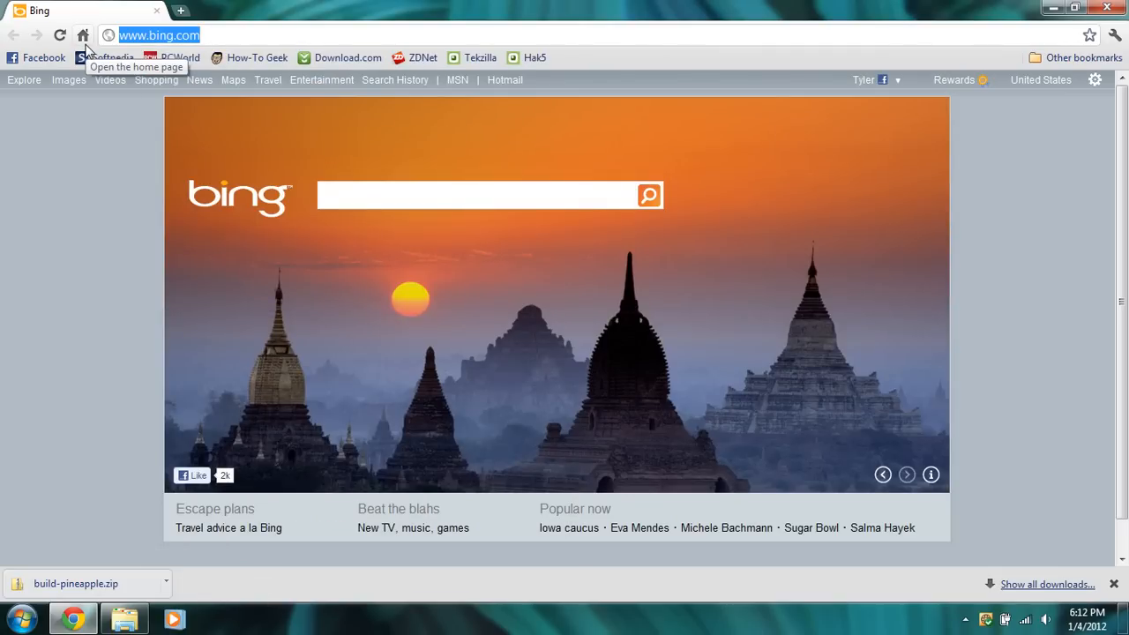
Search Bing for putty, reach the chiark.greenend.org.uk download page and download putty.exe
{"action": "type", "text": "putty"}
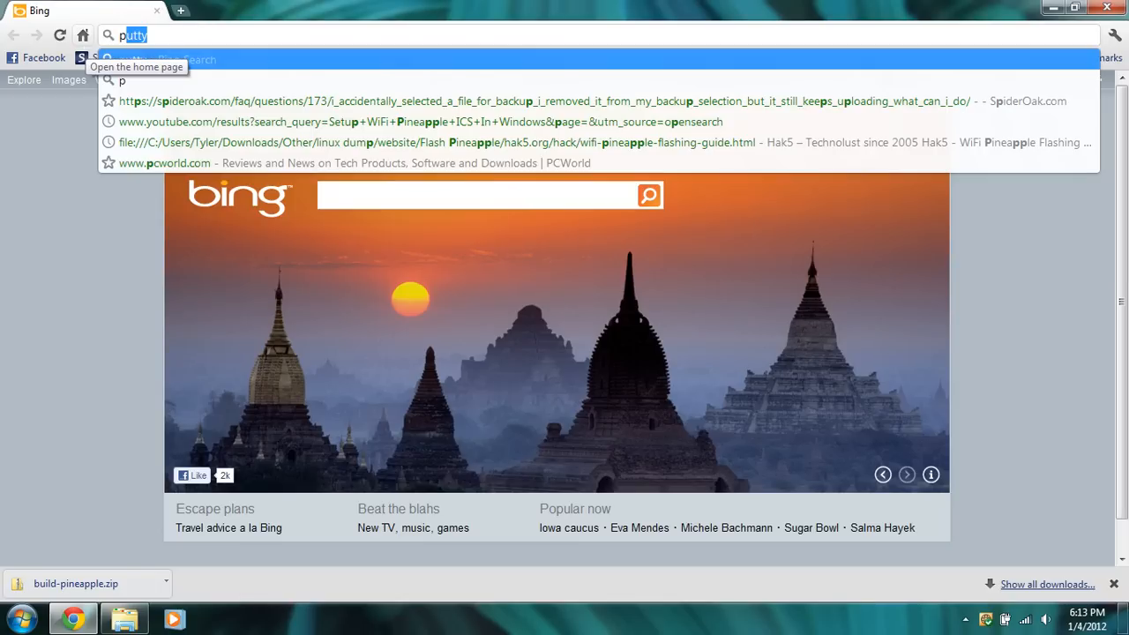
{"action": "key", "text": "Backspace"}
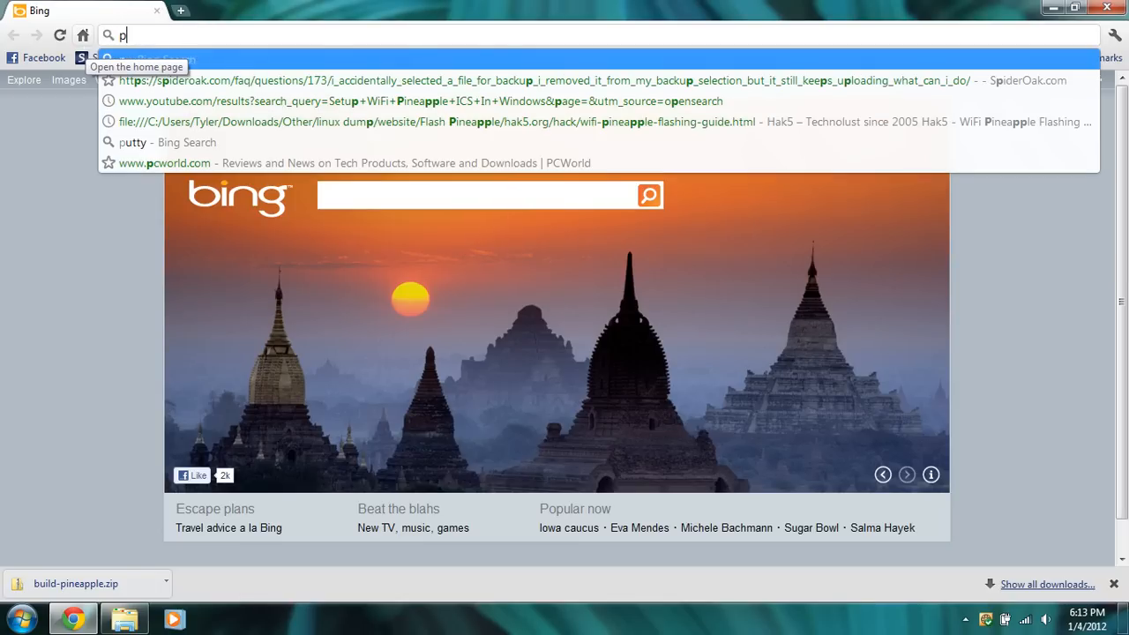
{"action": "type", "text": "uttp"}
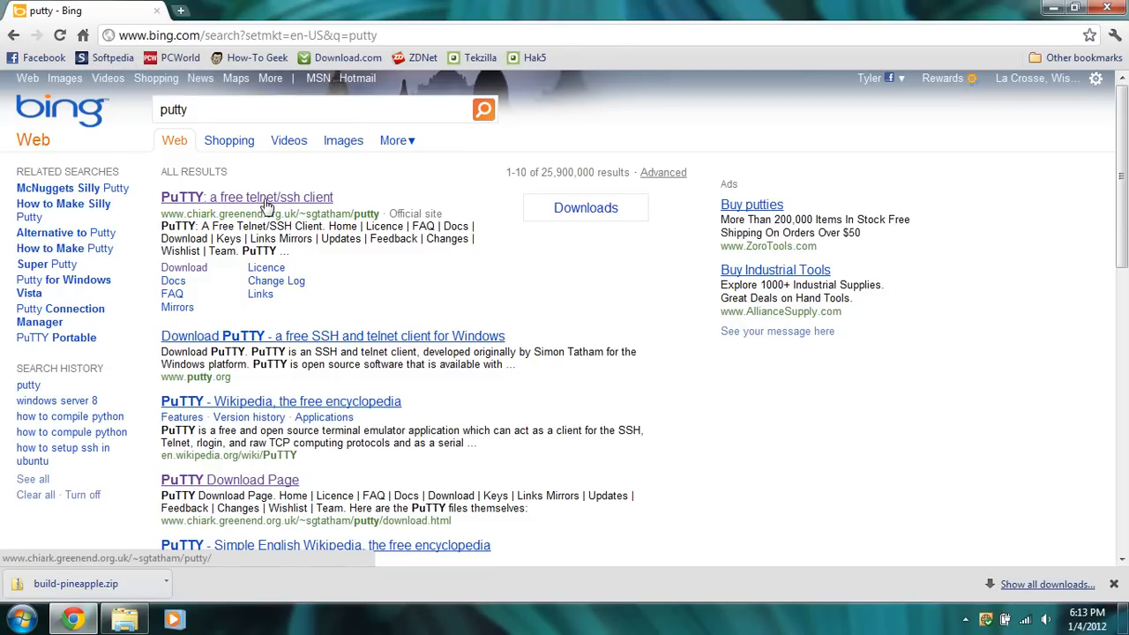
{"action": "left_click", "coordinate": [248, 198]}
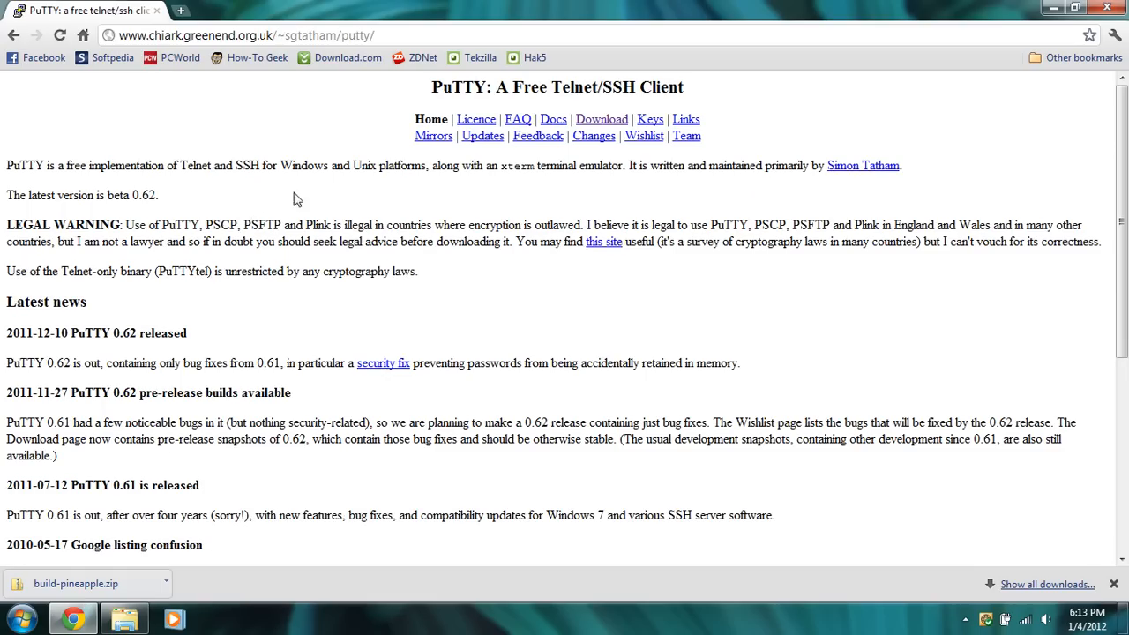
{"action": "left_click", "coordinate": [601, 120]}
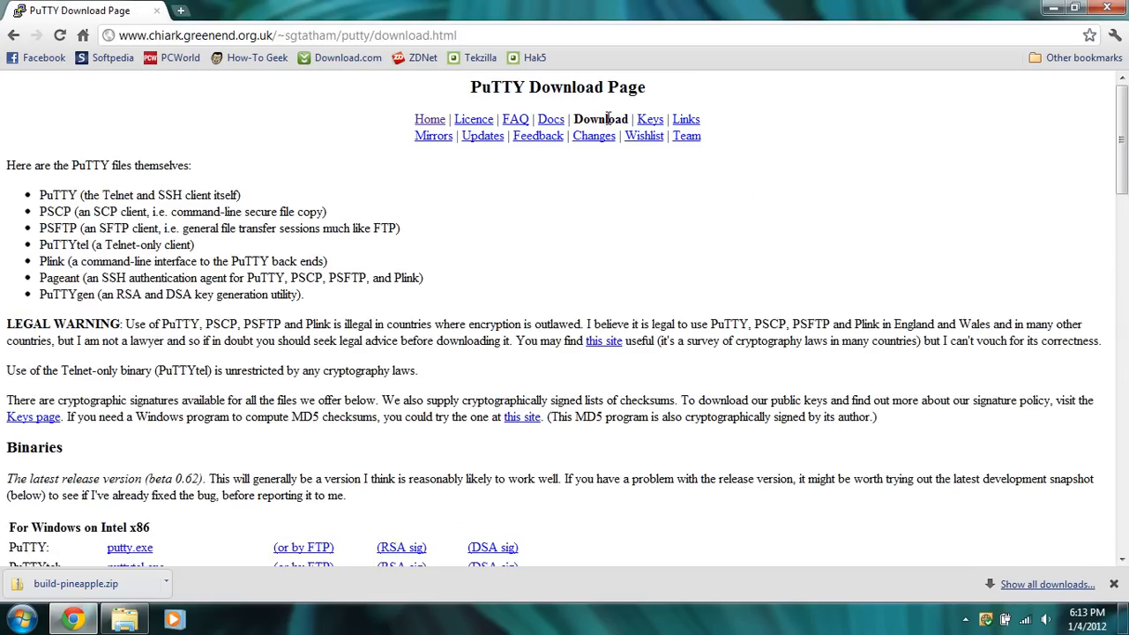
{"action": "scroll", "scroll_direction": "down", "scroll_amount": 3}
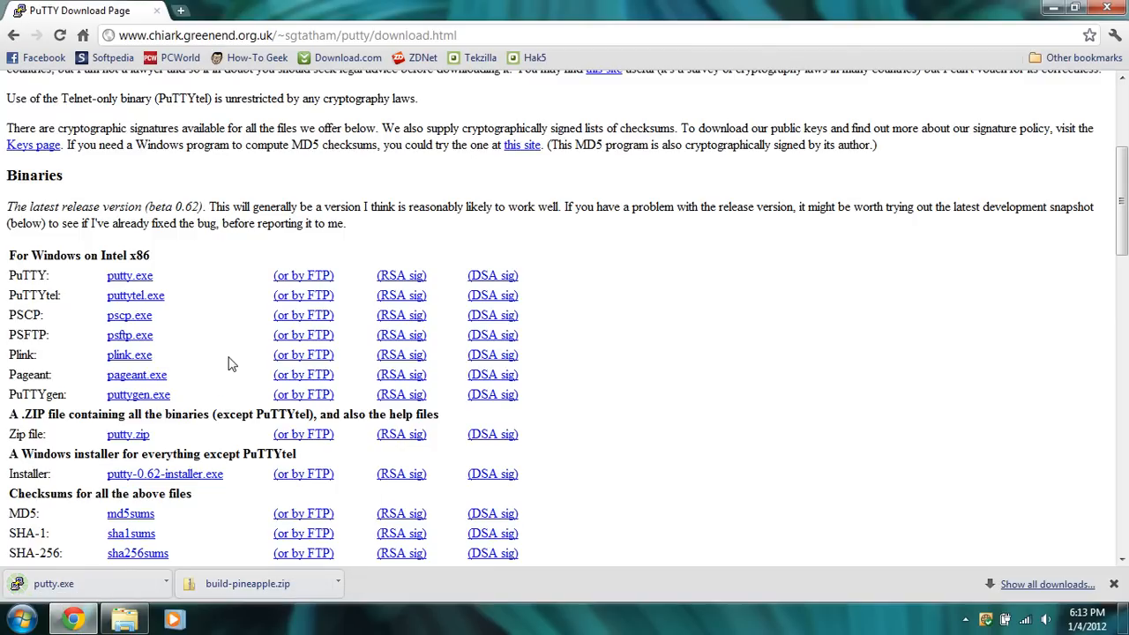
Search Bing for winscp in a new tab and open winscp.net
{"action": "scroll", "scroll_direction": "up", "scroll_amount": 3}
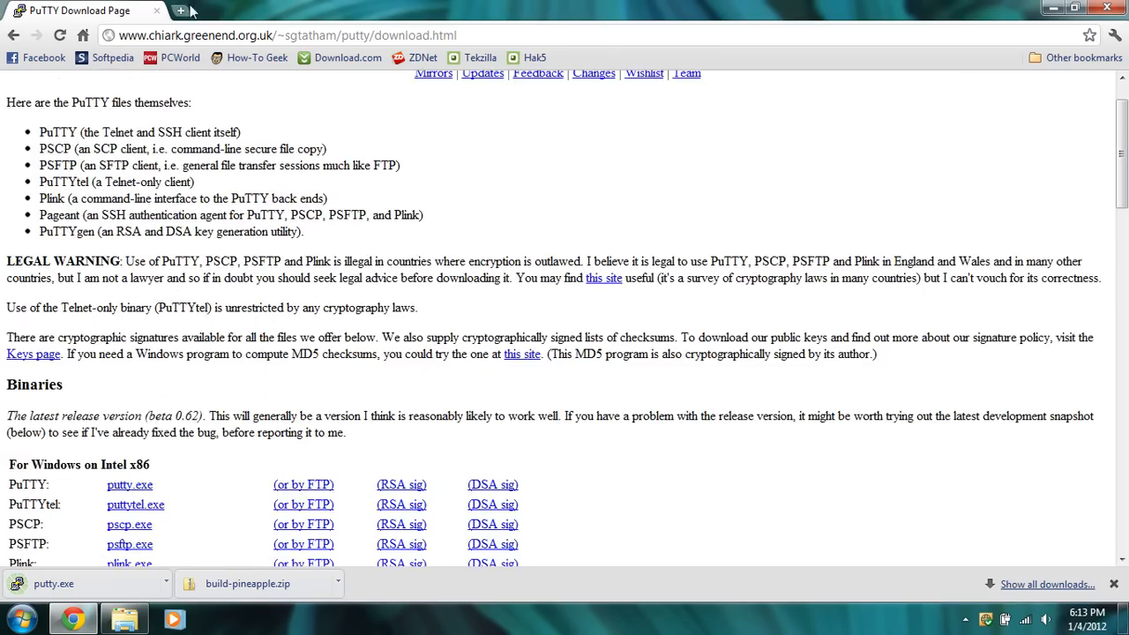
{"action": "left_click", "coordinate": [180, 11]}
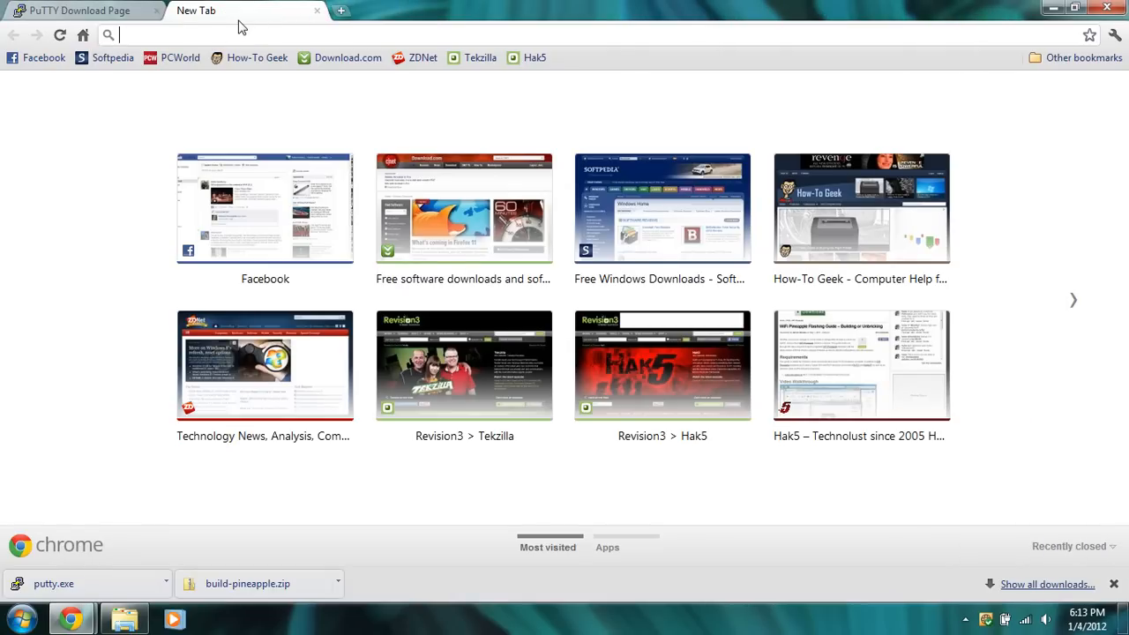
{"action": "type", "text": "winscp"}
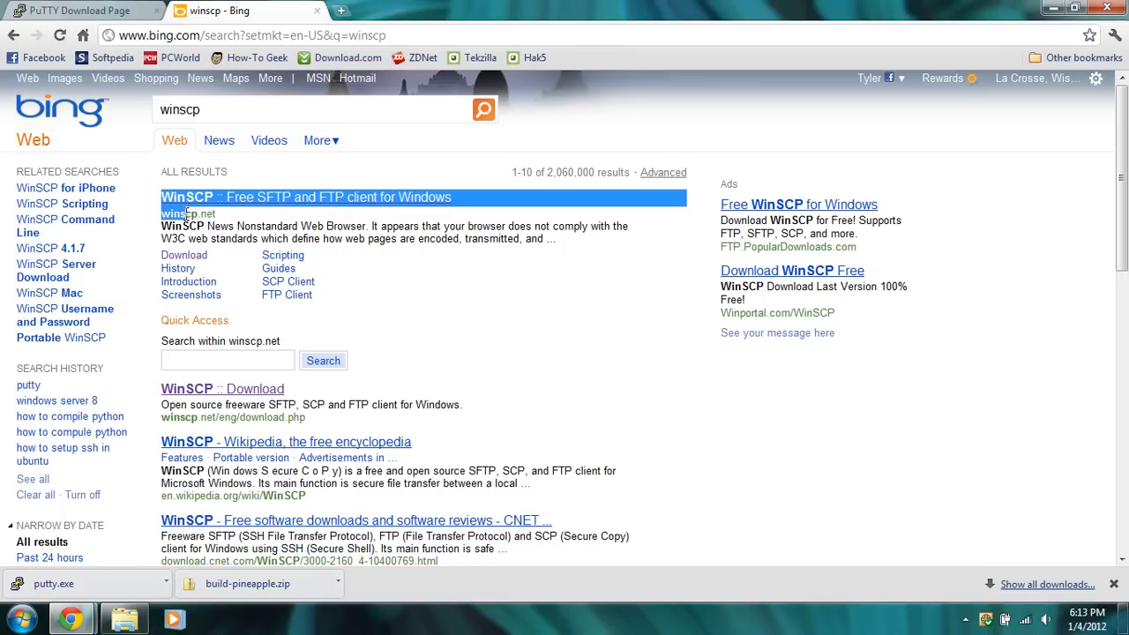
{"action": "left_click", "coordinate": [307, 197]}
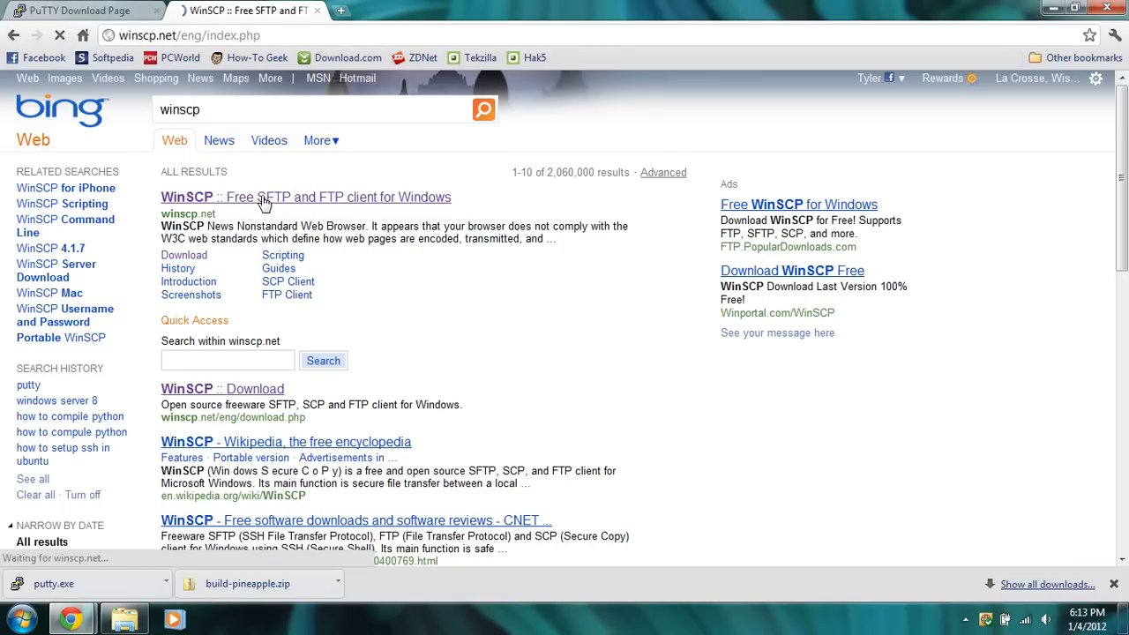
{"action": "left_click", "coordinate": [307, 197]}
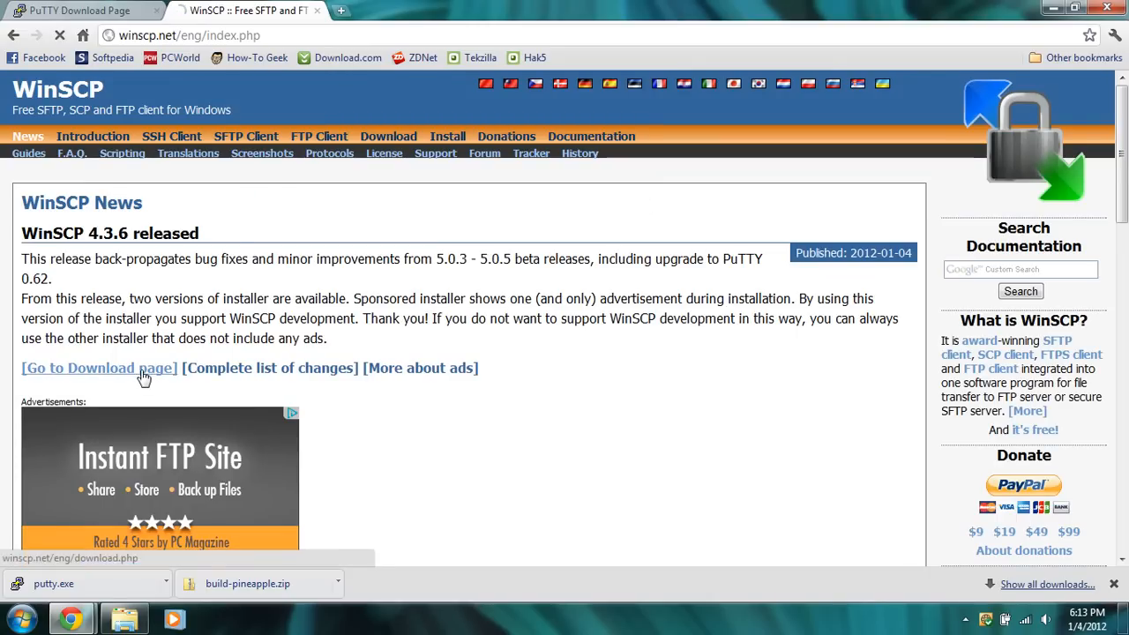
Start downloading the WinSCP portable executables from the download page
{"action": "left_click", "coordinate": [98, 369]}
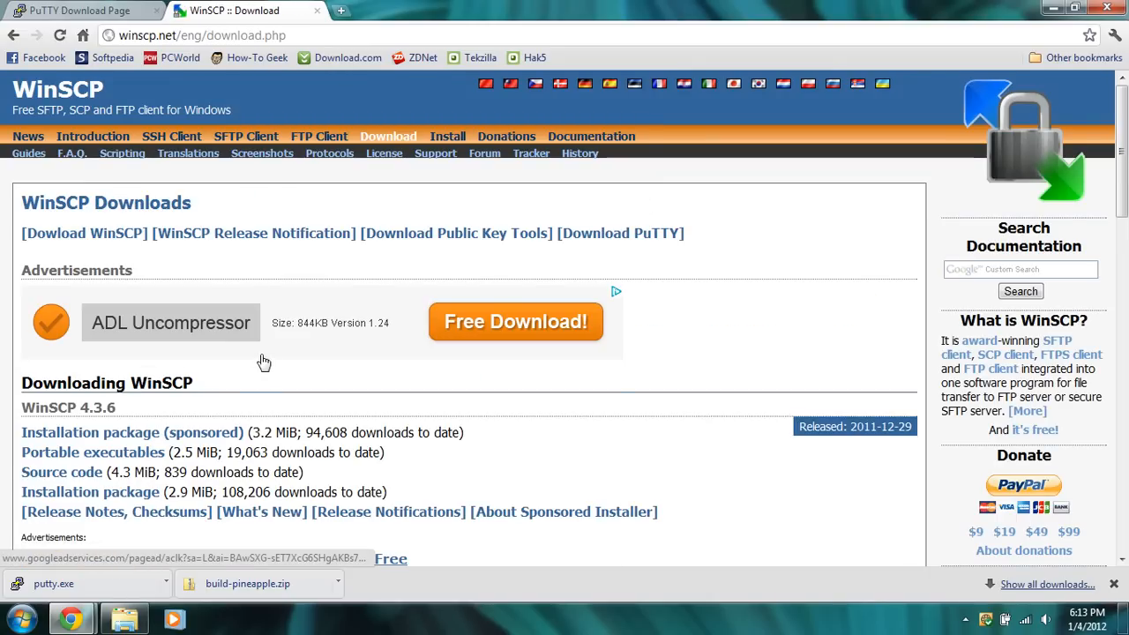
{"action": "scroll", "scroll_direction": "down", "scroll_amount": 3}
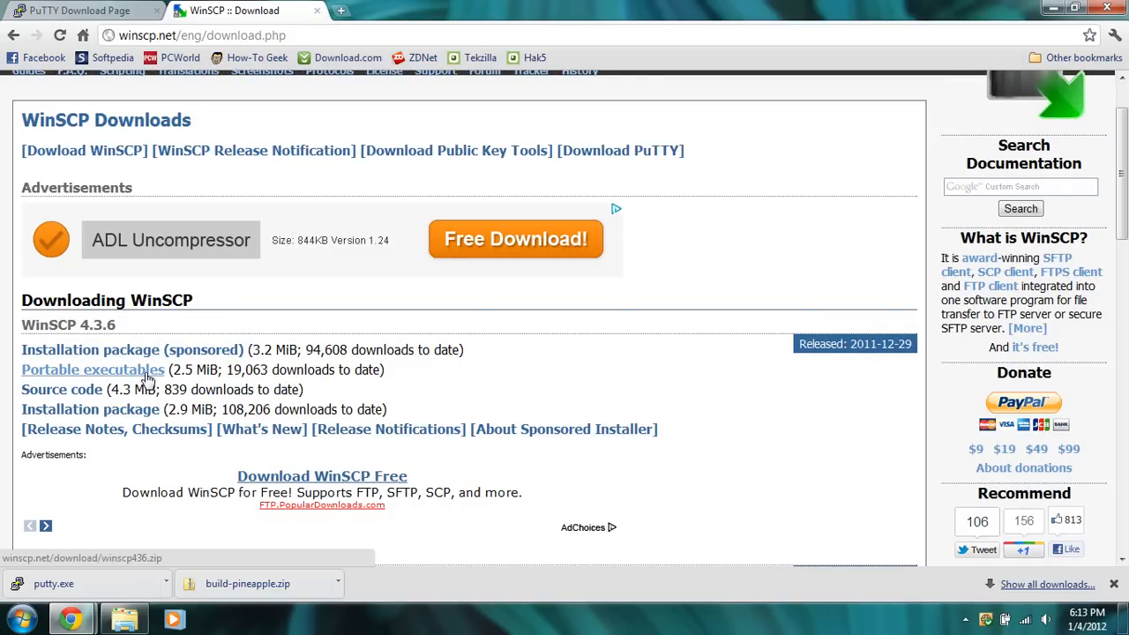
{"action": "left_click", "coordinate": [91, 371]}
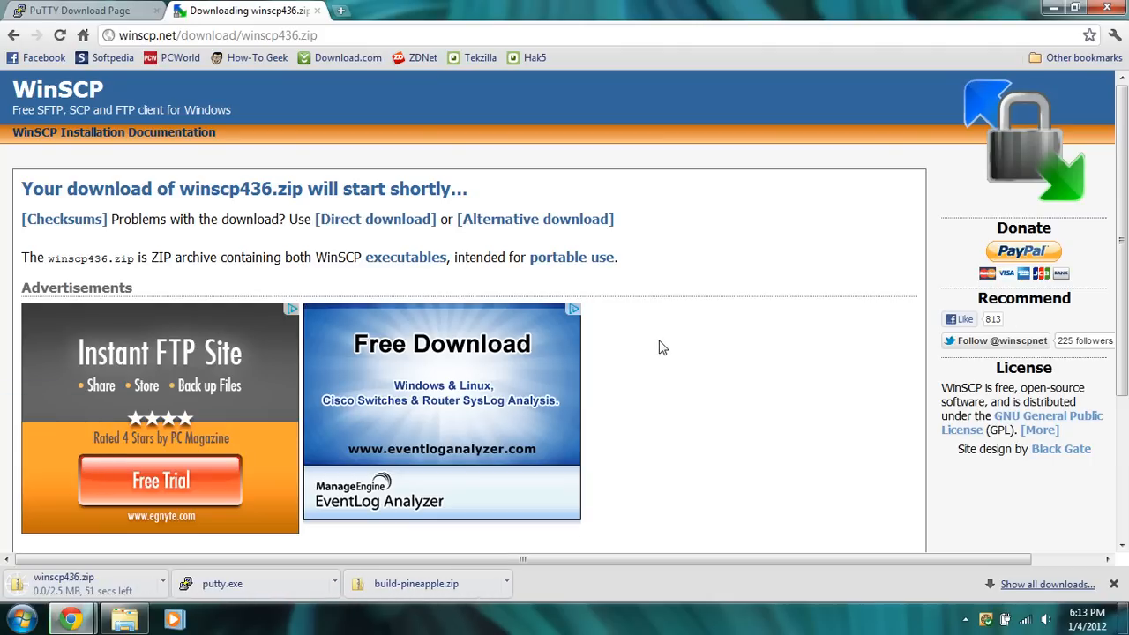
{"action": "mouse_move", "coordinate": [713, 311]}
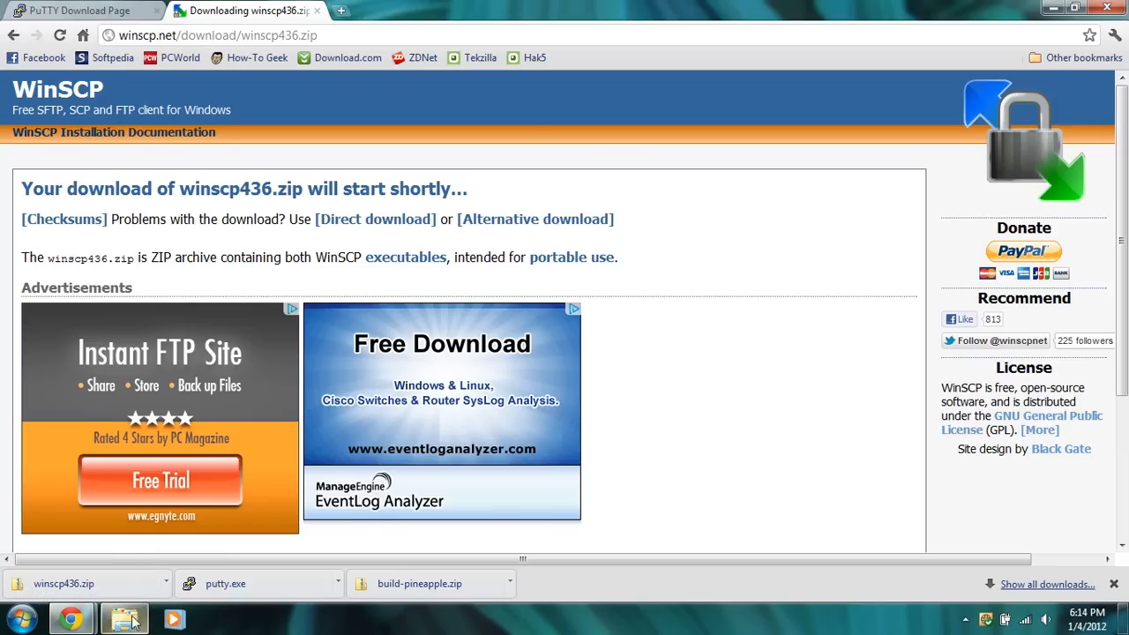
Show the download in its folder, look inside build-pineapple and return to Downloads
{"action": "left_click", "coordinate": [124, 617]}
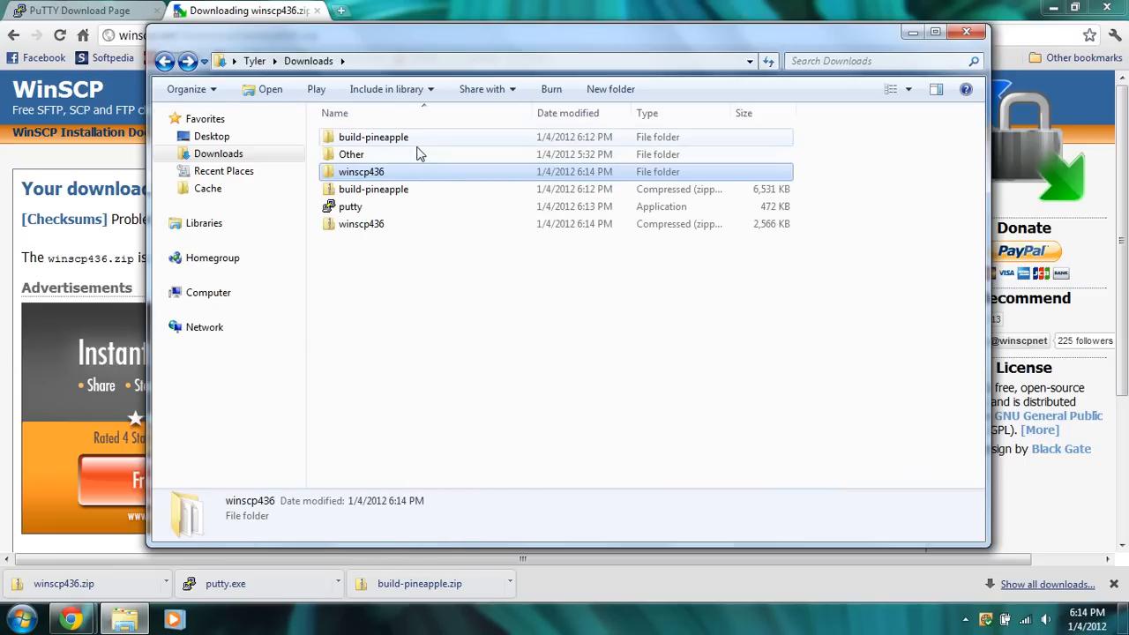
{"action": "double_click", "coordinate": [374, 138]}
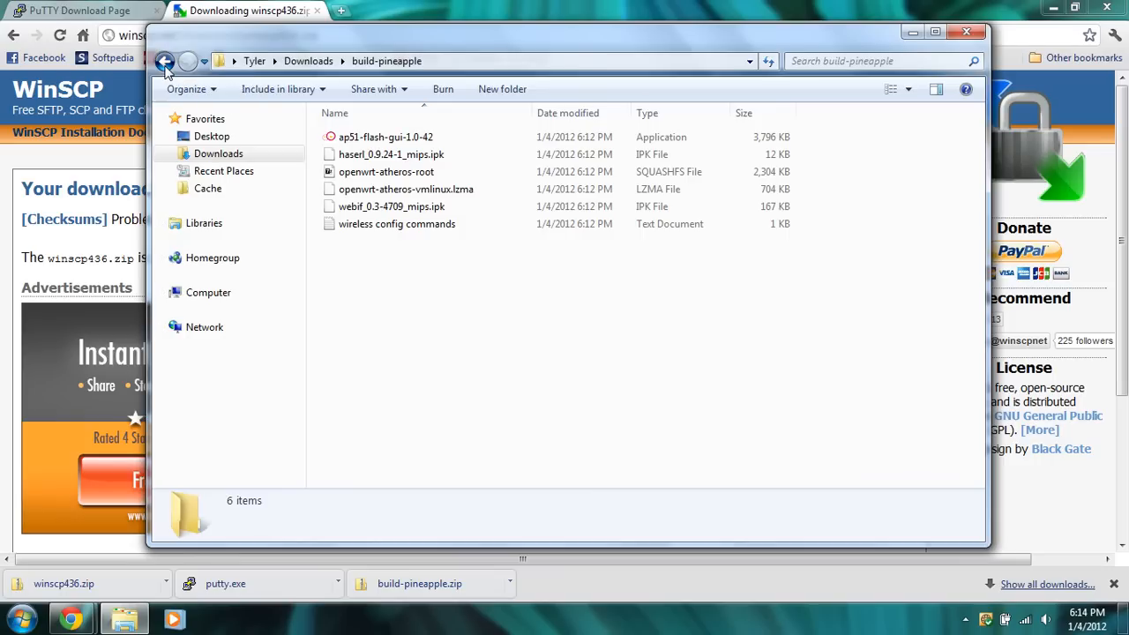
{"action": "left_click", "coordinate": [166, 60]}
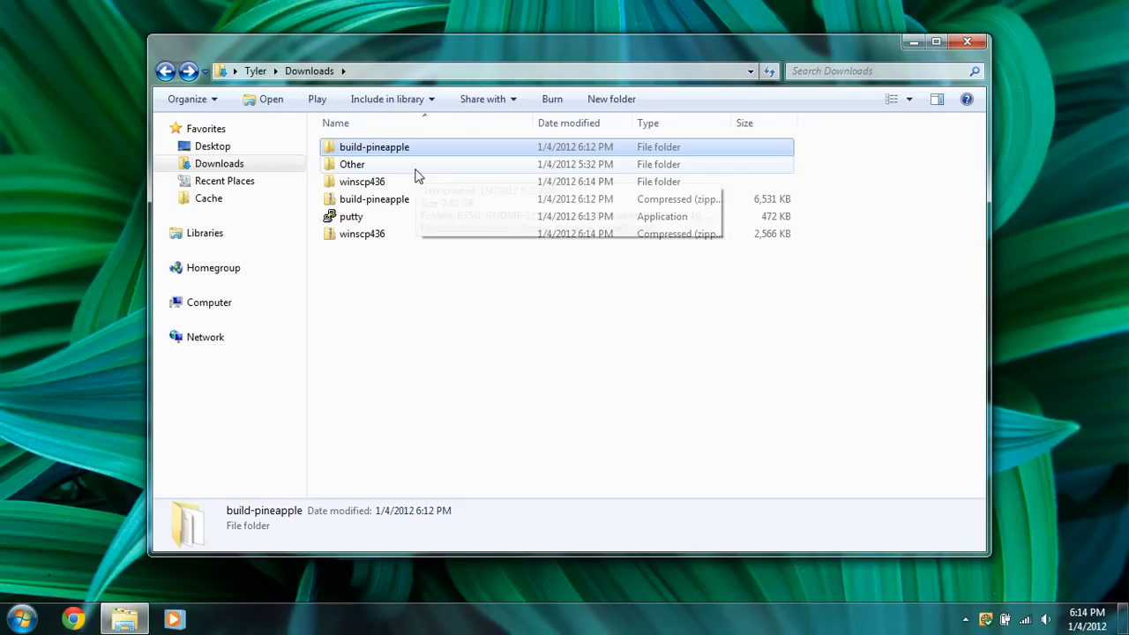
{"action": "mouse_move", "coordinate": [392, 156]}
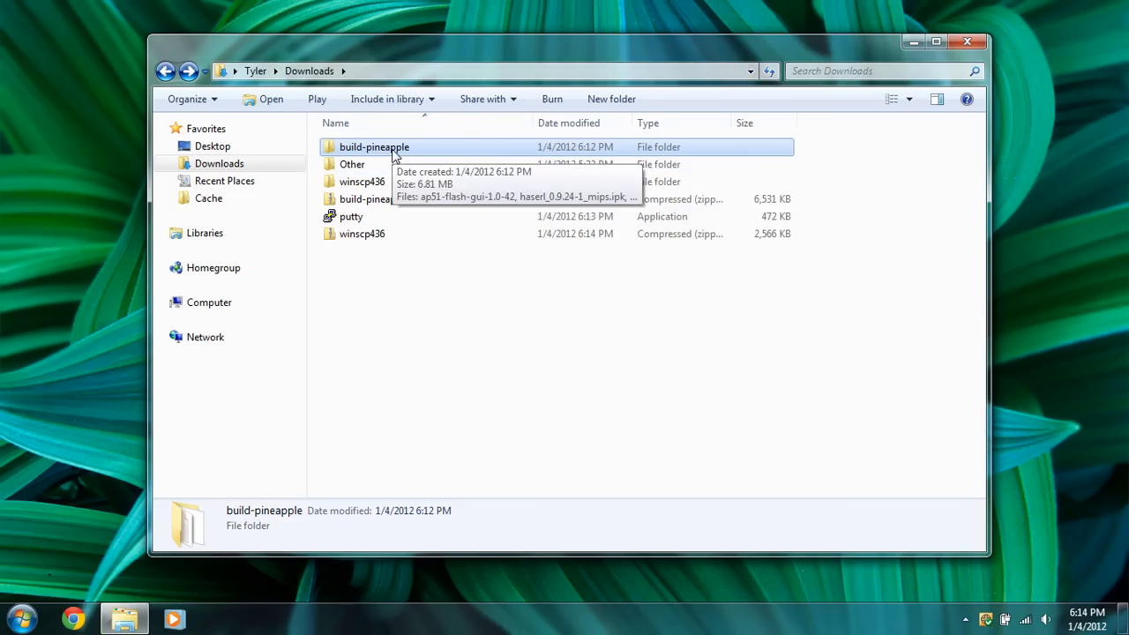
Browse into build-pineapple to see its flash tool, firmware files and config commands
{"action": "double_click", "coordinate": [375, 146]}
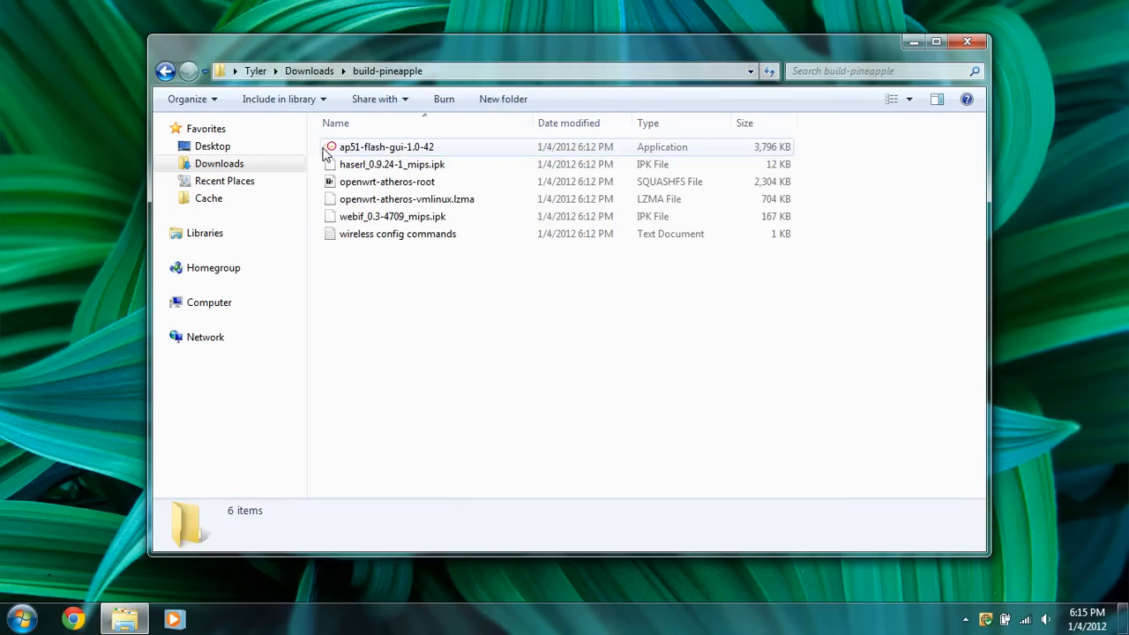
{"action": "mouse_move", "coordinate": [374, 156]}
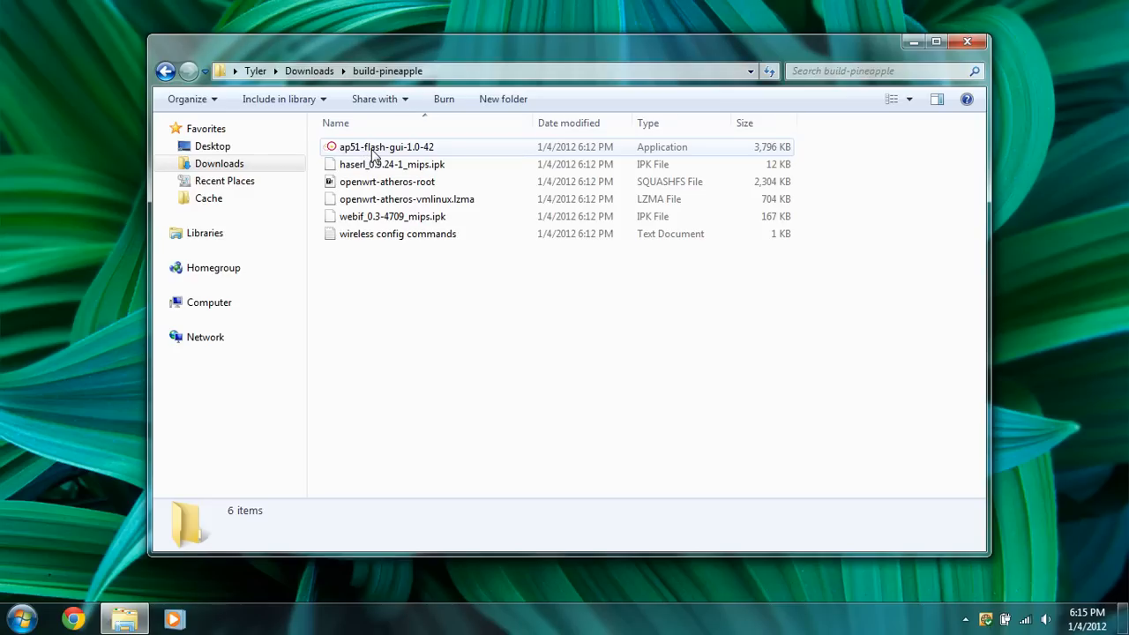
{"action": "mouse_move", "coordinate": [436, 161]}
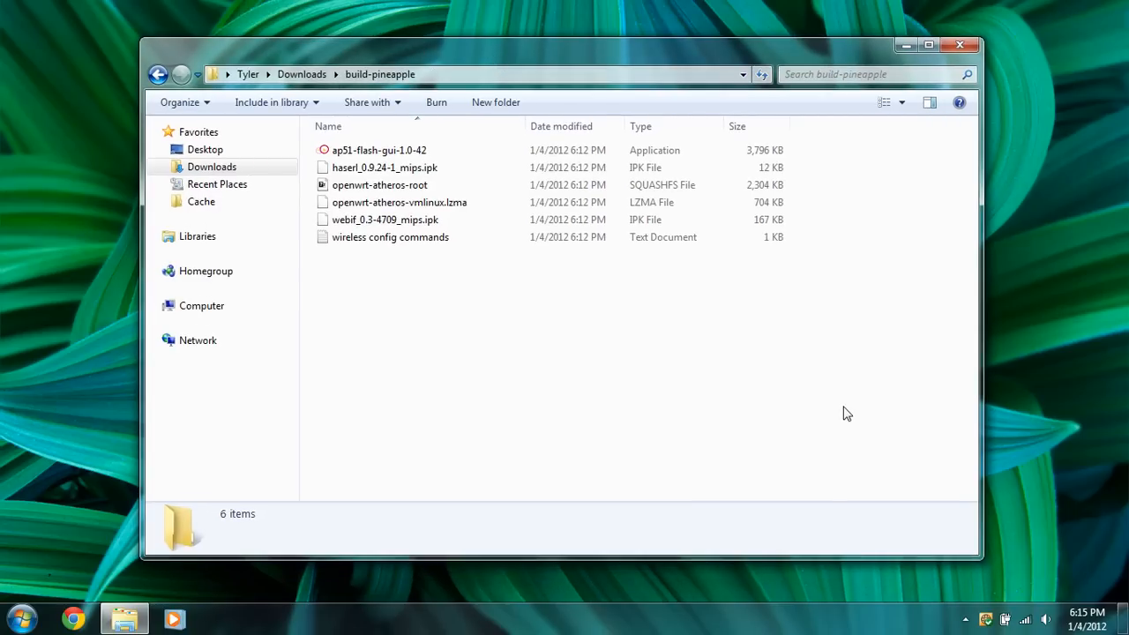
{"action": "mouse_move", "coordinate": [1006, 540]}
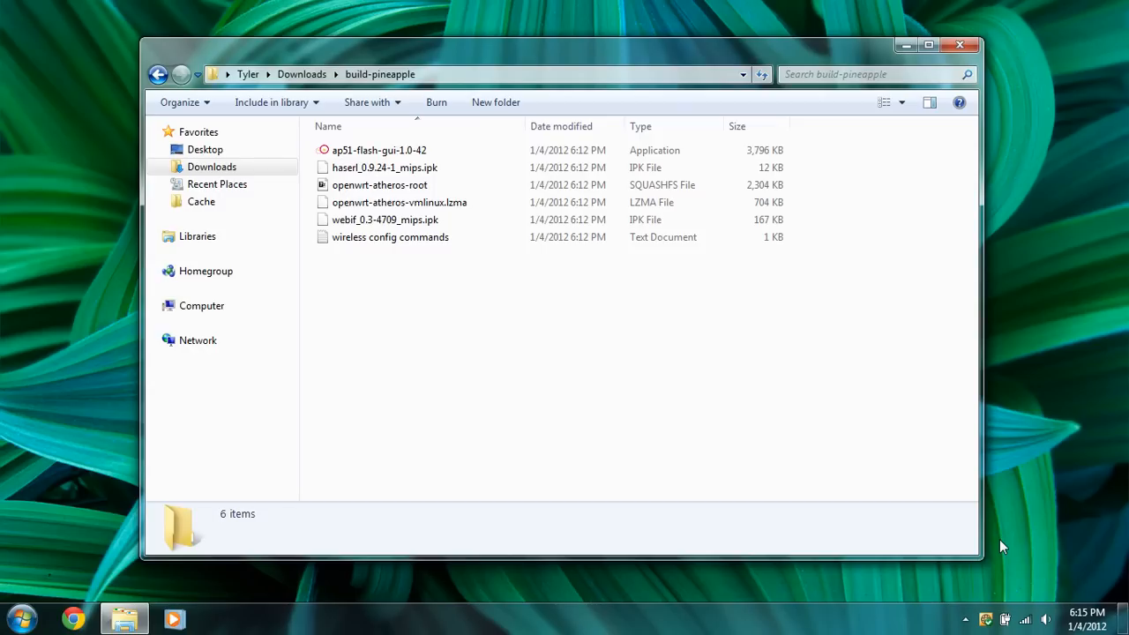
Reach the network adapters list via Network and Sharing Center
{"action": "left_click", "coordinate": [1025, 617]}
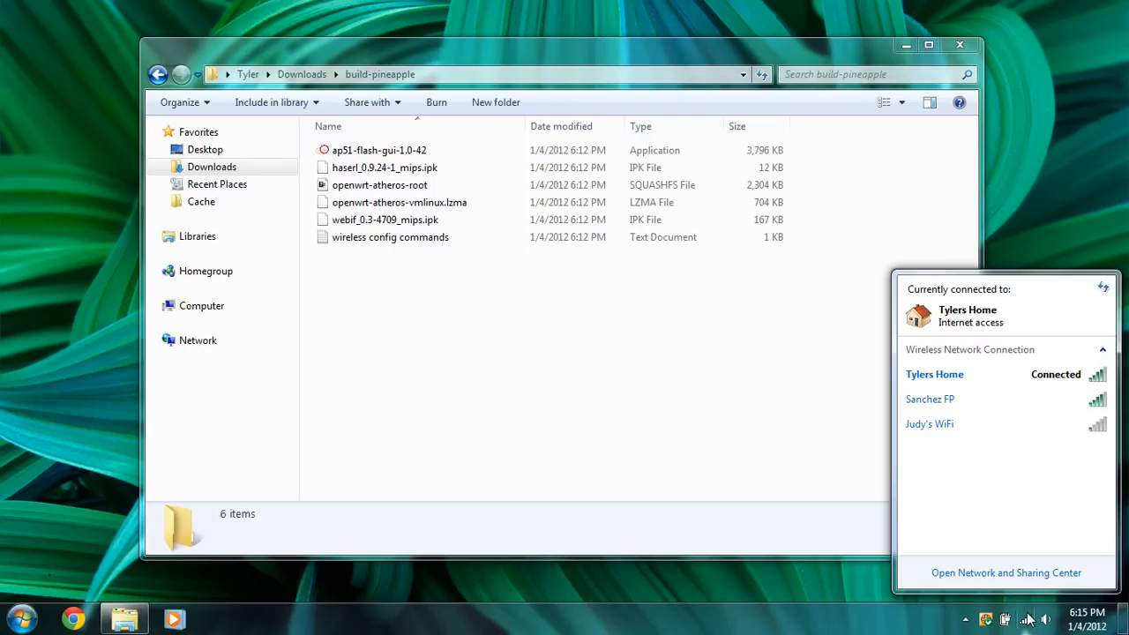
{"action": "mouse_move", "coordinate": [1006, 572]}
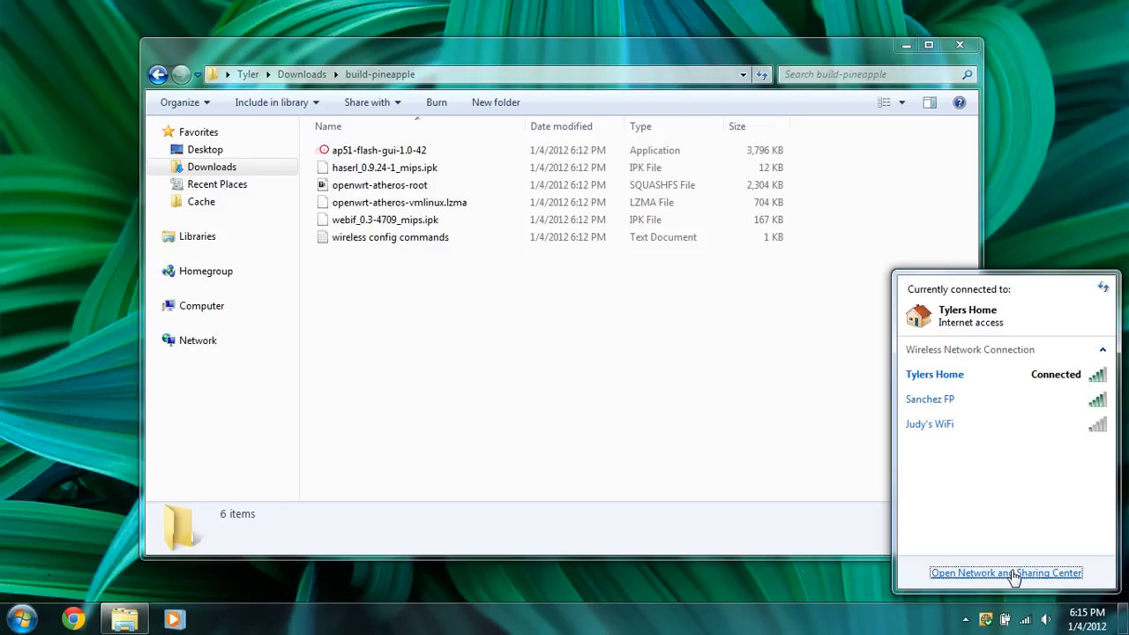
{"action": "left_click", "coordinate": [1006, 572]}
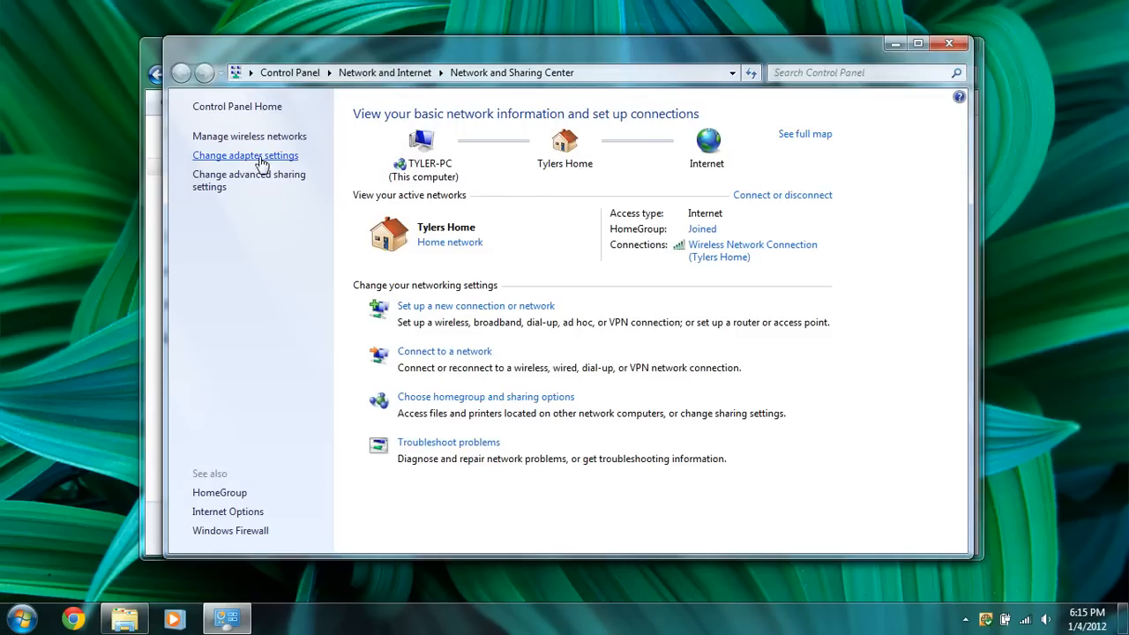
{"action": "left_click", "coordinate": [245, 156]}
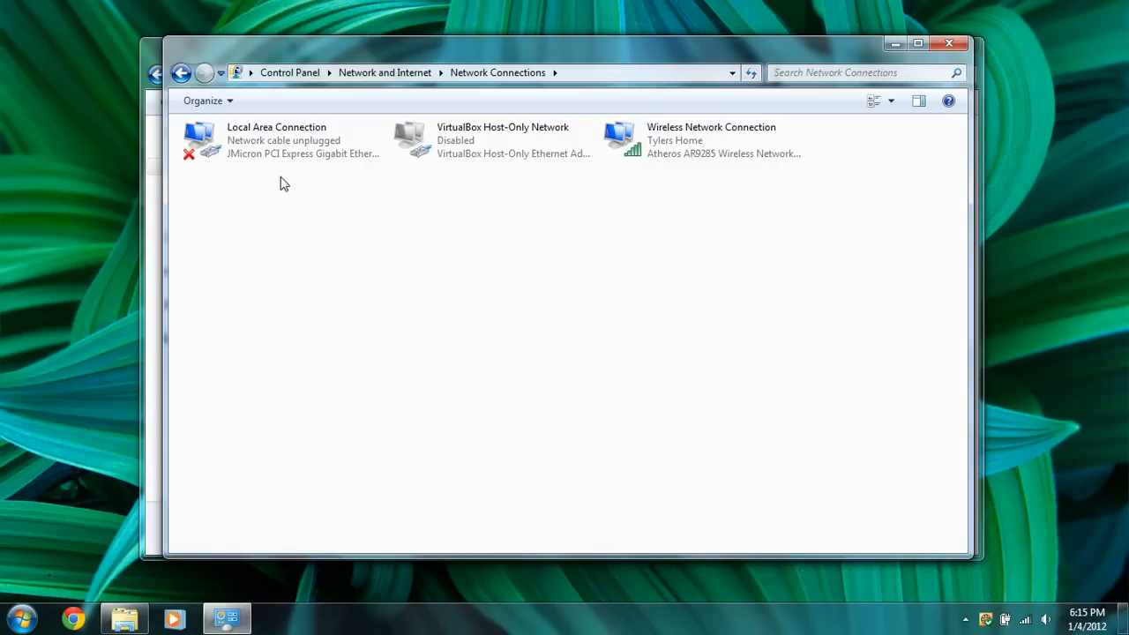
Bring up Local Area Connection Properties and select Internet Protocol Version 4
{"action": "right_click", "coordinate": [283, 140]}
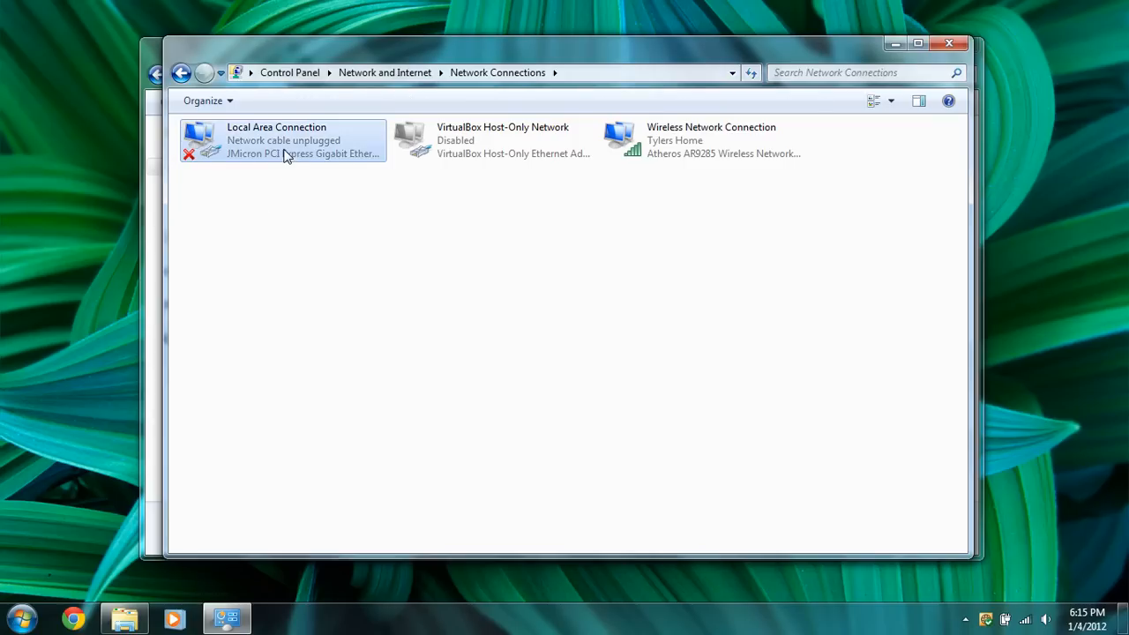
{"action": "right_click", "coordinate": [282, 141]}
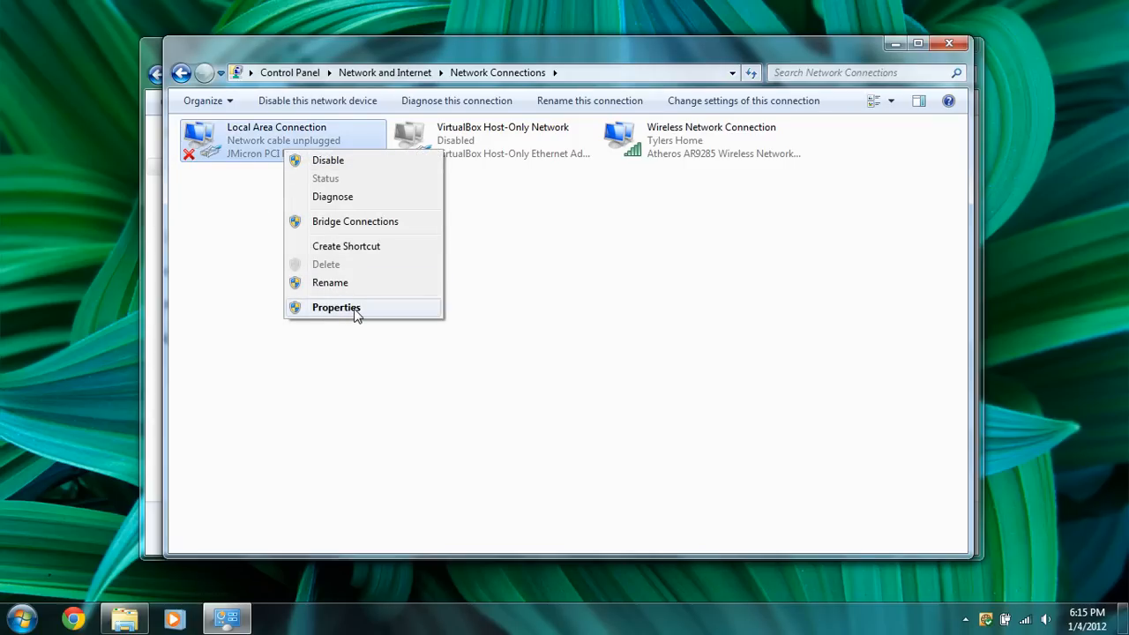
{"action": "left_click", "coordinate": [335, 307]}
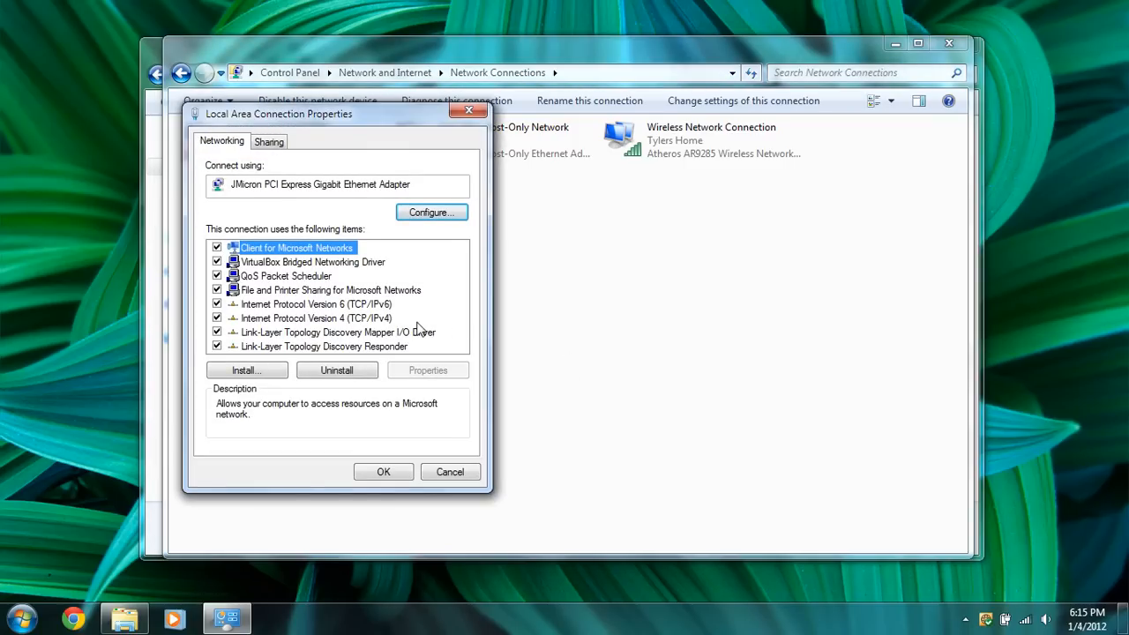
{"action": "left_click", "coordinate": [316, 318]}
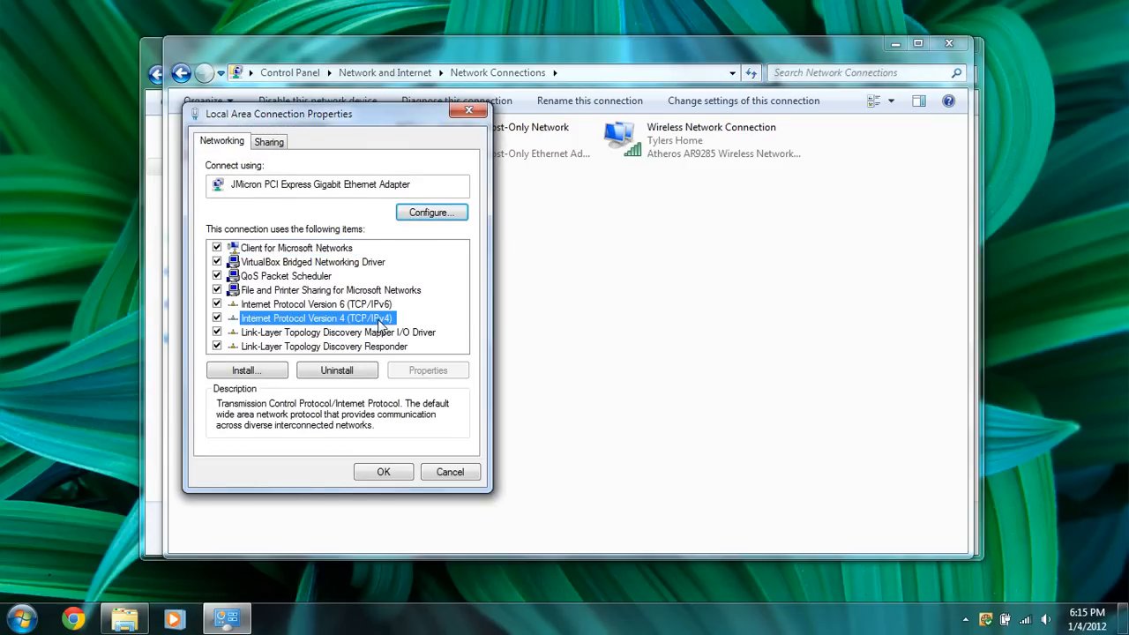
Assign static IPv4 192.168.1.100 with mask 255.255.255.0 to Local Area Connection and save
{"action": "left_click", "coordinate": [427, 370]}
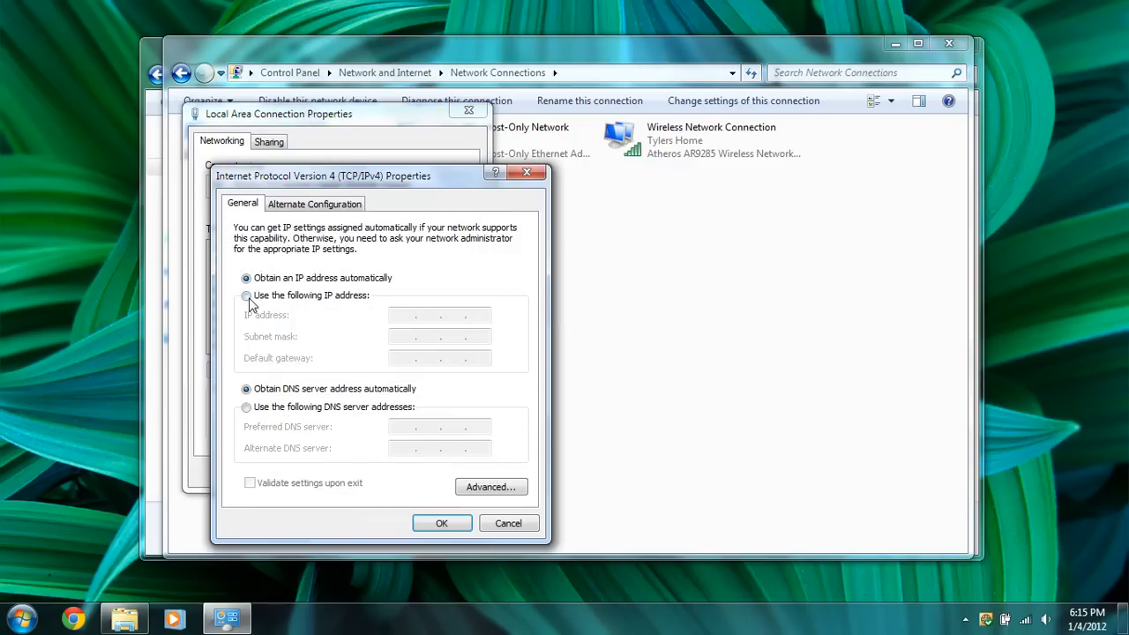
{"action": "left_click", "coordinate": [247, 294]}
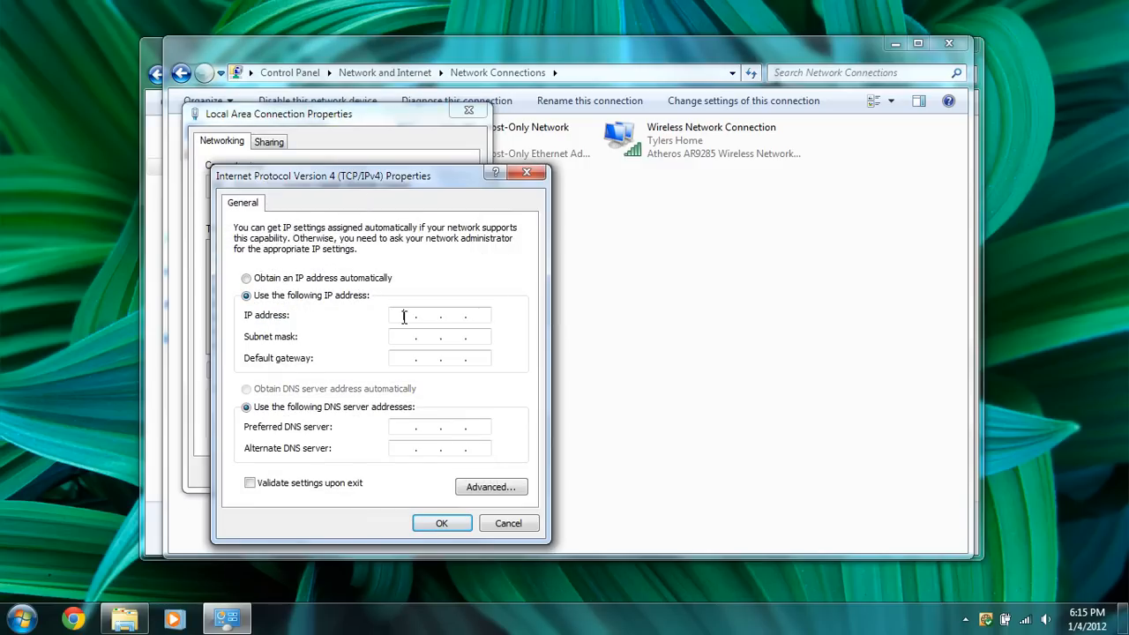
{"action": "type", "text": "192"}
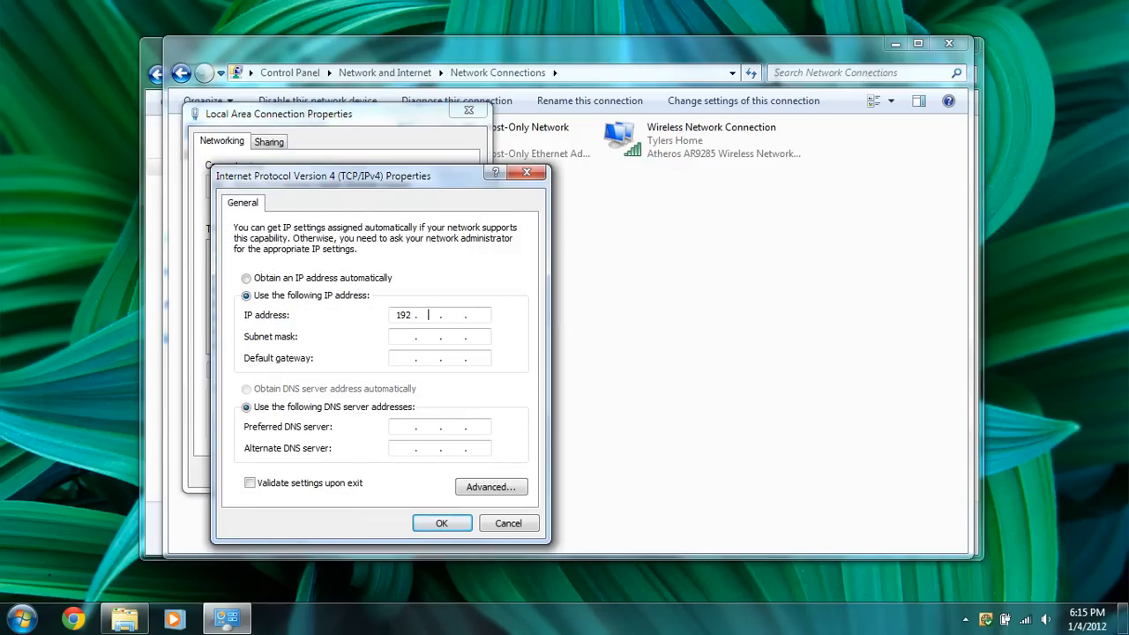
{"action": "type", "text": "168"}
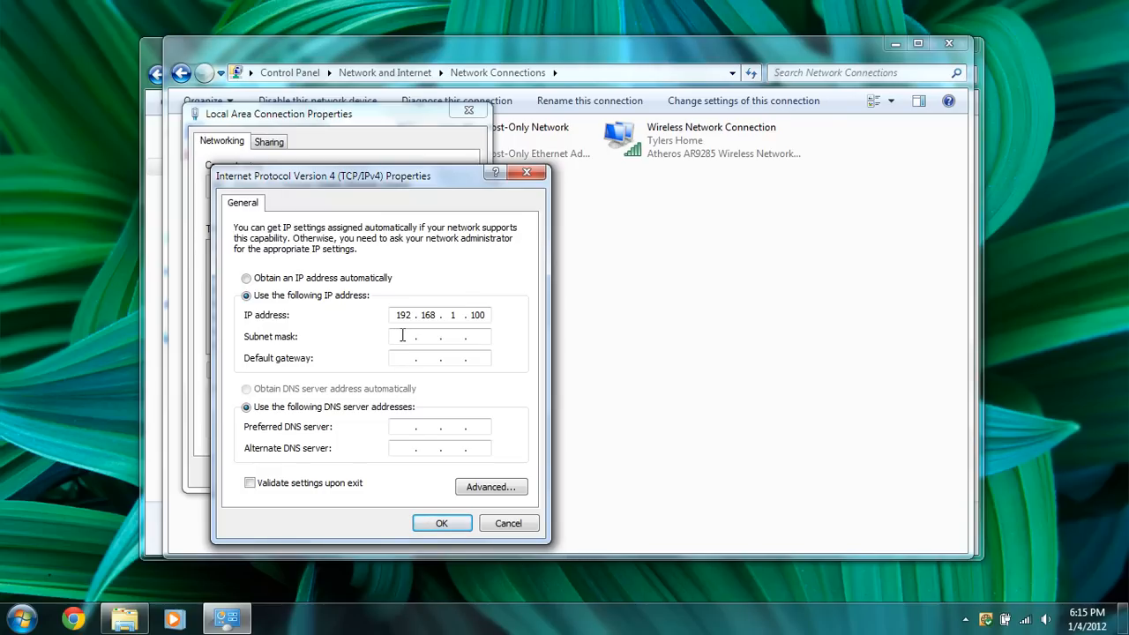
{"action": "type", "text": "255.255.255.0"}
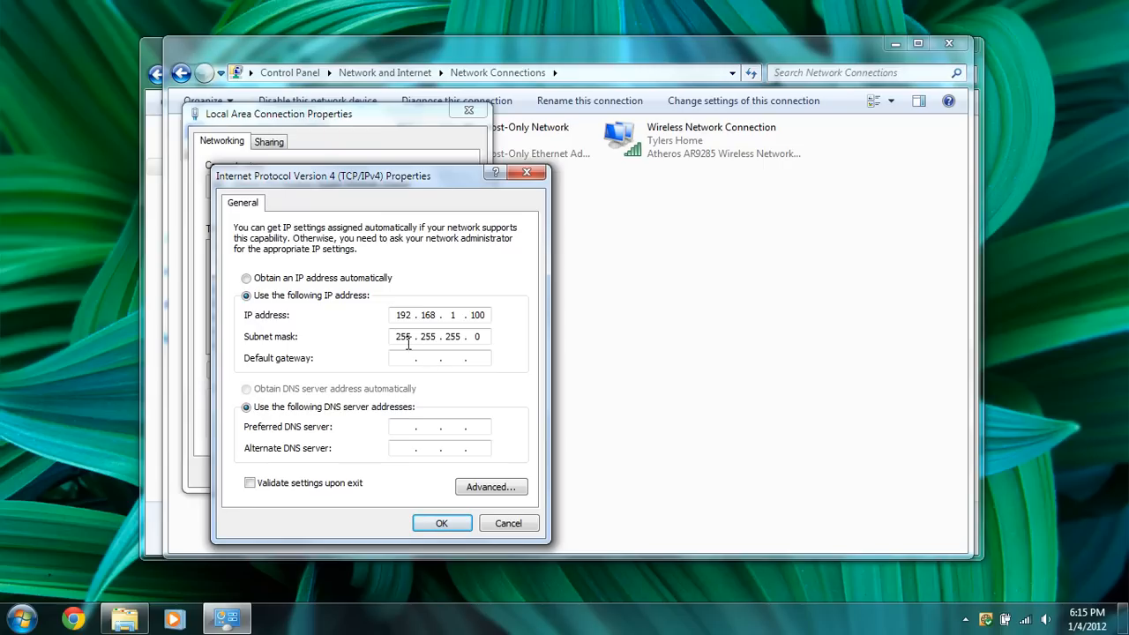
{"action": "left_click", "coordinate": [441, 523]}
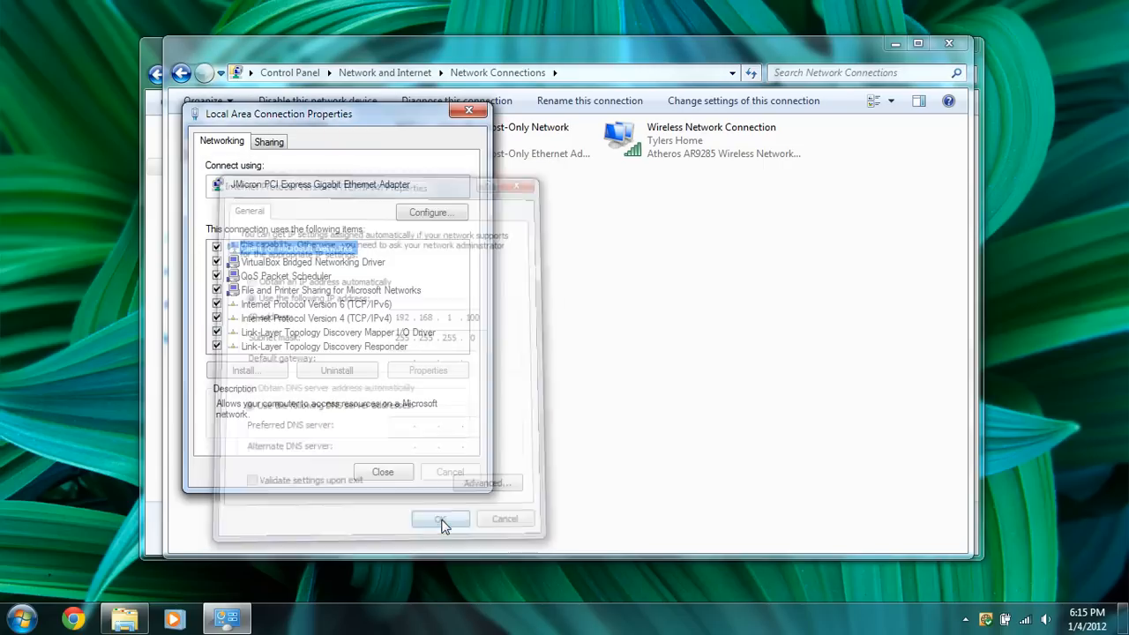
{"action": "left_click", "coordinate": [441, 518]}
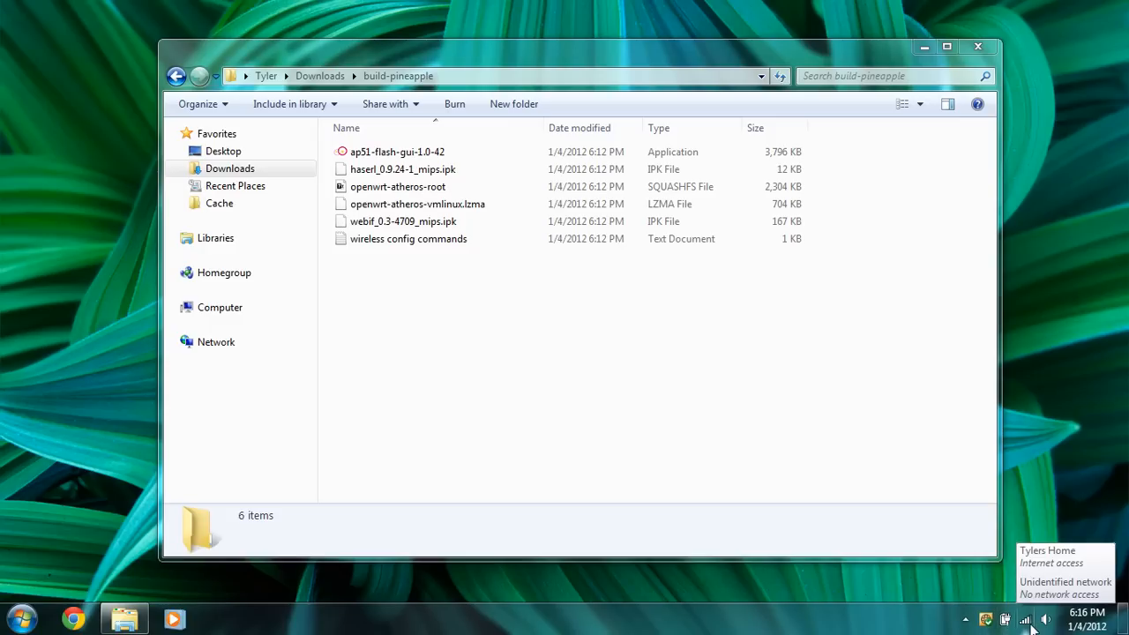
{"action": "left_click", "coordinate": [1025, 619]}
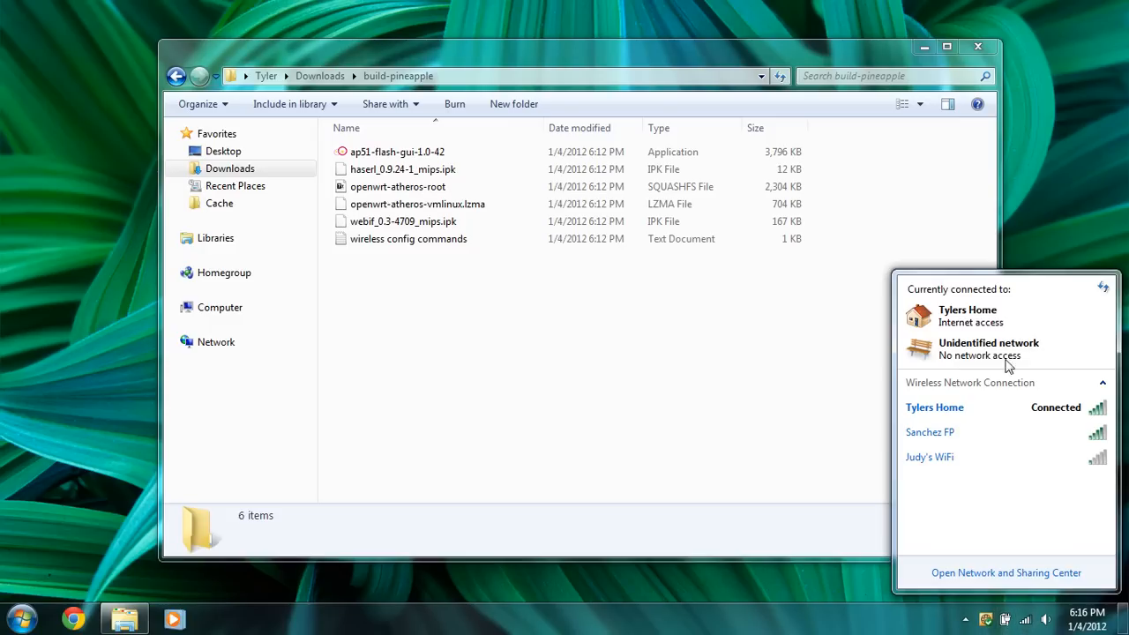
{"action": "mouse_move", "coordinate": [965, 356]}
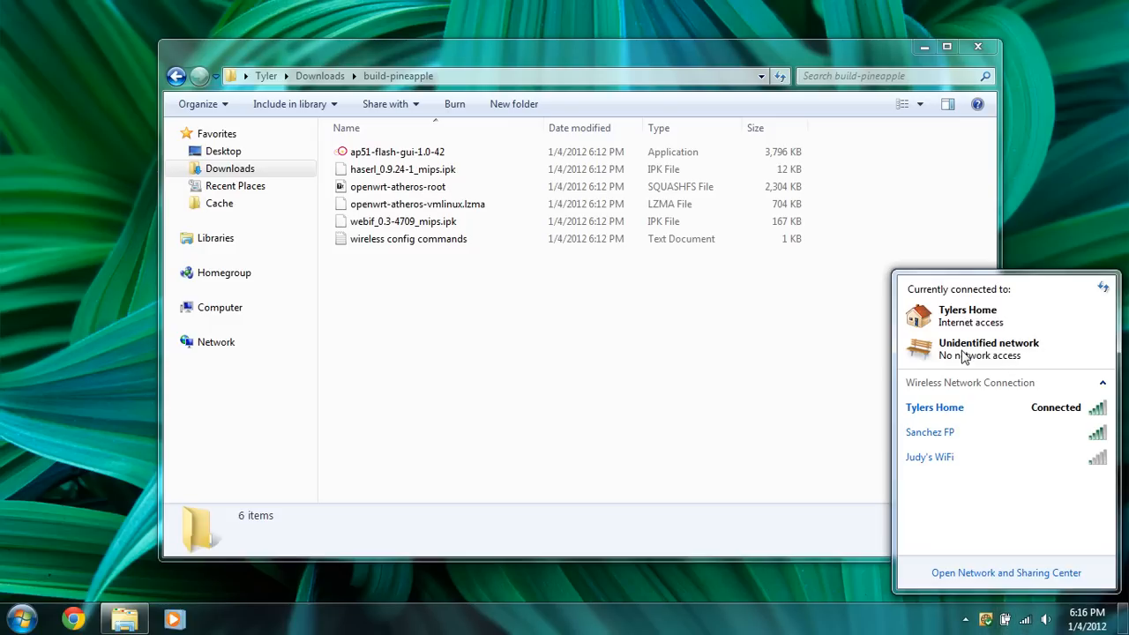
{"action": "mouse_move", "coordinate": [829, 544]}
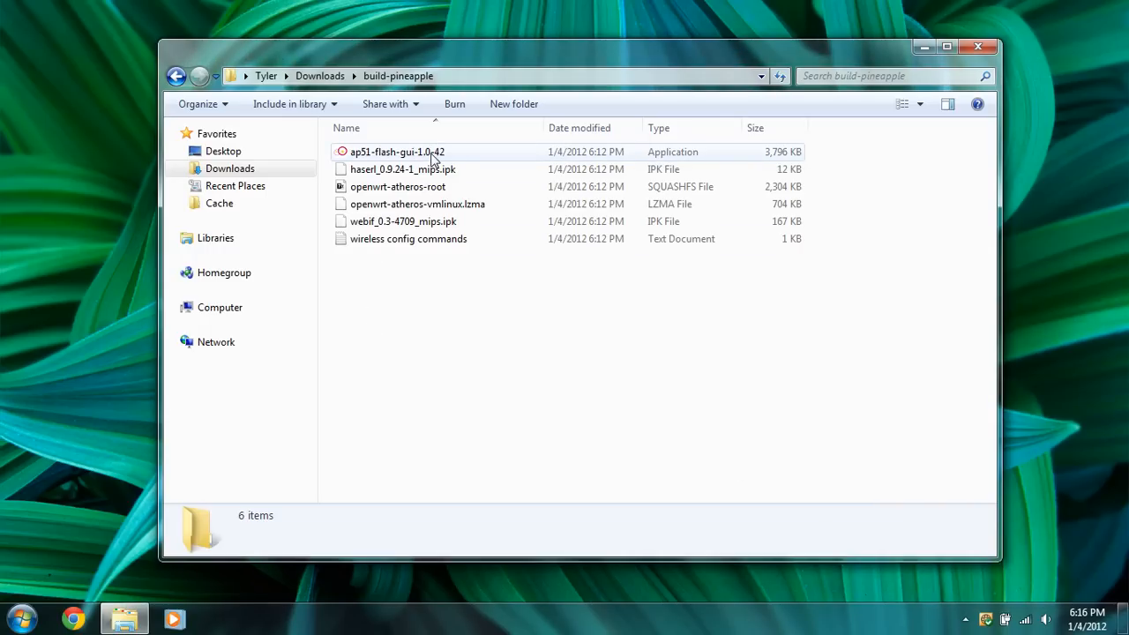
Launch ap51-flash-gui and load openwrt-atheros-root as the external rootfs file
{"action": "double_click", "coordinate": [397, 152]}
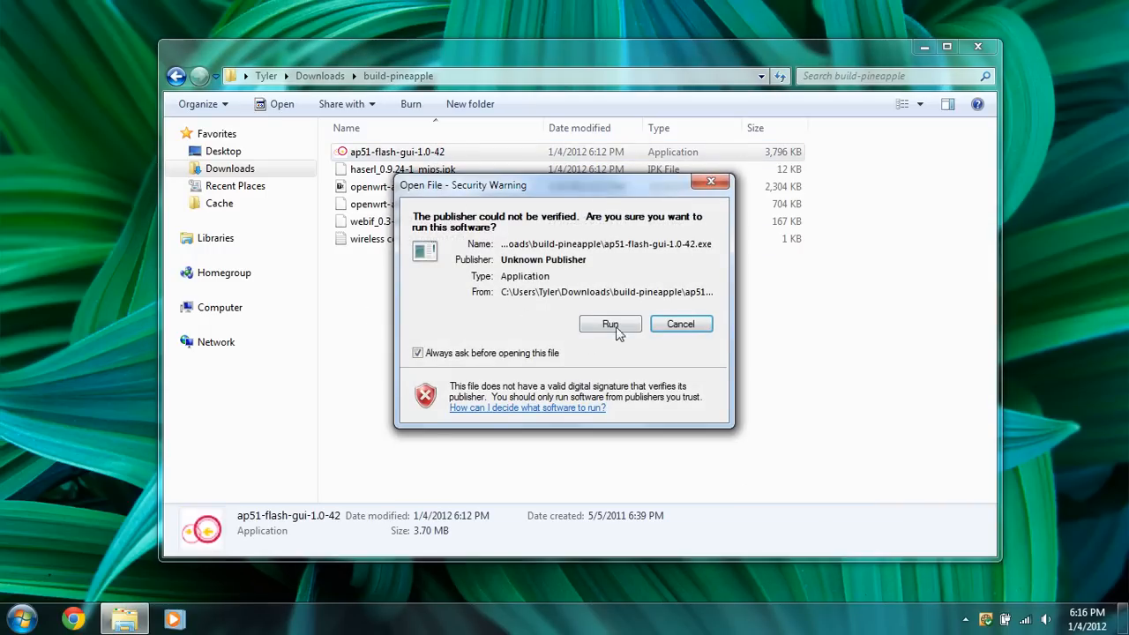
{"action": "left_click", "coordinate": [611, 325]}
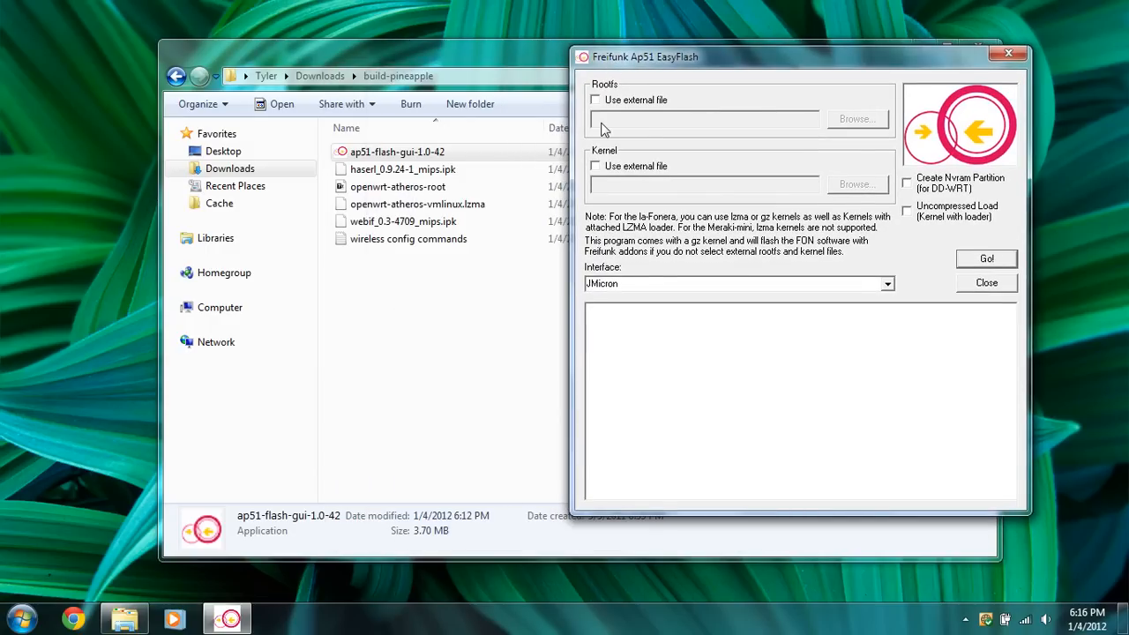
{"action": "left_click", "coordinate": [596, 99]}
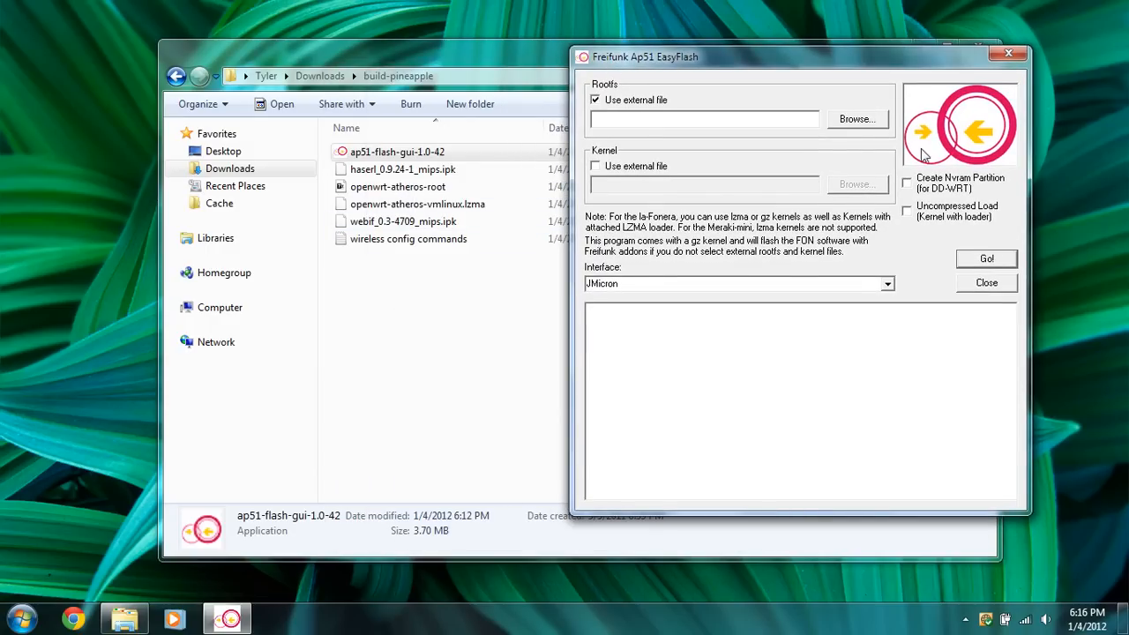
{"action": "left_click", "coordinate": [854, 118]}
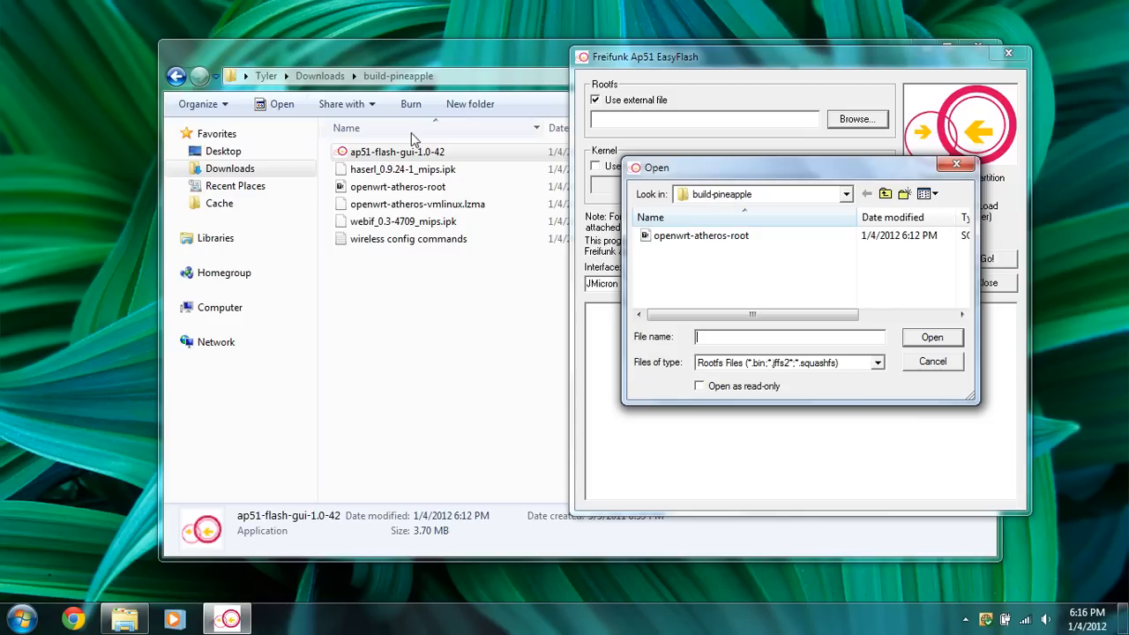
{"action": "left_click", "coordinate": [701, 236]}
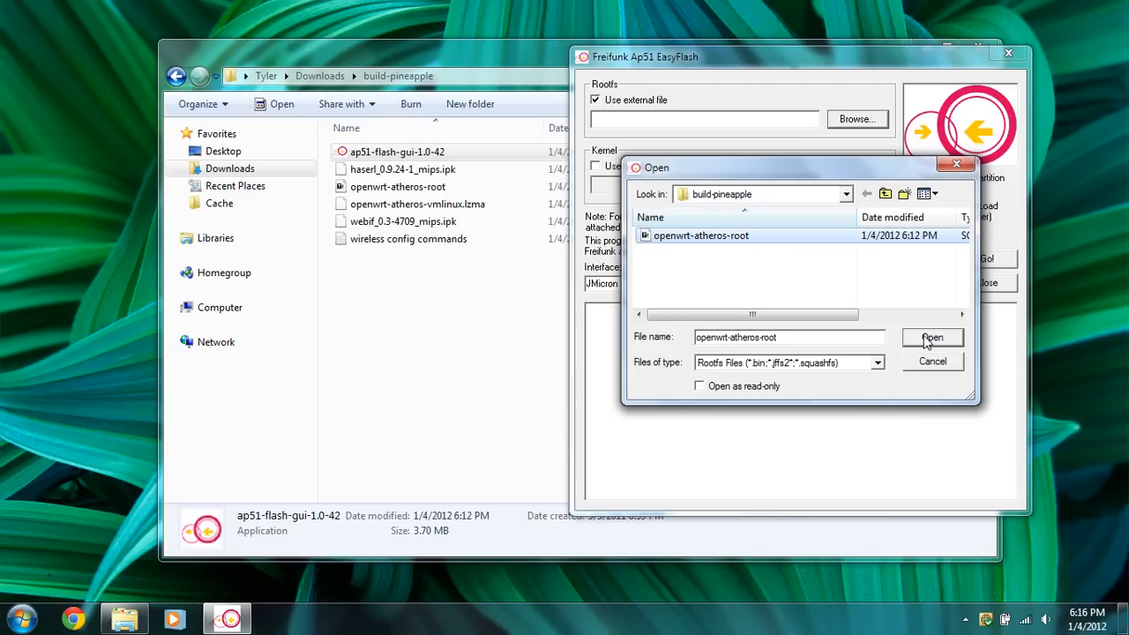
{"action": "left_click", "coordinate": [932, 337]}
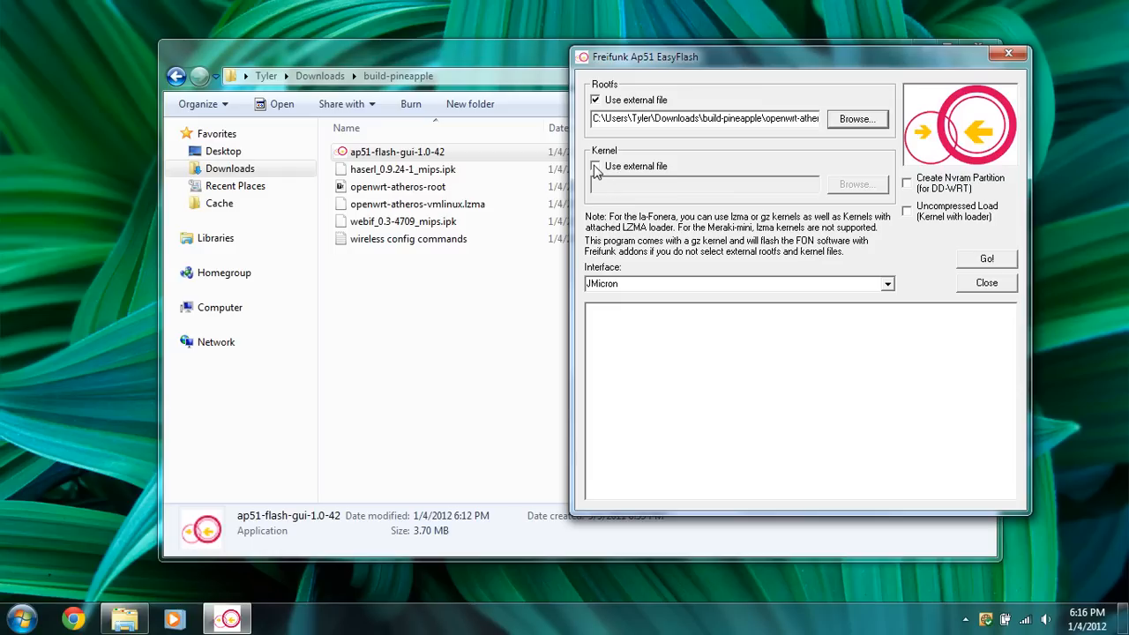
Load openwrt-atheros-vmlinux.lzma as the external kernel file
{"action": "left_click", "coordinate": [596, 166]}
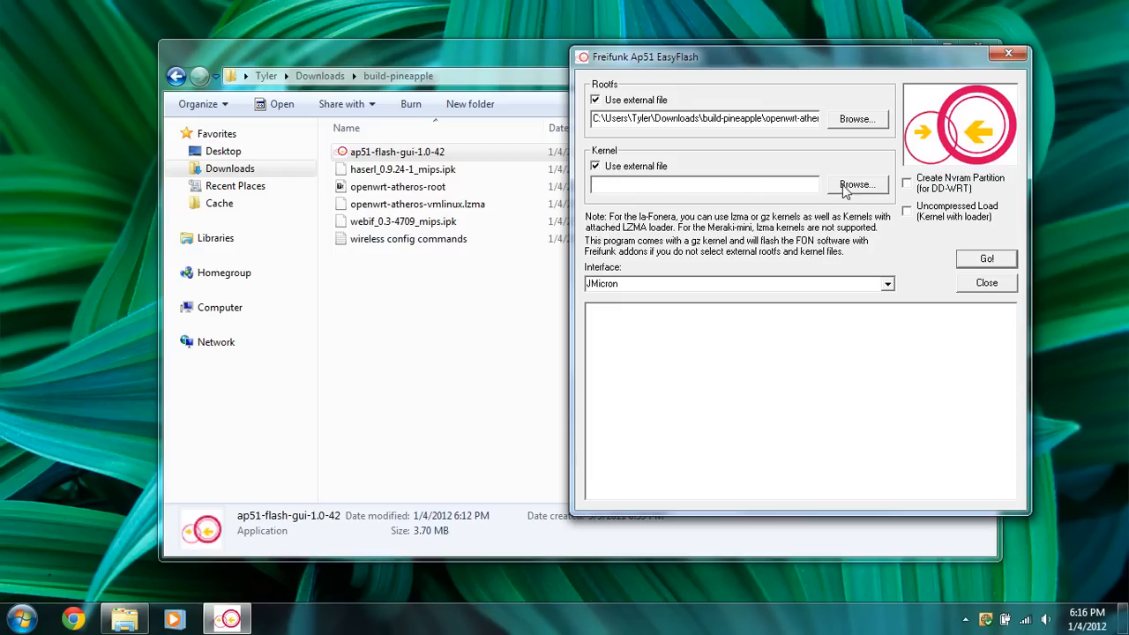
{"action": "left_click", "coordinate": [856, 186]}
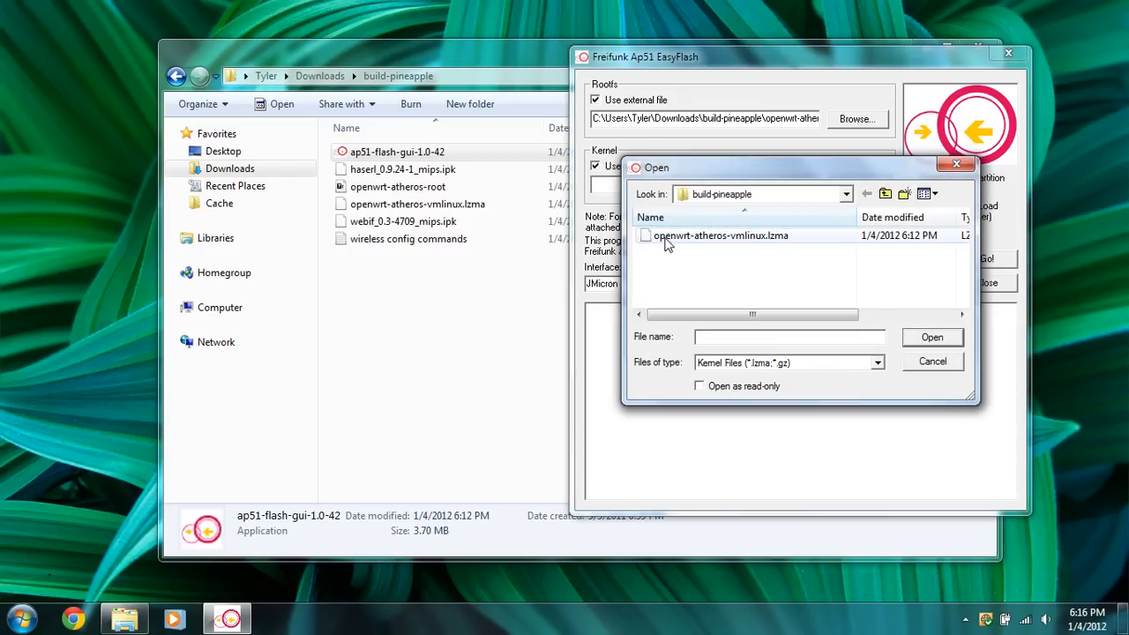
{"action": "left_click", "coordinate": [720, 236]}
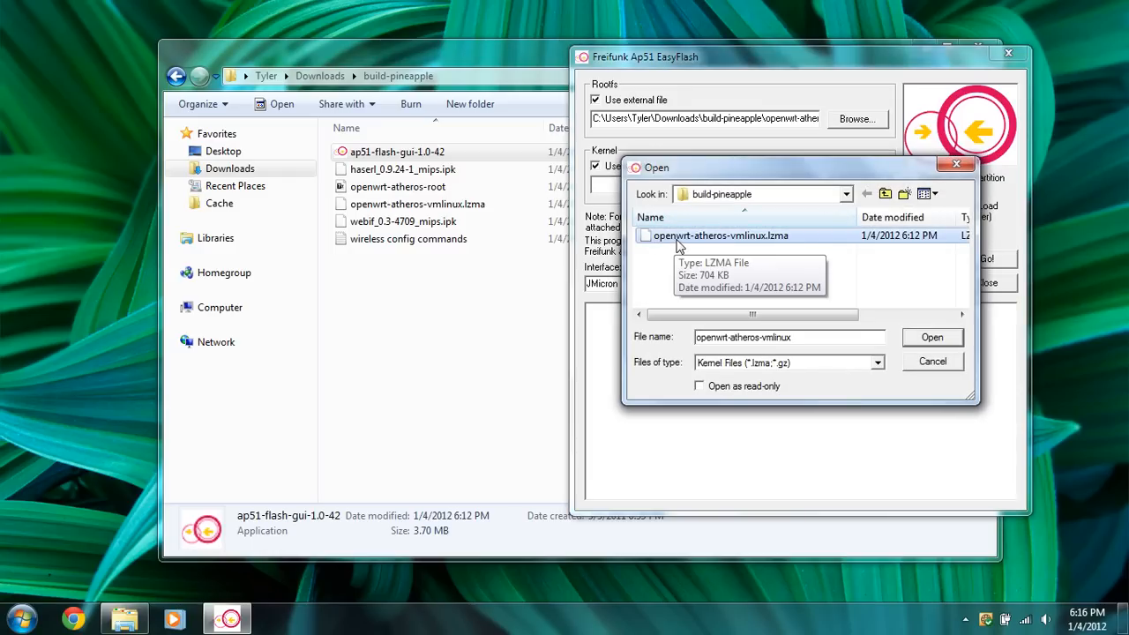
{"action": "mouse_move", "coordinate": [750, 245]}
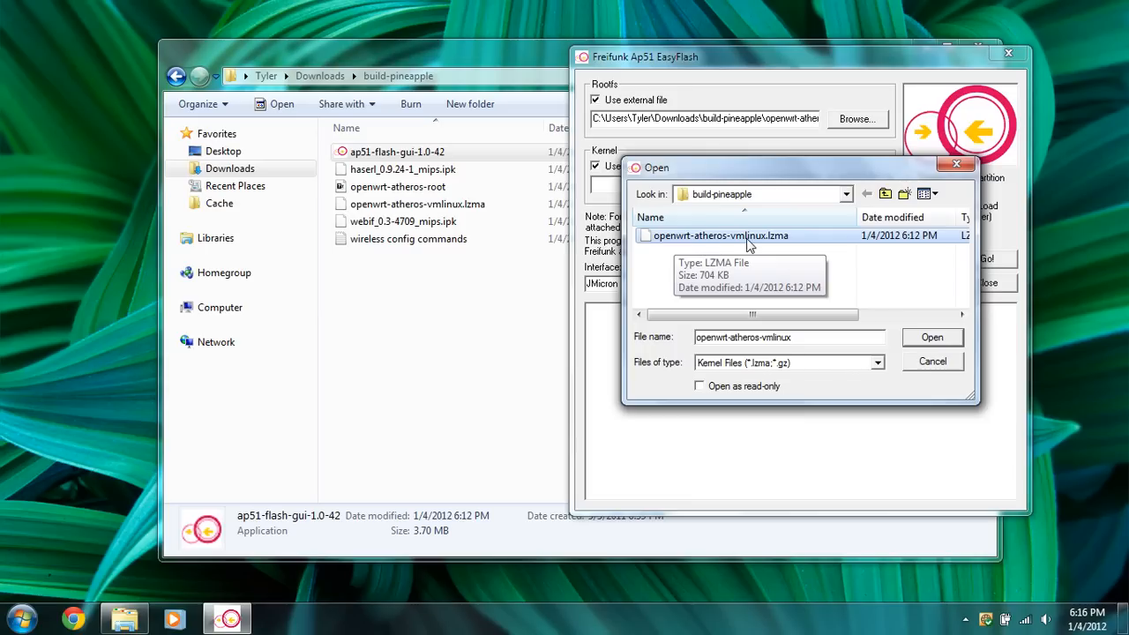
{"action": "mouse_move", "coordinate": [787, 250]}
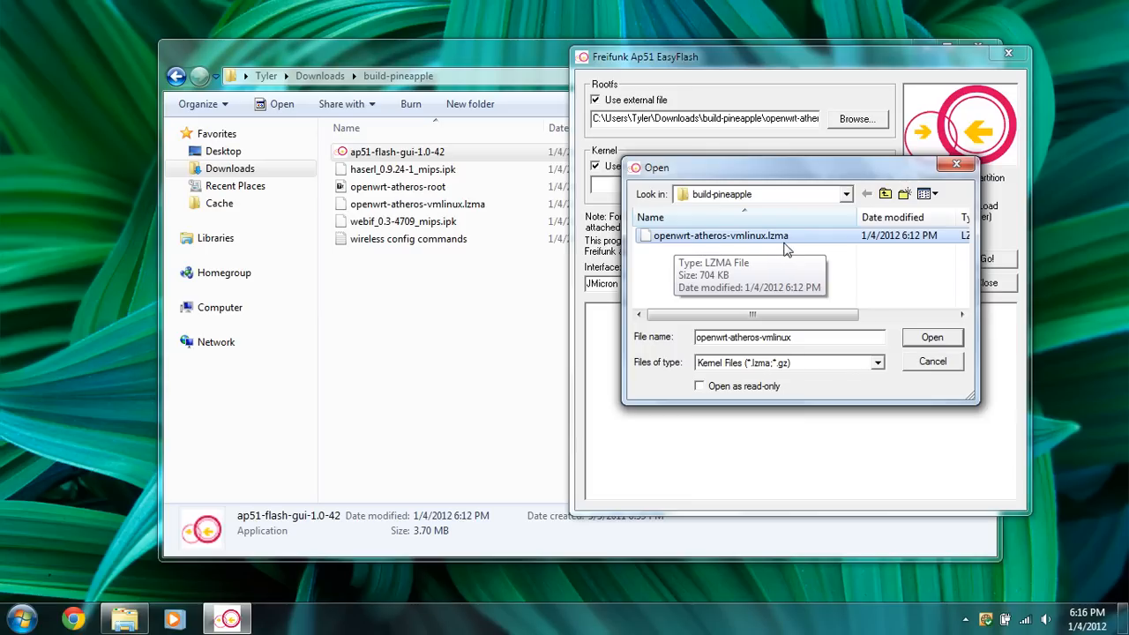
{"action": "left_click", "coordinate": [932, 337]}
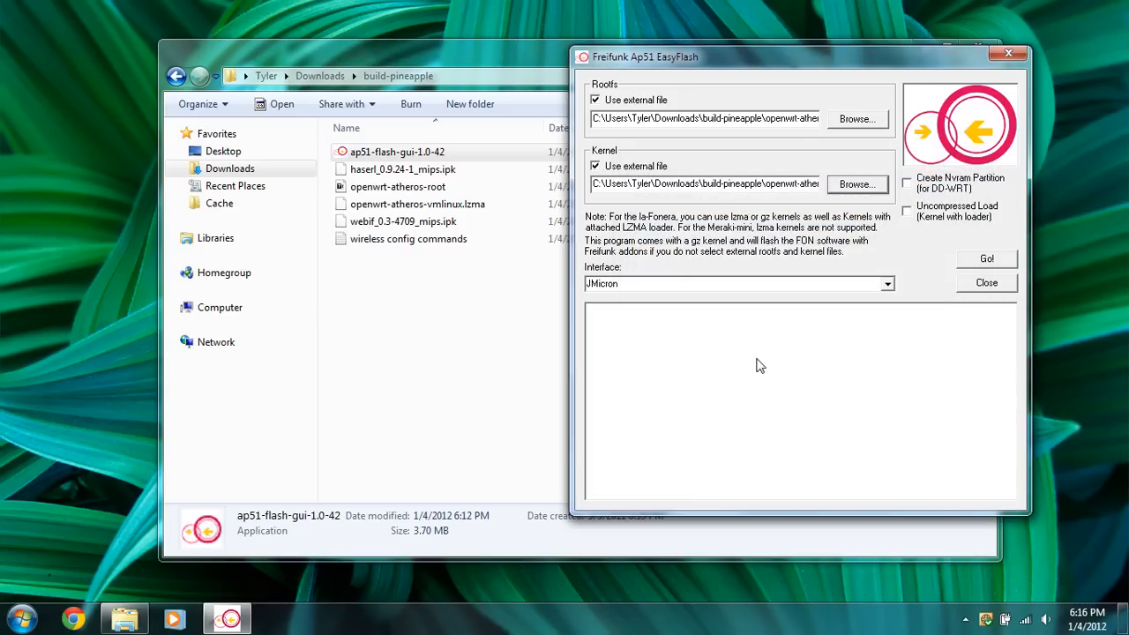
{"action": "left_click", "coordinate": [887, 282]}
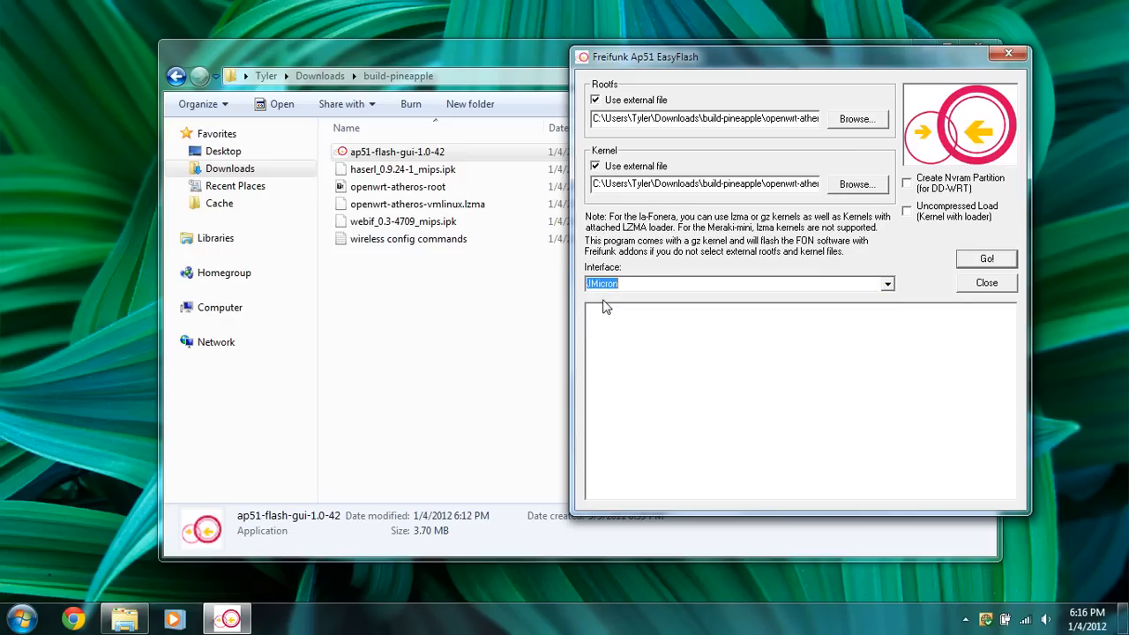
{"action": "mouse_move", "coordinate": [808, 284]}
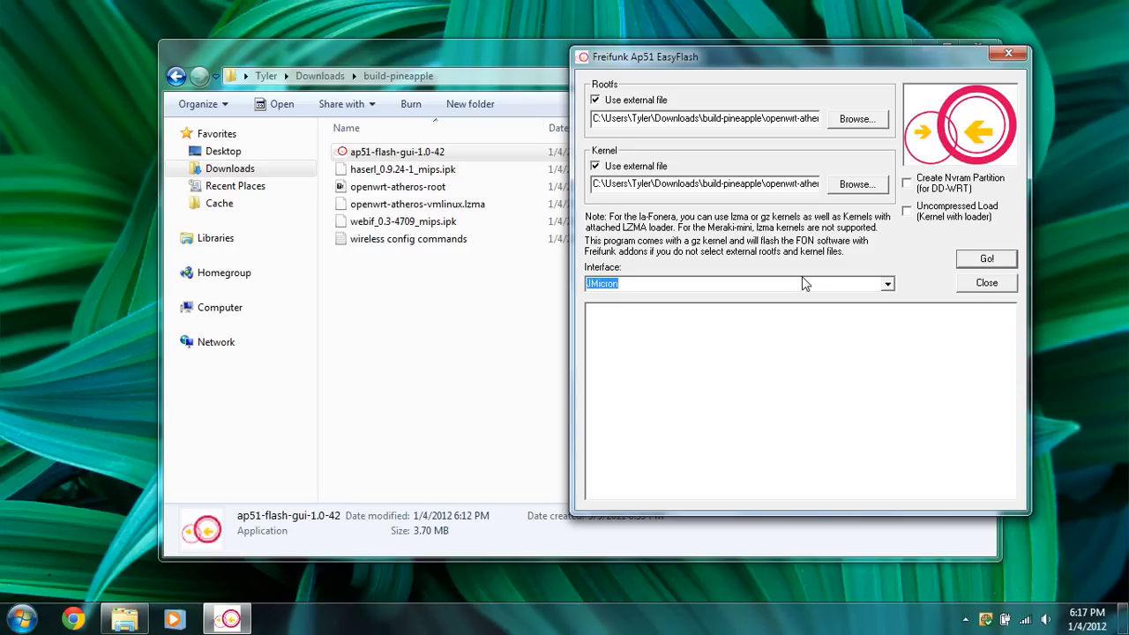
{"action": "mouse_move", "coordinate": [995, 272]}
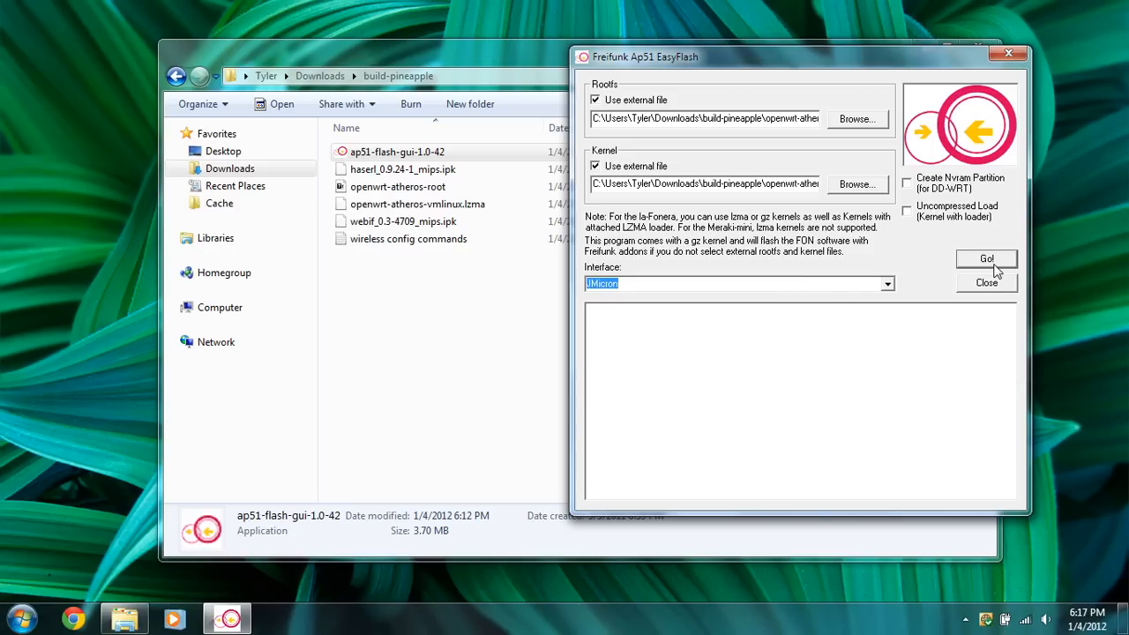
Start flashing the rootfs and kernel onto the device with Go!
{"action": "left_click", "coordinate": [987, 258]}
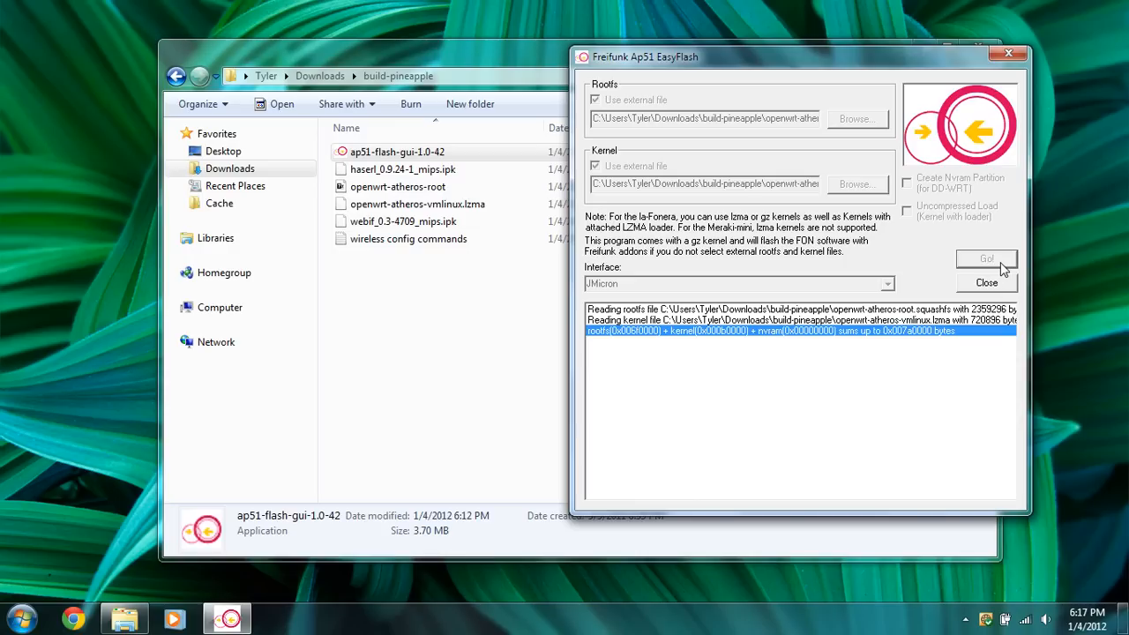
{"action": "left_click", "coordinate": [986, 258]}
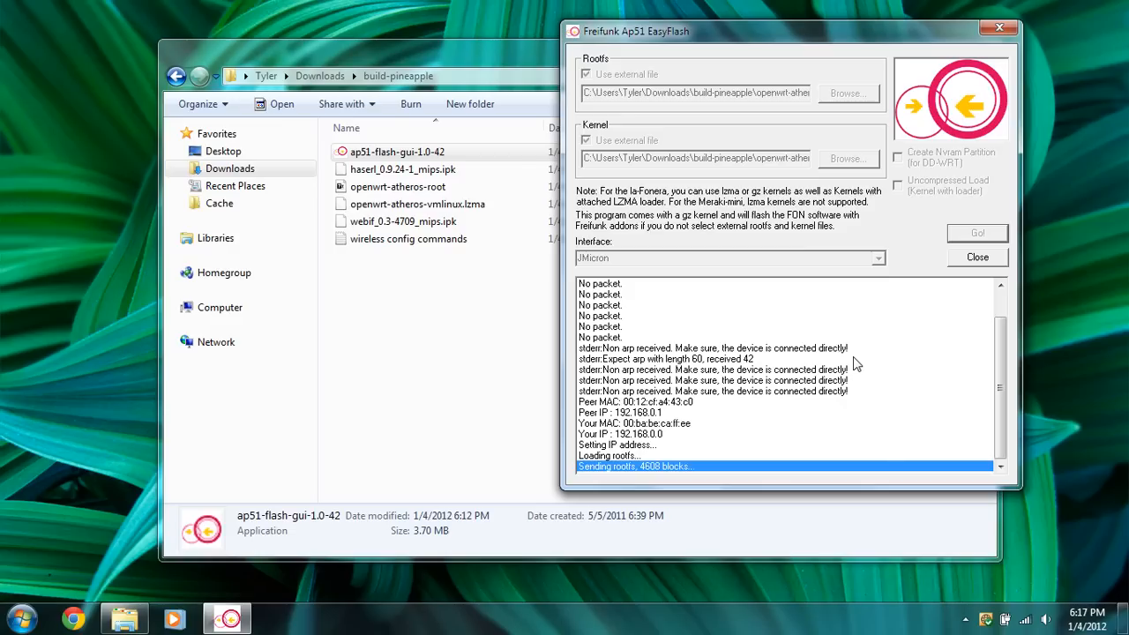
{"action": "mouse_move", "coordinate": [702, 478]}
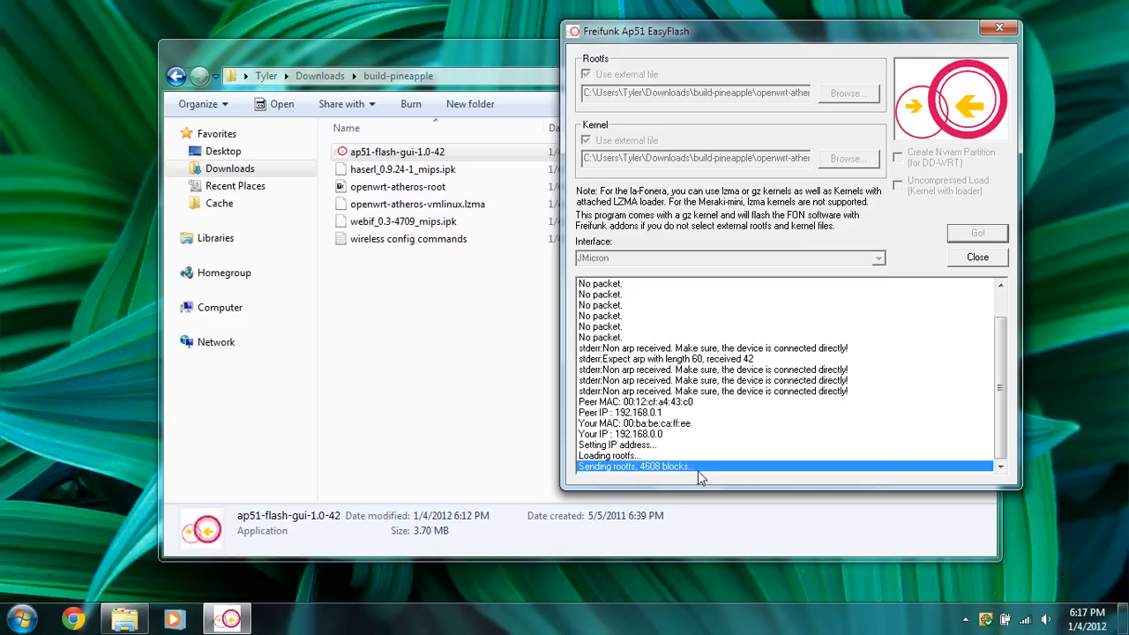
{"action": "mouse_move", "coordinate": [646, 469]}
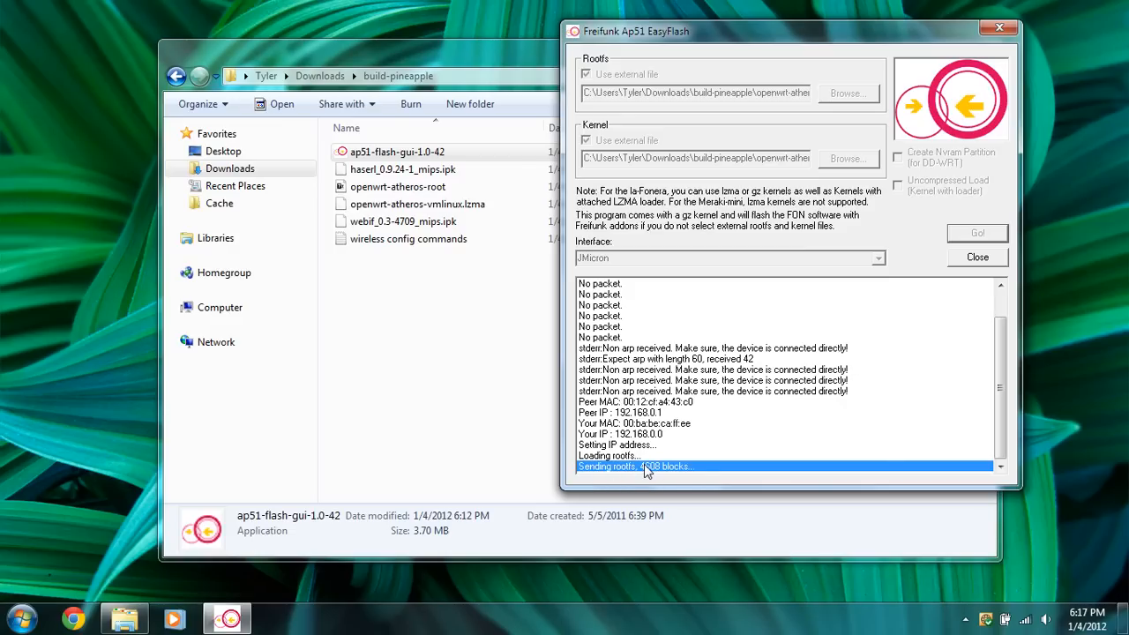
{"action": "mouse_move", "coordinate": [783, 429]}
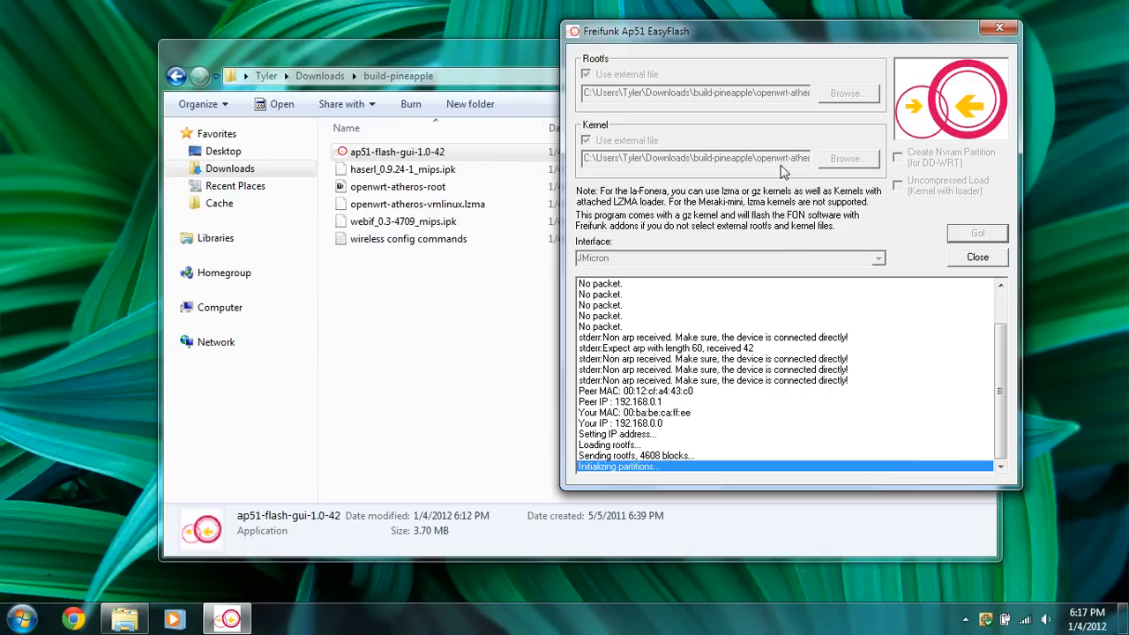
{"action": "mouse_move", "coordinate": [777, 138]}
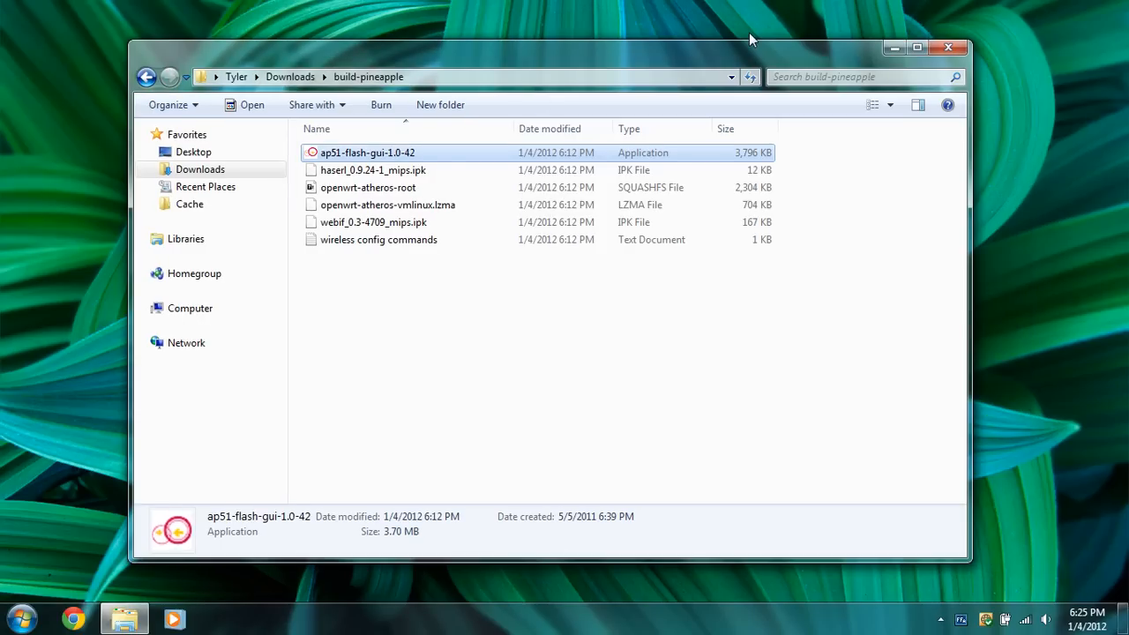
{"action": "mouse_move", "coordinate": [752, 60]}
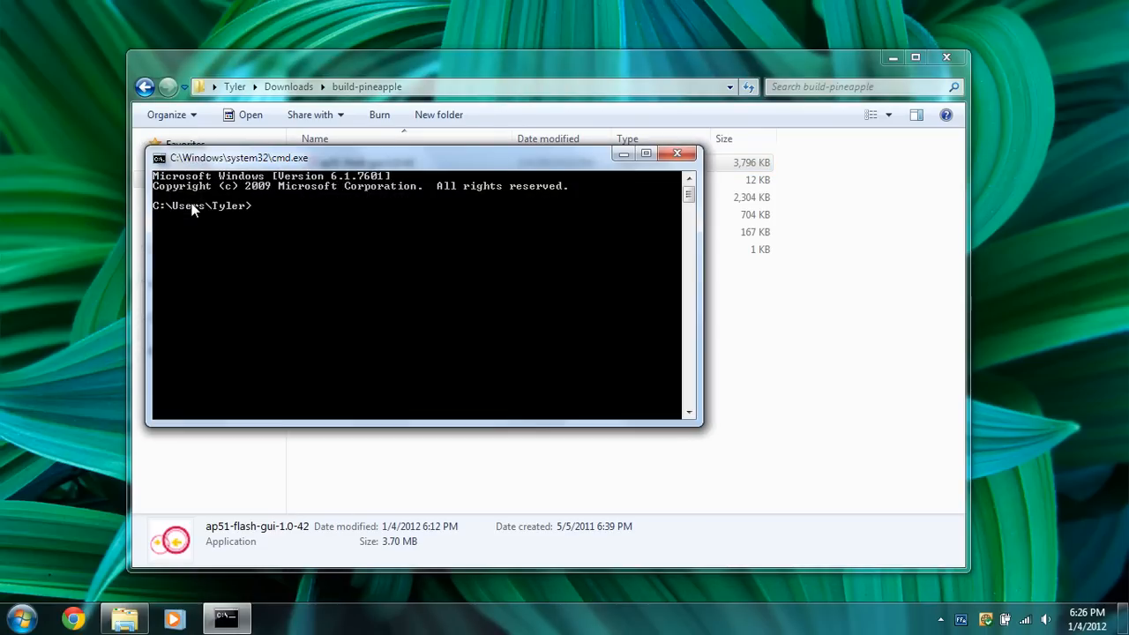
Ping the device with 'ping 192.168.1.1' in Command Prompt
{"action": "type", "text": "pig"}
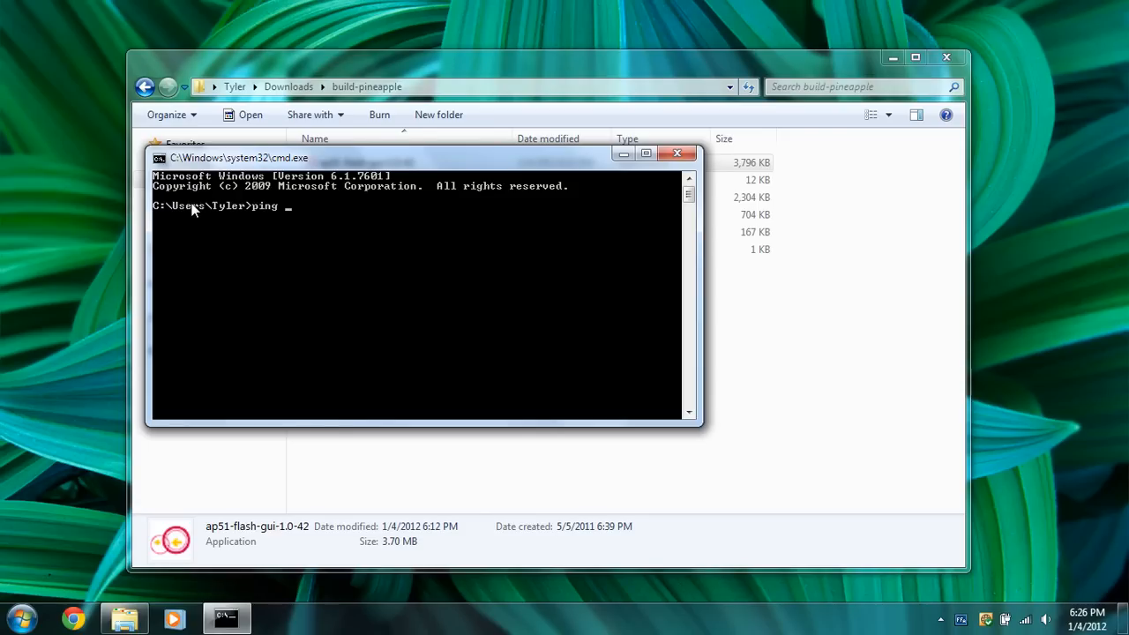
{"action": "type", "text": "192.16"}
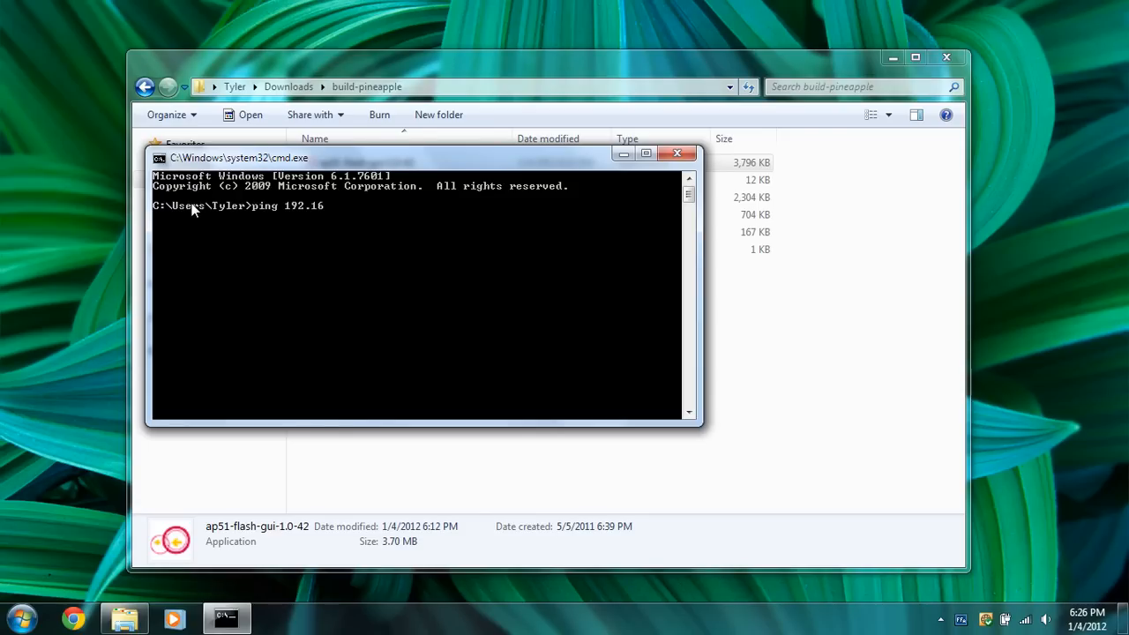
{"action": "type", "text": "8.1.1"}
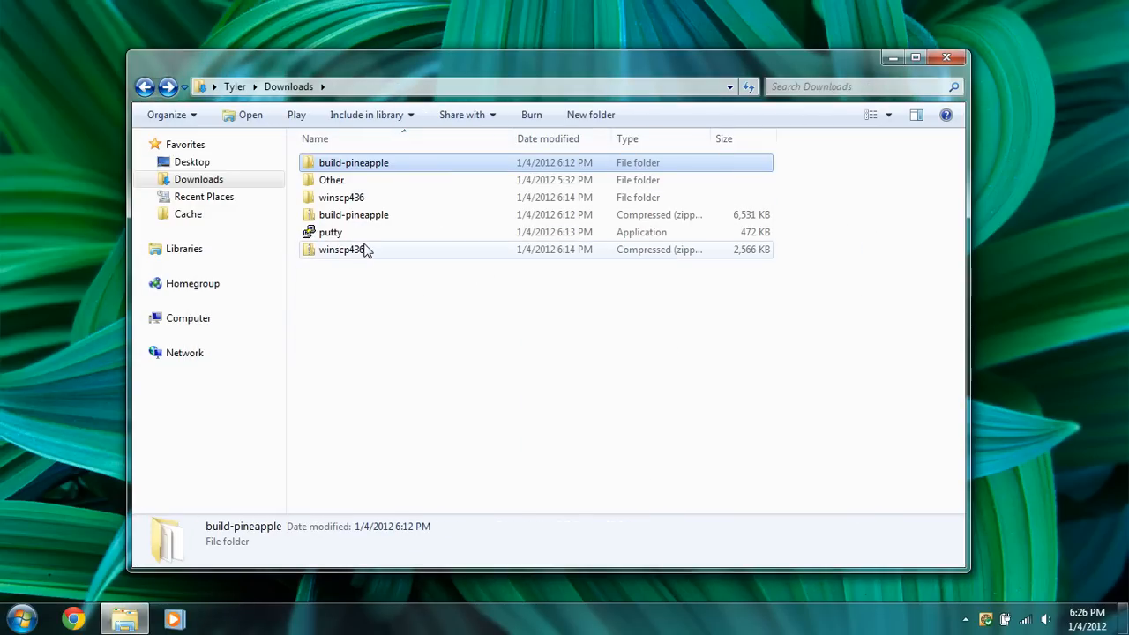
Launch putty.exe and connect to host 192.168.1.1 using the Telnet connection type
{"action": "double_click", "coordinate": [330, 233]}
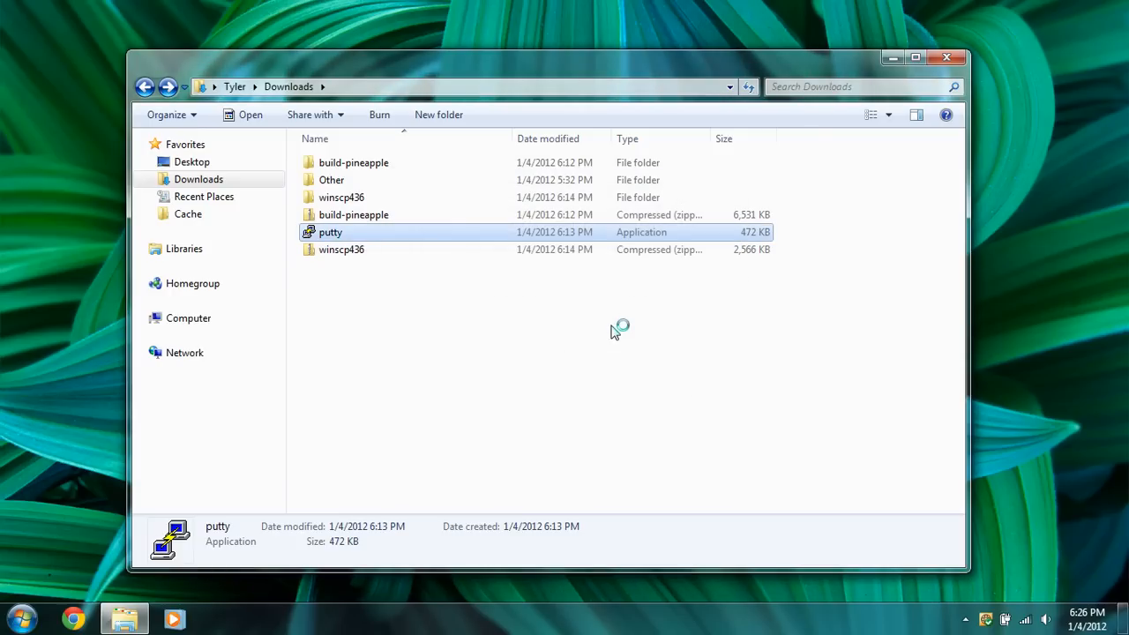
{"action": "double_click", "coordinate": [330, 233]}
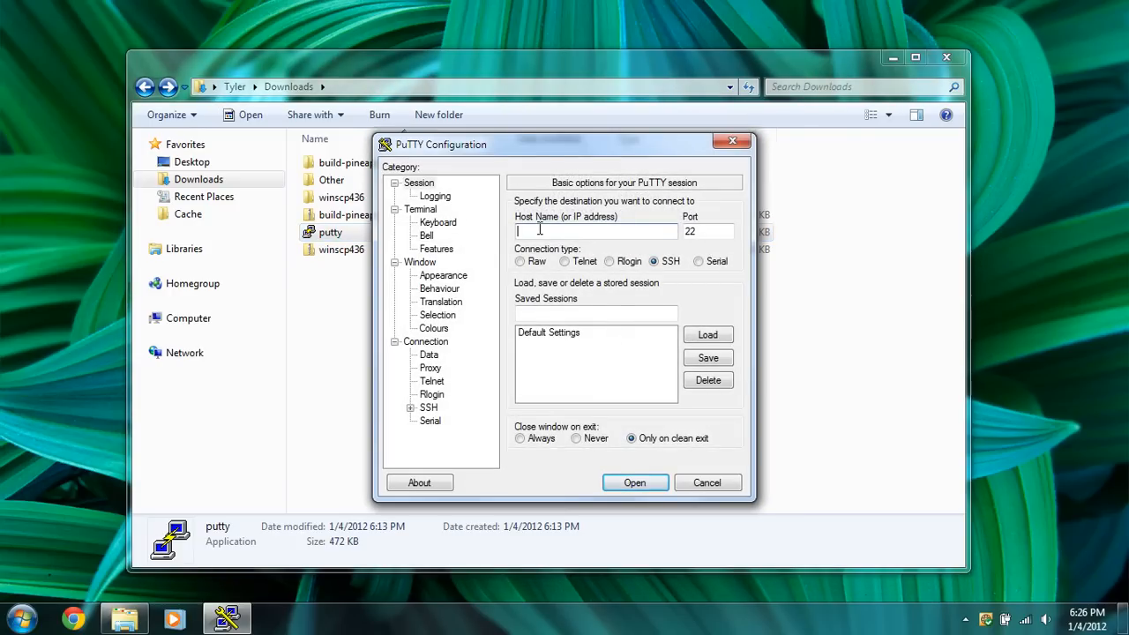
{"action": "type", "text": "192.168.1.1"}
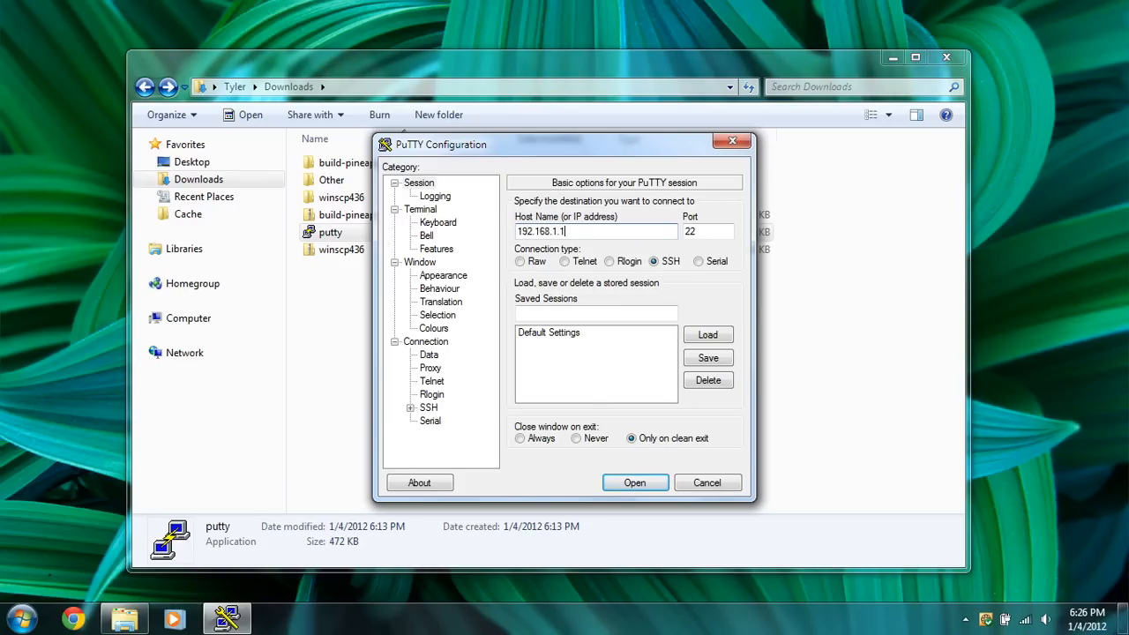
{"action": "left_click", "coordinate": [565, 261]}
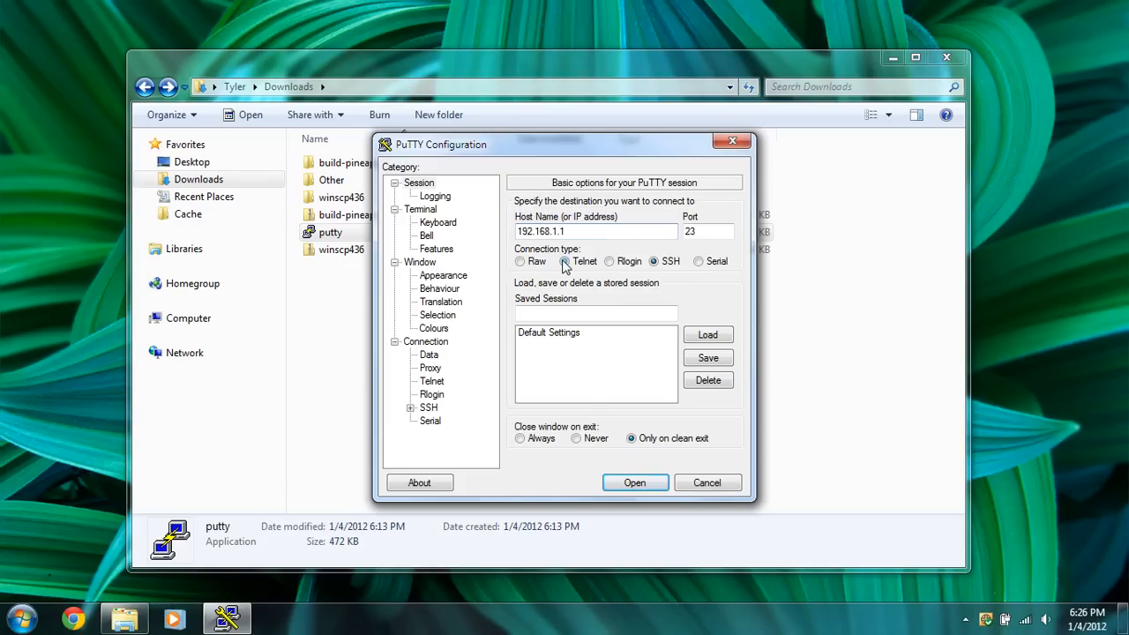
{"action": "left_click", "coordinate": [565, 261]}
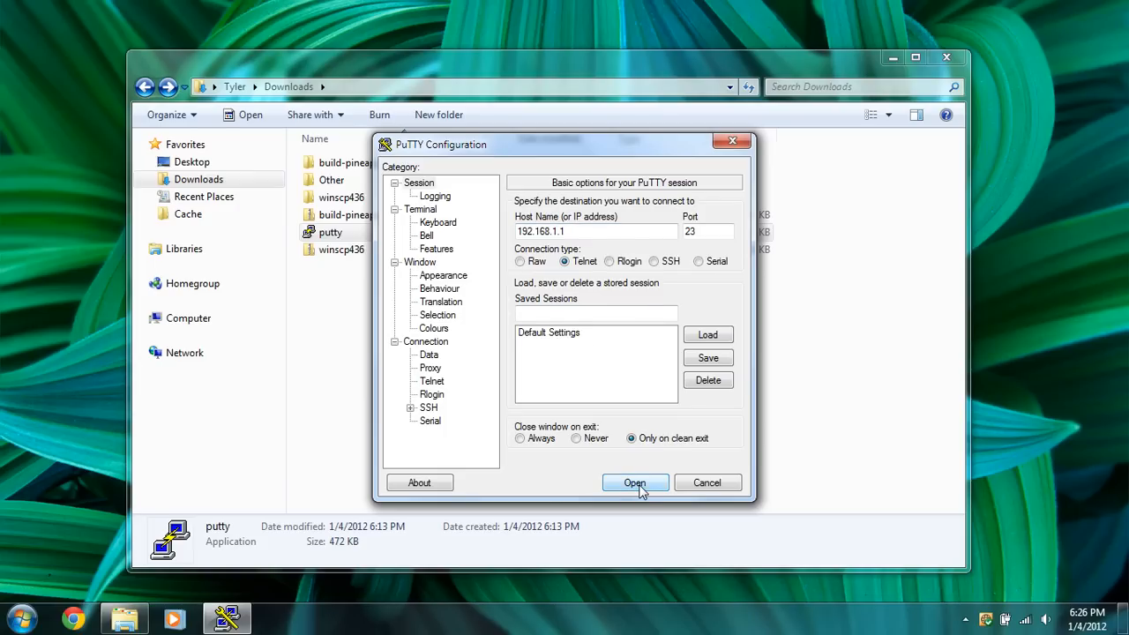
{"action": "left_click", "coordinate": [636, 483]}
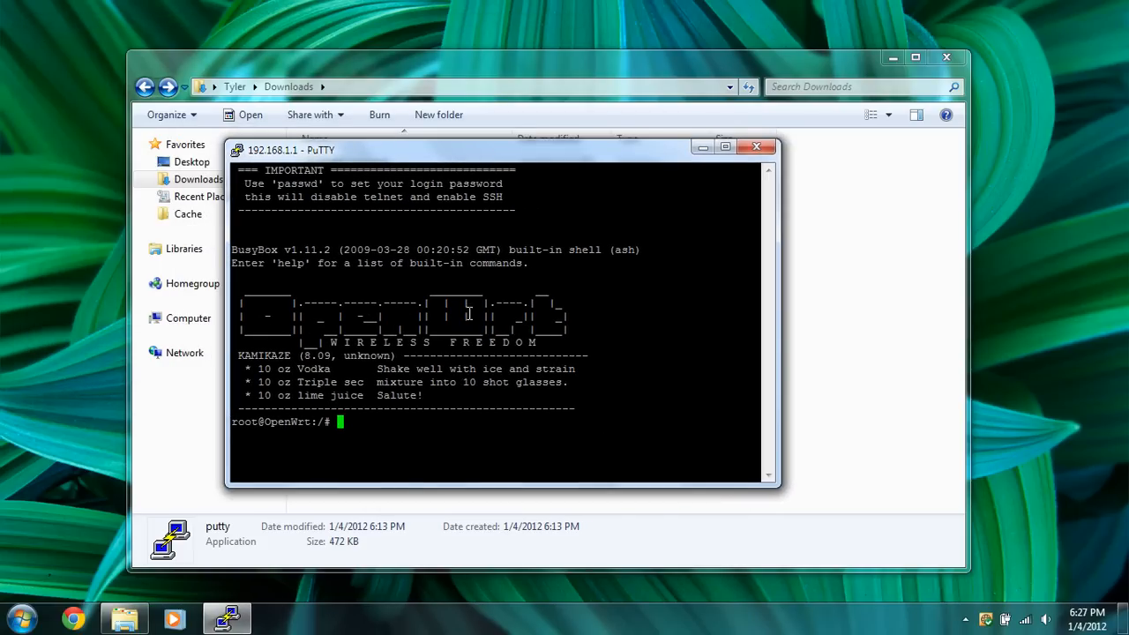
{"action": "mouse_move", "coordinate": [354, 445]}
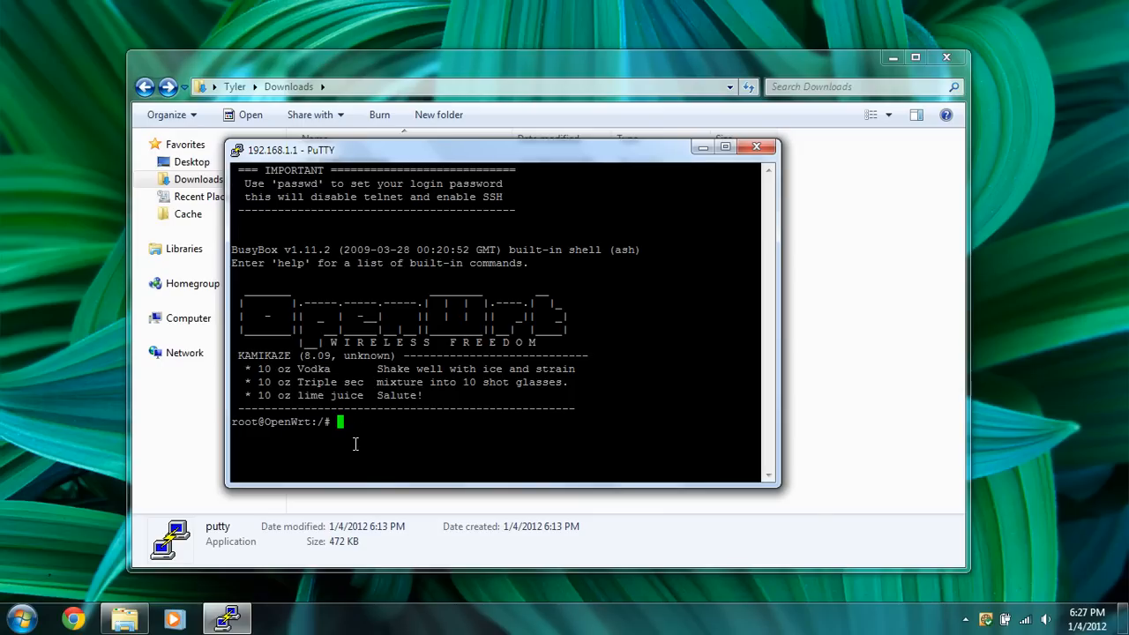
Run passwd at the root prompt and enter the new root password twice
{"action": "type", "text": "pas"}
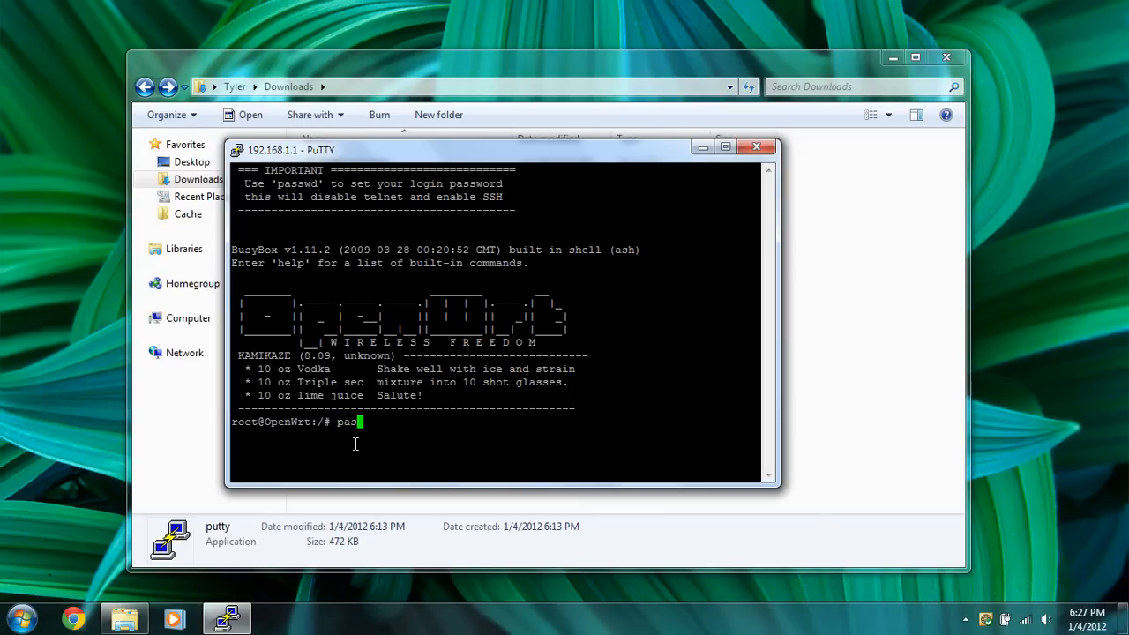
{"action": "type", "text": "swd"}
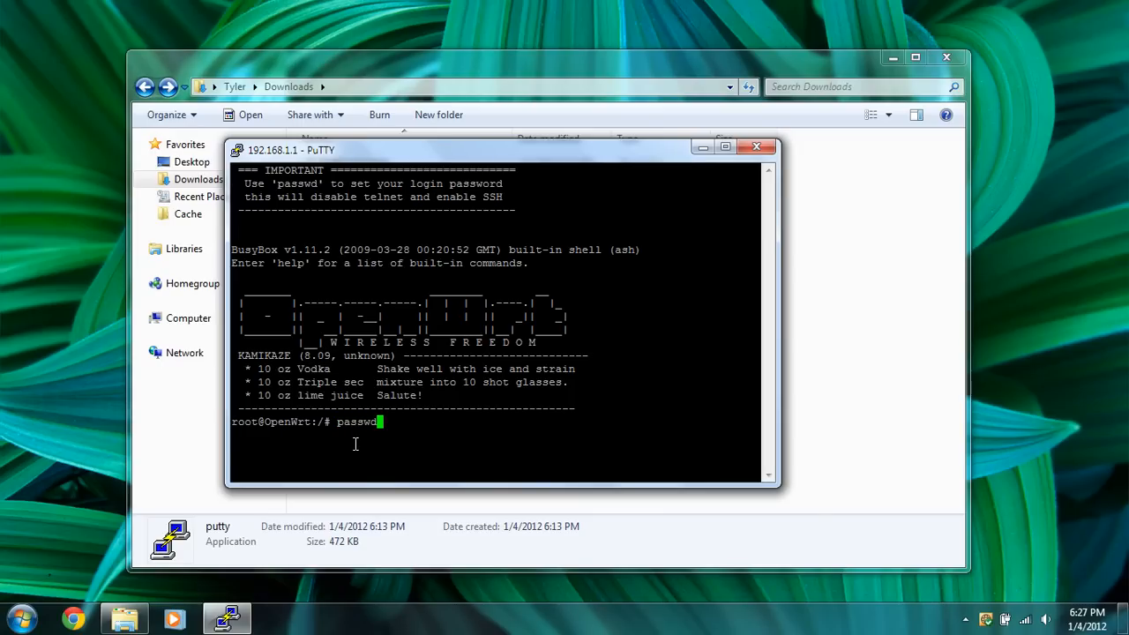
{"action": "key", "text": "Return"}
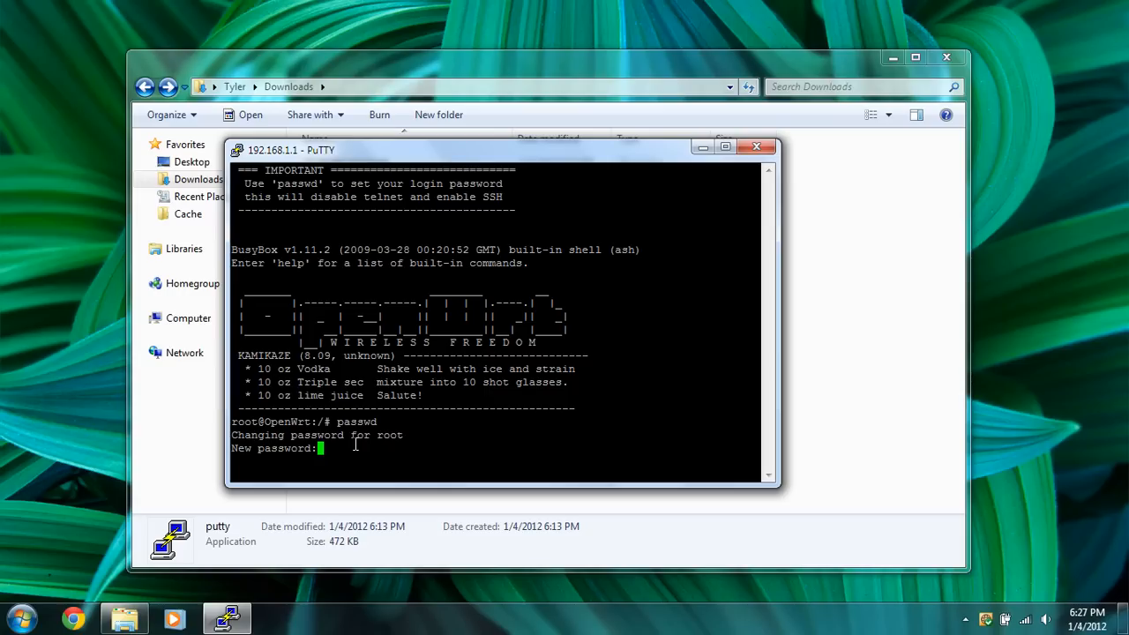
{"action": "key", "text": "Return"}
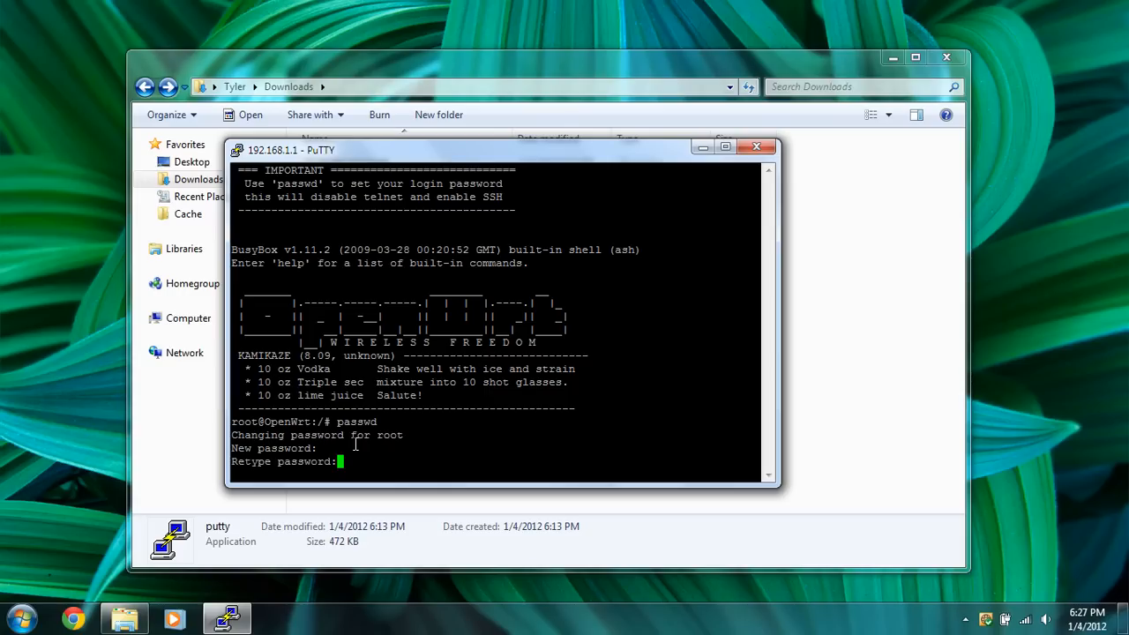
{"action": "key", "text": "Return"}
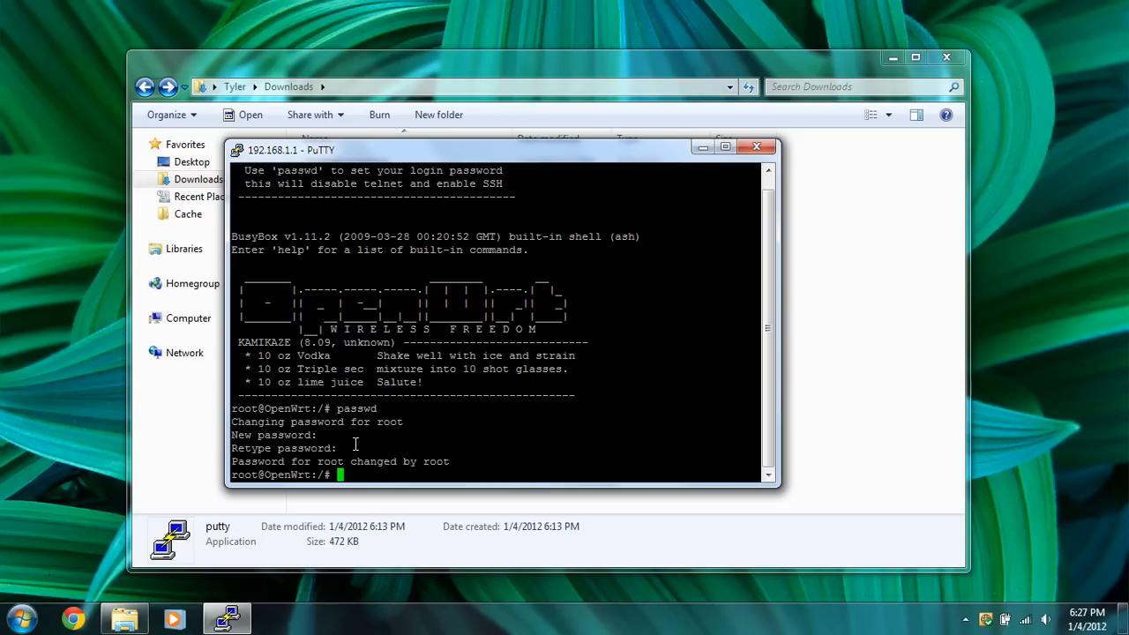
{"action": "mouse_move", "coordinate": [427, 162]}
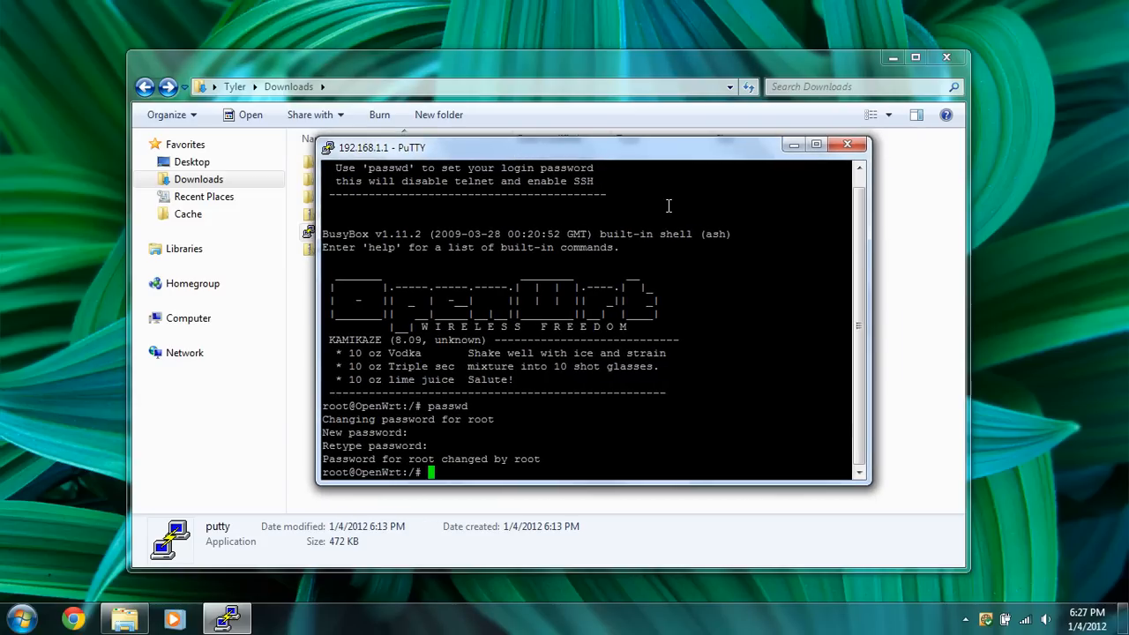
Close the Telnet session, confirming, and relaunch PuTTY past the security warning
{"action": "left_click", "coordinate": [847, 145]}
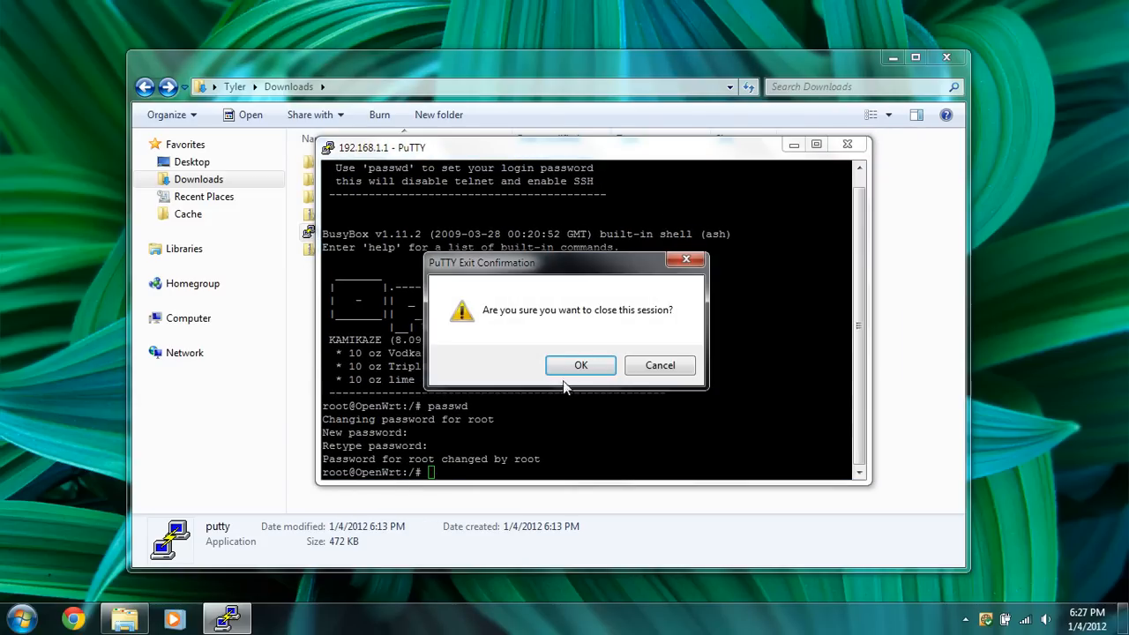
{"action": "left_click", "coordinate": [580, 366]}
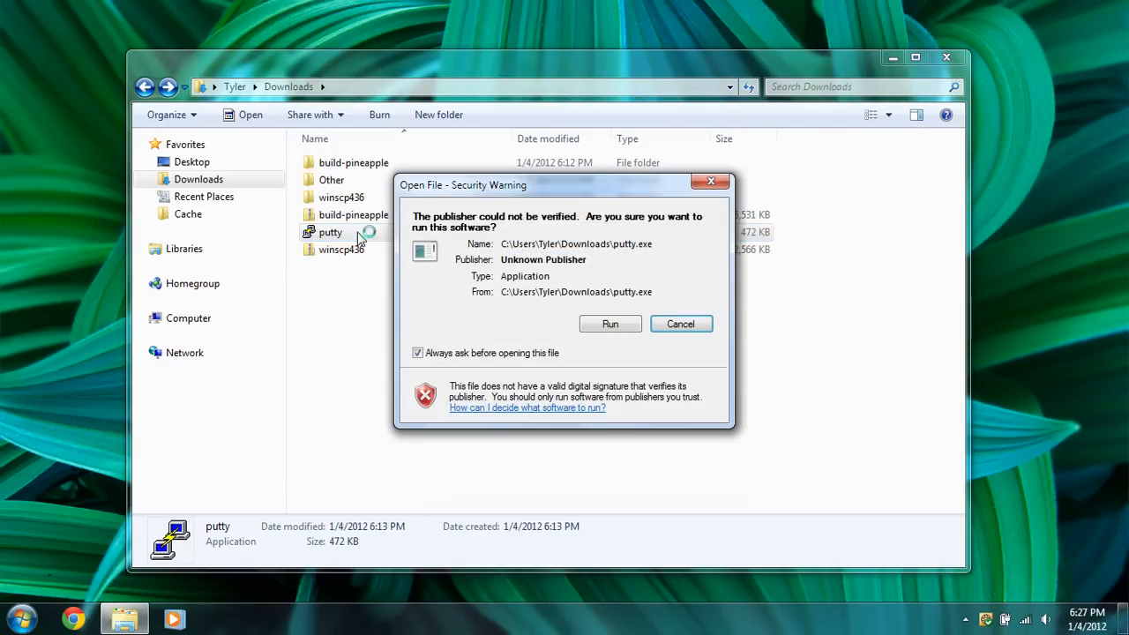
{"action": "left_click", "coordinate": [610, 325]}
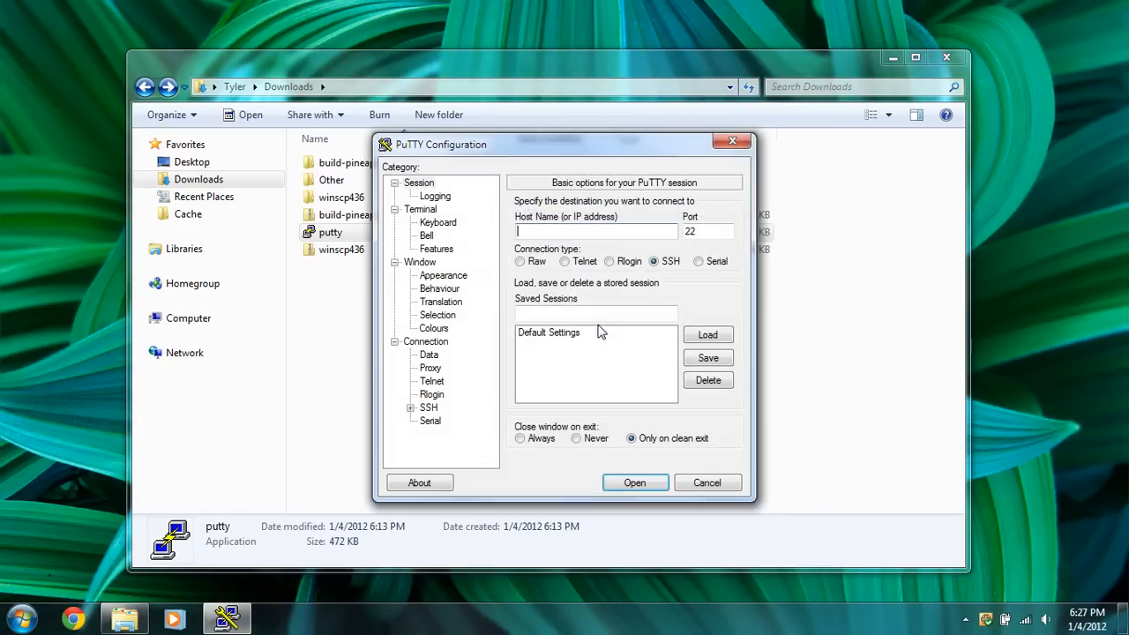
Connect to 192.168.1.1 over SSH and accept the device's new host key
{"action": "type", "text": "192.168.1.1"}
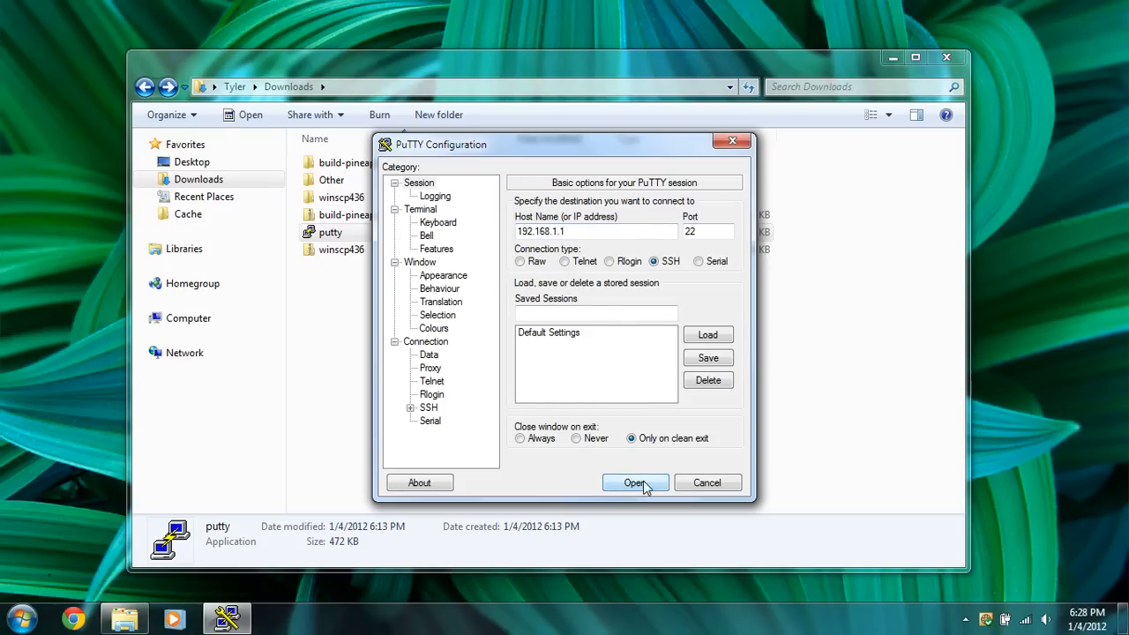
{"action": "left_click", "coordinate": [634, 483]}
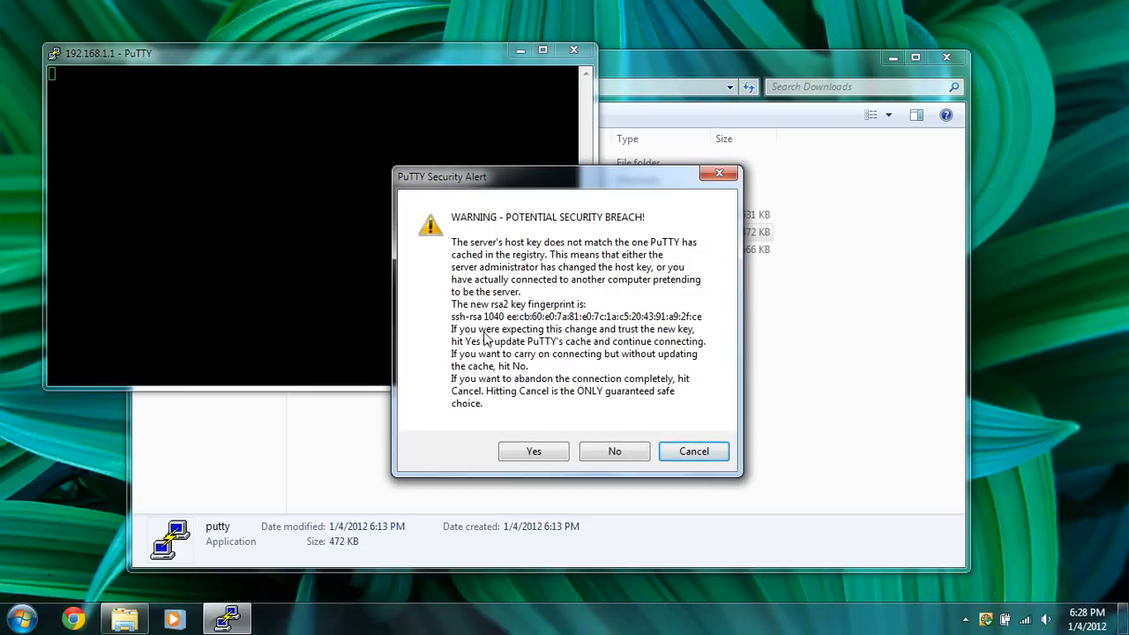
{"action": "mouse_move", "coordinate": [522, 186]}
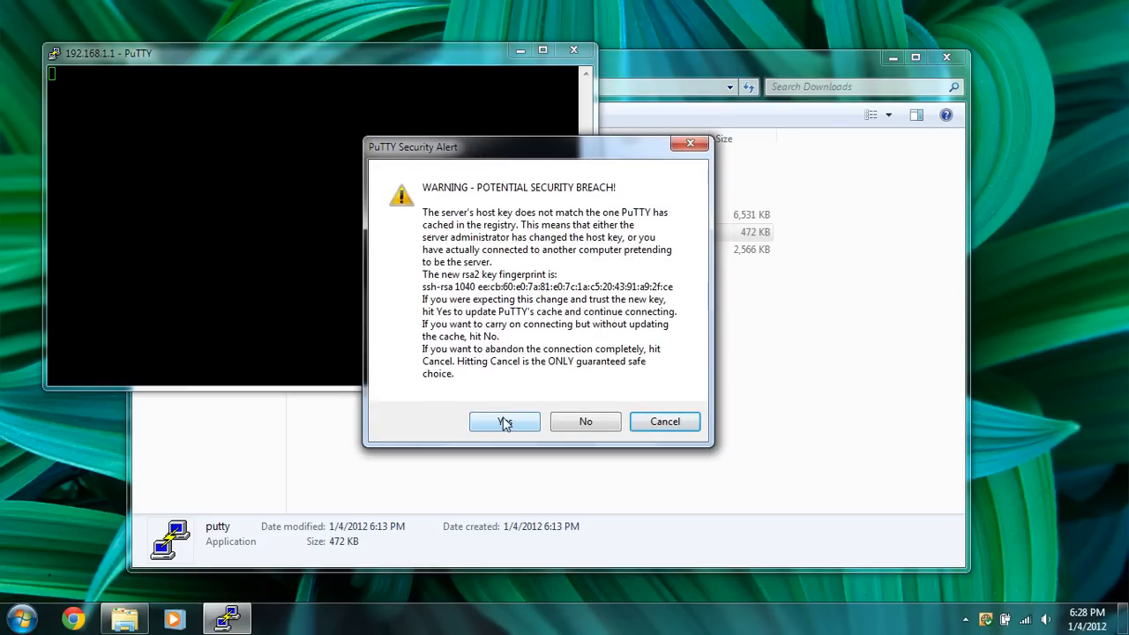
{"action": "left_click", "coordinate": [504, 420]}
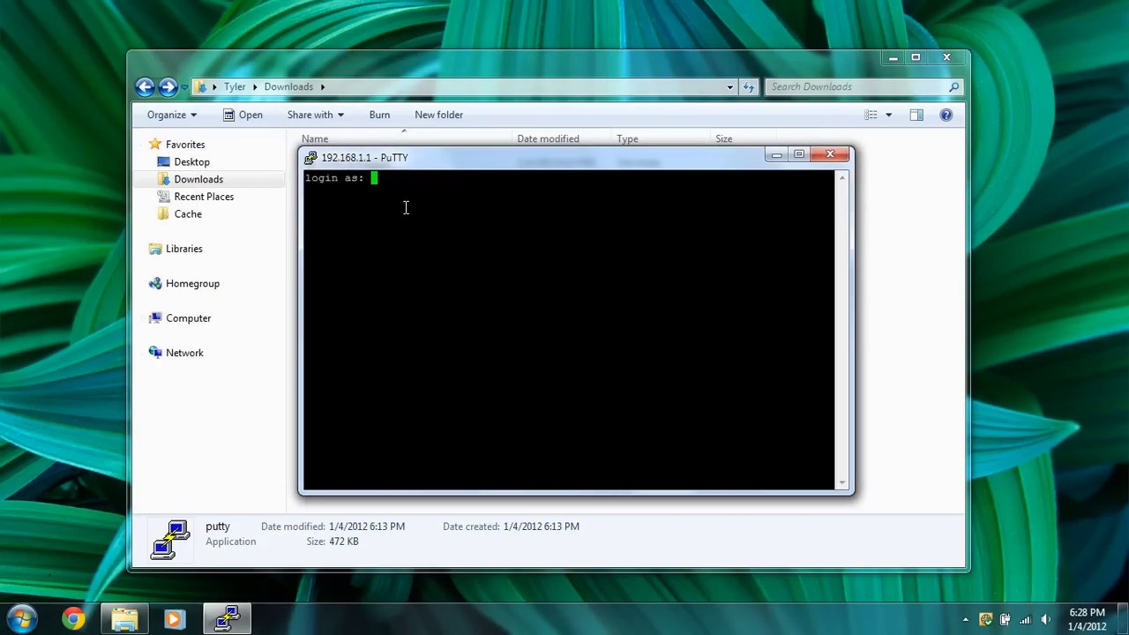
Log in as root with the new password and move the PuTTY window to the right
{"action": "type", "text": "root"}
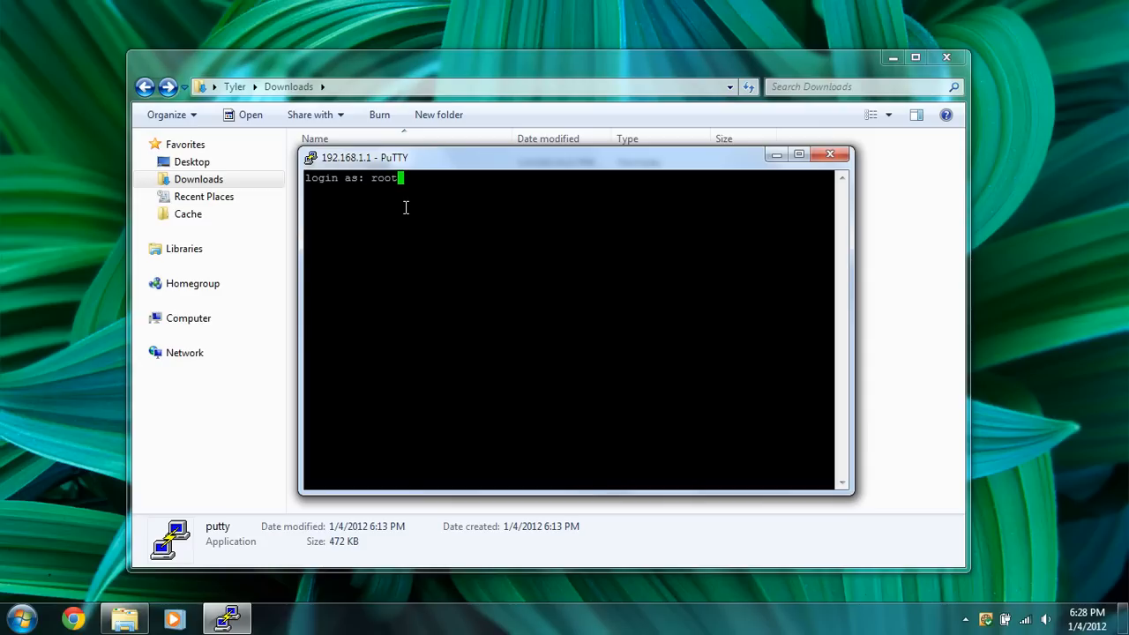
{"action": "key", "text": "Return"}
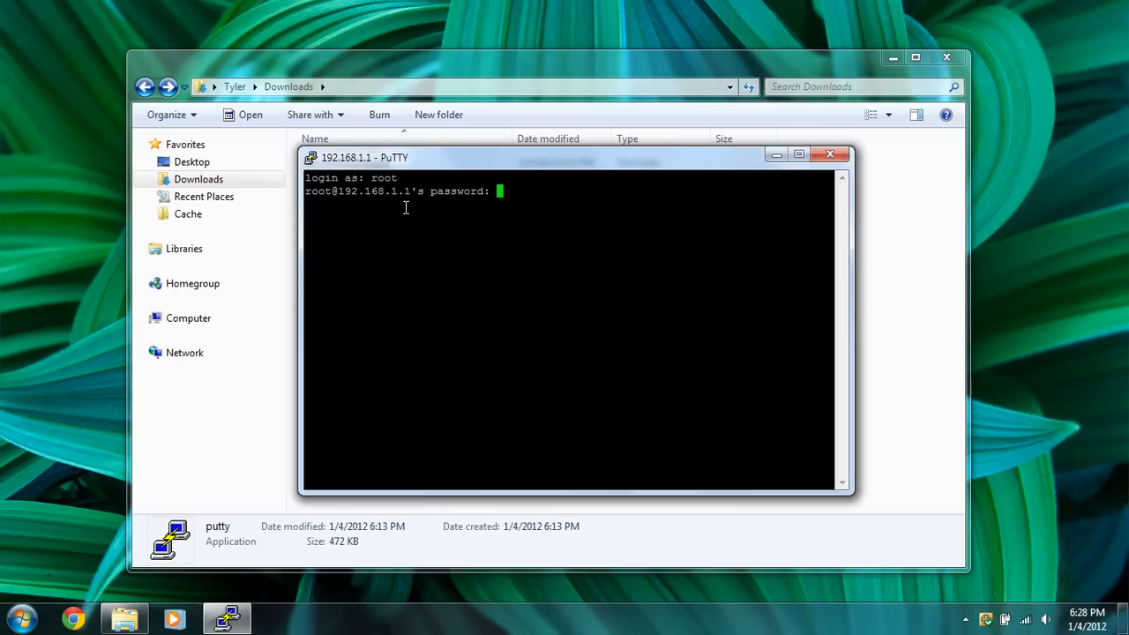
{"action": "key", "text": "Return"}
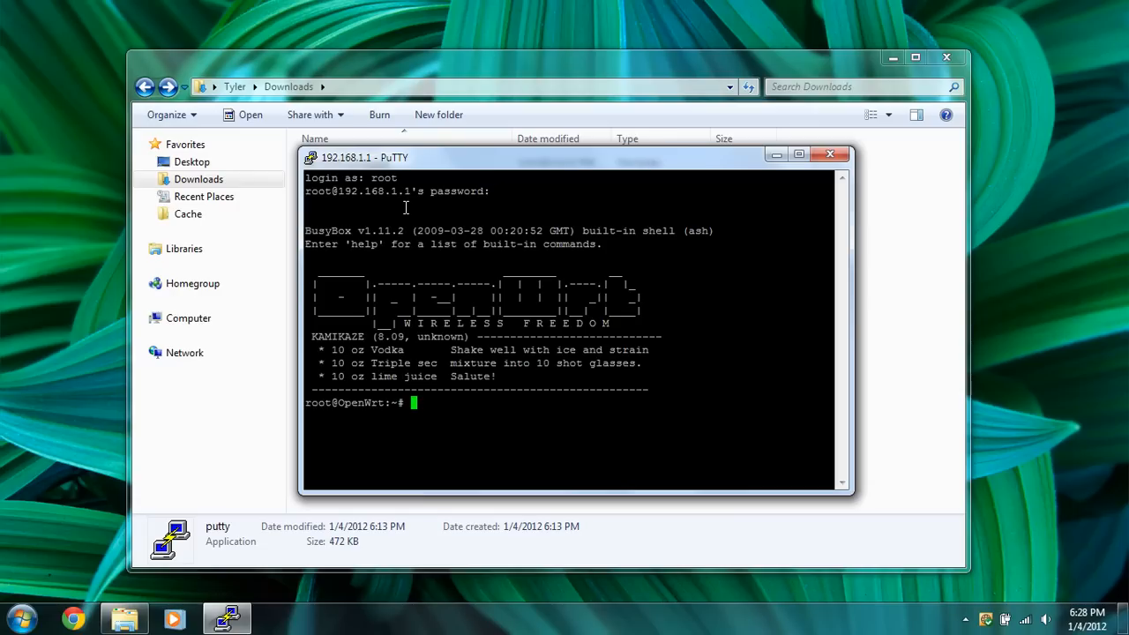
{"action": "mouse_move", "coordinate": [533, 175]}
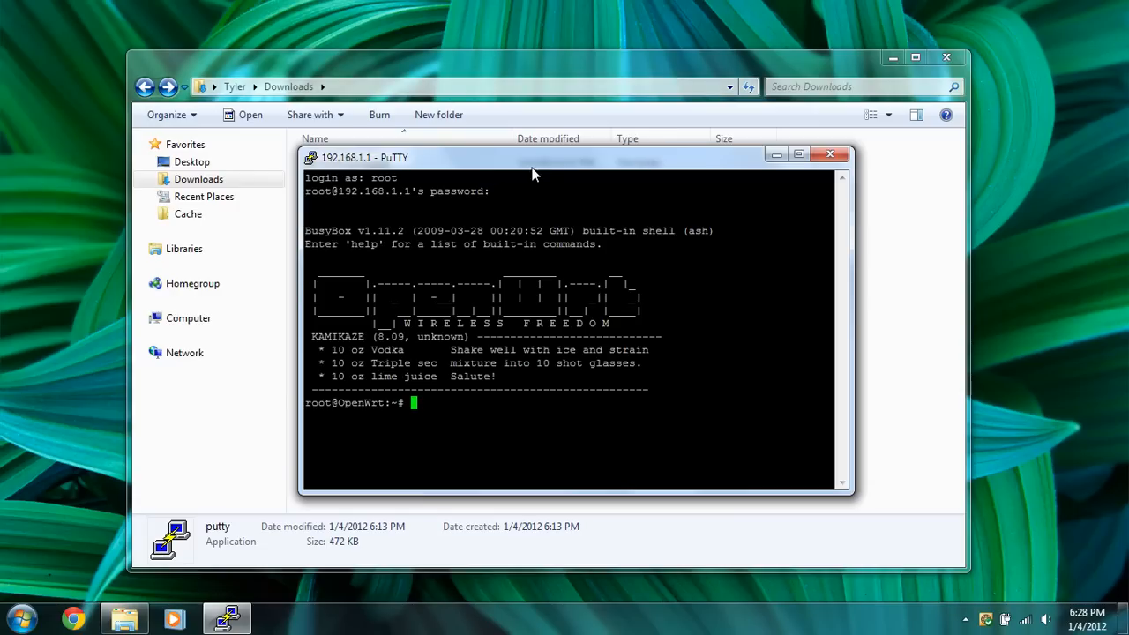
{"action": "left_click_drag", "start_coordinate": [533, 157], "coordinate": [572, 123]}
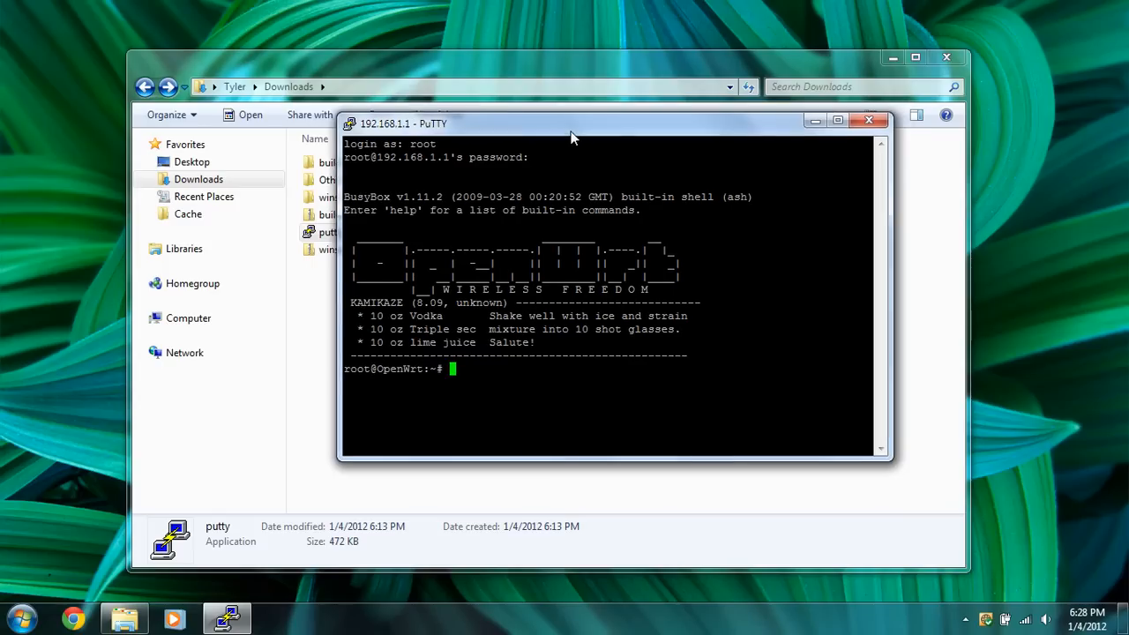
{"action": "left_click_drag", "start_coordinate": [572, 124], "coordinate": [565, 145]}
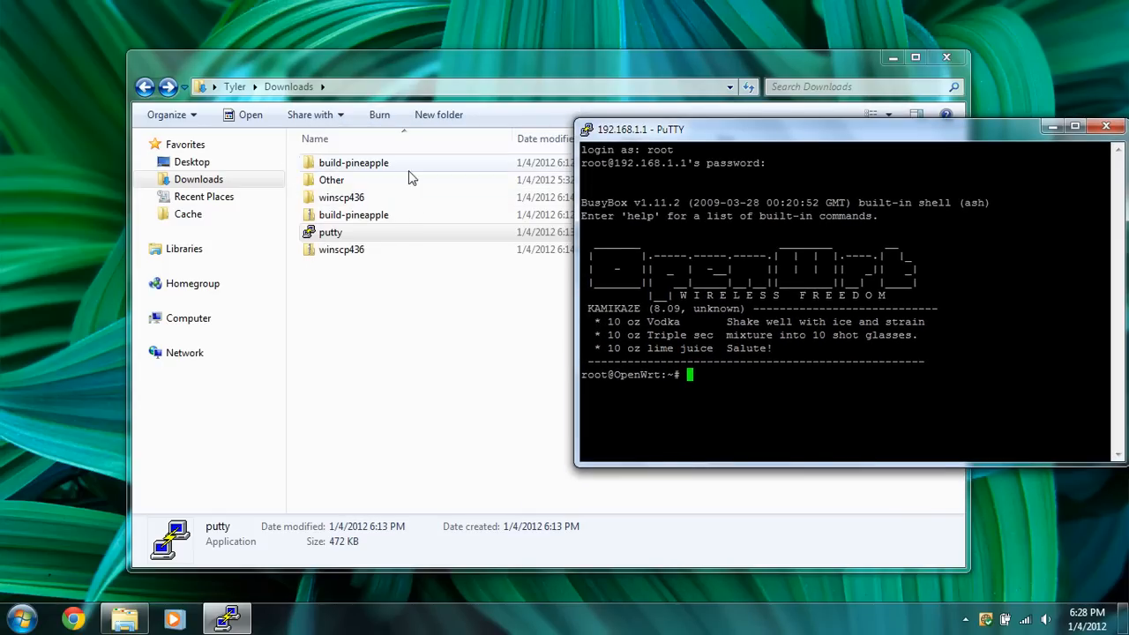
Open the 'wireless config commands' file from the build-pineapple folder in Notepad
{"action": "double_click", "coordinate": [353, 163]}
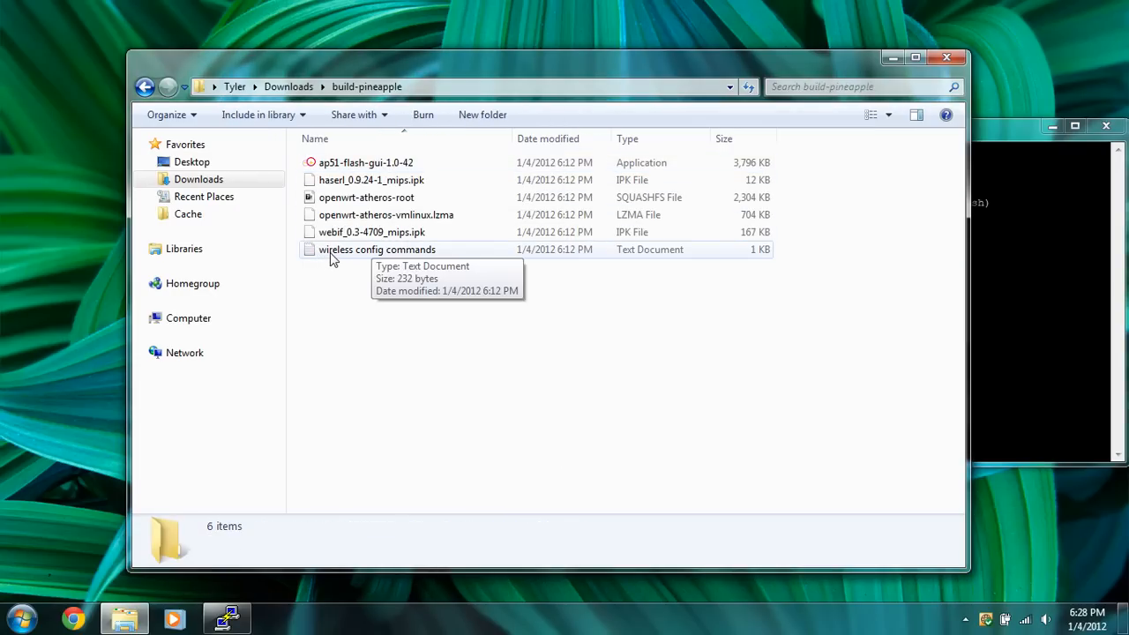
{"action": "left_click", "coordinate": [378, 248]}
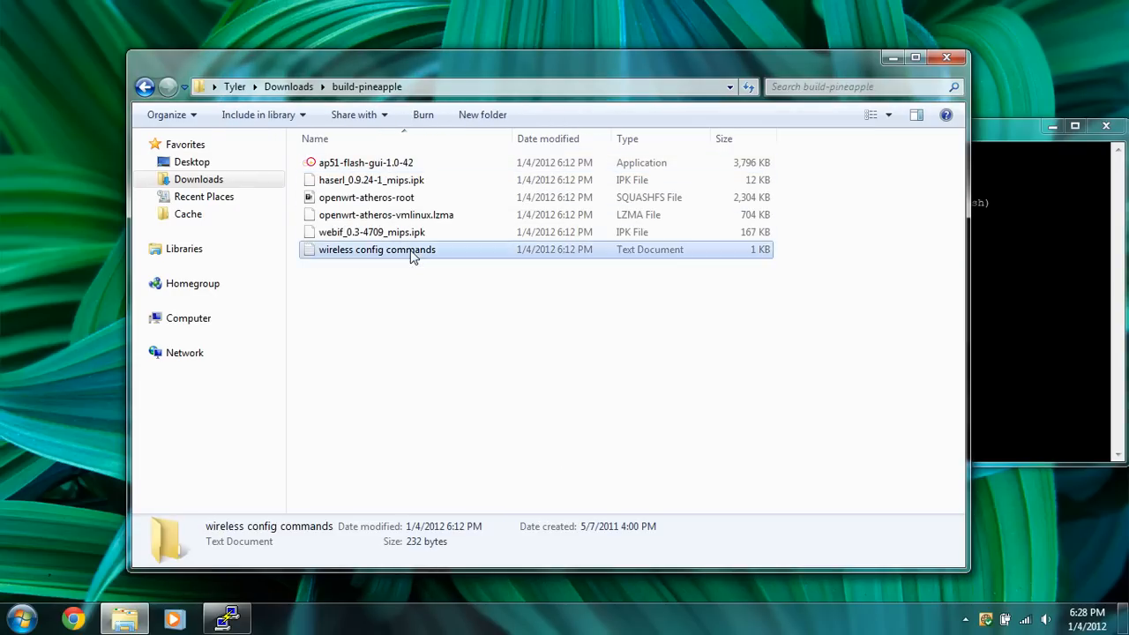
{"action": "double_click", "coordinate": [378, 251]}
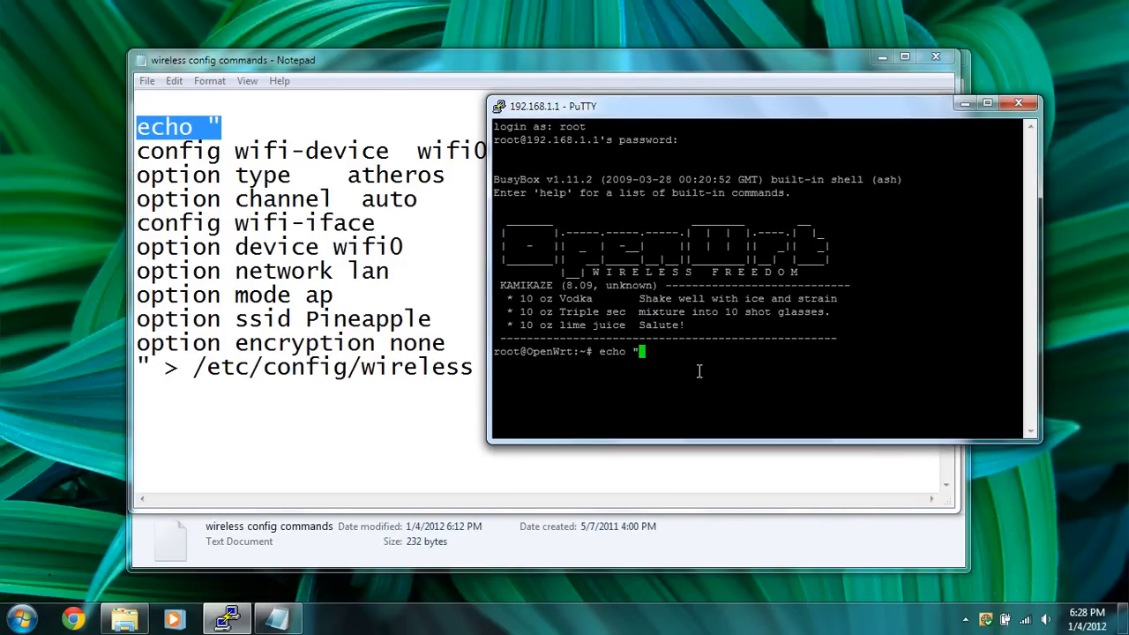
{"action": "mouse_move", "coordinate": [621, 339]}
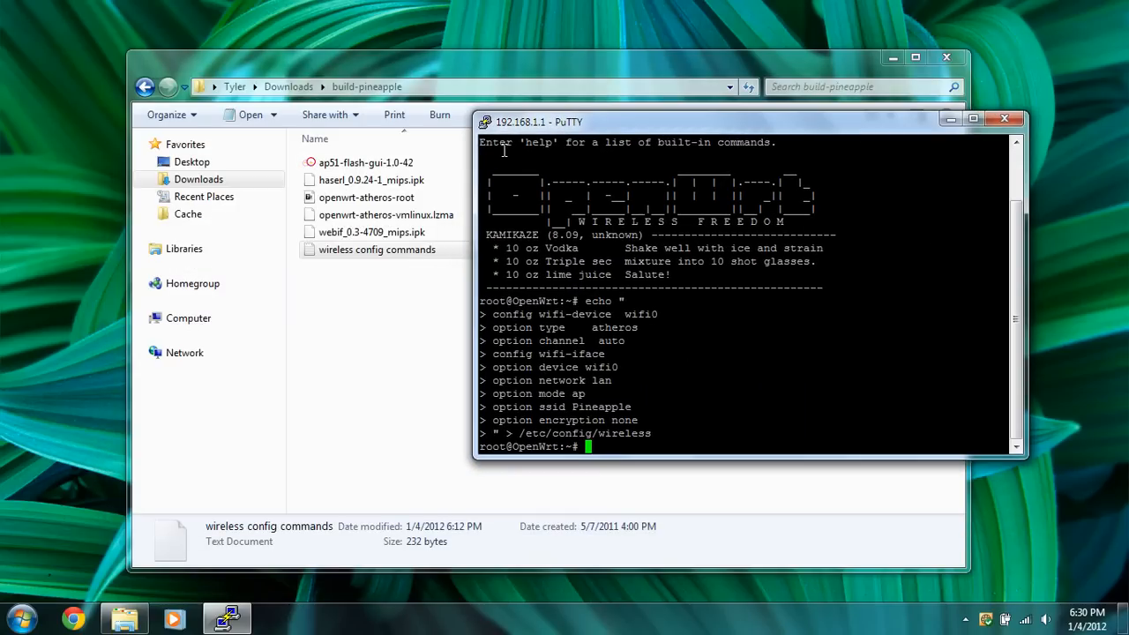
{"action": "mouse_move", "coordinate": [658, 373]}
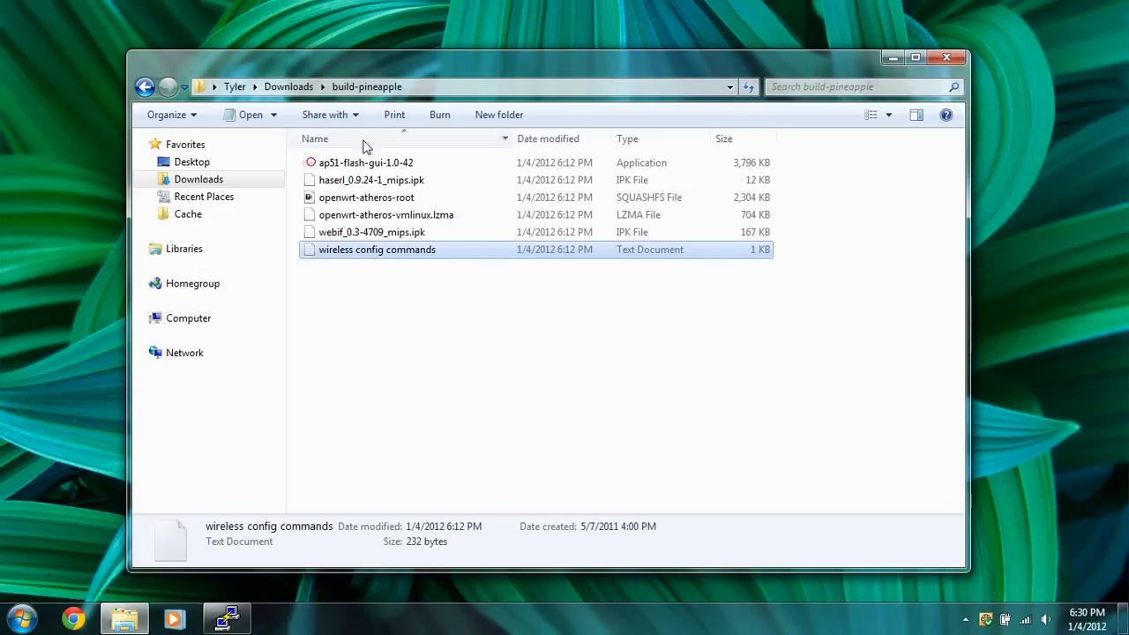
From Downloads, launch WinSCP.exe in the winscp436 folder and allow it to run
{"action": "left_click", "coordinate": [145, 87]}
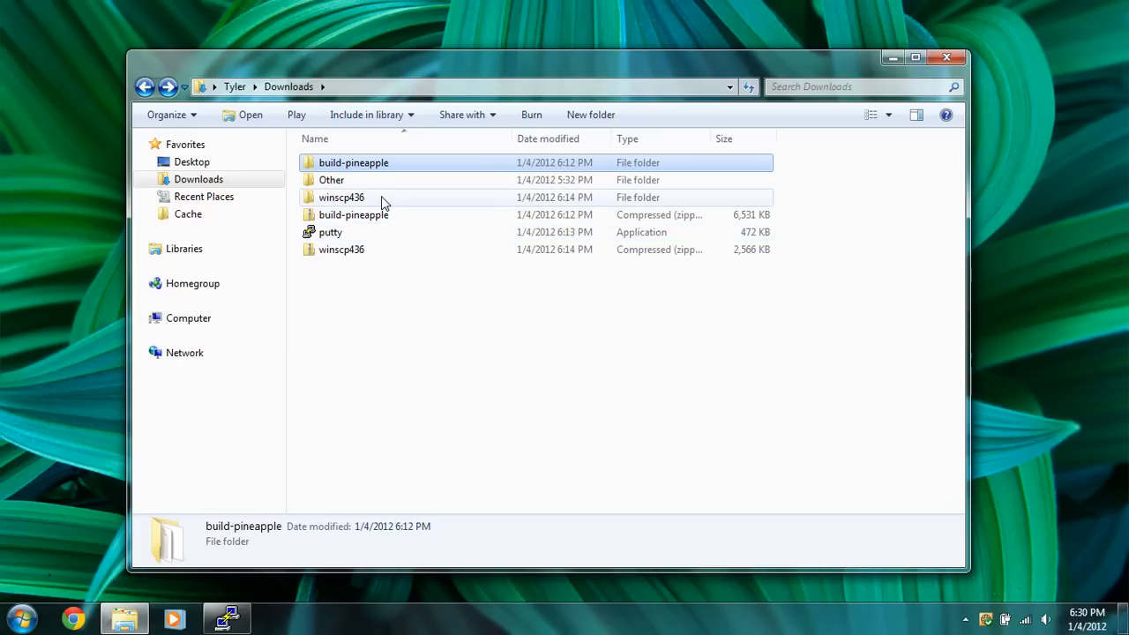
{"action": "double_click", "coordinate": [343, 198]}
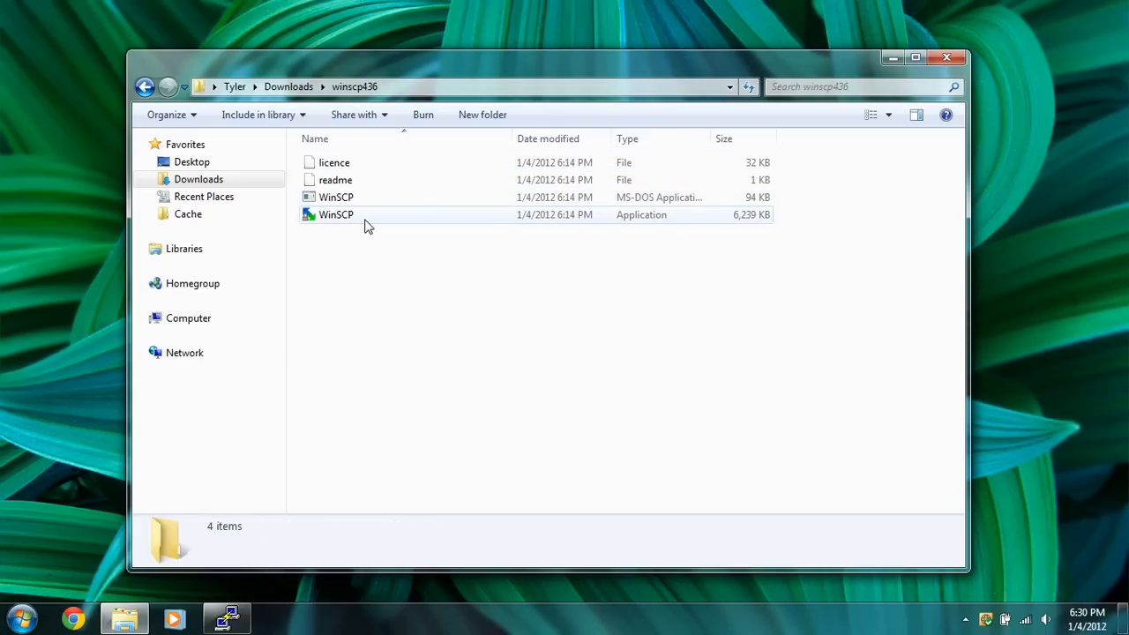
{"action": "left_click", "coordinate": [335, 215]}
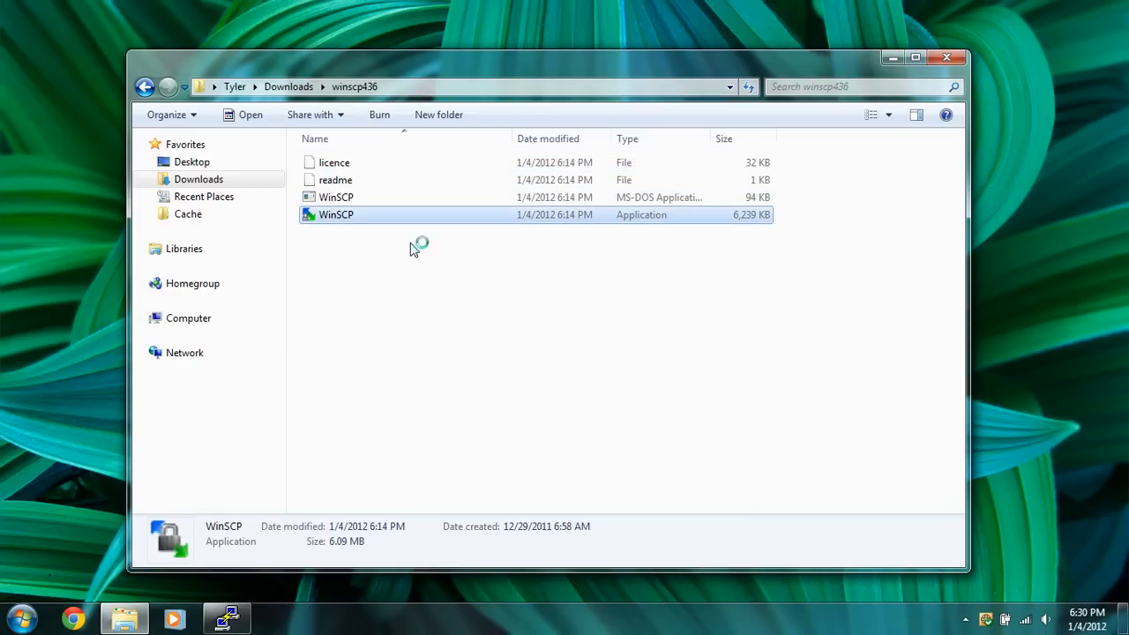
{"action": "mouse_move", "coordinate": [573, 344]}
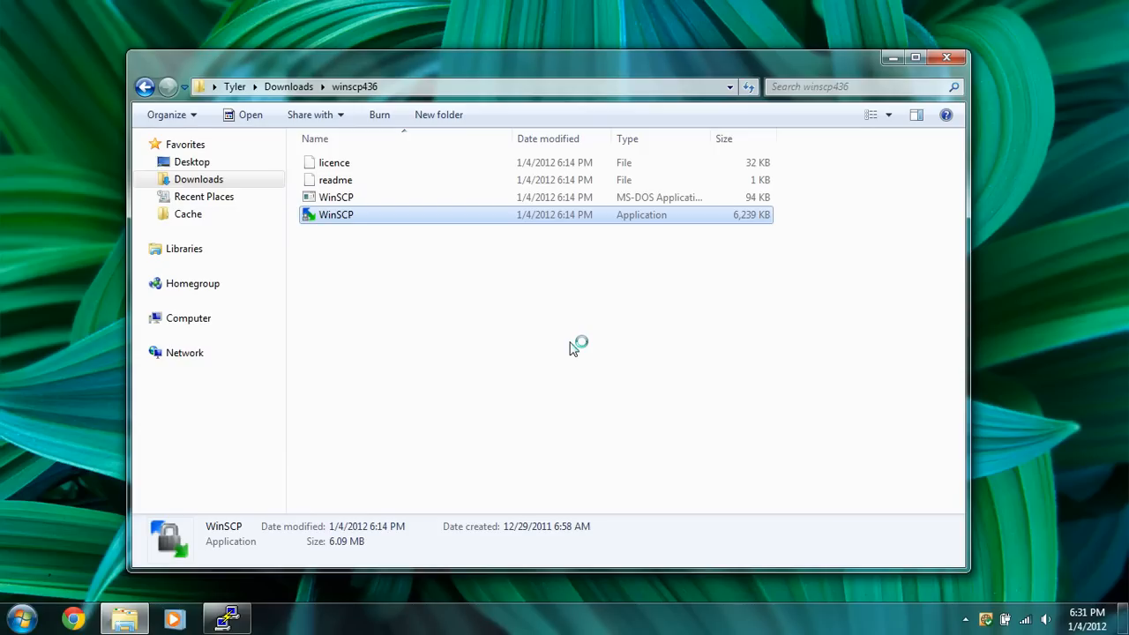
{"action": "mouse_move", "coordinate": [627, 385]}
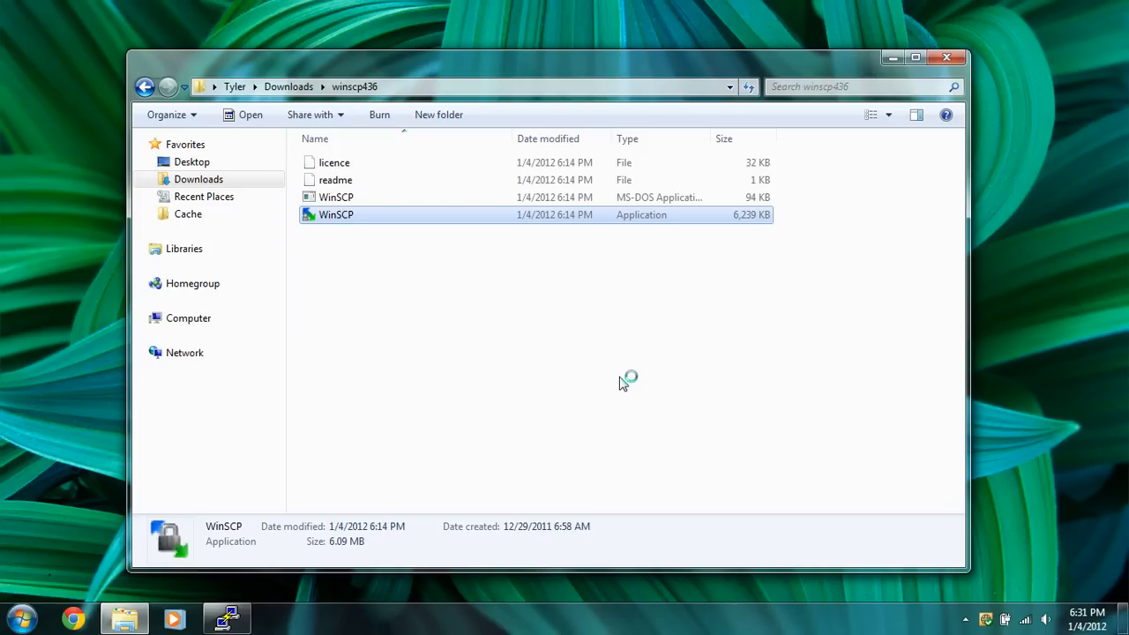
{"action": "mouse_move", "coordinate": [614, 70]}
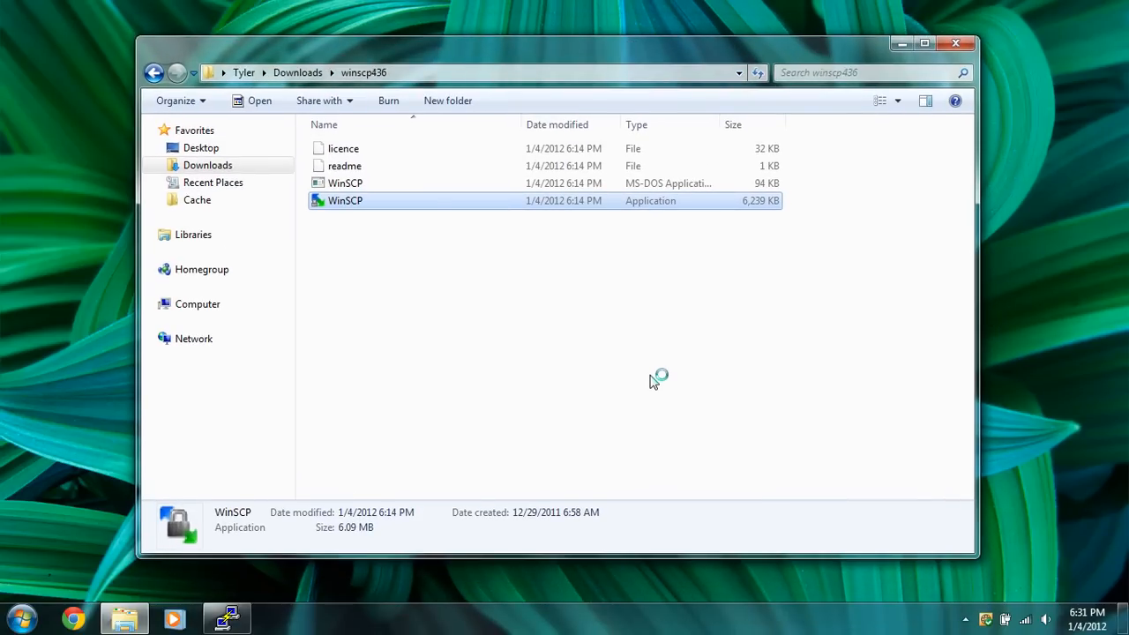
{"action": "double_click", "coordinate": [346, 202]}
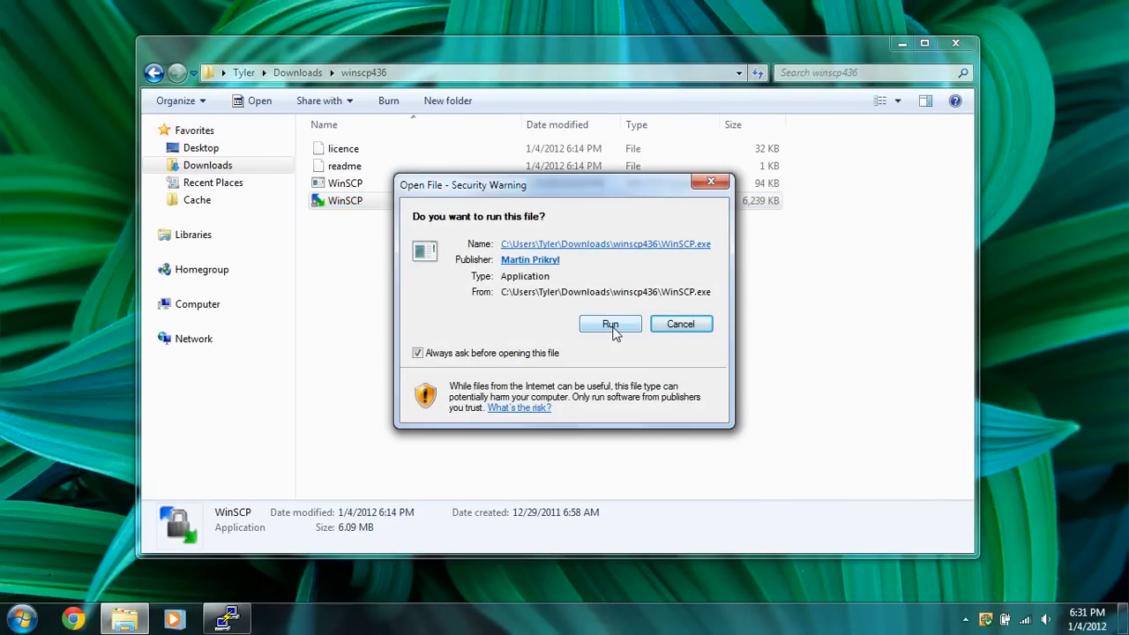
{"action": "left_click", "coordinate": [611, 325]}
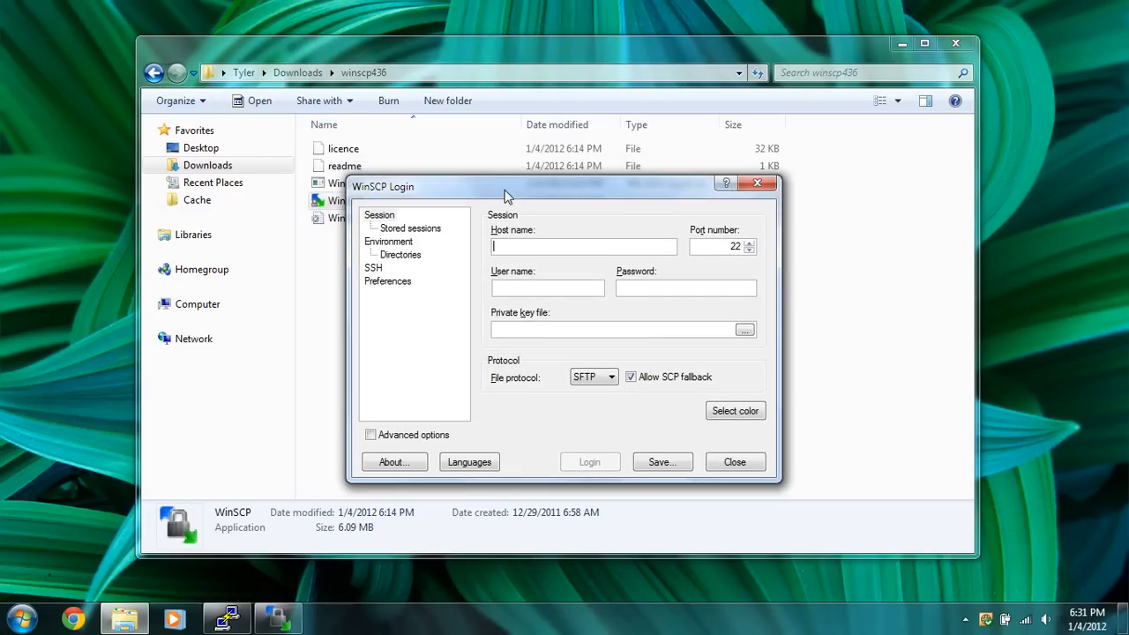
Enter host 192.168.1.1, user root and the root password in the WinSCP Login window
{"action": "type", "text": "1"}
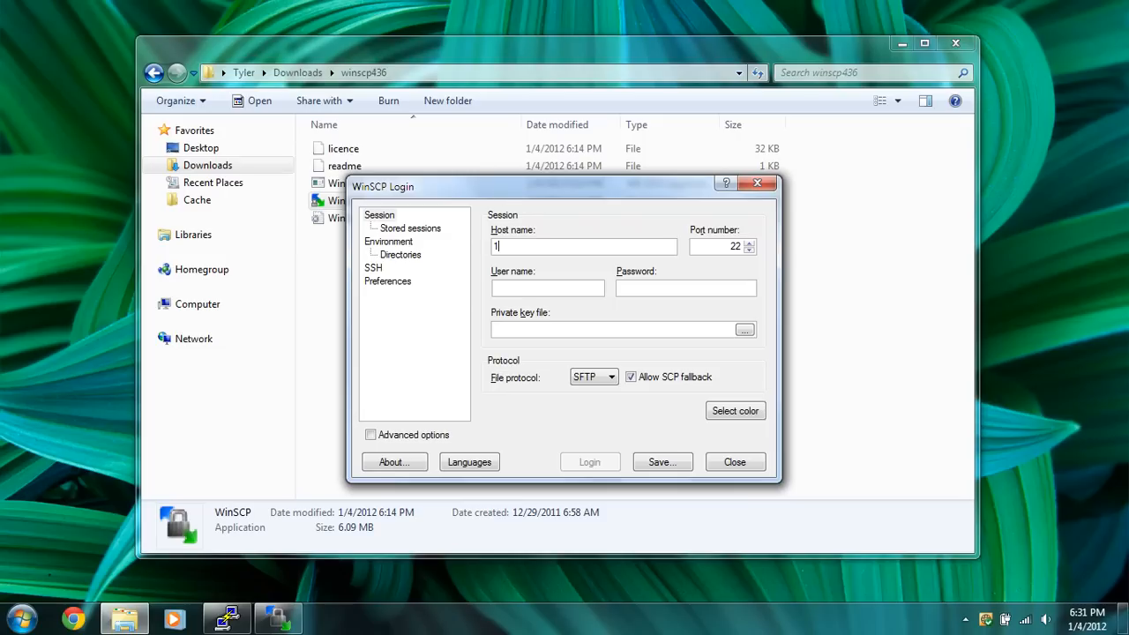
{"action": "type", "text": "92.168.1."}
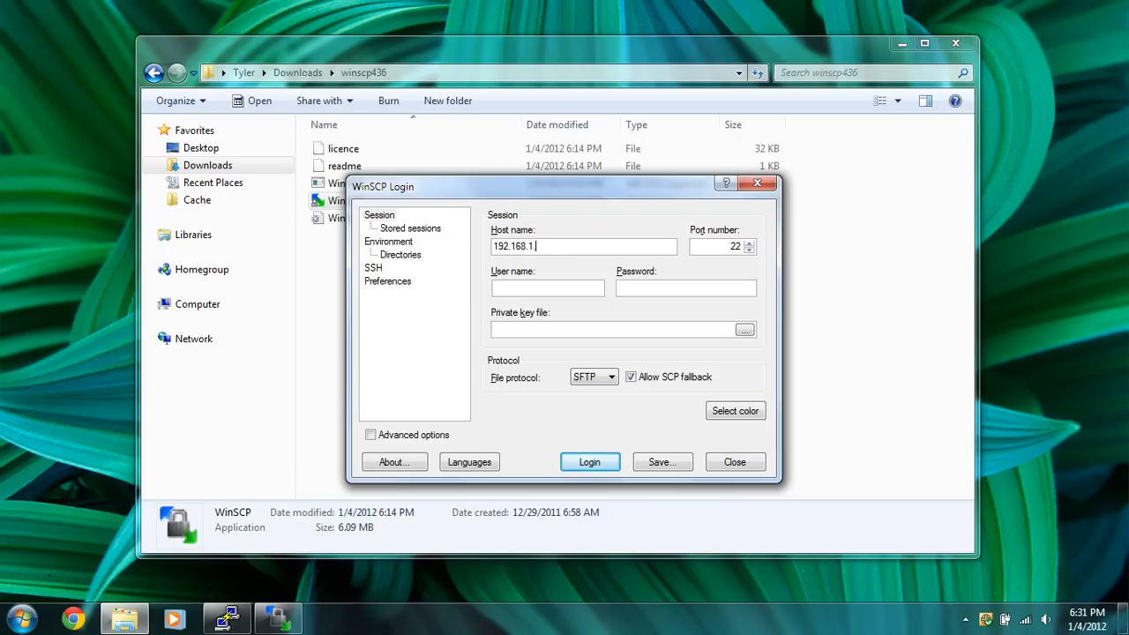
{"action": "type", "text": "1"}
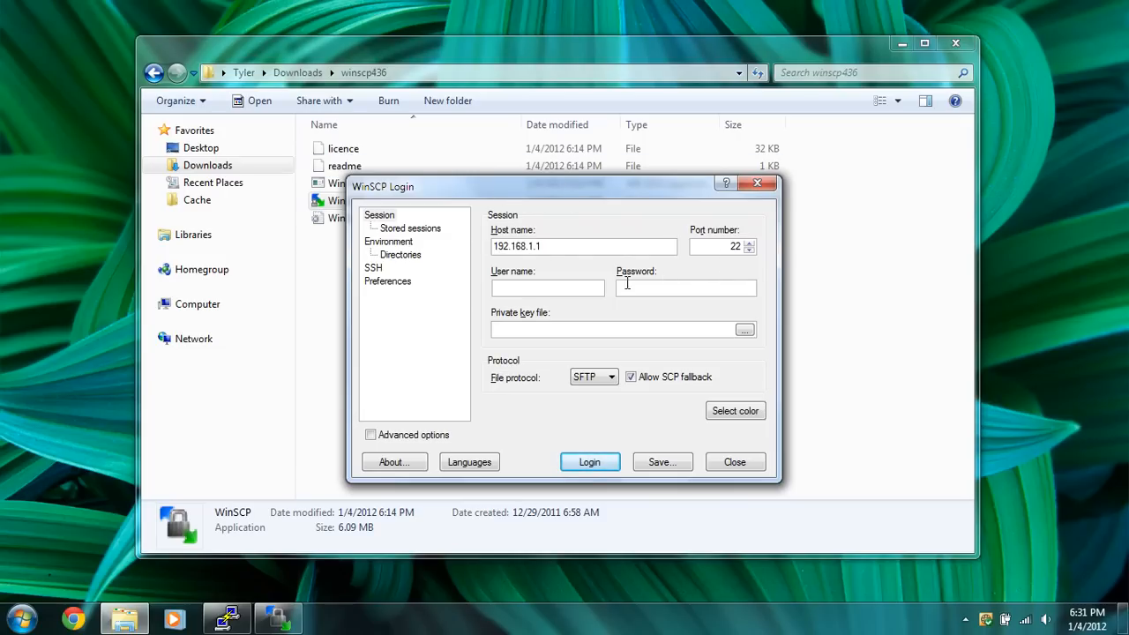
{"action": "left_click_drag", "start_coordinate": [565, 187], "coordinate": [556, 185]}
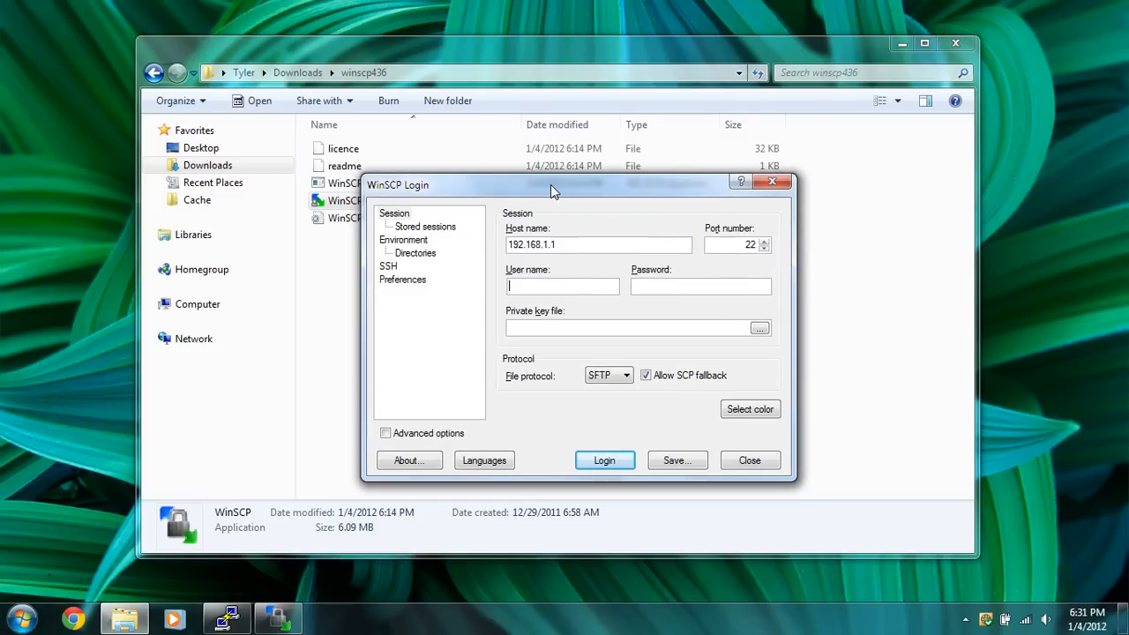
{"action": "type", "text": "root"}
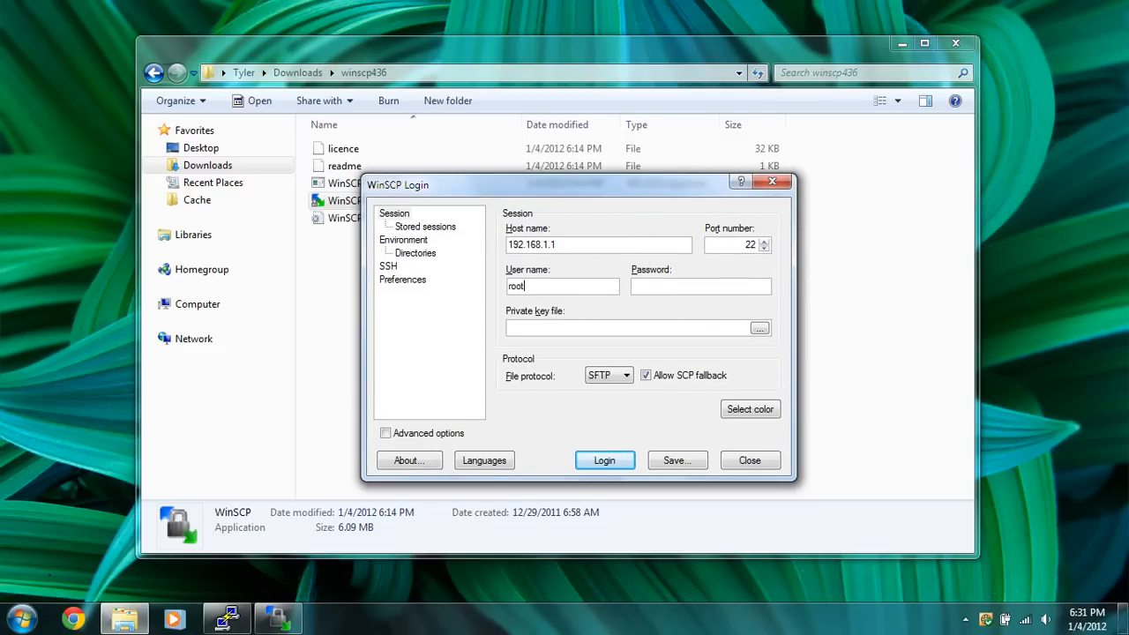
{"action": "left_click", "coordinate": [700, 286]}
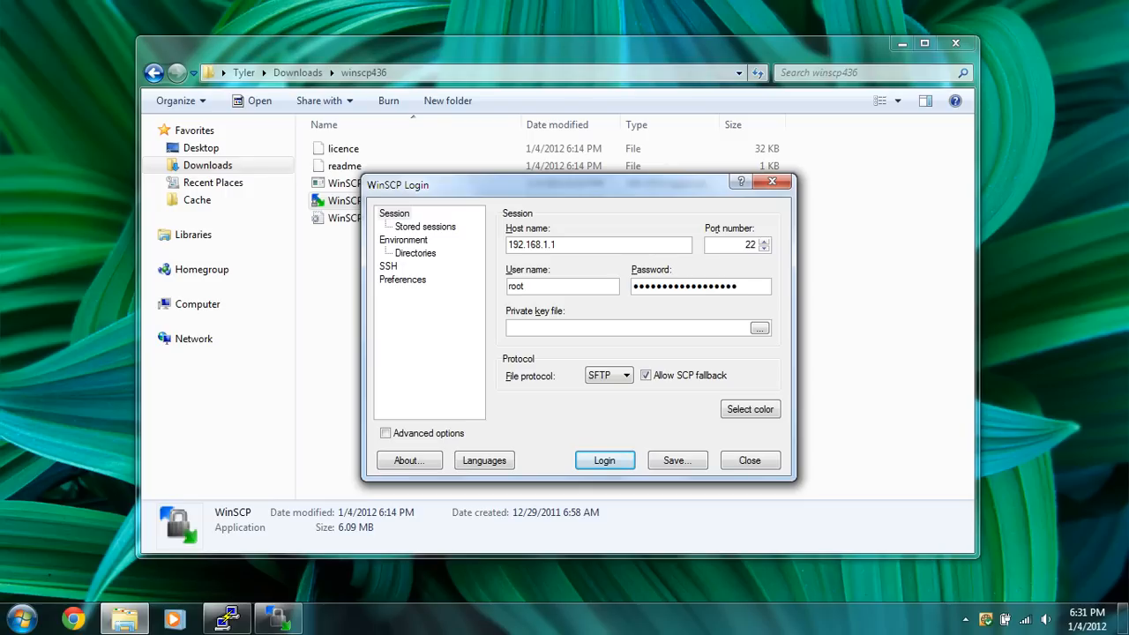
Set the file protocol to SCP and log in to the router
{"action": "left_click", "coordinate": [625, 374]}
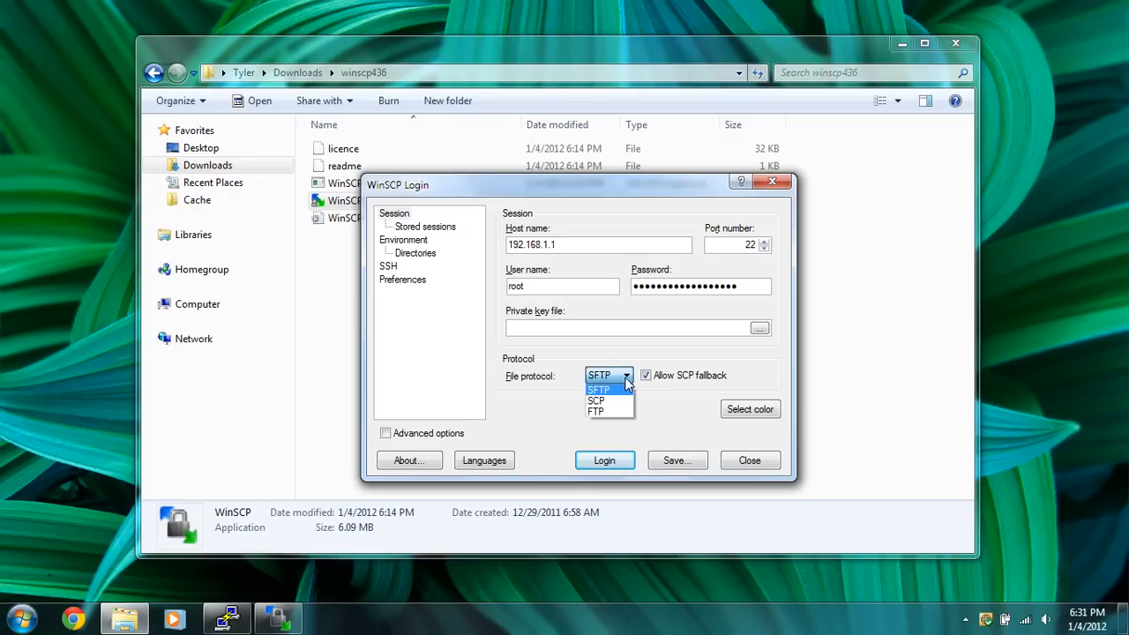
{"action": "left_click", "coordinate": [597, 402]}
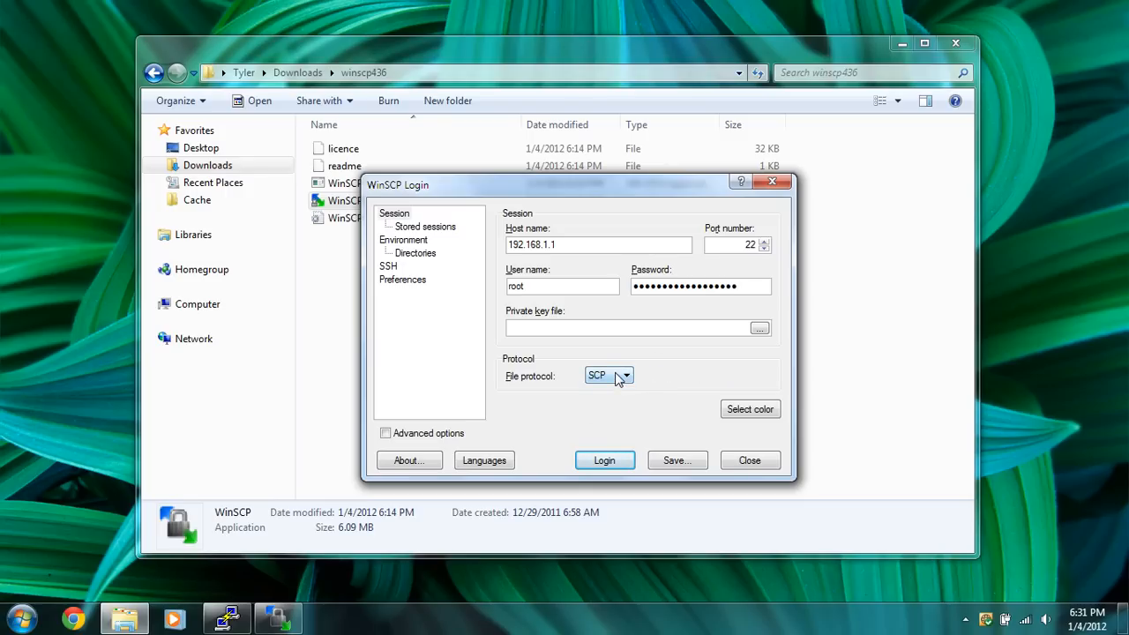
{"action": "mouse_move", "coordinate": [621, 483]}
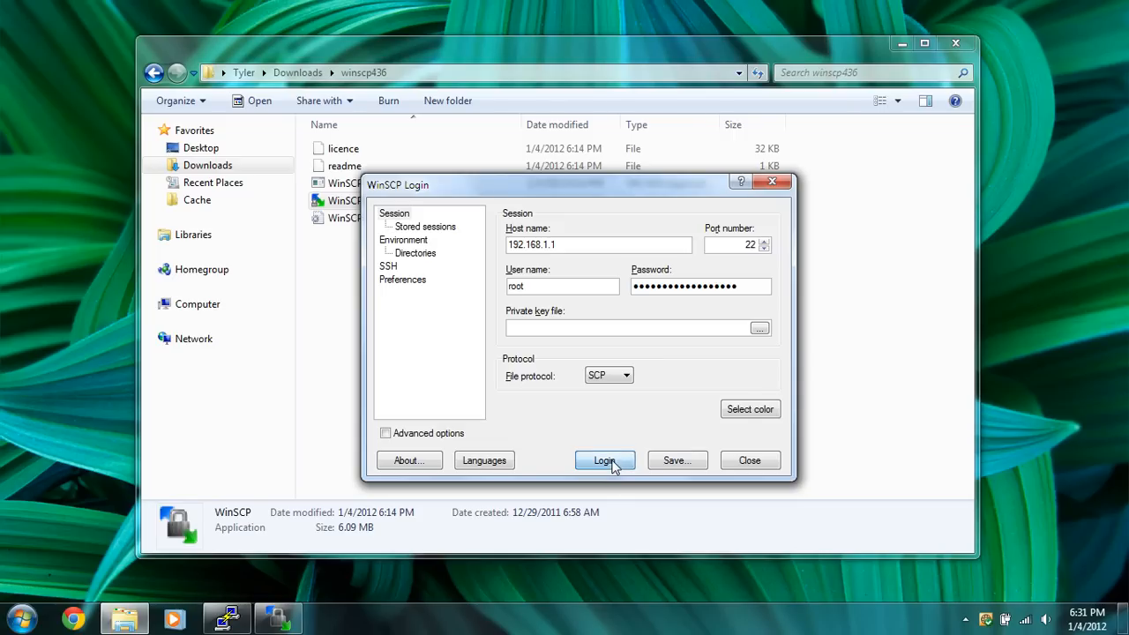
{"action": "left_click", "coordinate": [604, 460]}
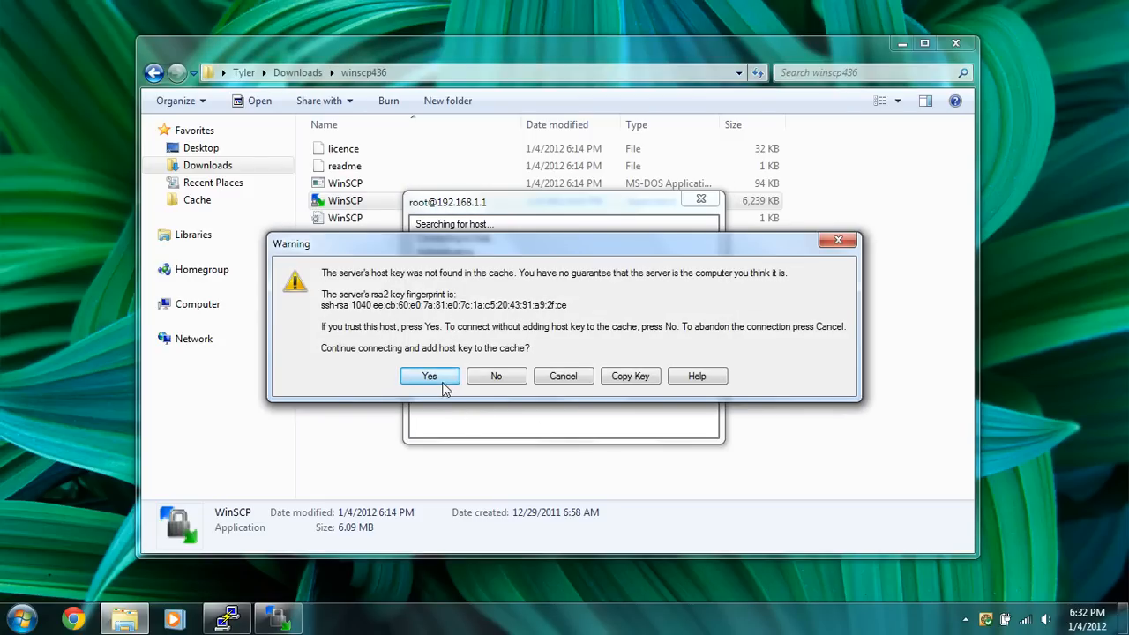
{"action": "mouse_move", "coordinate": [430, 377]}
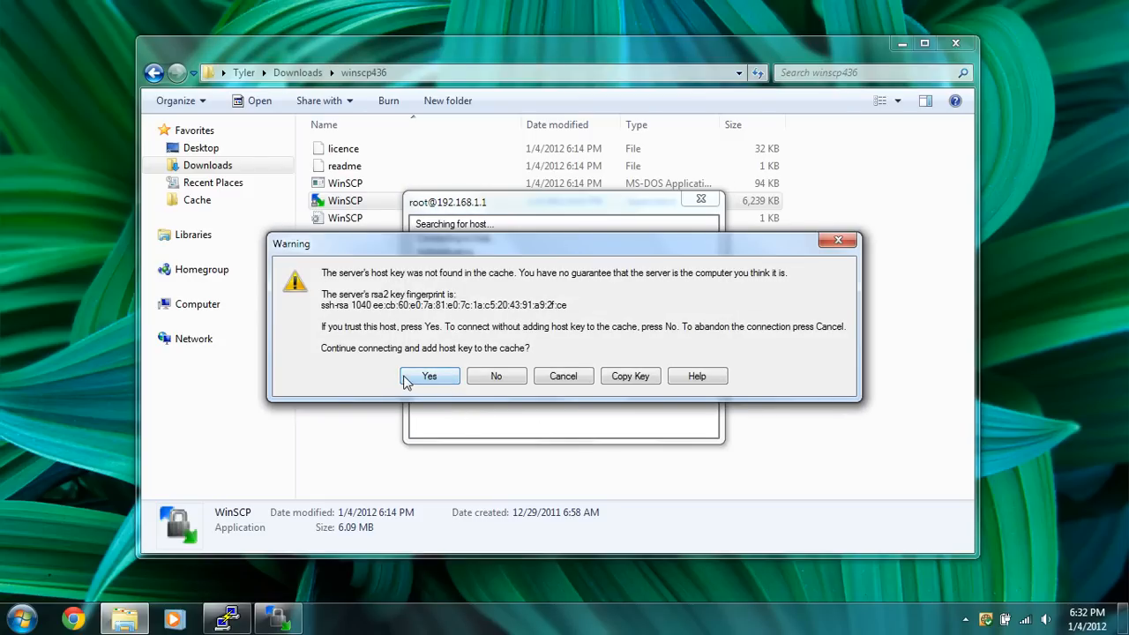
Accept the router's host key and dismiss the user-group and remote-directory errors
{"action": "left_click", "coordinate": [431, 376]}
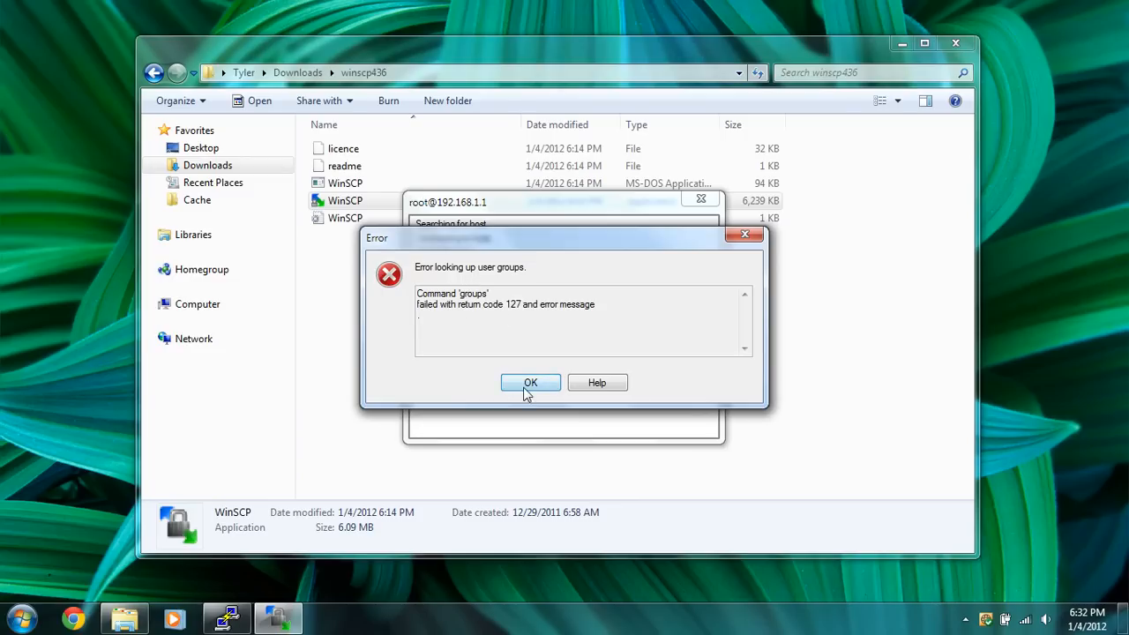
{"action": "left_click", "coordinate": [529, 381]}
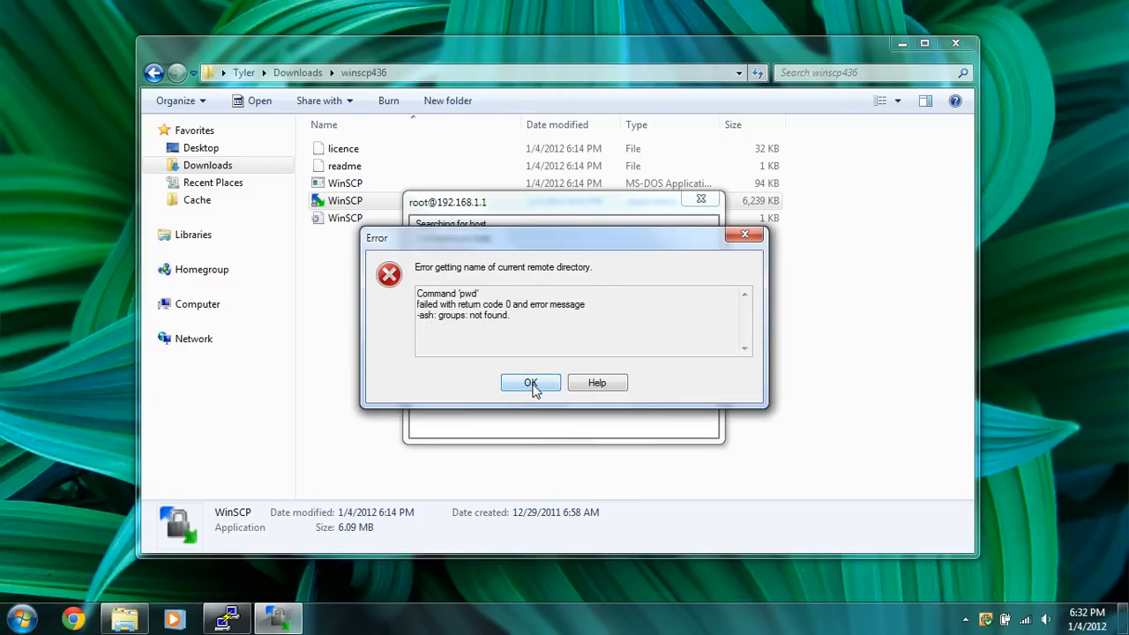
{"action": "left_click", "coordinate": [529, 381]}
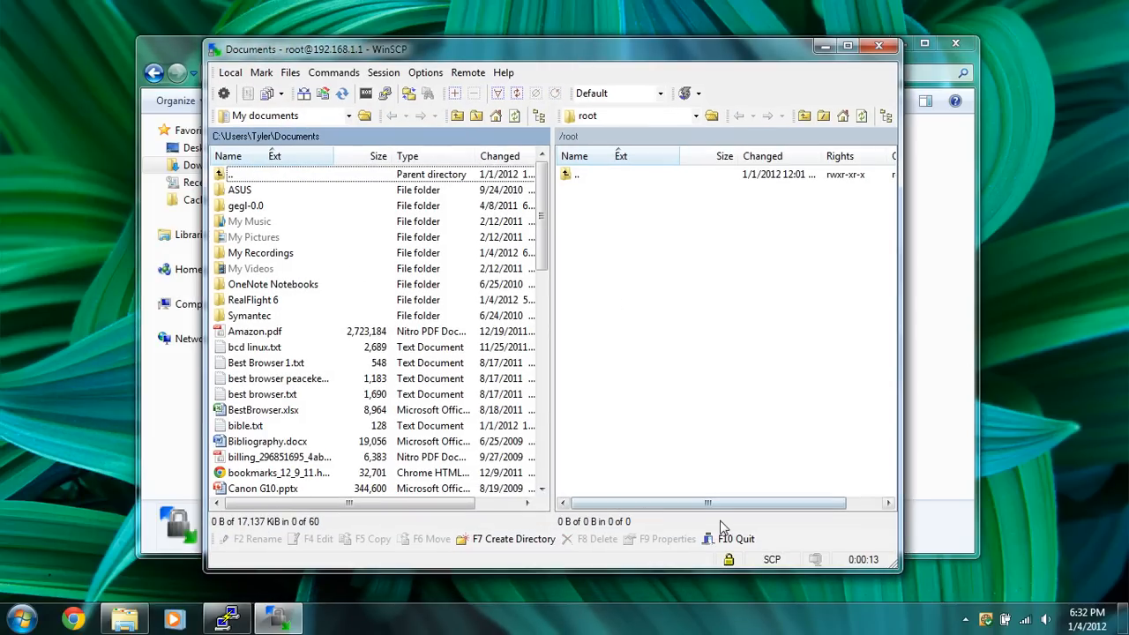
{"action": "mouse_move", "coordinate": [759, 268]}
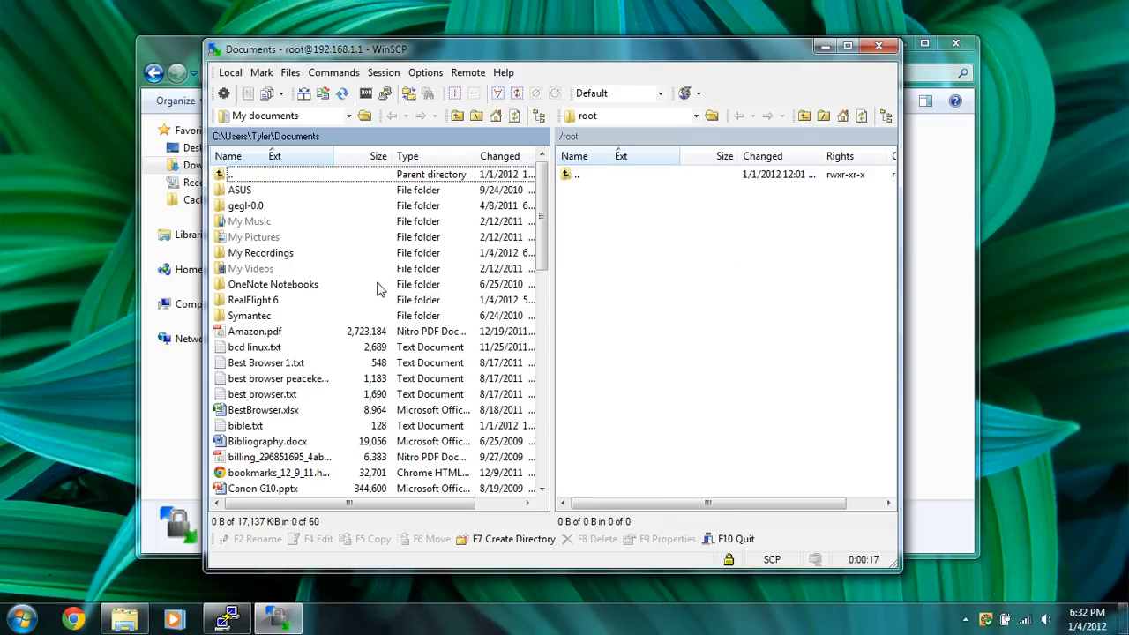
{"action": "mouse_move", "coordinate": [497, 196]}
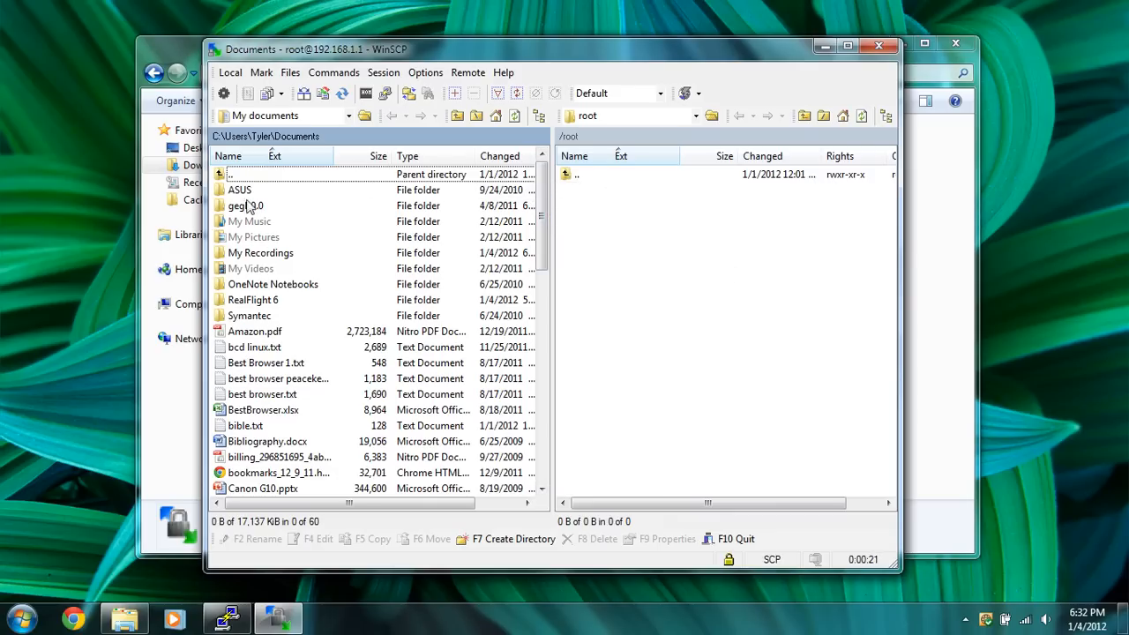
Open the local build-pineapple folder and start copying webif_0.3-4709_mips.ipk to /root
{"action": "double_click", "coordinate": [256, 175]}
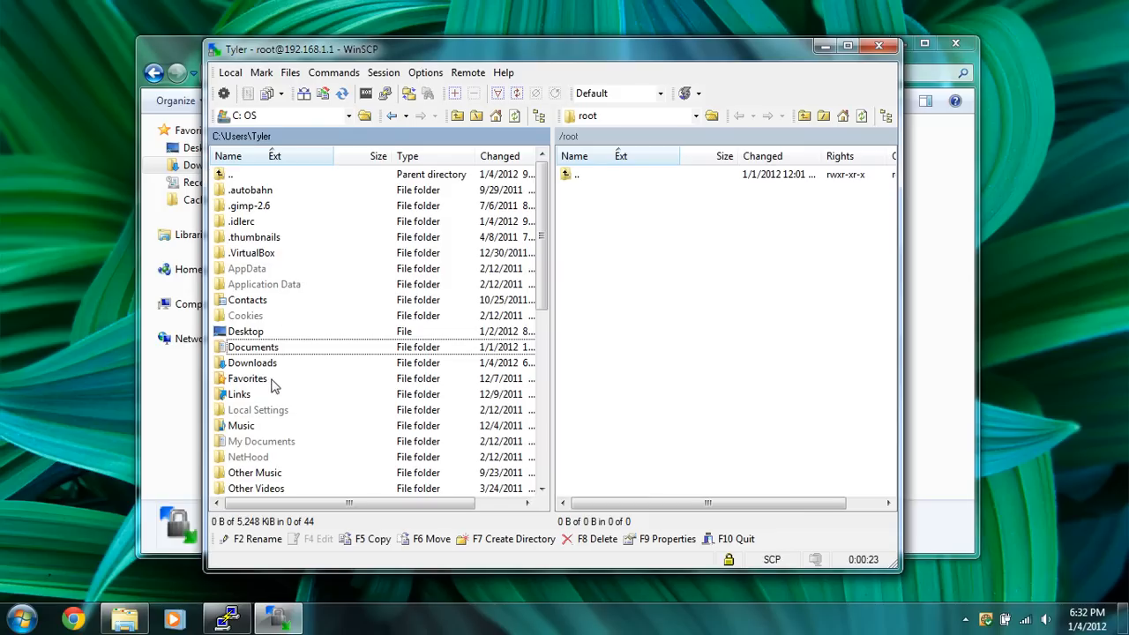
{"action": "double_click", "coordinate": [252, 364]}
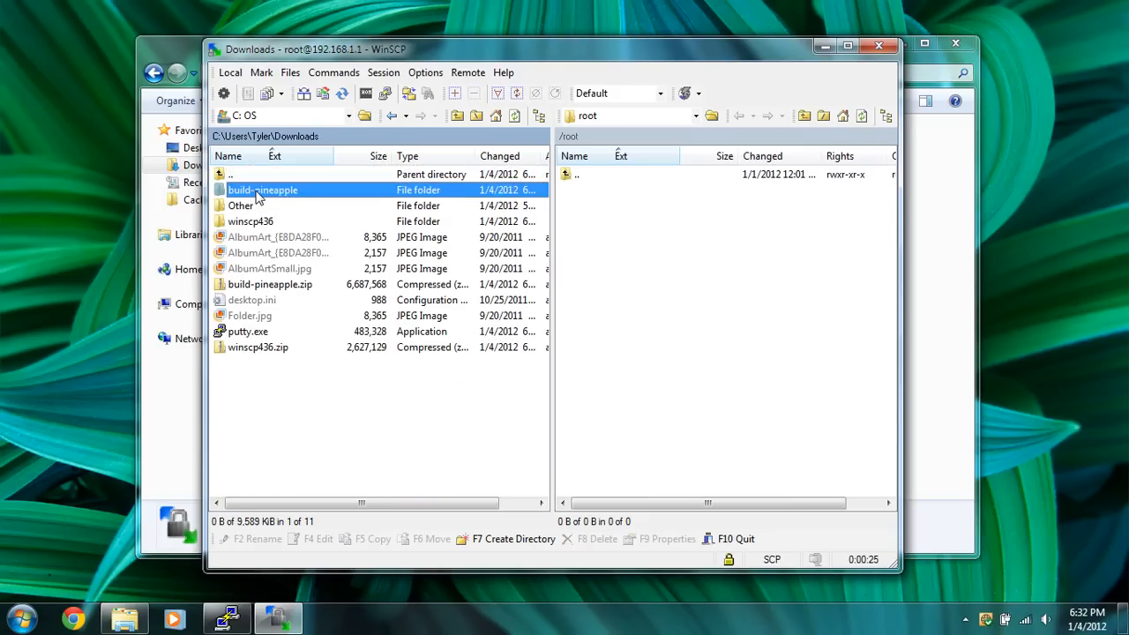
{"action": "double_click", "coordinate": [263, 191]}
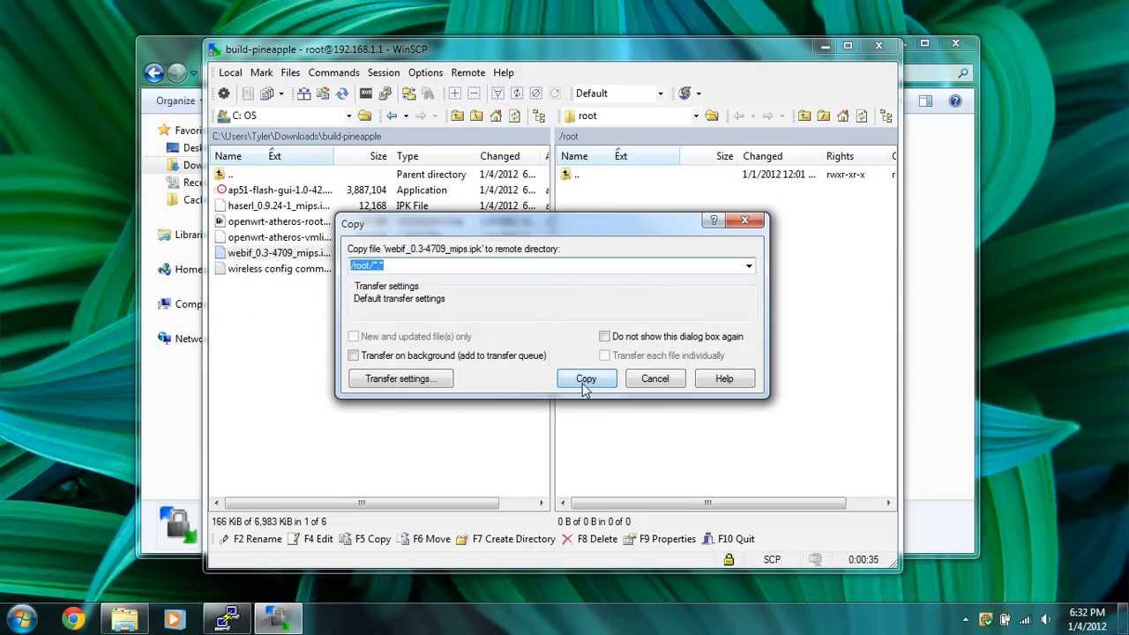
Copy webif_0.3-4709_mips.ipk and haserl_0.9.24-1_mips.ipk from build-pineapple to the router's /root
{"action": "left_click", "coordinate": [585, 377]}
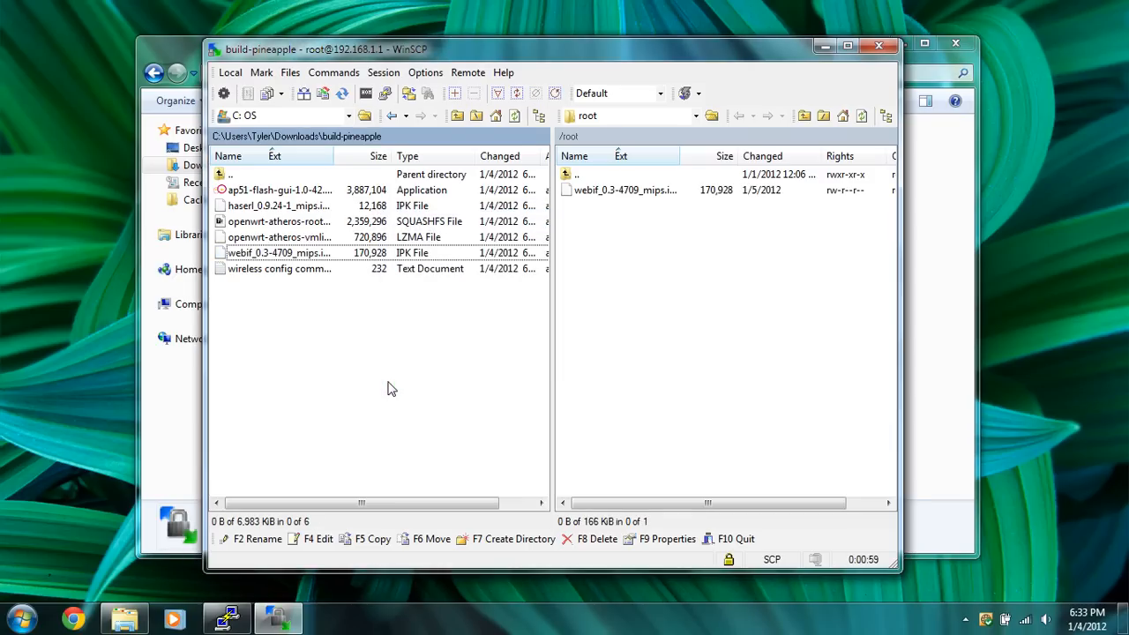
{"action": "mouse_move", "coordinate": [349, 424]}
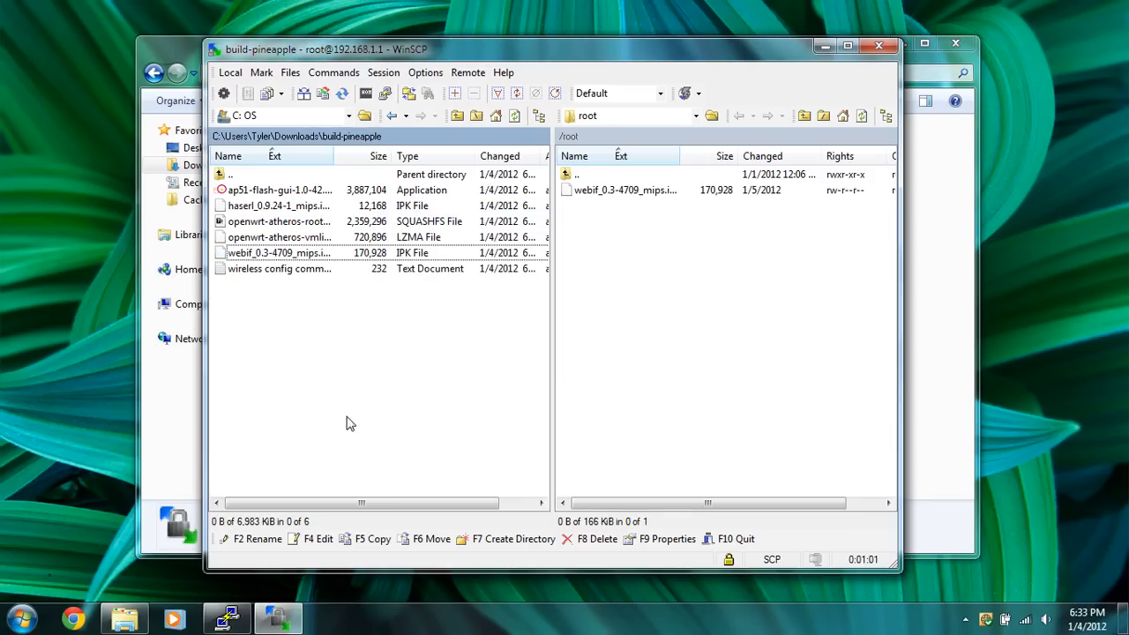
{"action": "left_click", "coordinate": [279, 205]}
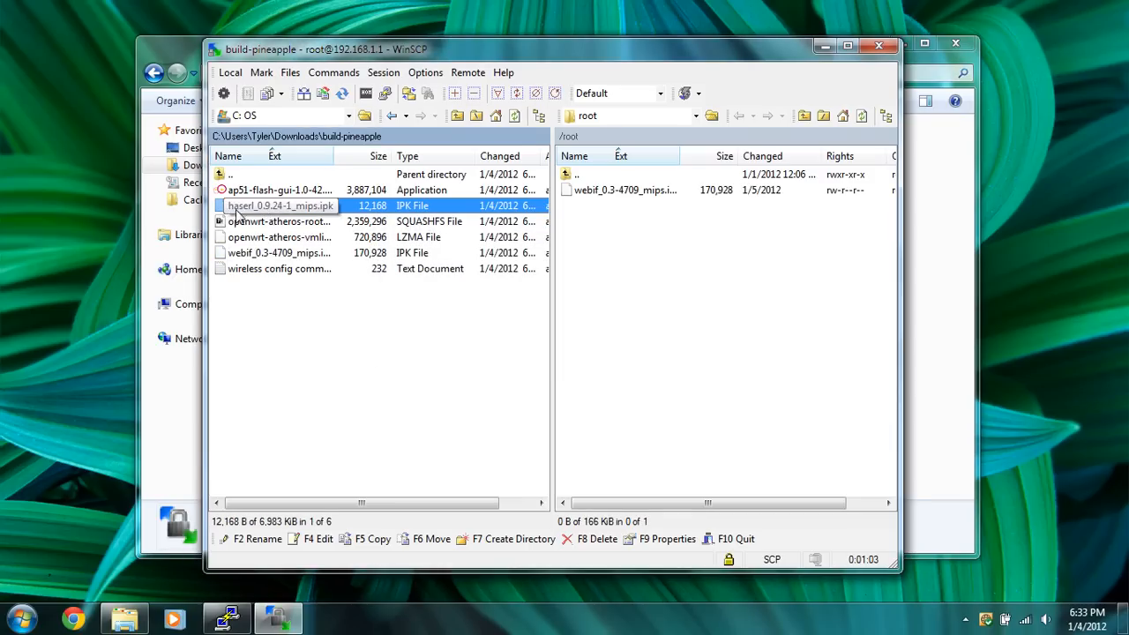
{"action": "left_click", "coordinate": [371, 540]}
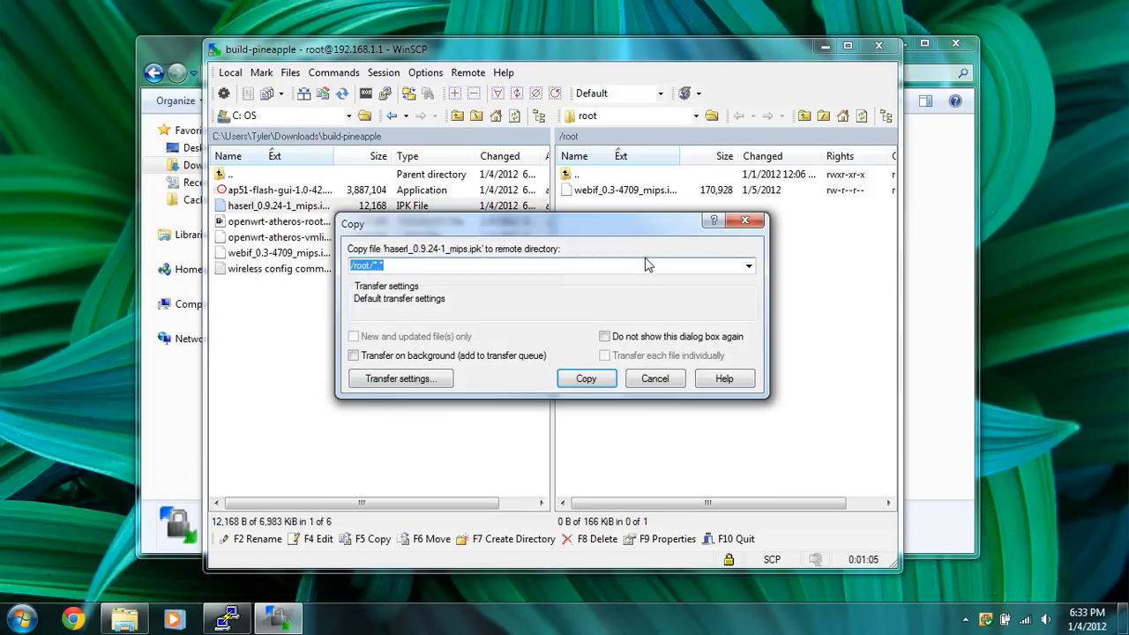
{"action": "left_click", "coordinate": [586, 378]}
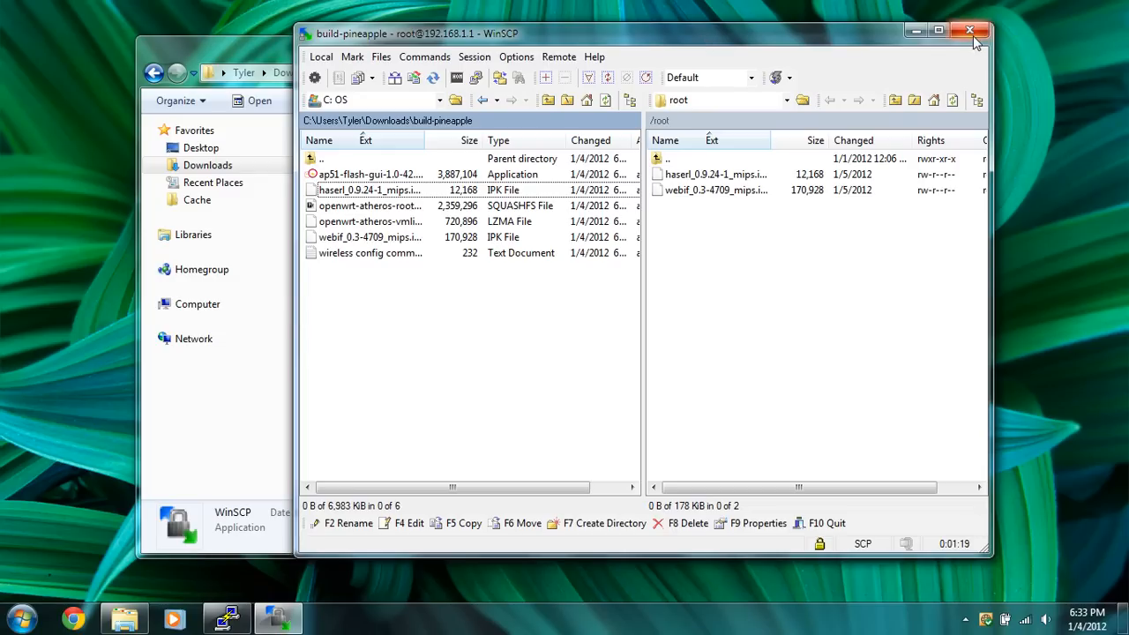
{"action": "mouse_move", "coordinate": [971, 31]}
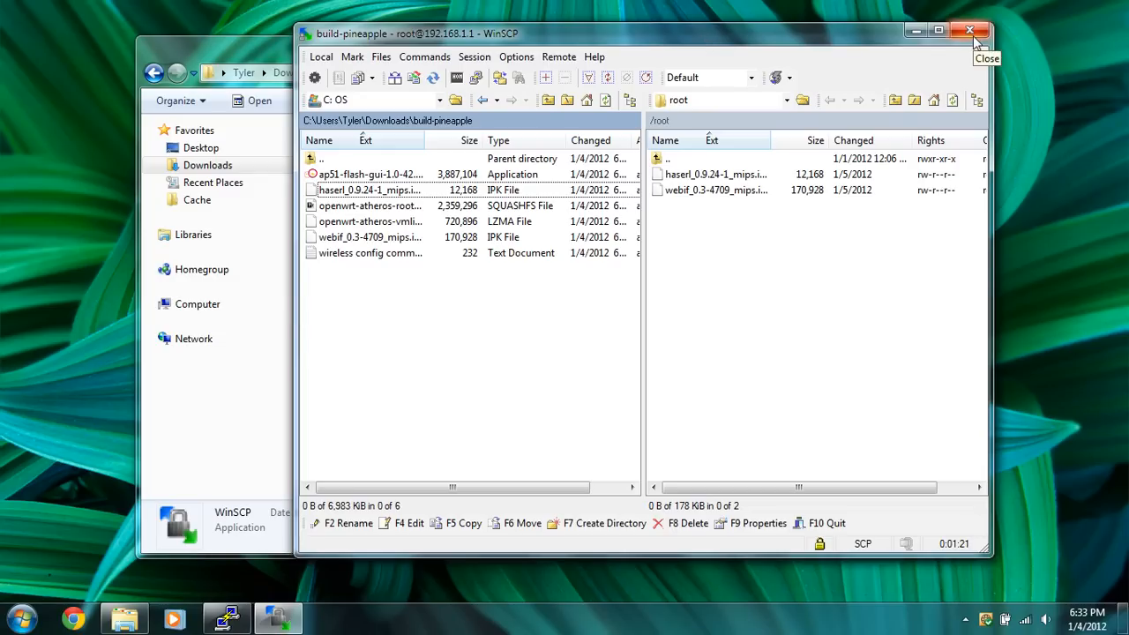
Close WinSCP and confirm terminating the router session
{"action": "left_click", "coordinate": [971, 30]}
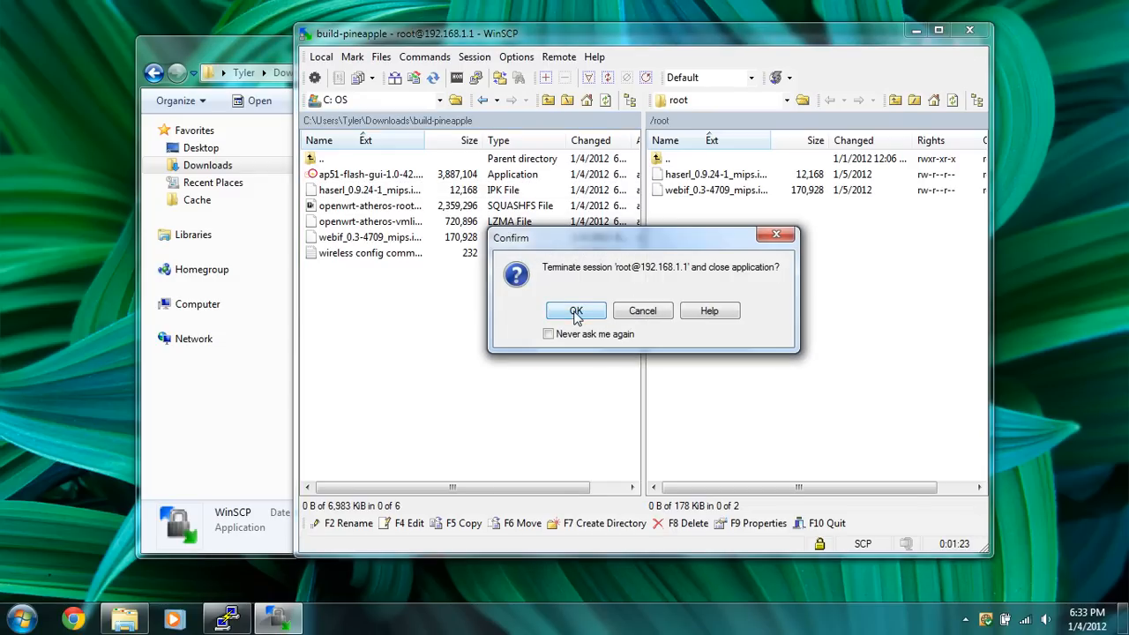
{"action": "left_click", "coordinate": [575, 310]}
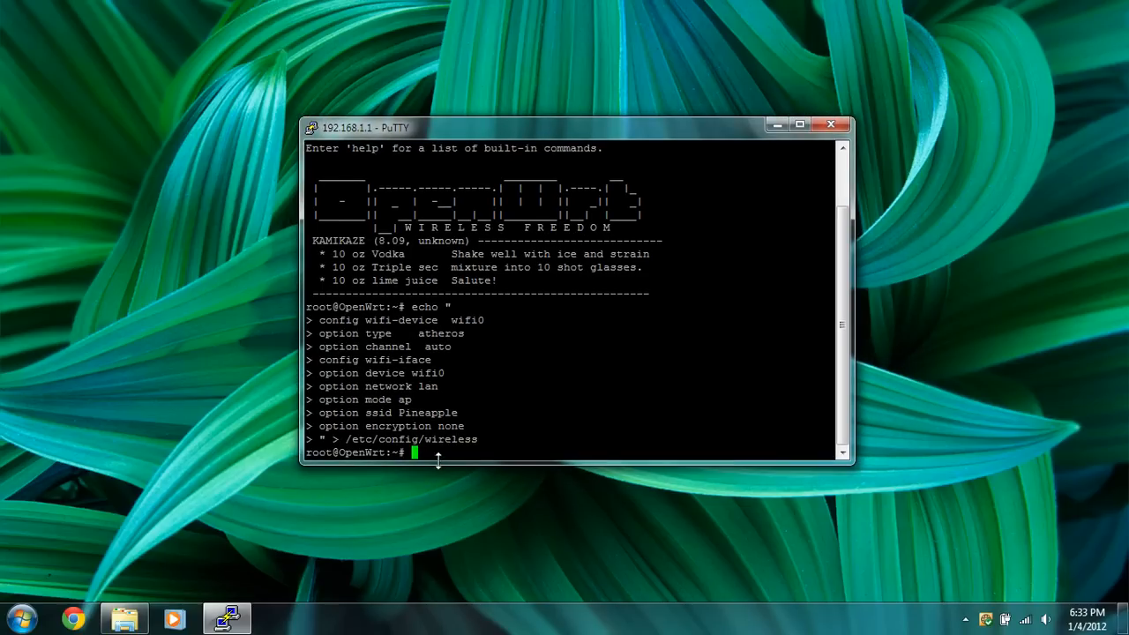
List the files in the router's home directory with ls
{"action": "type", "text": "ls"}
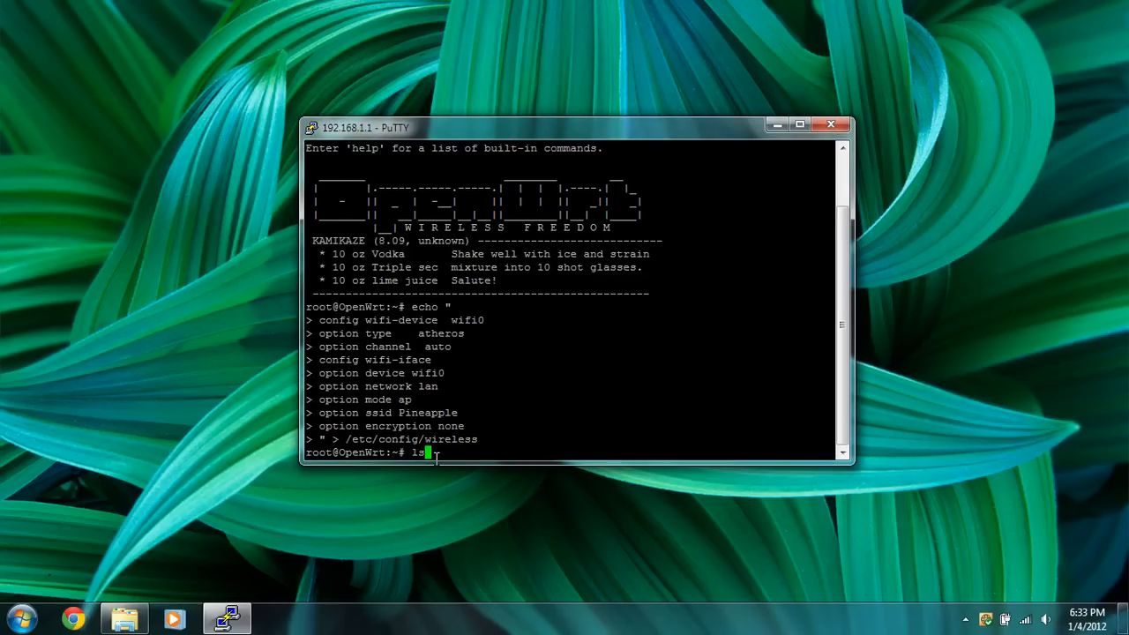
{"action": "key", "text": "Return"}
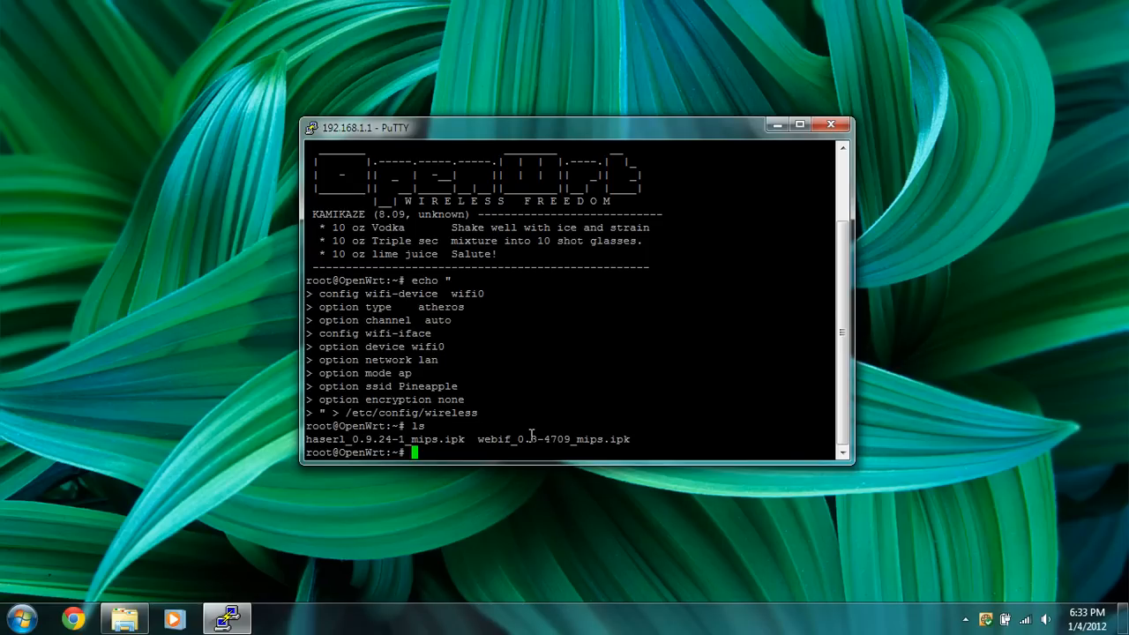
Run opkg install *.ipk to install haserl and webif, reaching the Webif^2 success message
{"action": "type", "text": "op"}
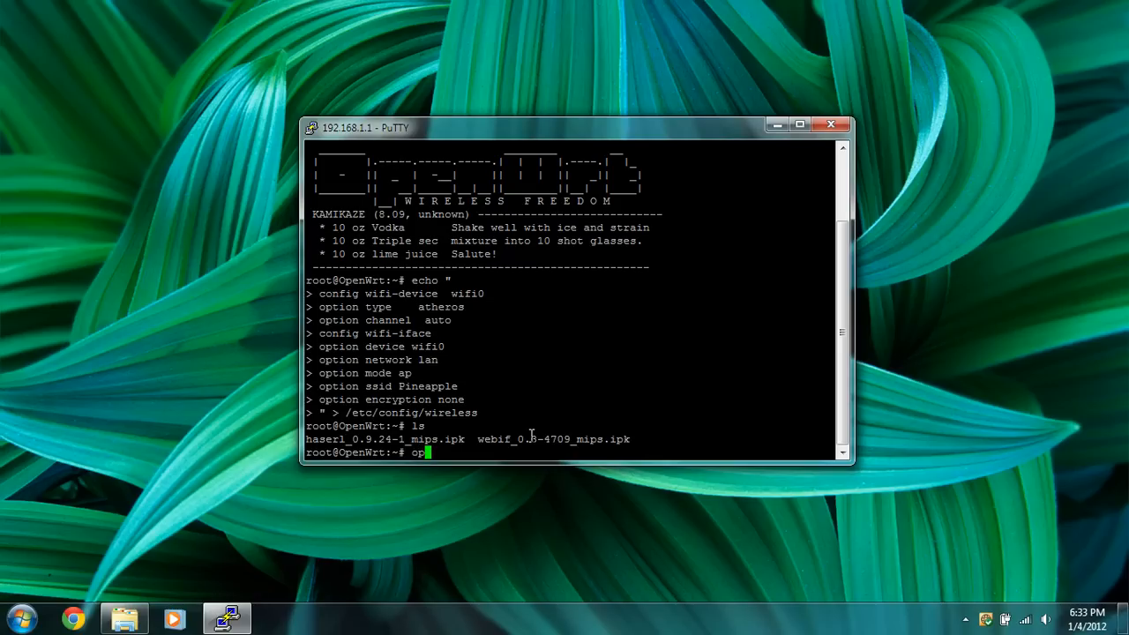
{"action": "type", "text": "k"}
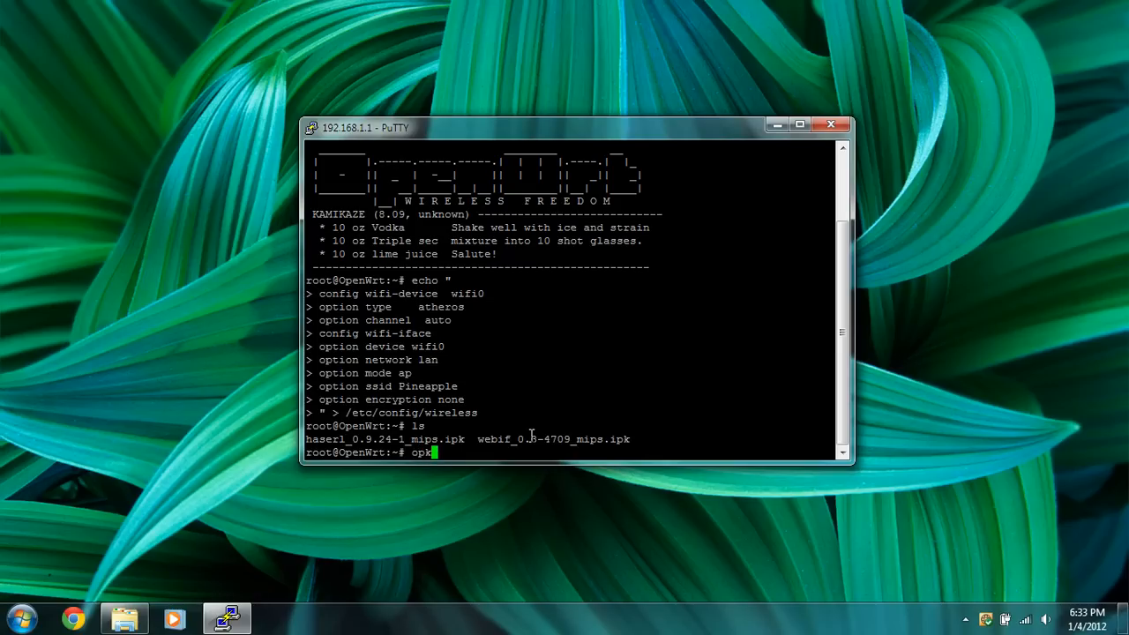
{"action": "type", "text": "g"}
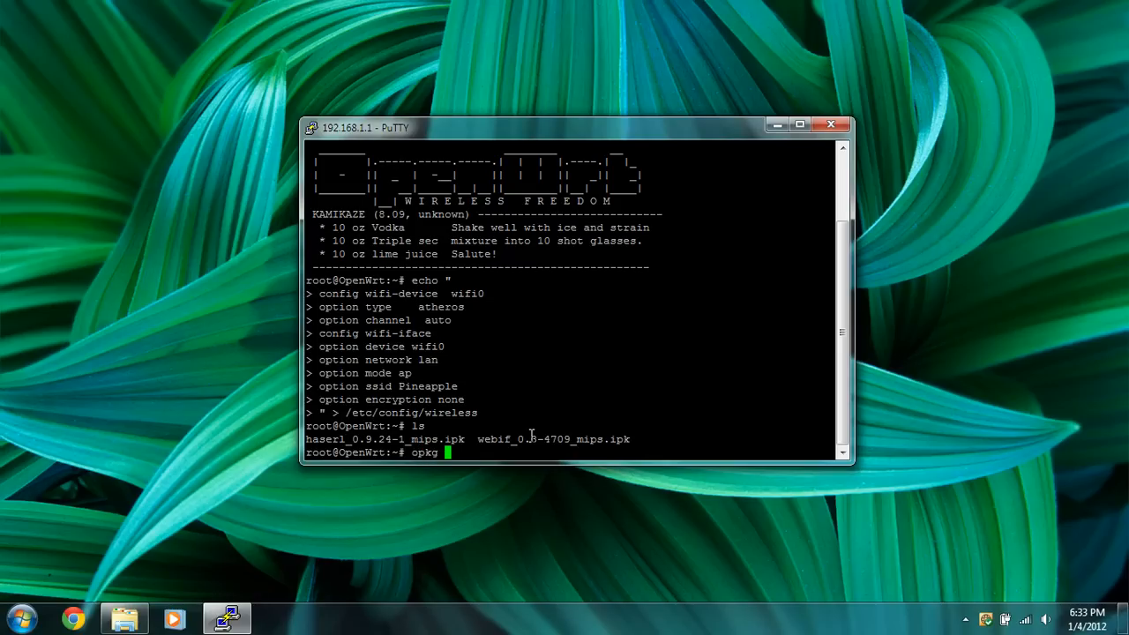
{"action": "type", "text": "install"}
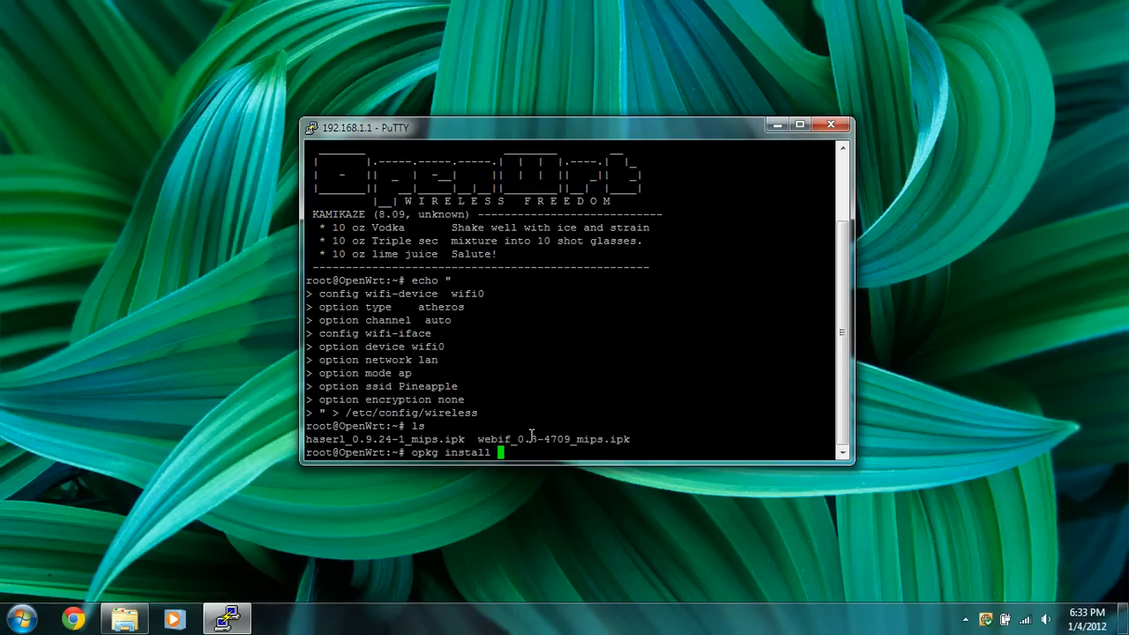
{"action": "type", "text": "*"}
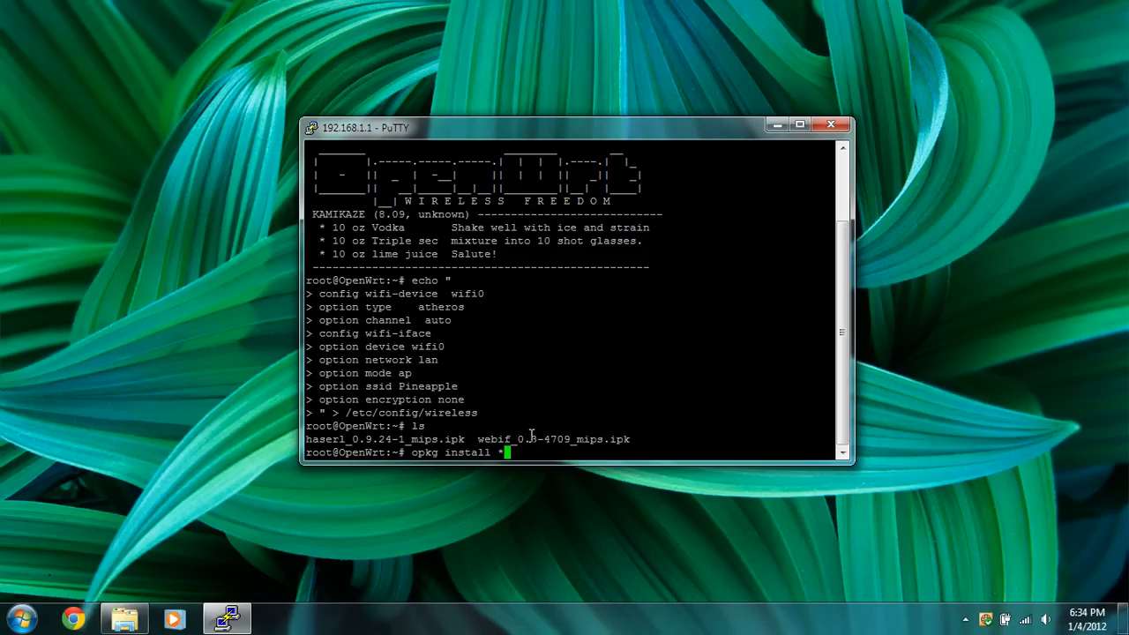
{"action": "type", "text": ".i"}
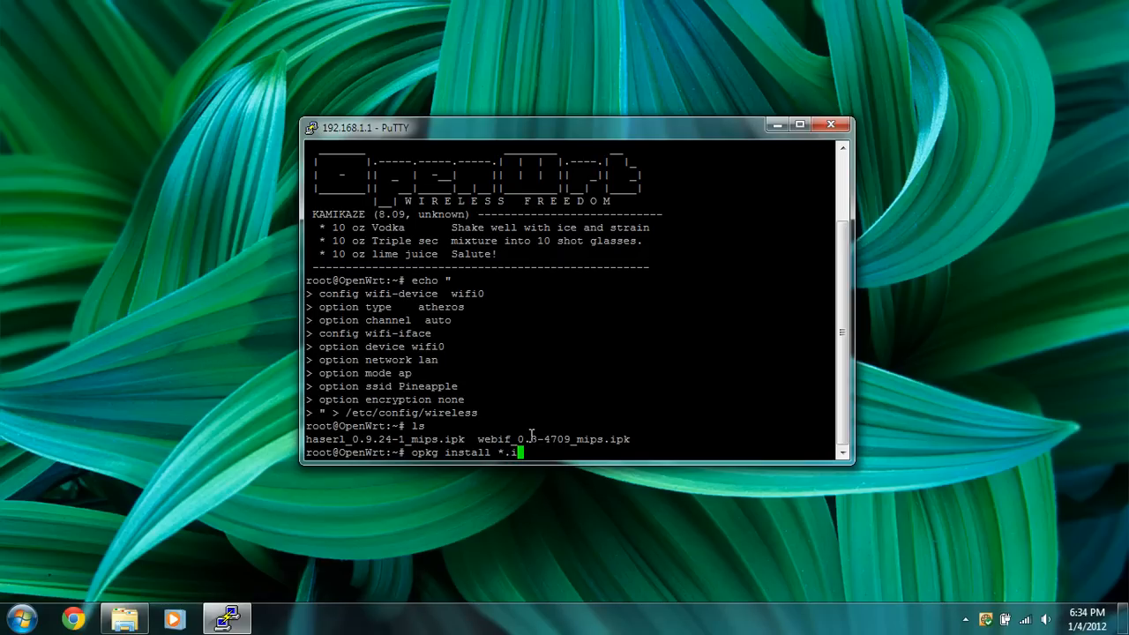
{"action": "type", "text": "pk"}
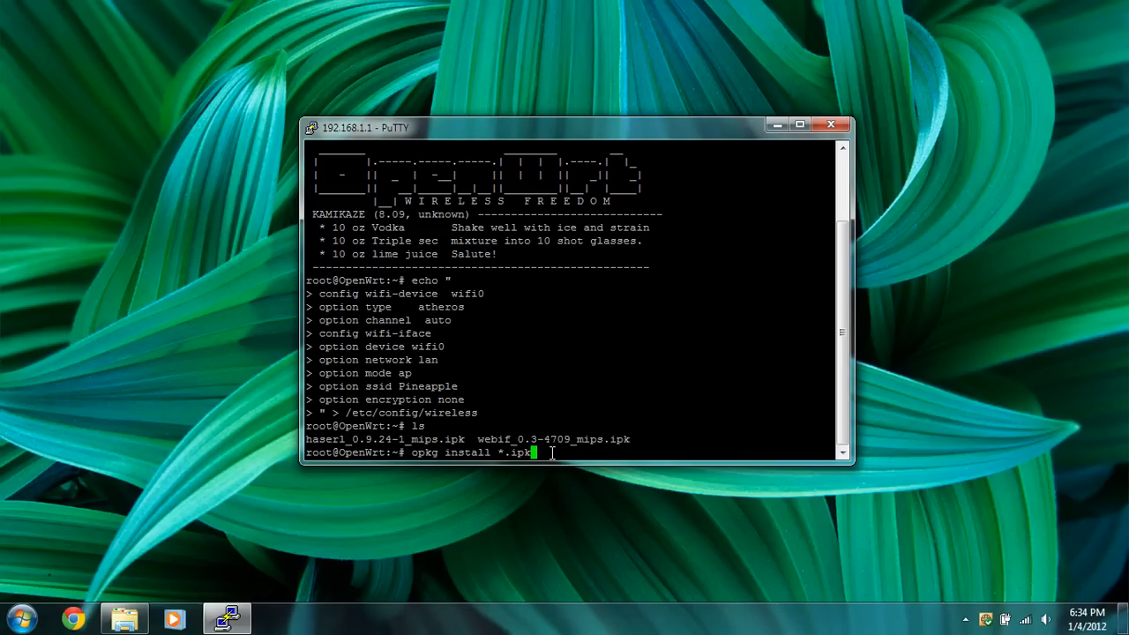
{"action": "key", "text": "Return"}
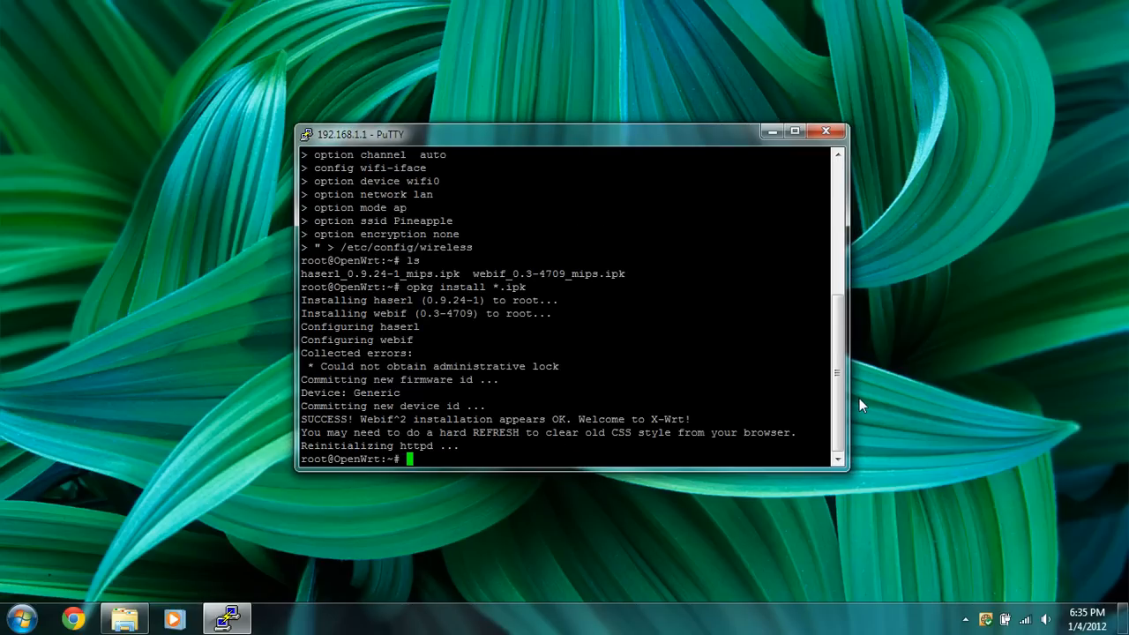
{"action": "mouse_move", "coordinate": [343, 279]}
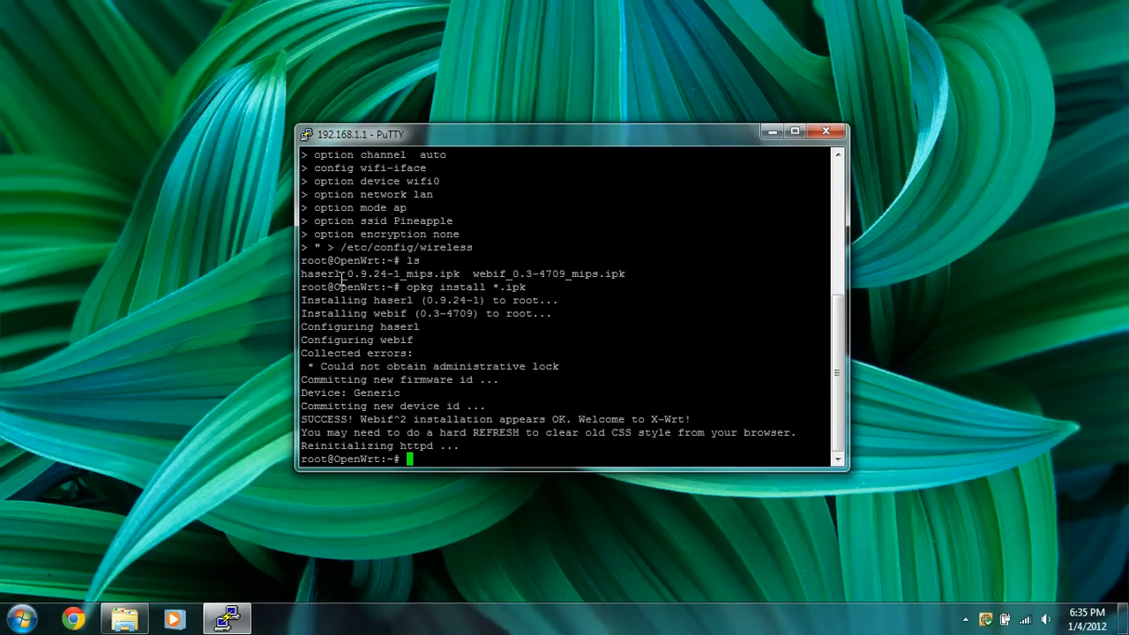
{"action": "mouse_move", "coordinate": [367, 302]}
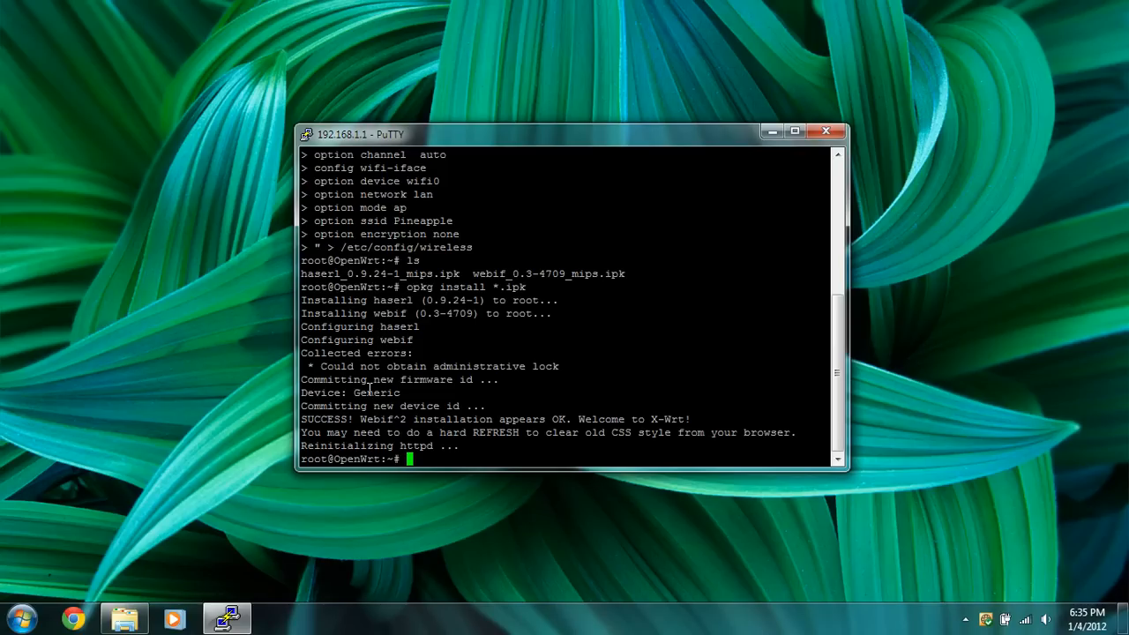
{"action": "mouse_move", "coordinate": [494, 444]}
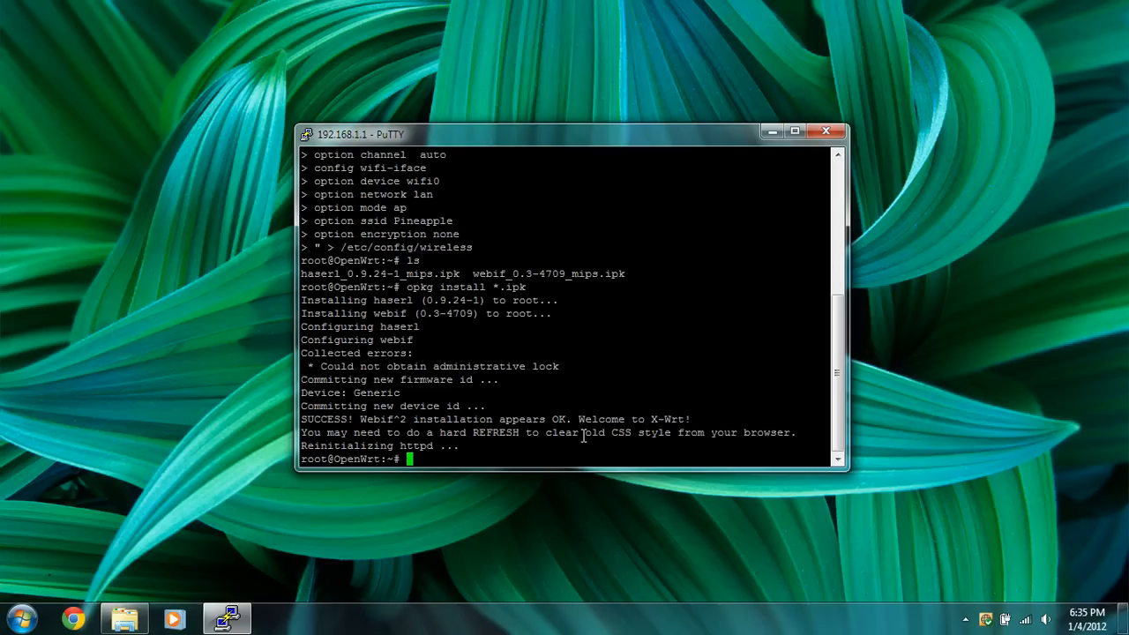
{"action": "mouse_move", "coordinate": [463, 446]}
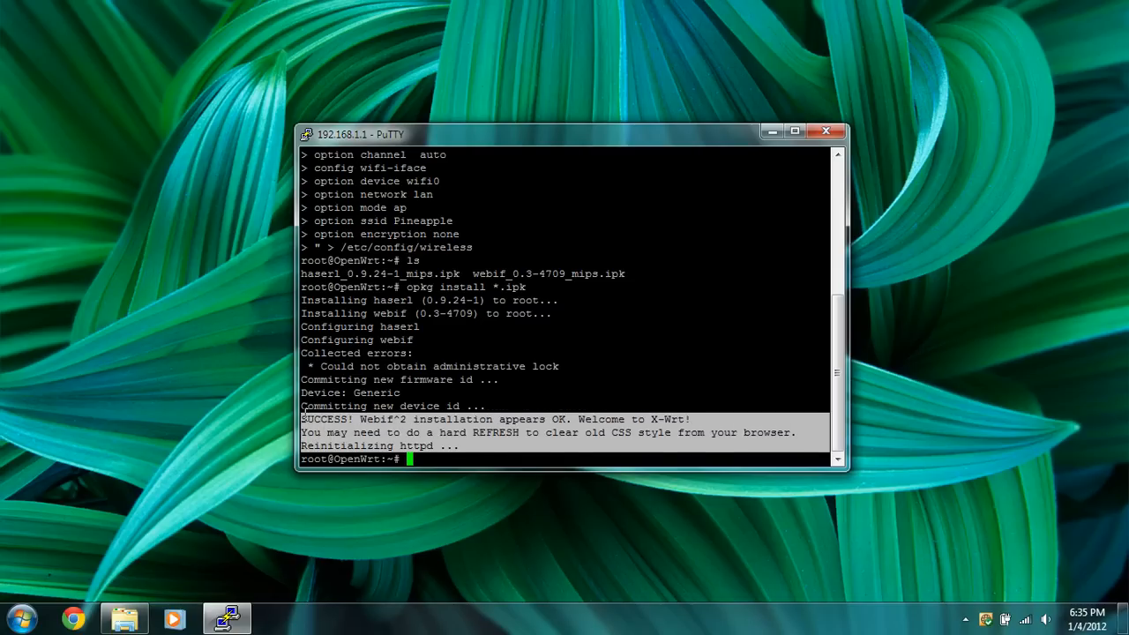
{"action": "double_click", "coordinate": [325, 420]}
{"action": "type", "text": "rebo"}
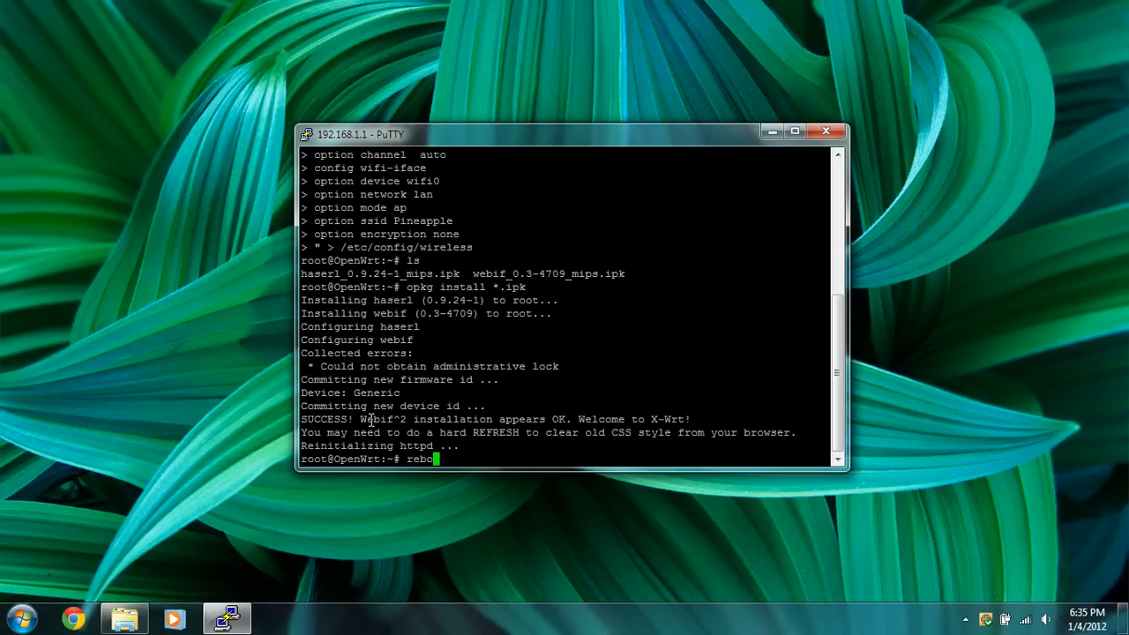
Reboot the router, dismiss the dropped-connection error and close the PuTTY window
{"action": "key", "text": "Return"}
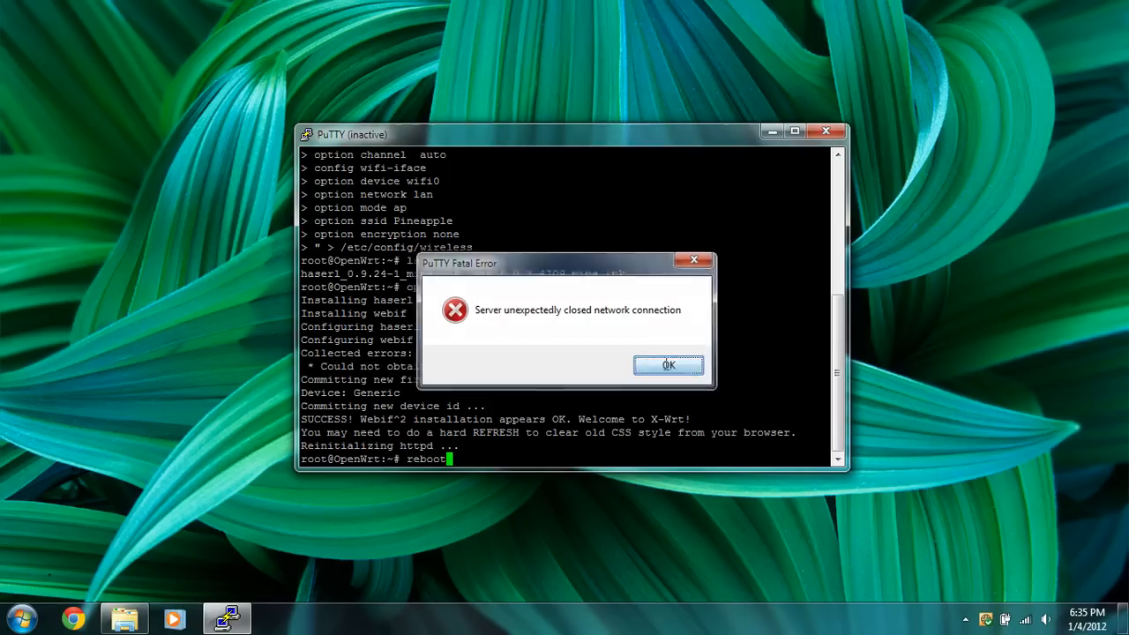
{"action": "left_click", "coordinate": [667, 366]}
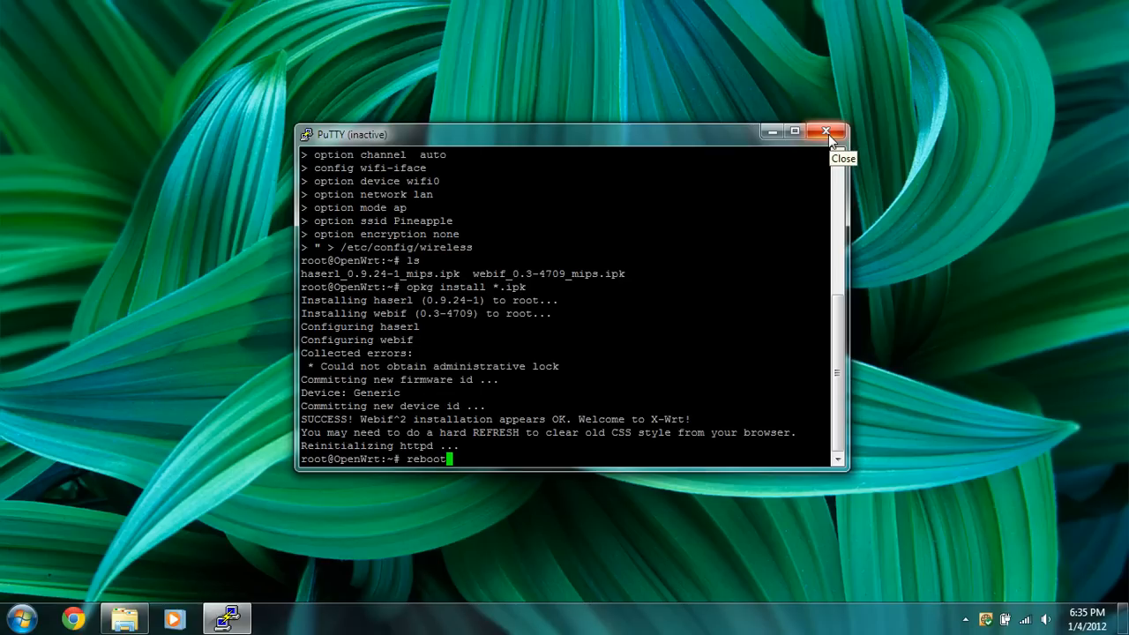
{"action": "mouse_move", "coordinate": [828, 131]}
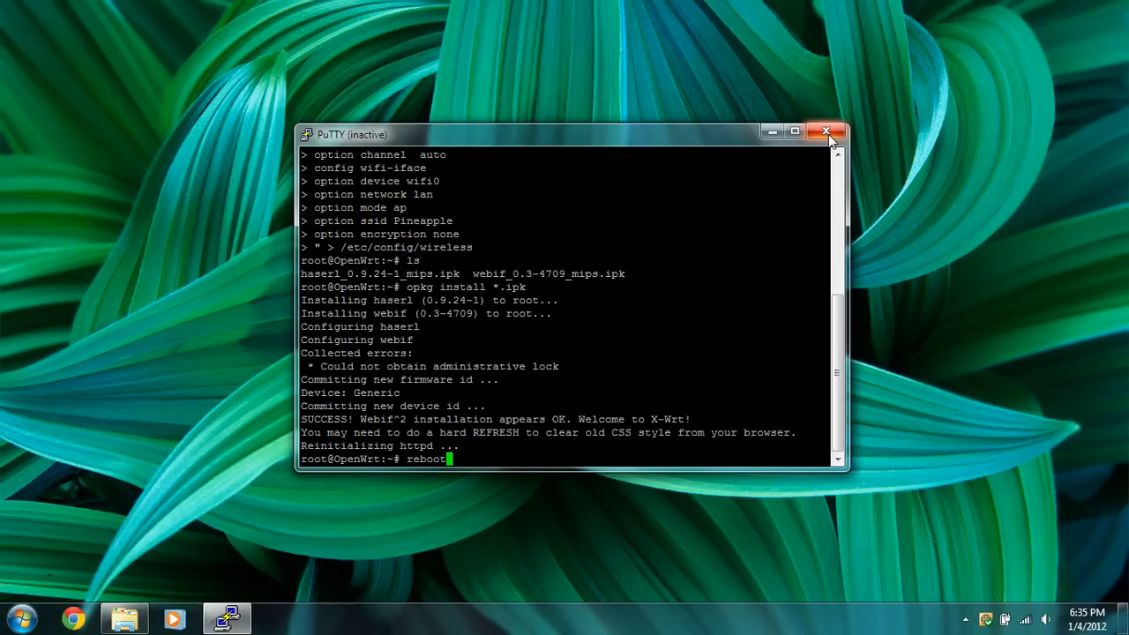
{"action": "left_click", "coordinate": [826, 130]}
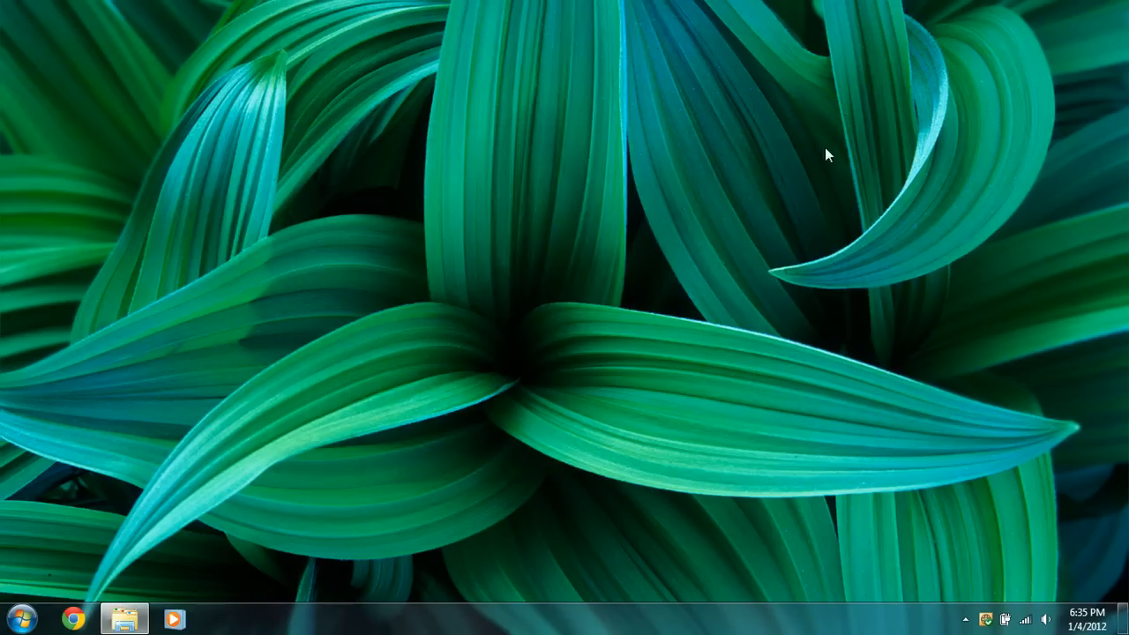
{"action": "mouse_move", "coordinate": [644, 409]}
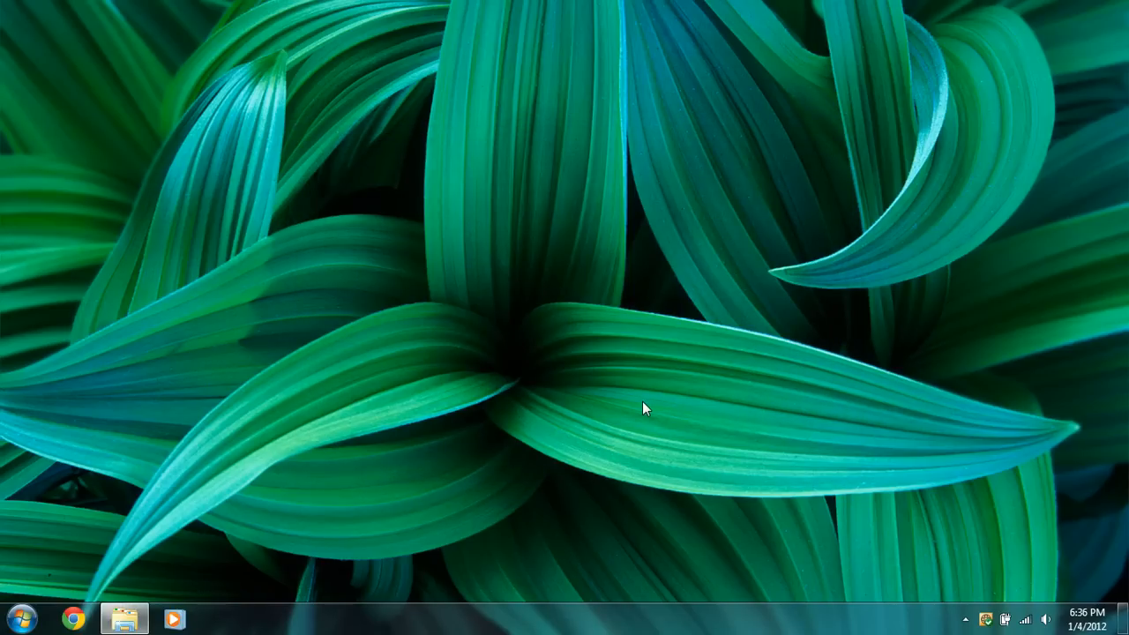
{"action": "mouse_move", "coordinate": [1015, 598]}
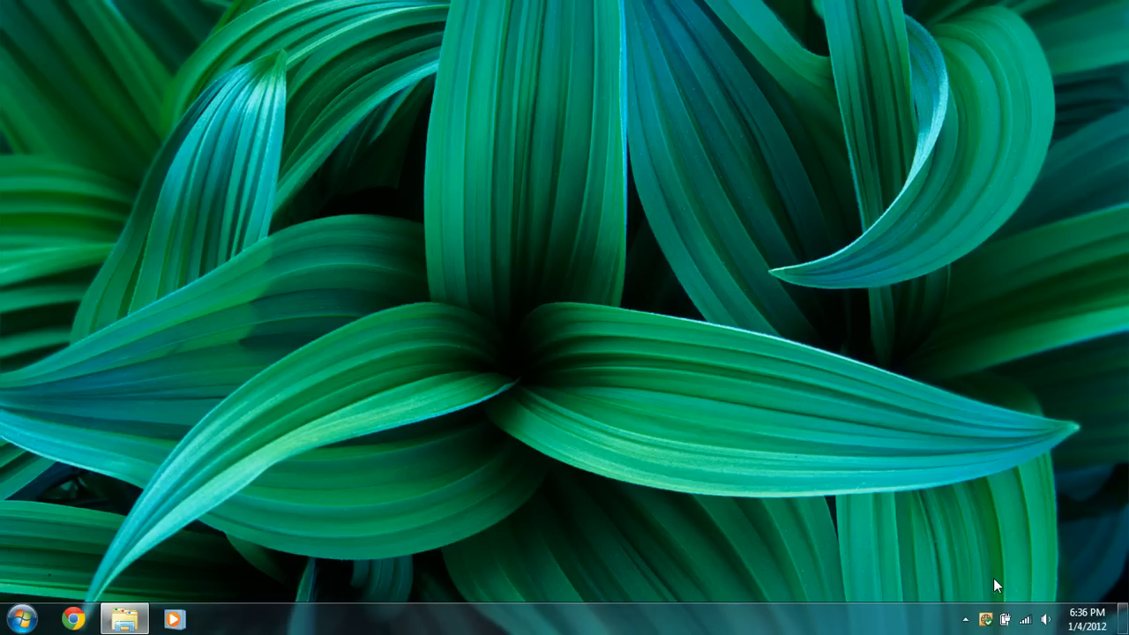
{"action": "mouse_move", "coordinate": [895, 526]}
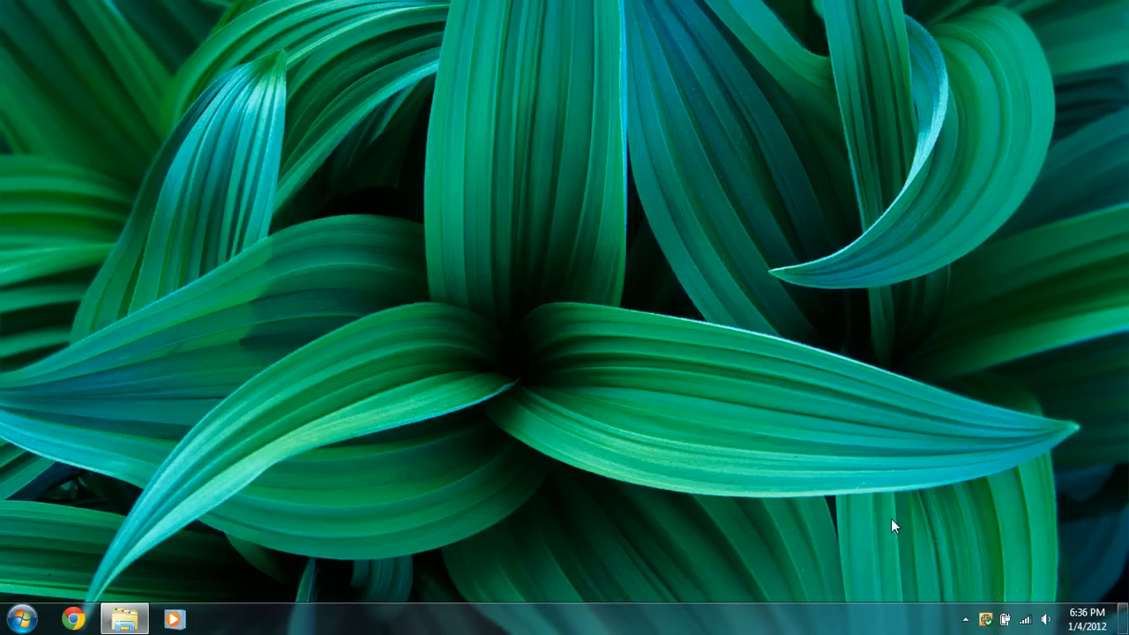
{"action": "mouse_move", "coordinate": [875, 510]}
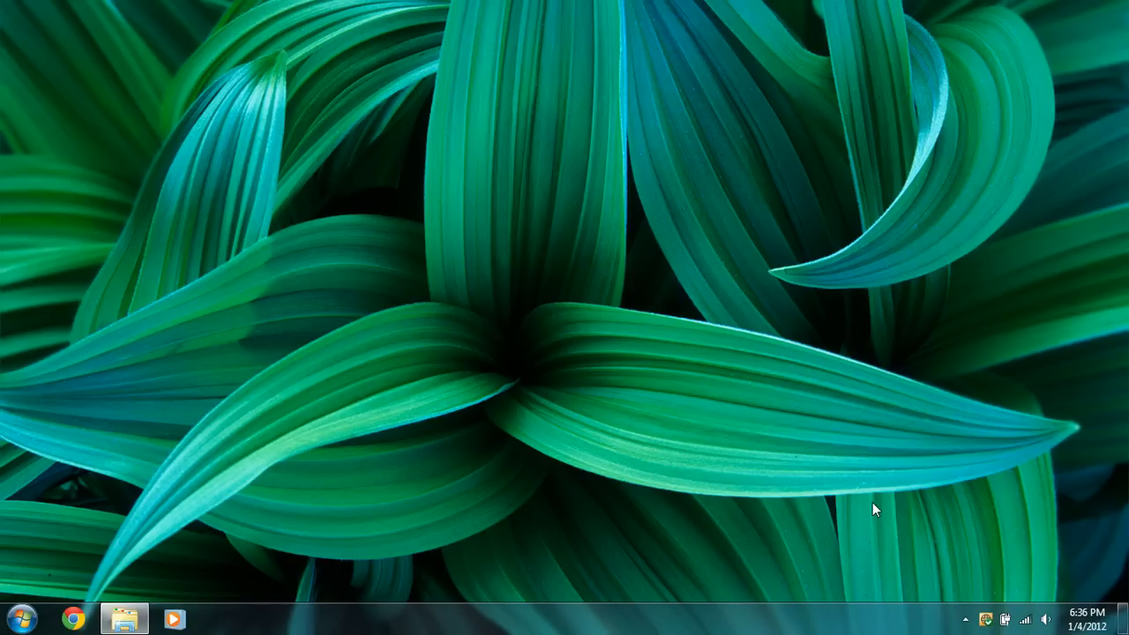
{"action": "mouse_move", "coordinate": [558, 444]}
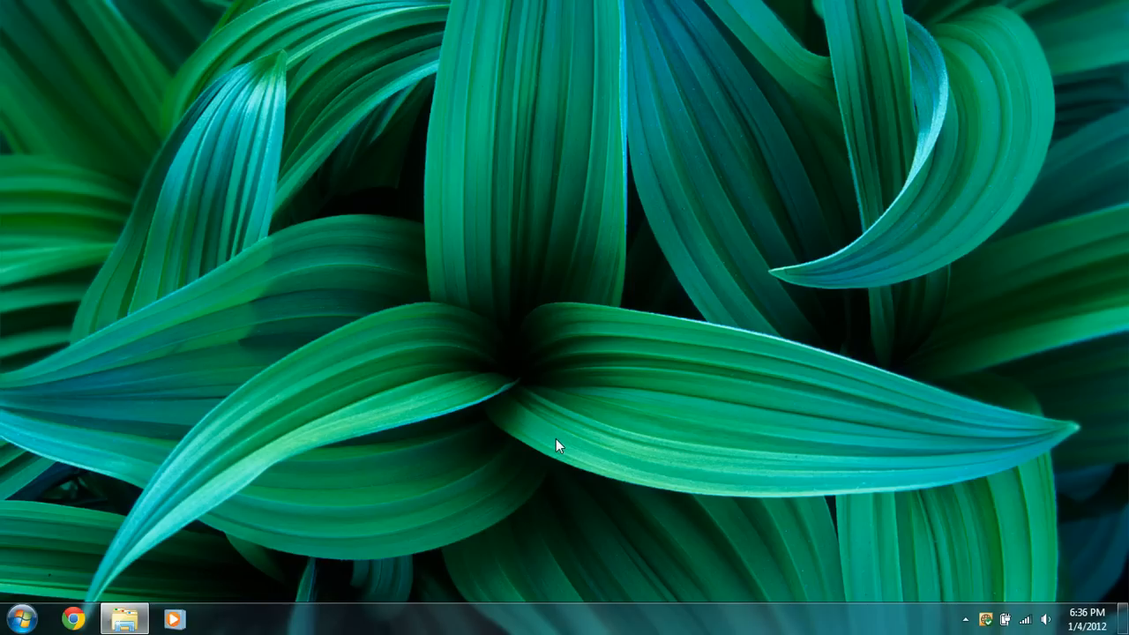
{"action": "mouse_move", "coordinate": [410, 487]}
{"action": "type", "text": "ping"}
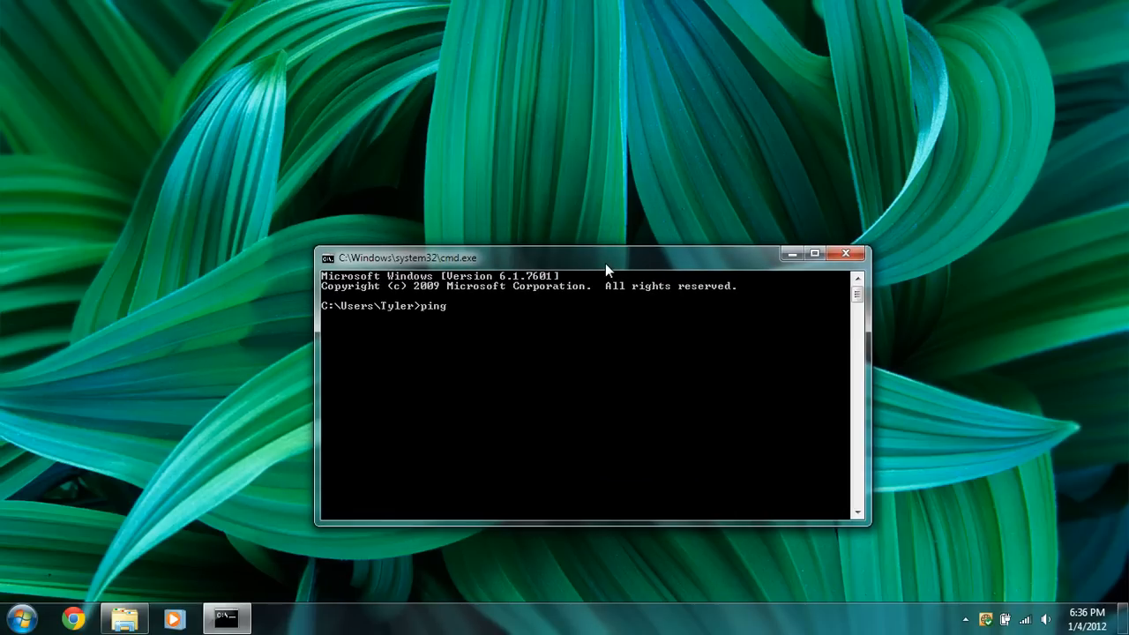
Run ping 192.168.1.1 -t, see replies, then close the Command Prompt
{"action": "type", "text": "1"}
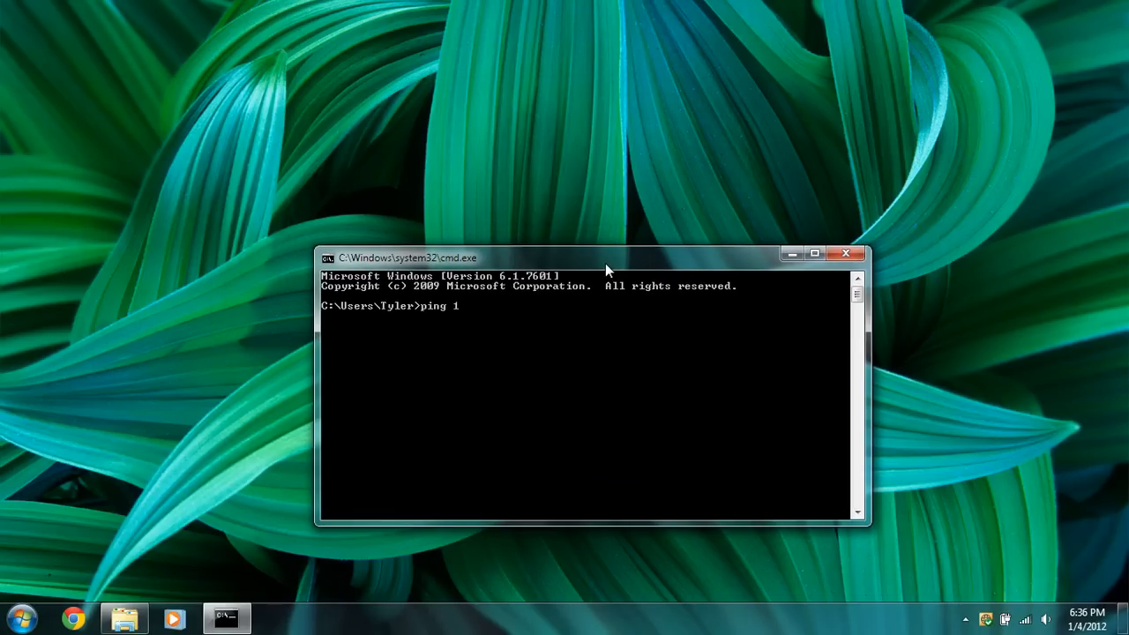
{"action": "type", "text": "92.168.1."}
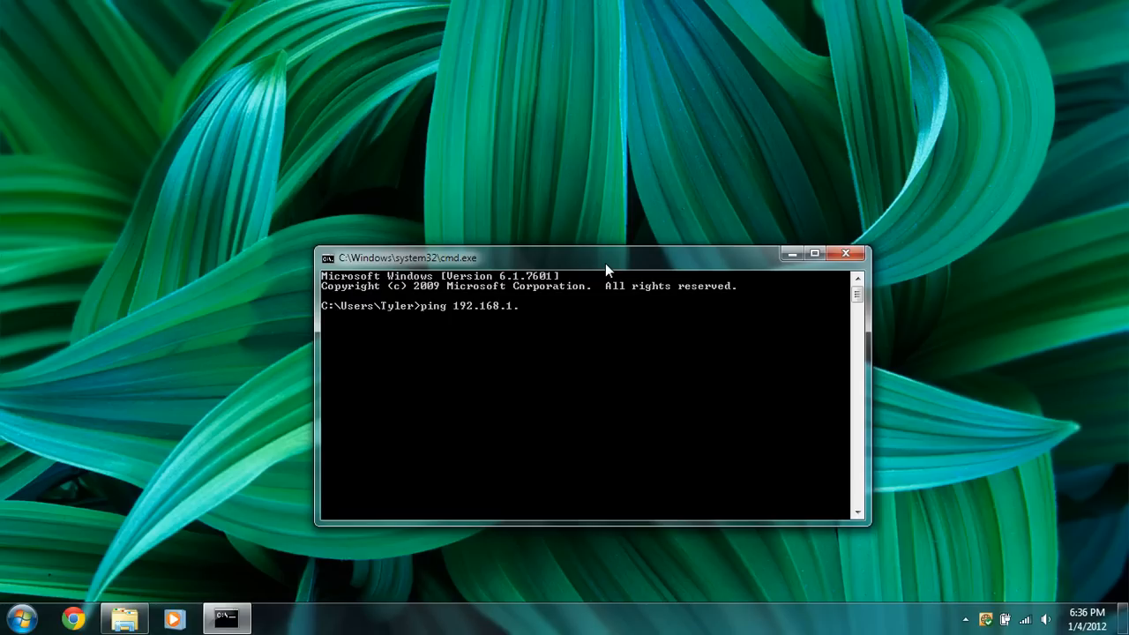
{"action": "type", "text": "1 -t"}
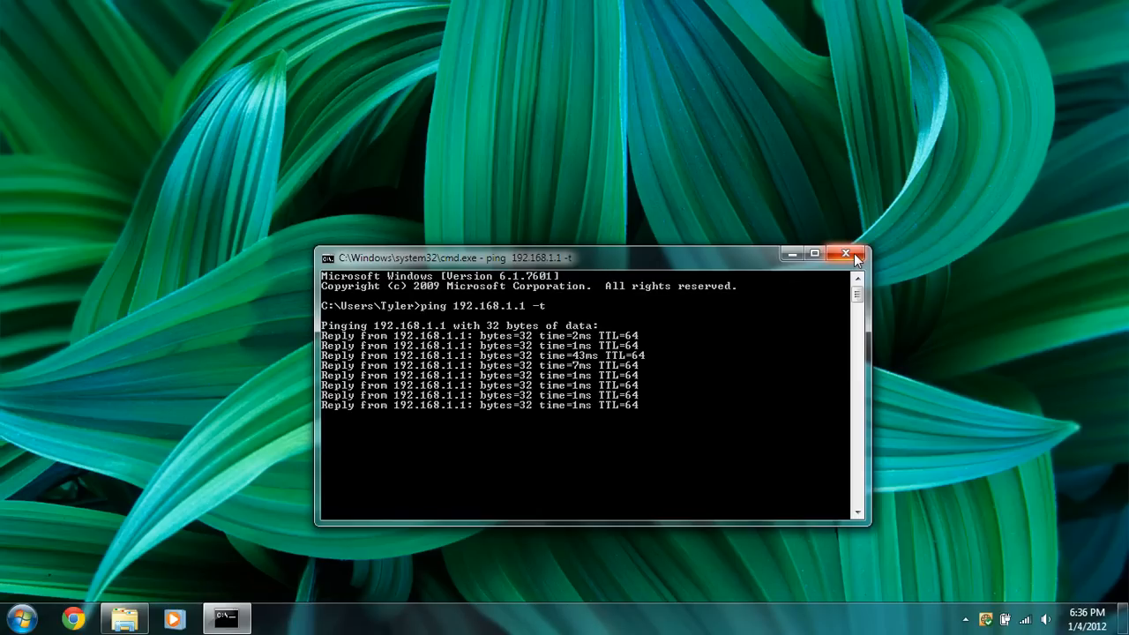
{"action": "left_click", "coordinate": [847, 254]}
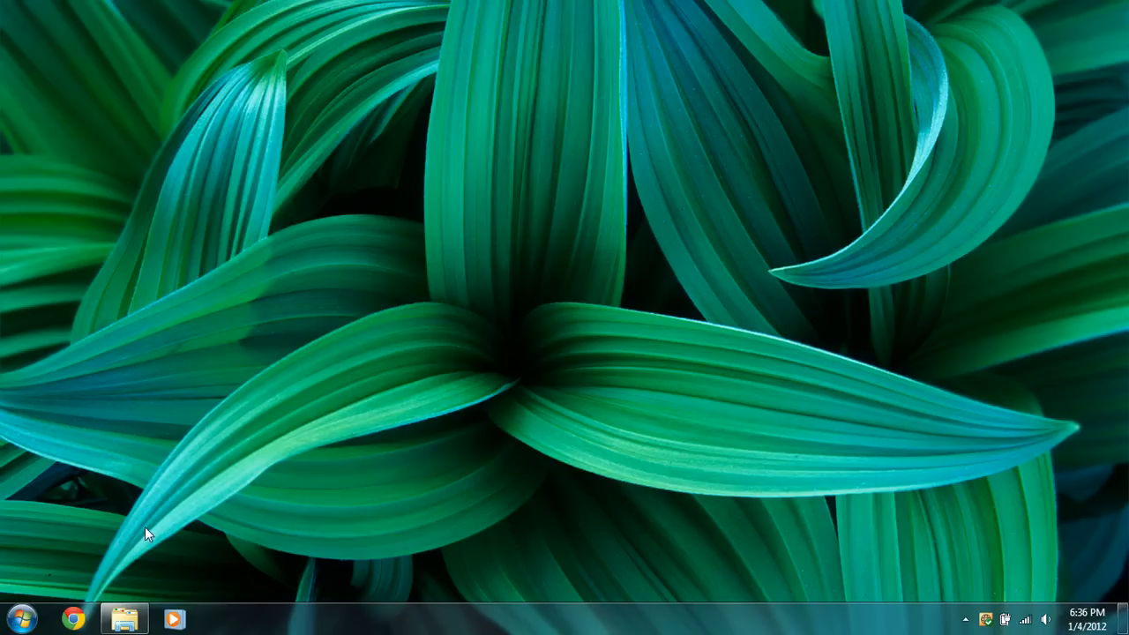
Launch Chrome and browse to 192.168.1.1
{"action": "left_click", "coordinate": [75, 617]}
{"action": "type", "text": "1"}
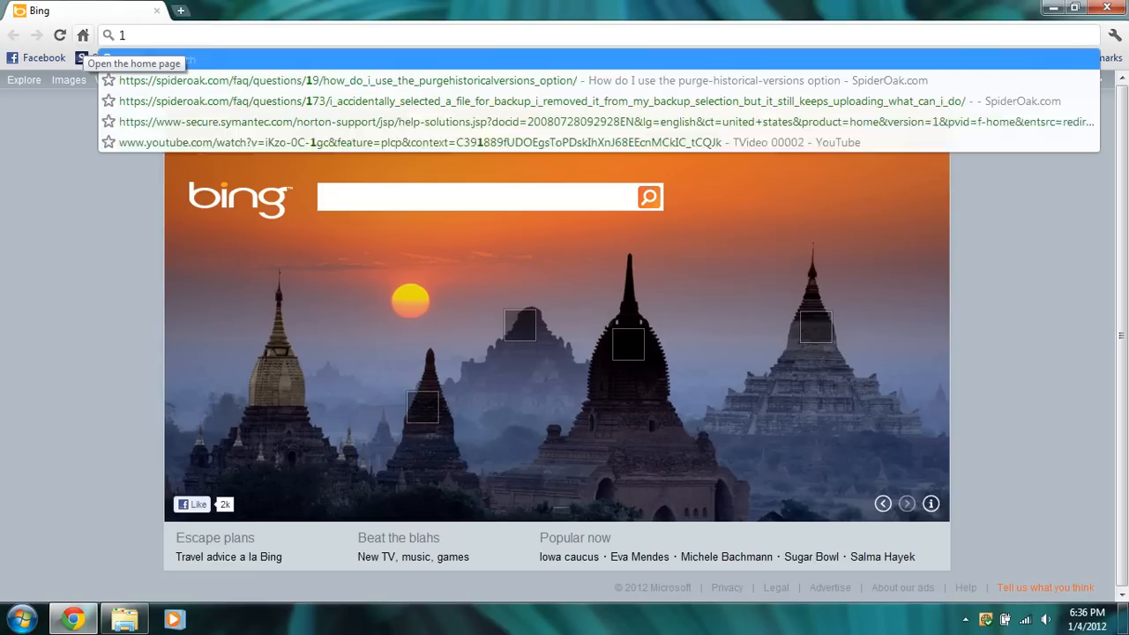
{"action": "type", "text": "92.168"}
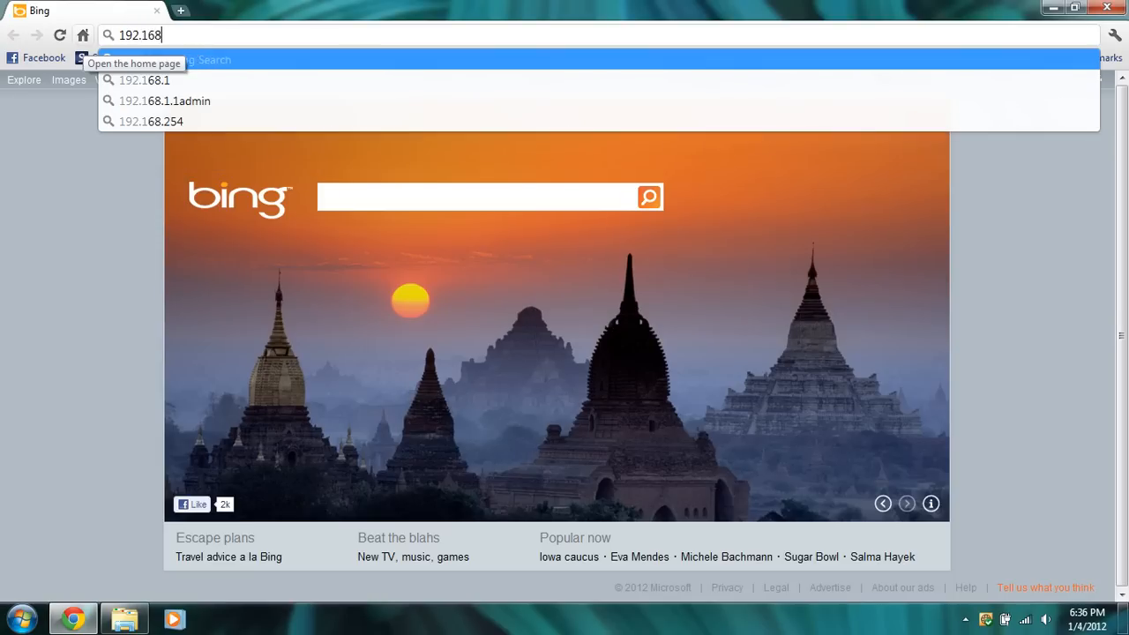
{"action": "type", "text": ".1.1"}
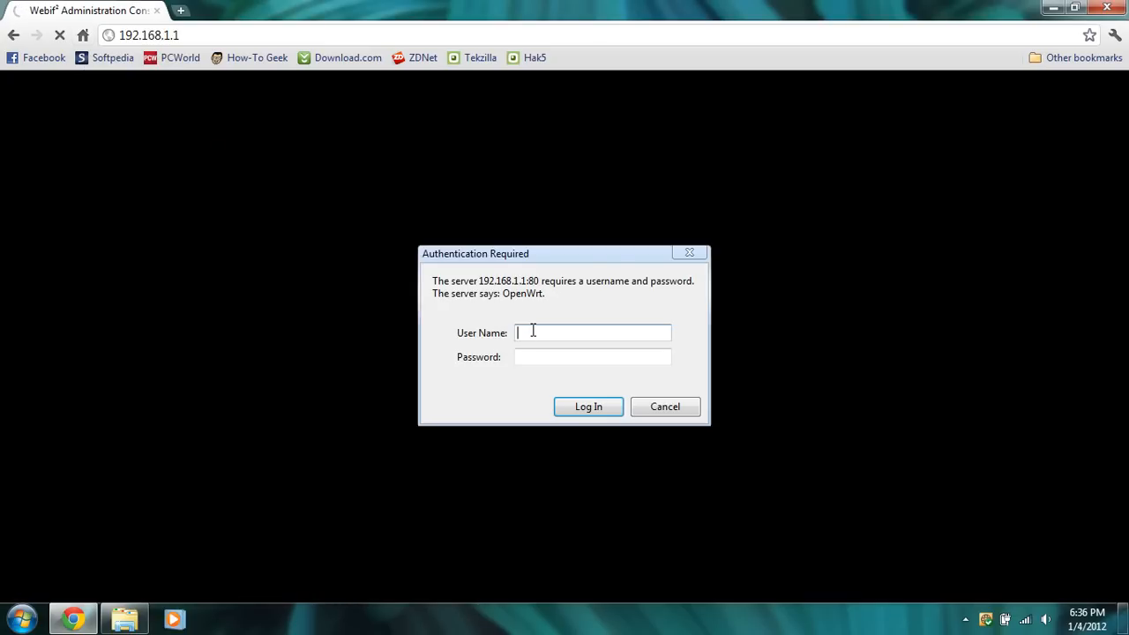
Log in to X-Wrt Webif as root to reach System Information, then add a new tab
{"action": "type", "text": "root"}
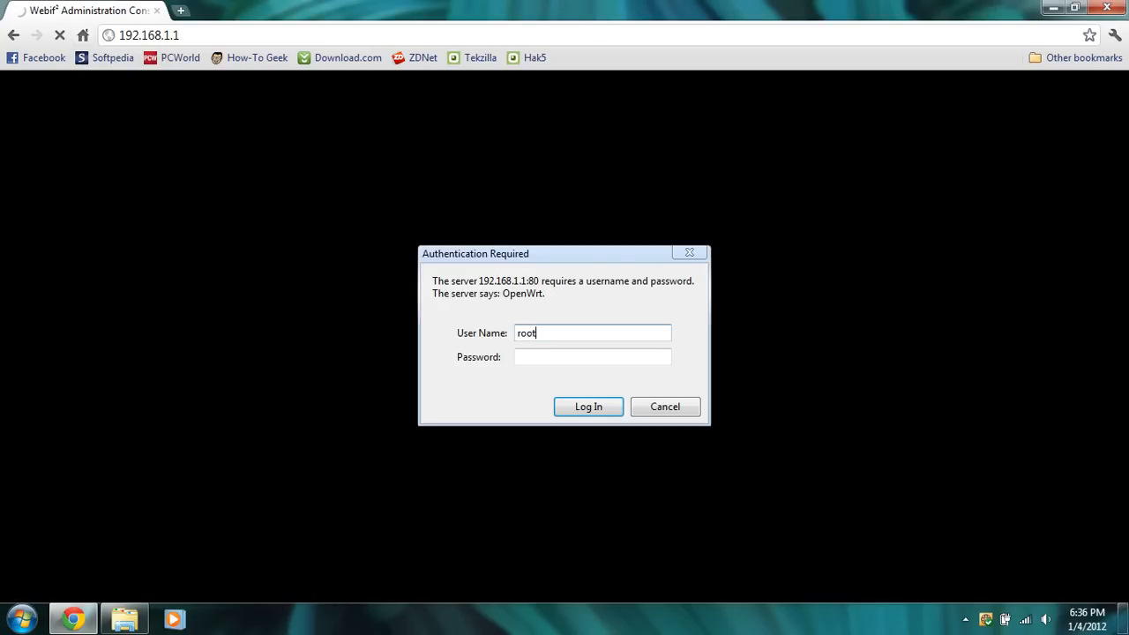
{"action": "left_click", "coordinate": [593, 356]}
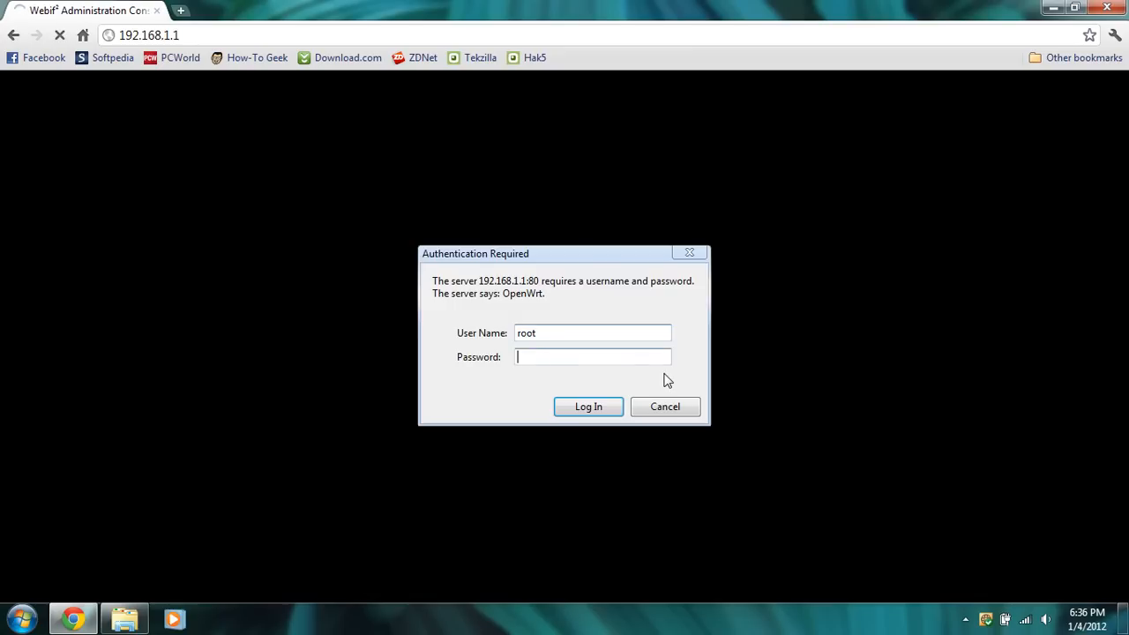
{"action": "type", "text": "***"}
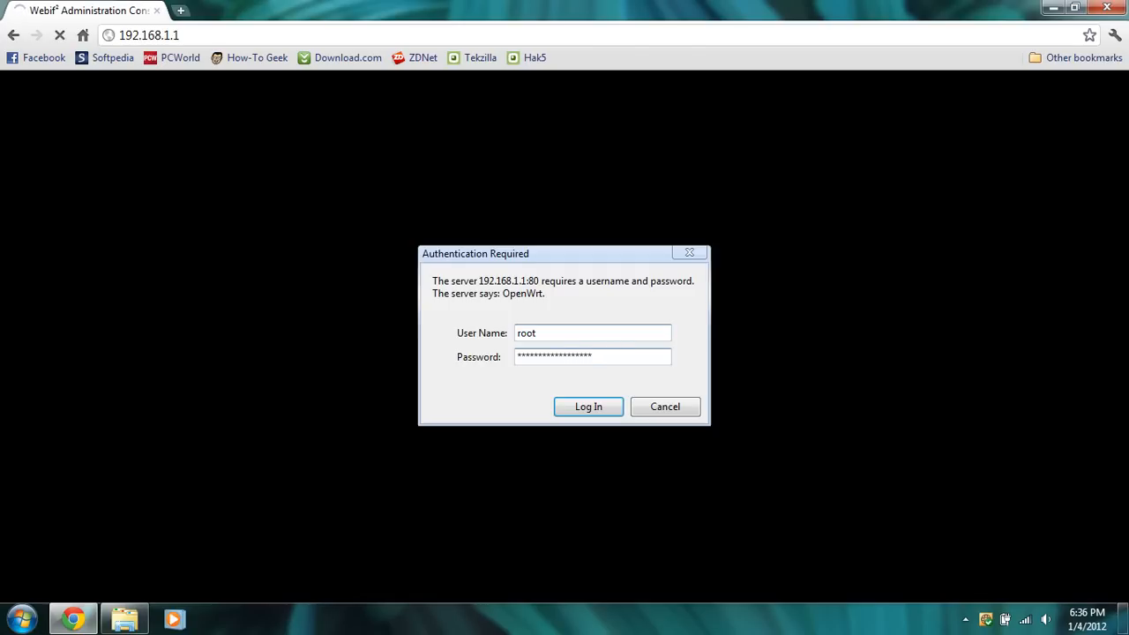
{"action": "left_click", "coordinate": [589, 406]}
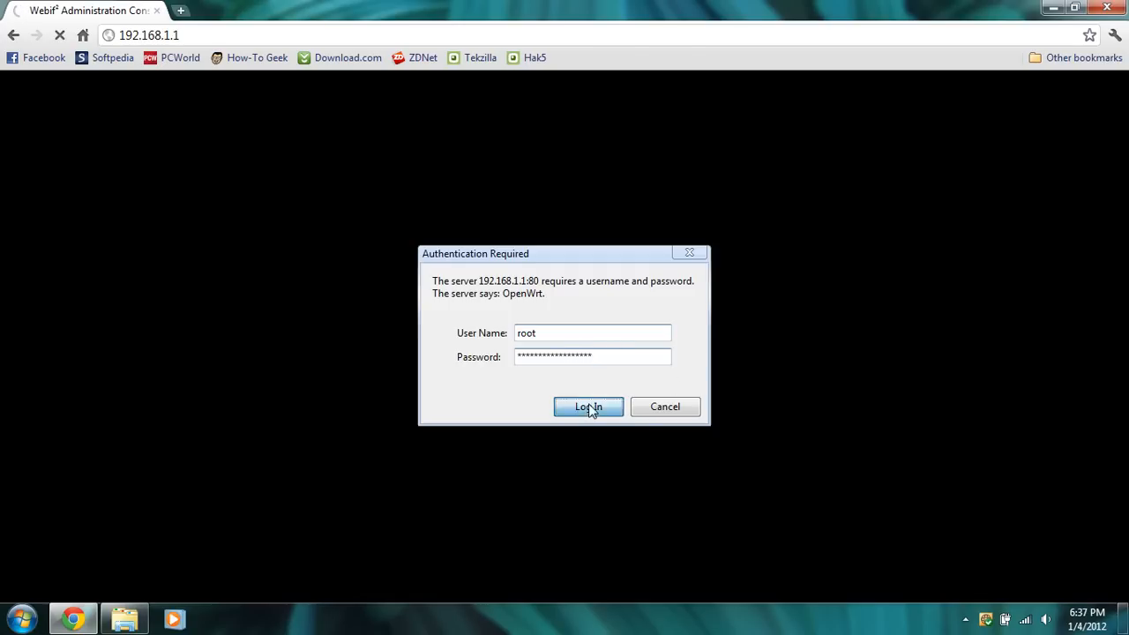
{"action": "left_click", "coordinate": [589, 406]}
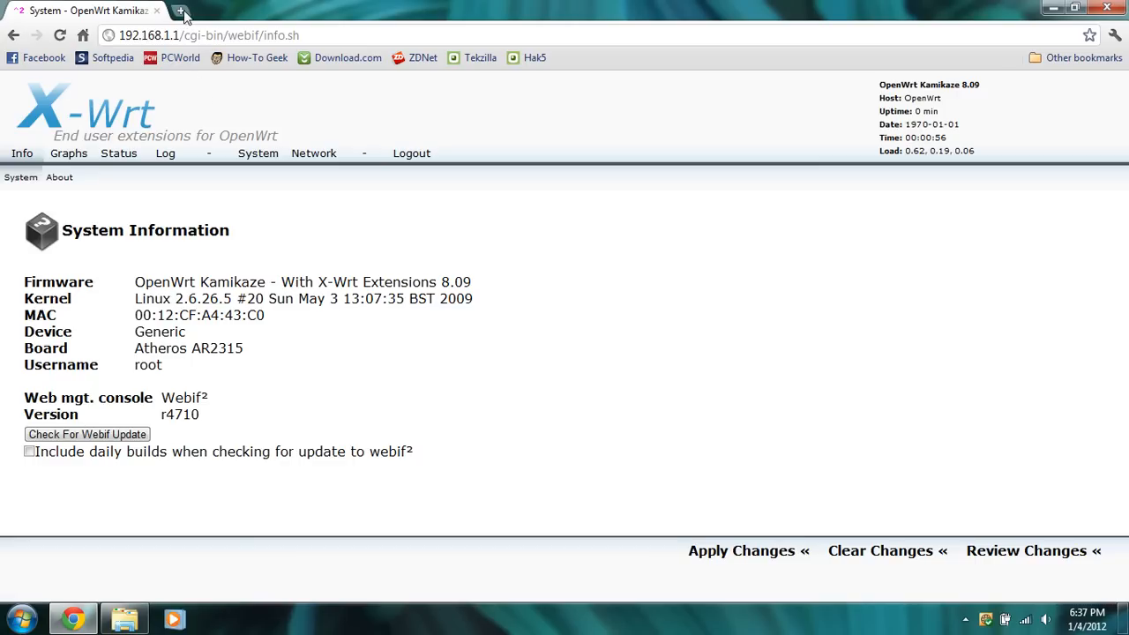
{"action": "left_click", "coordinate": [184, 11]}
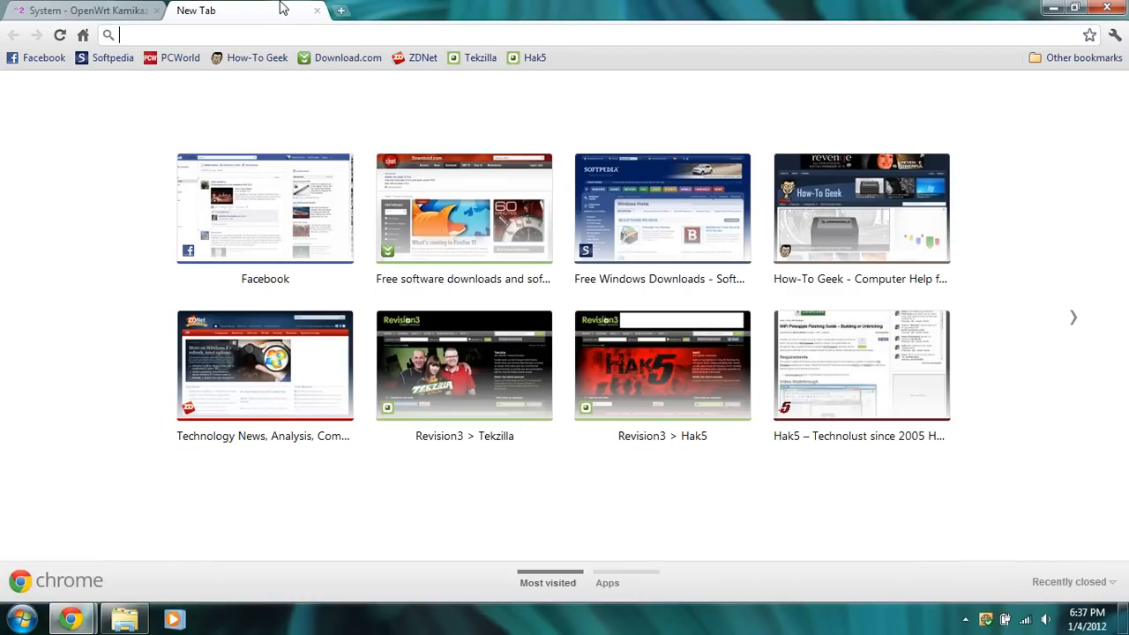
Log in to Jasager at 192.168.1.1:1471 as root so the Karma status page loads
{"action": "type", "text": "192.168.1.1"}
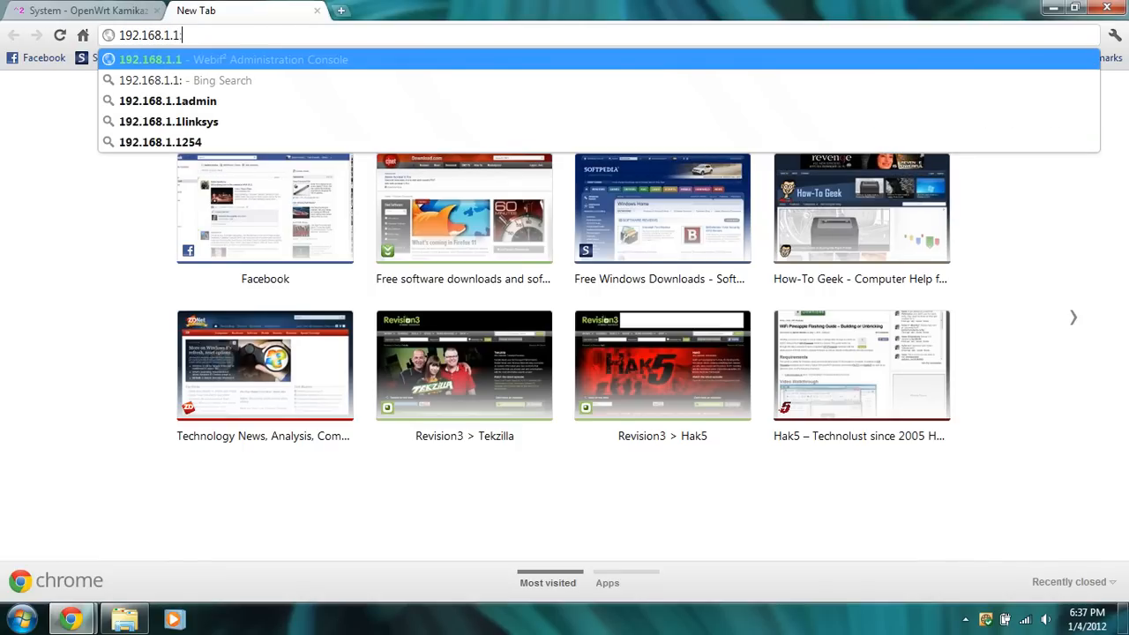
{"action": "type", "text": ":1471"}
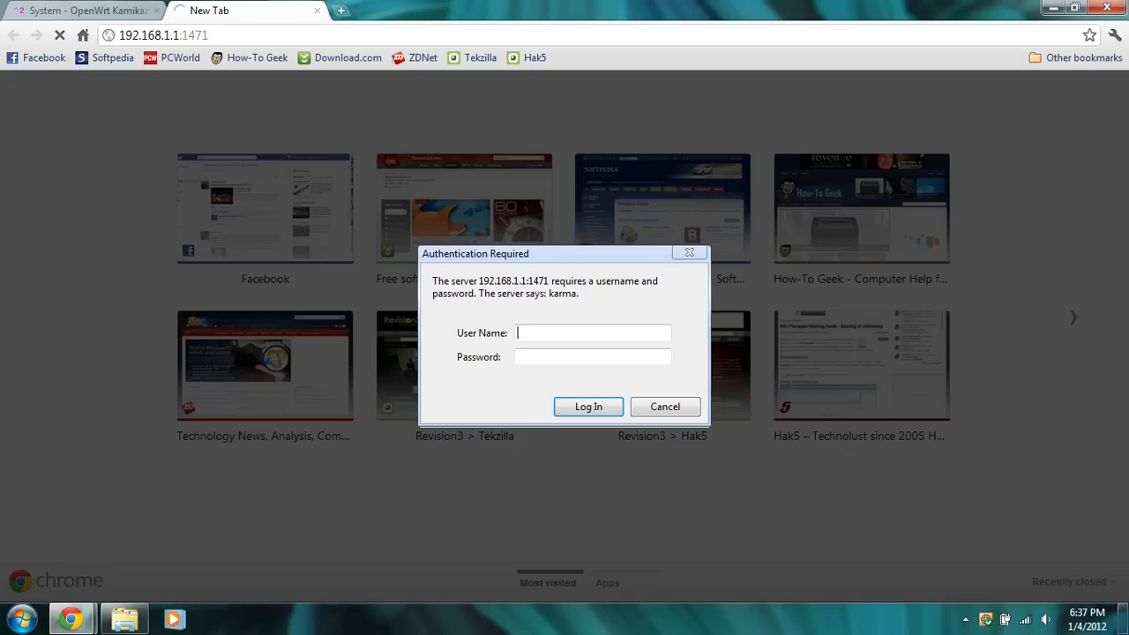
{"action": "type", "text": "root"}
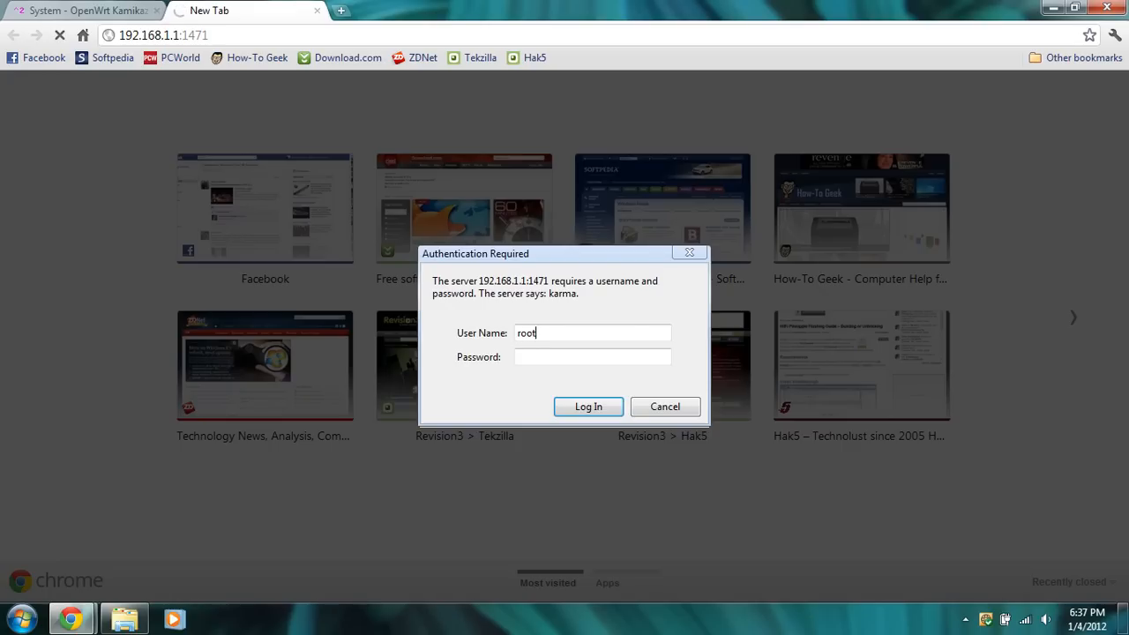
{"action": "left_click", "coordinate": [593, 357]}
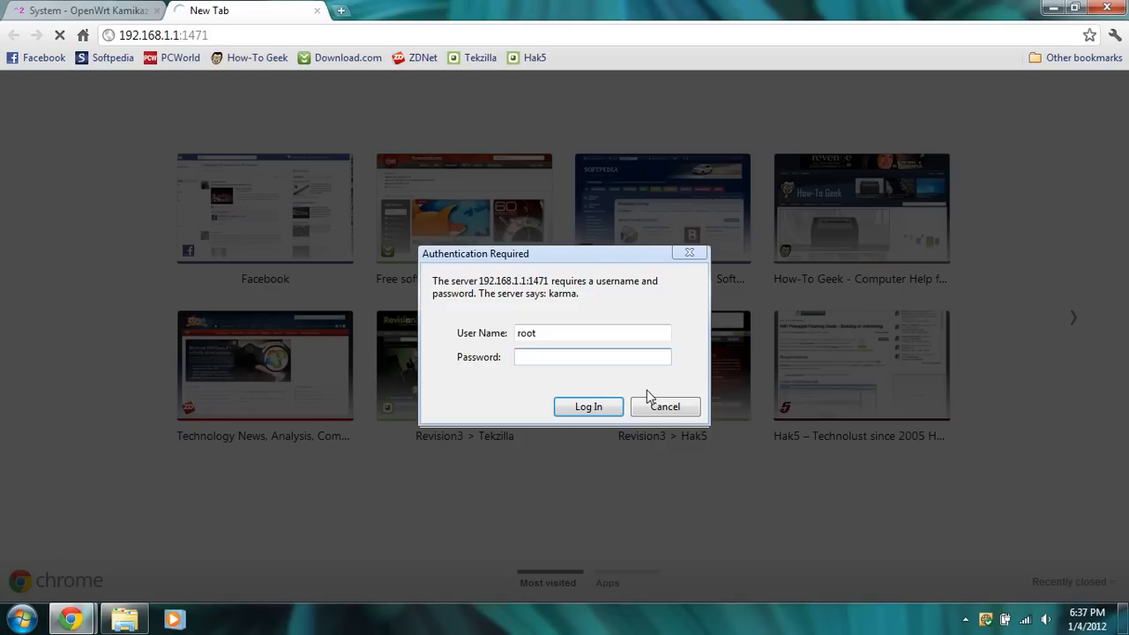
{"action": "type", "text": "**"}
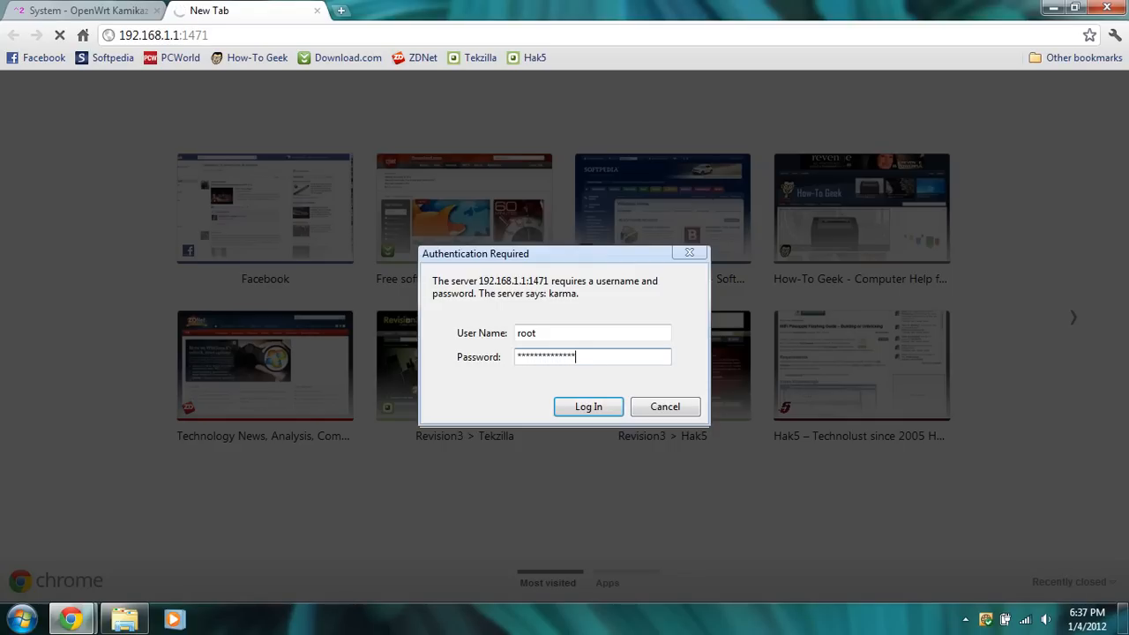
{"action": "left_click", "coordinate": [589, 406]}
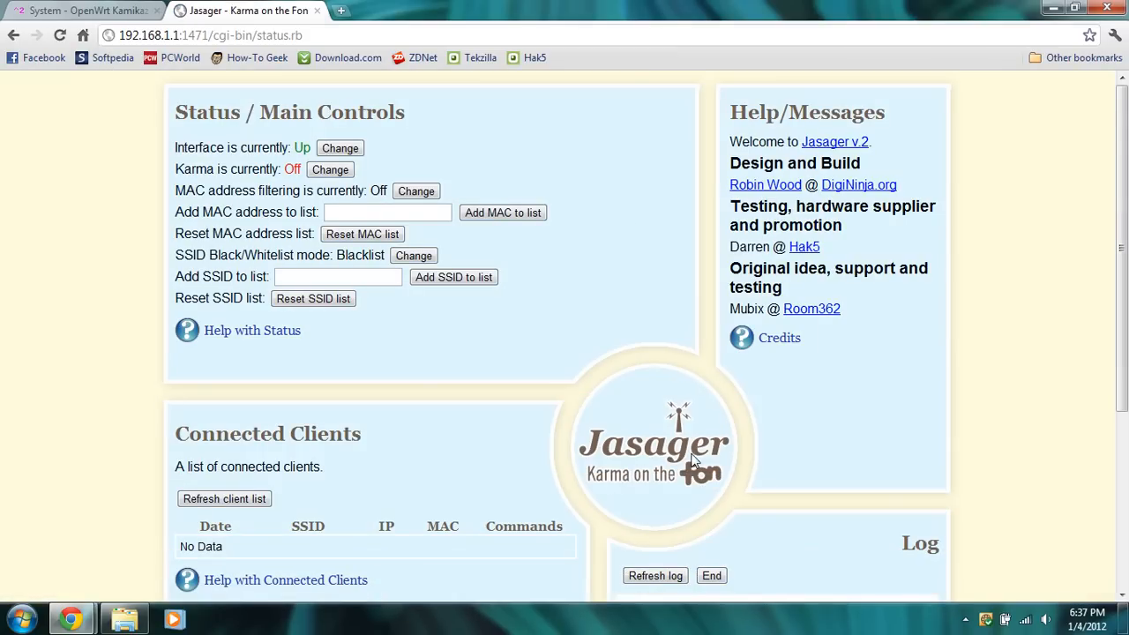
{"action": "mouse_move", "coordinate": [420, 141]}
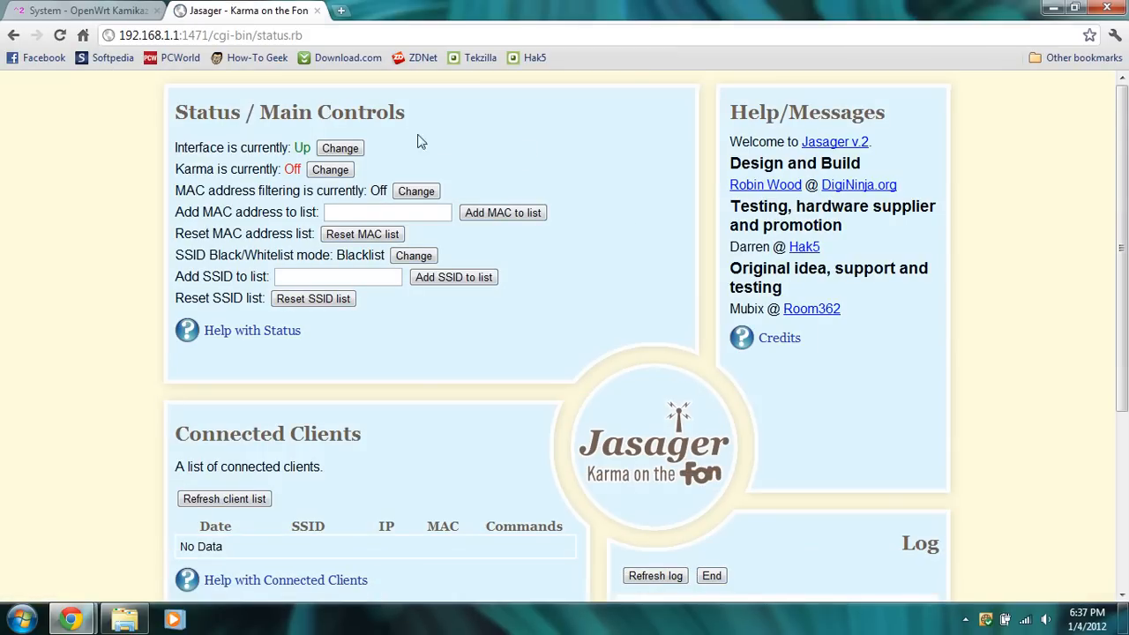
{"action": "mouse_move", "coordinate": [992, 445]}
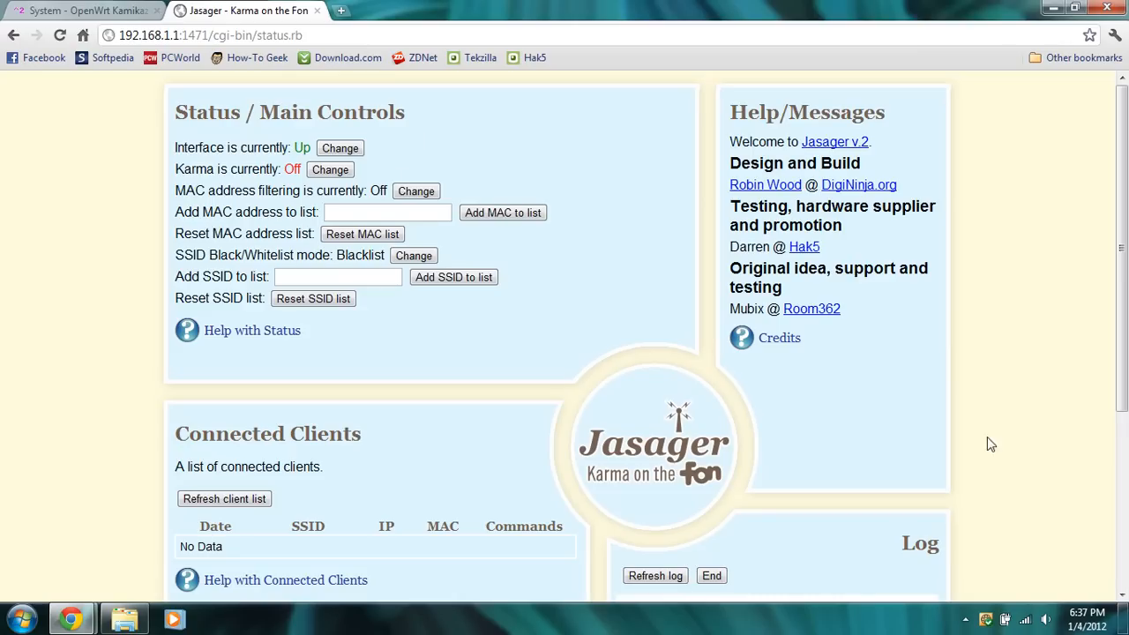